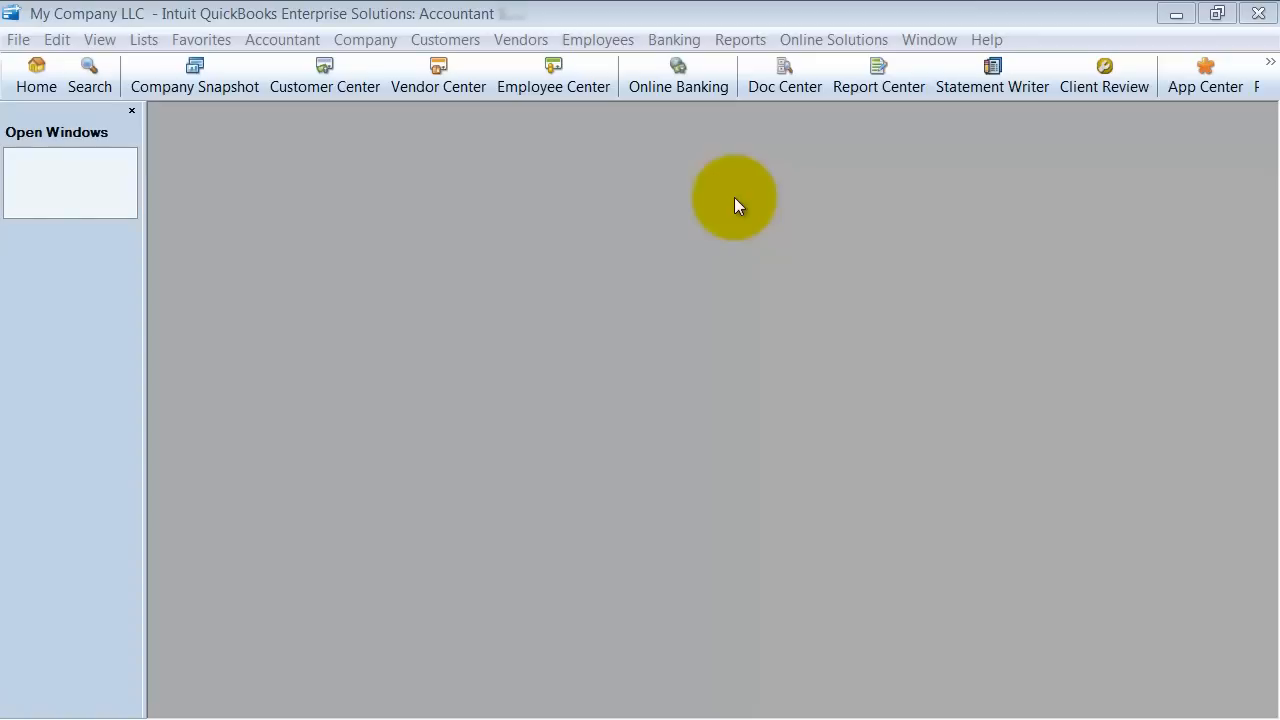
mouse_move(696, 190)
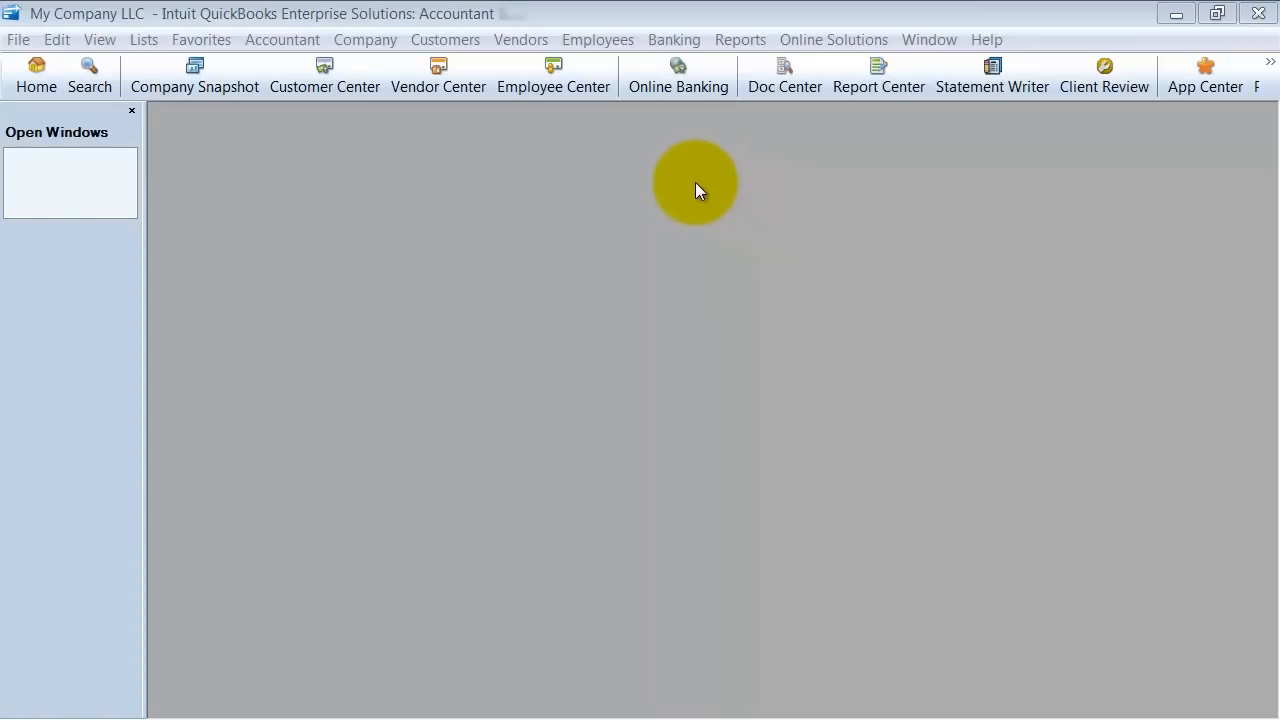
Step: Launch the Payroll Setup interview from the Employees menu
left_click(596, 40)
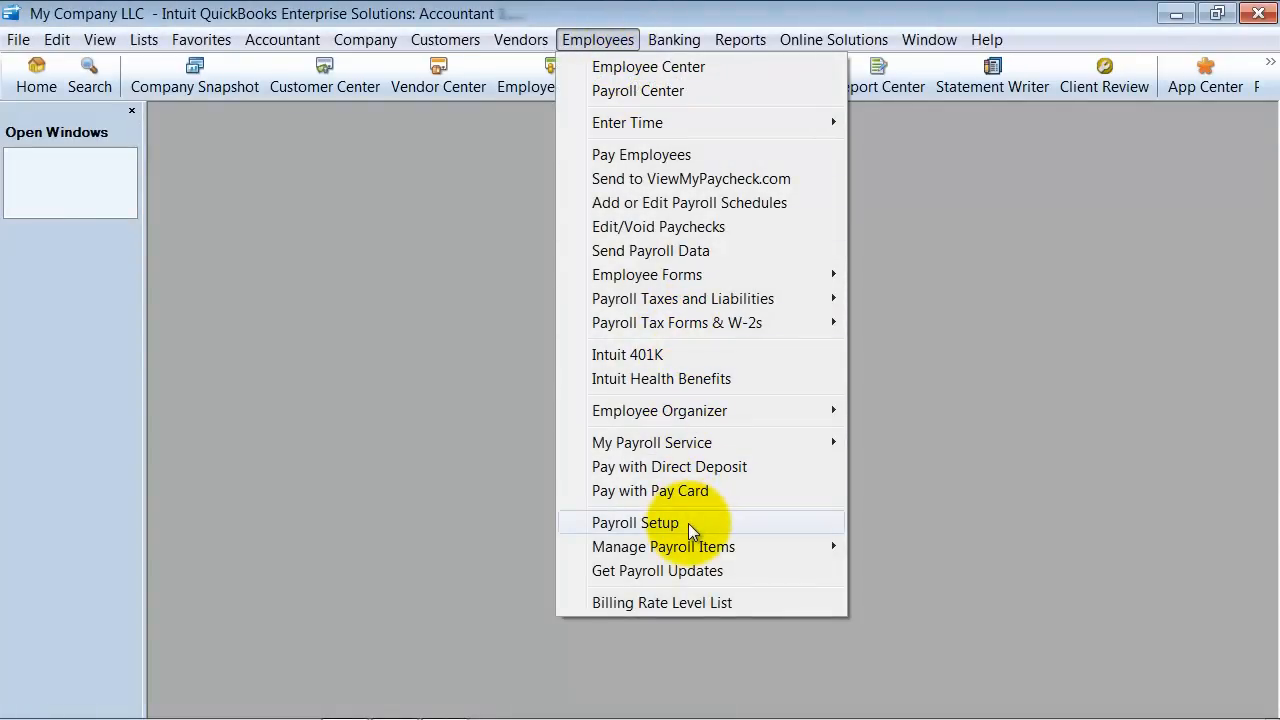
left_click(634, 522)
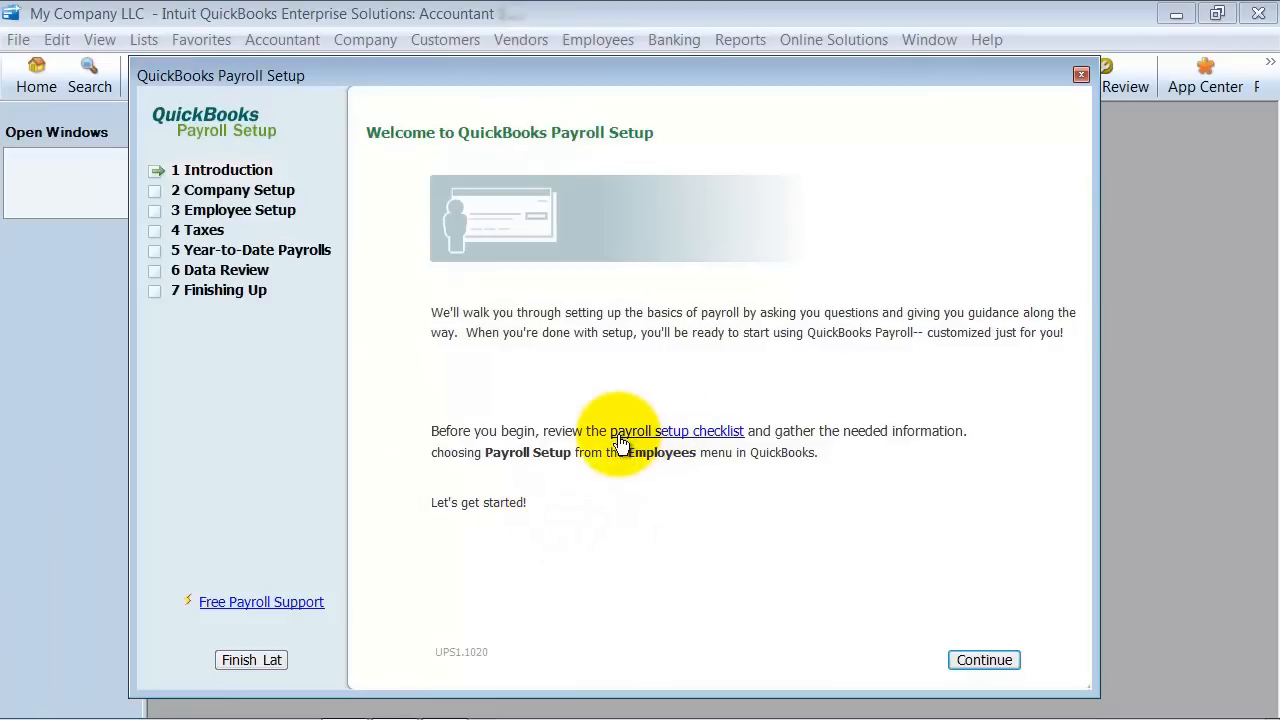
mouse_move(724, 440)
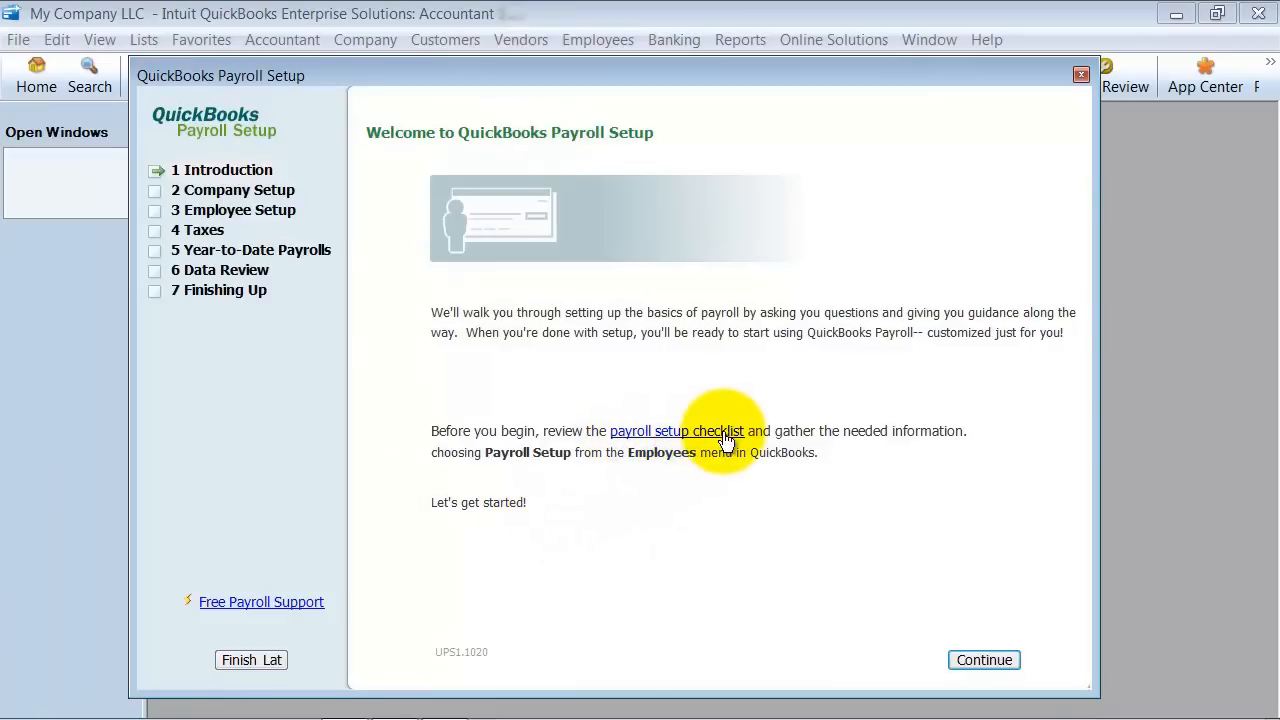
mouse_move(404, 512)
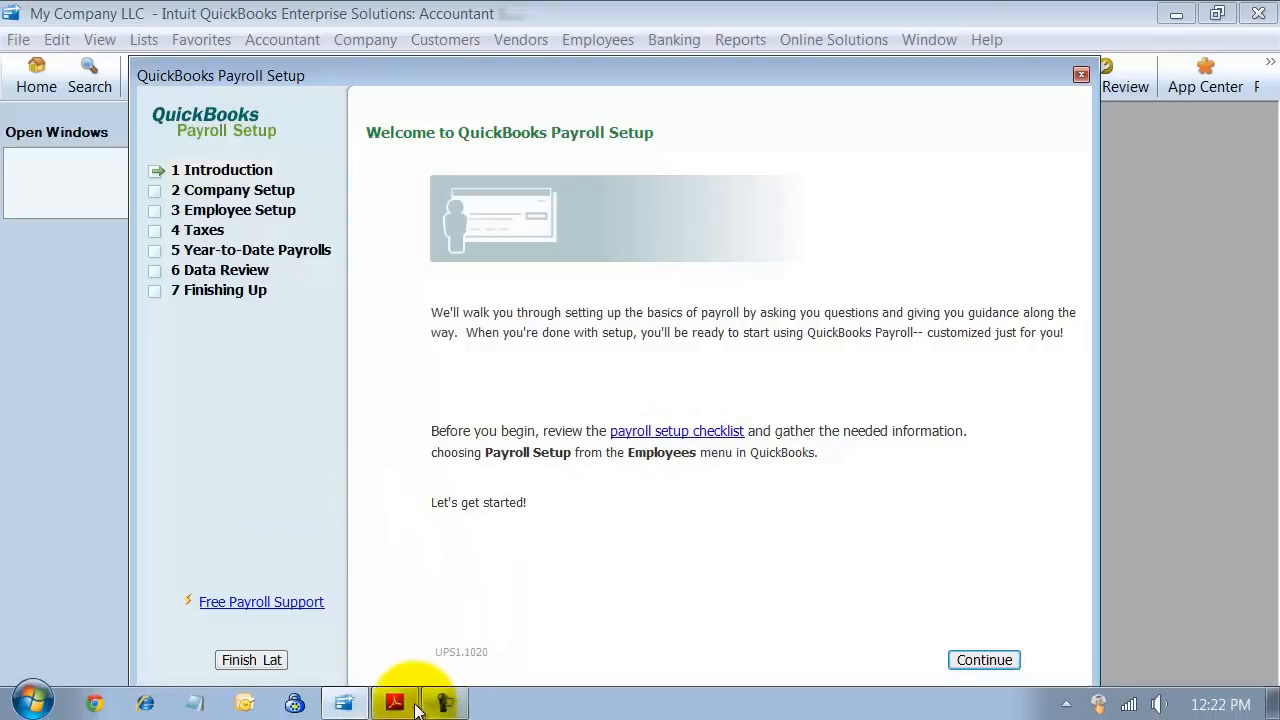
Step: Read through the Payroll_Setup_Checklist.pdf in Adobe Reader and close it
left_click(676, 432)
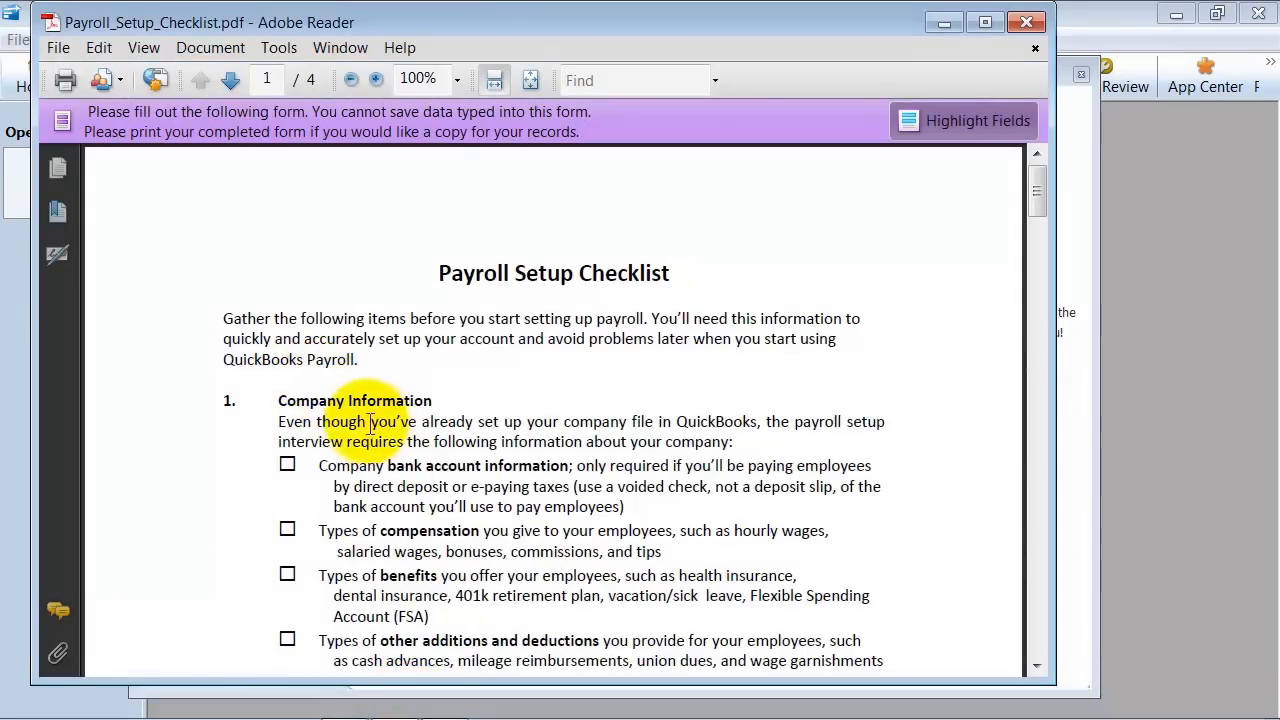
scroll("down", 3)
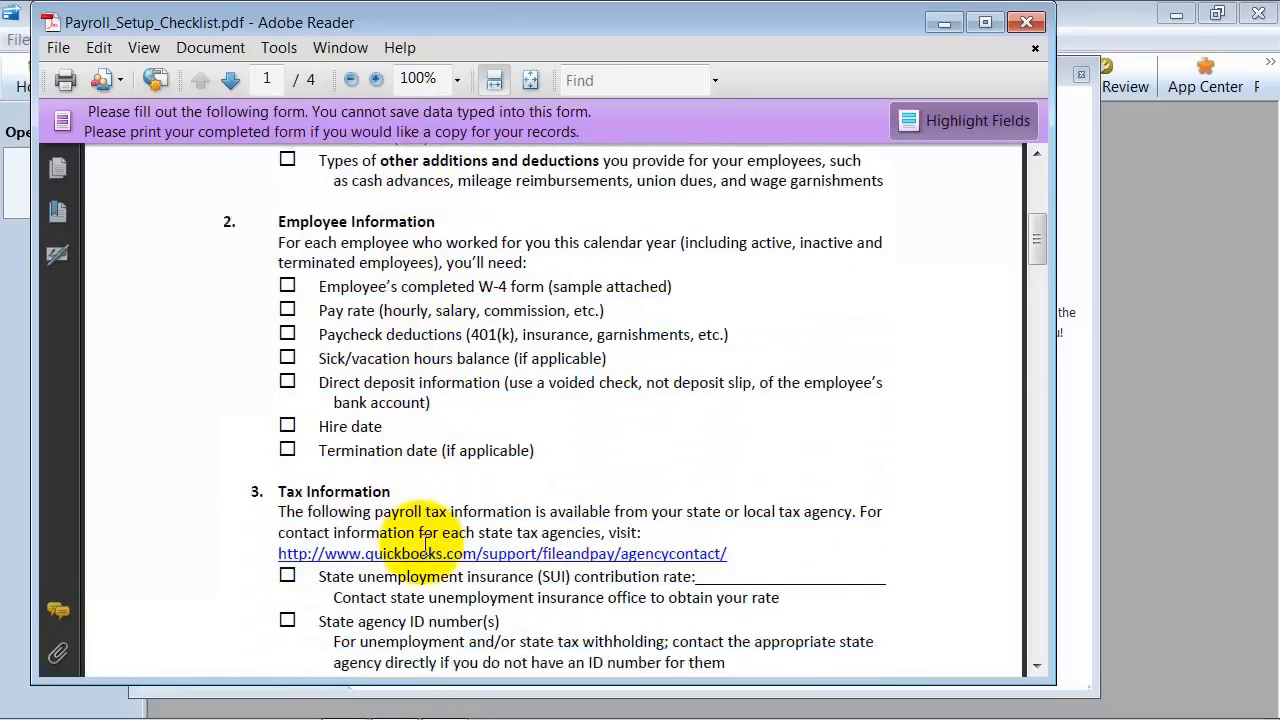
scroll("down", 3)
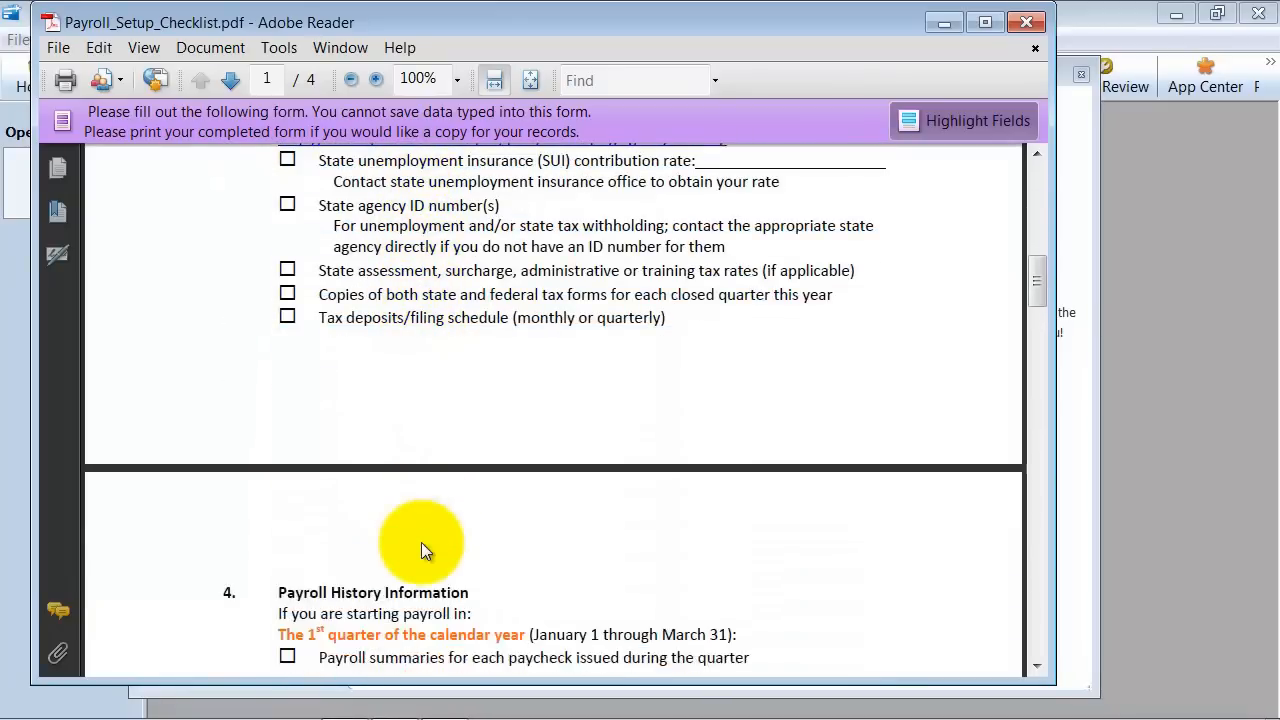
scroll("down", 3)
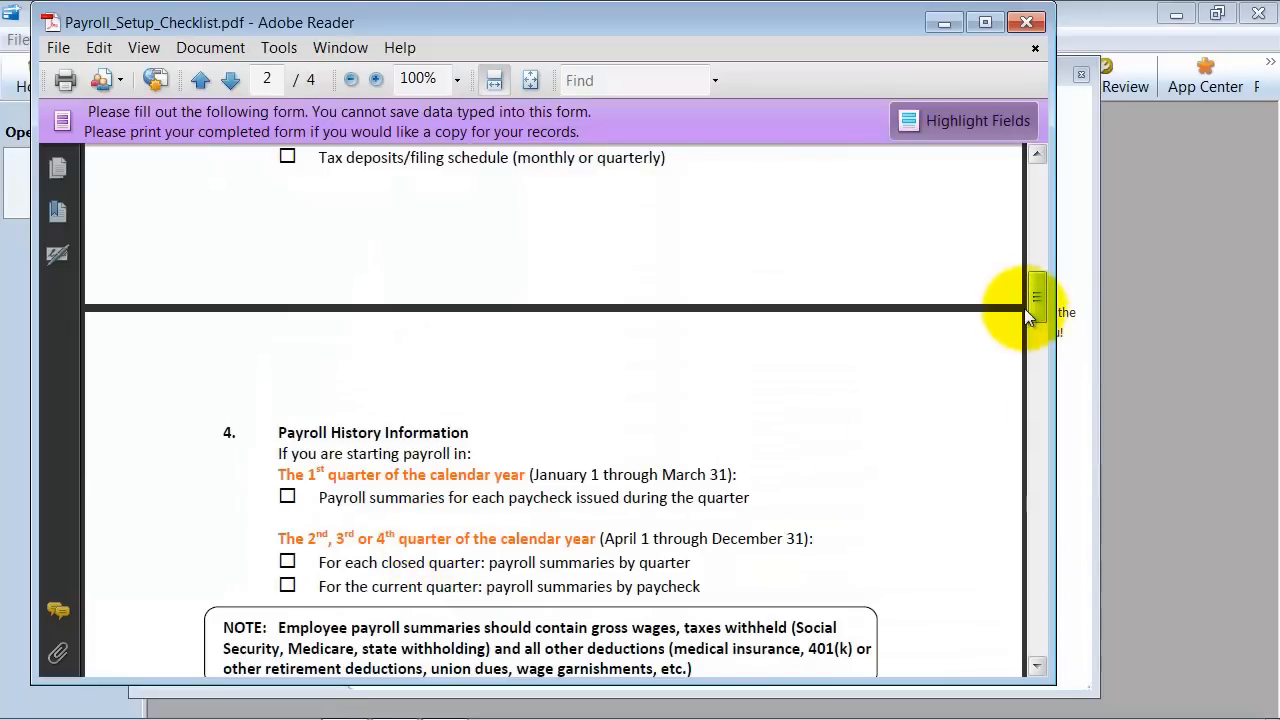
scroll("down", 3)
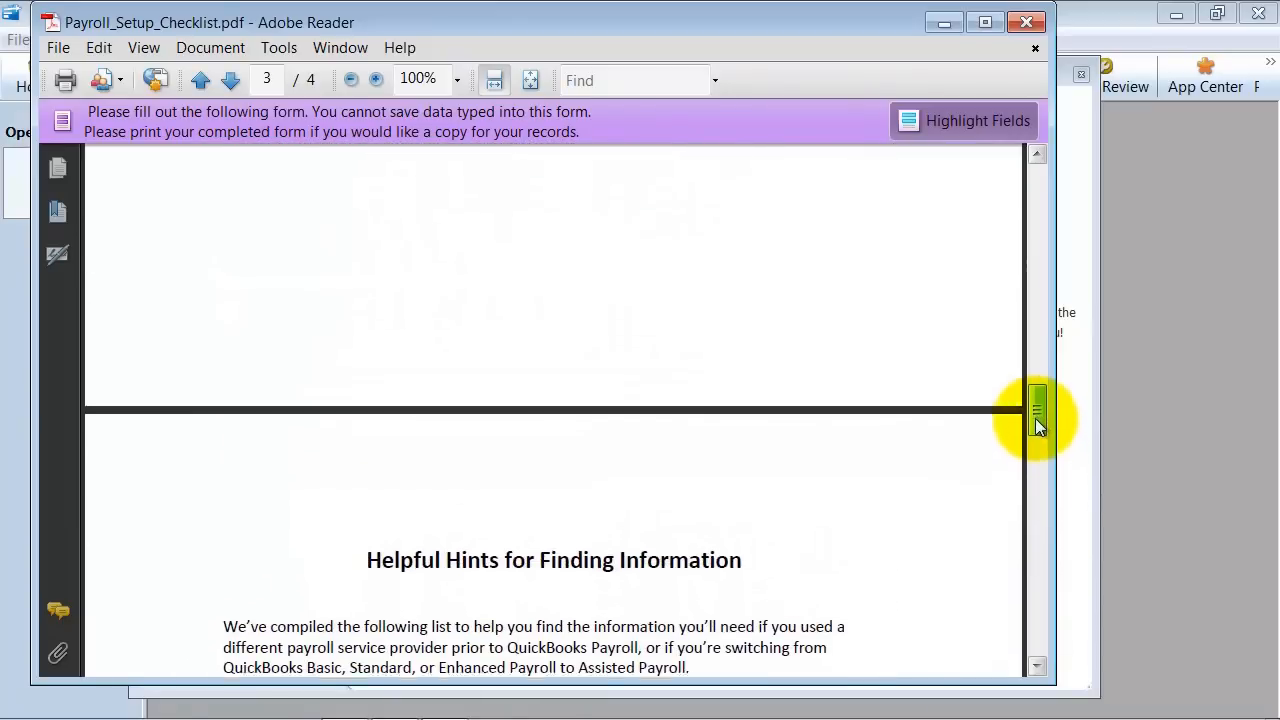
left_click_drag(1036, 420, 1036, 210)
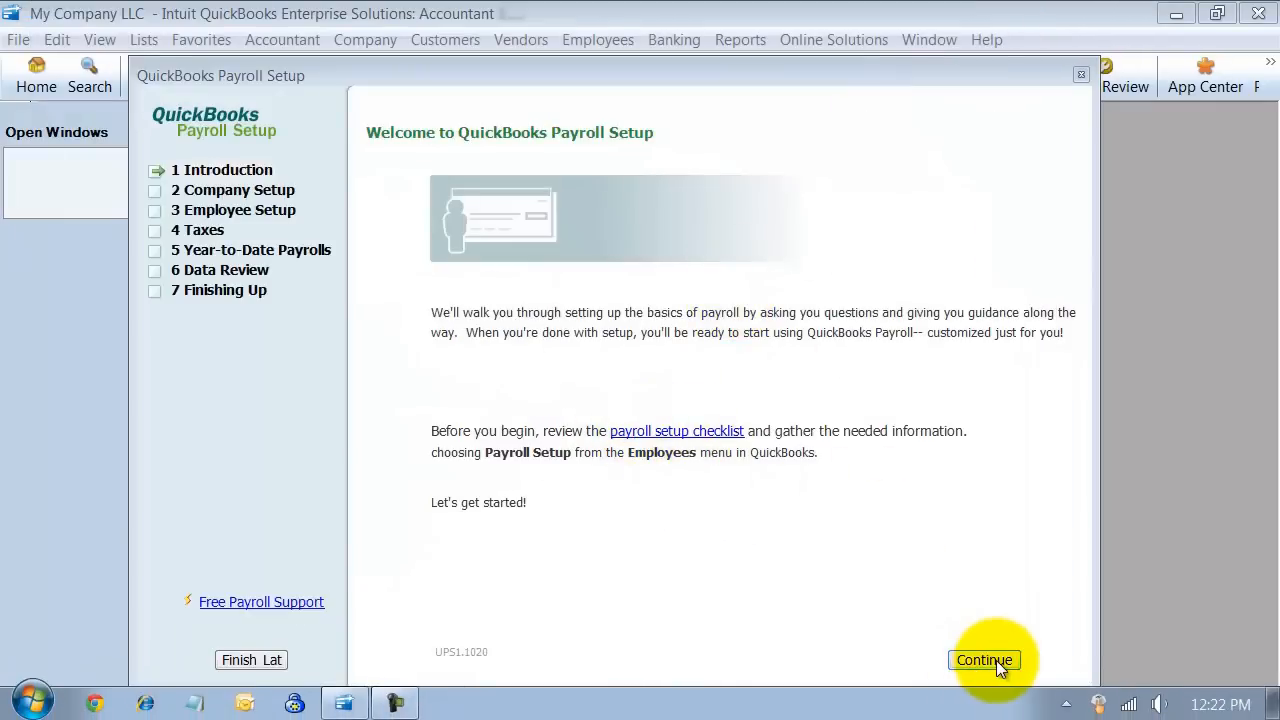
Step: Advance past the welcome and company setup pages to the compensation-types dialog
left_click(984, 660)
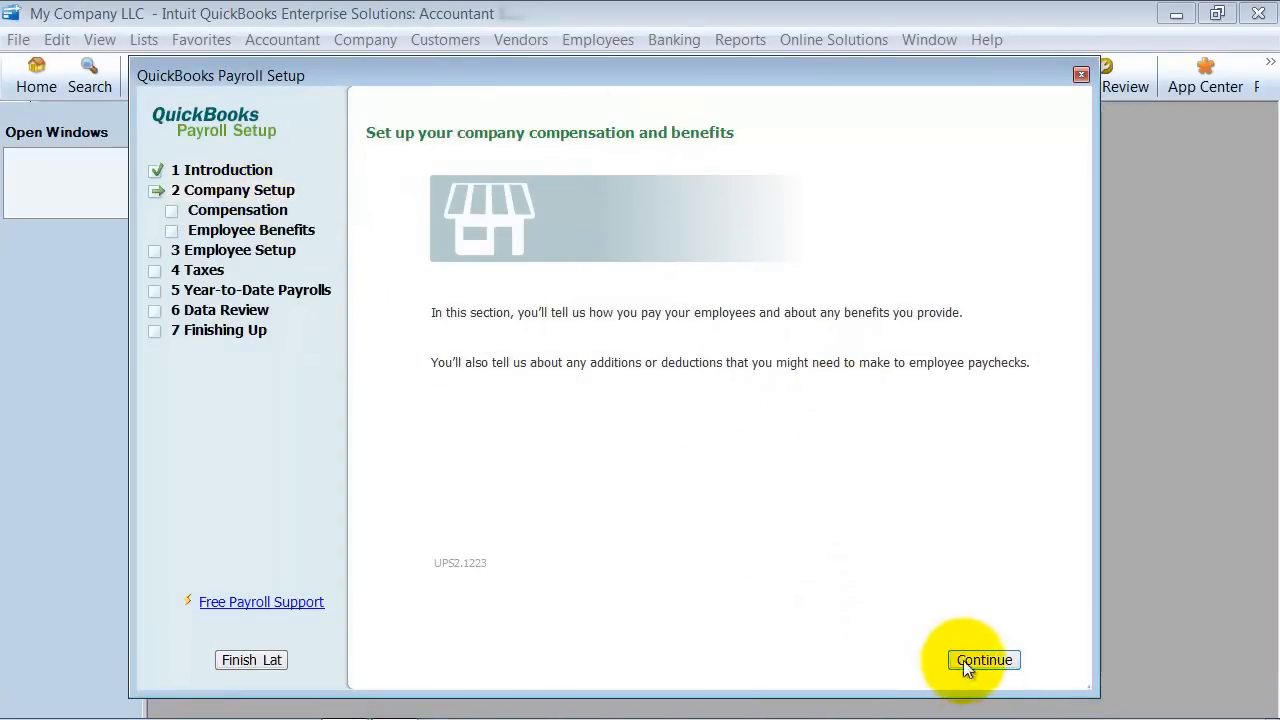
left_click(984, 660)
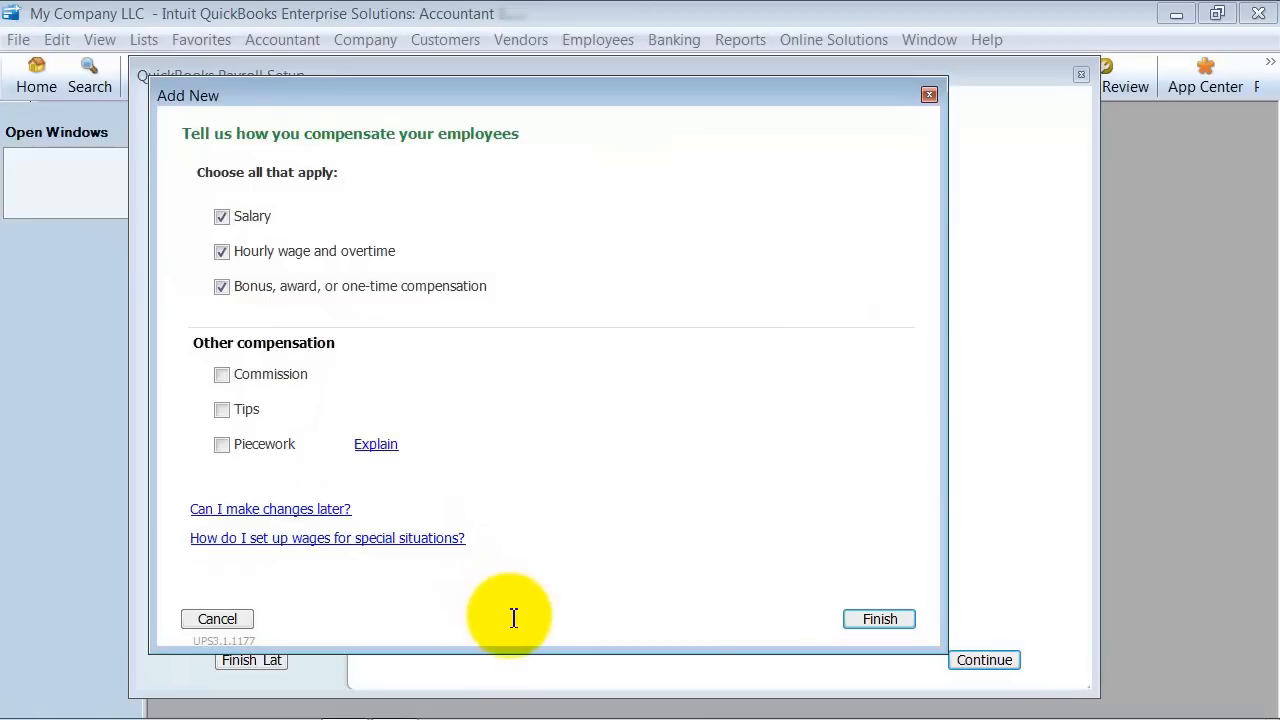
mouse_move(512, 610)
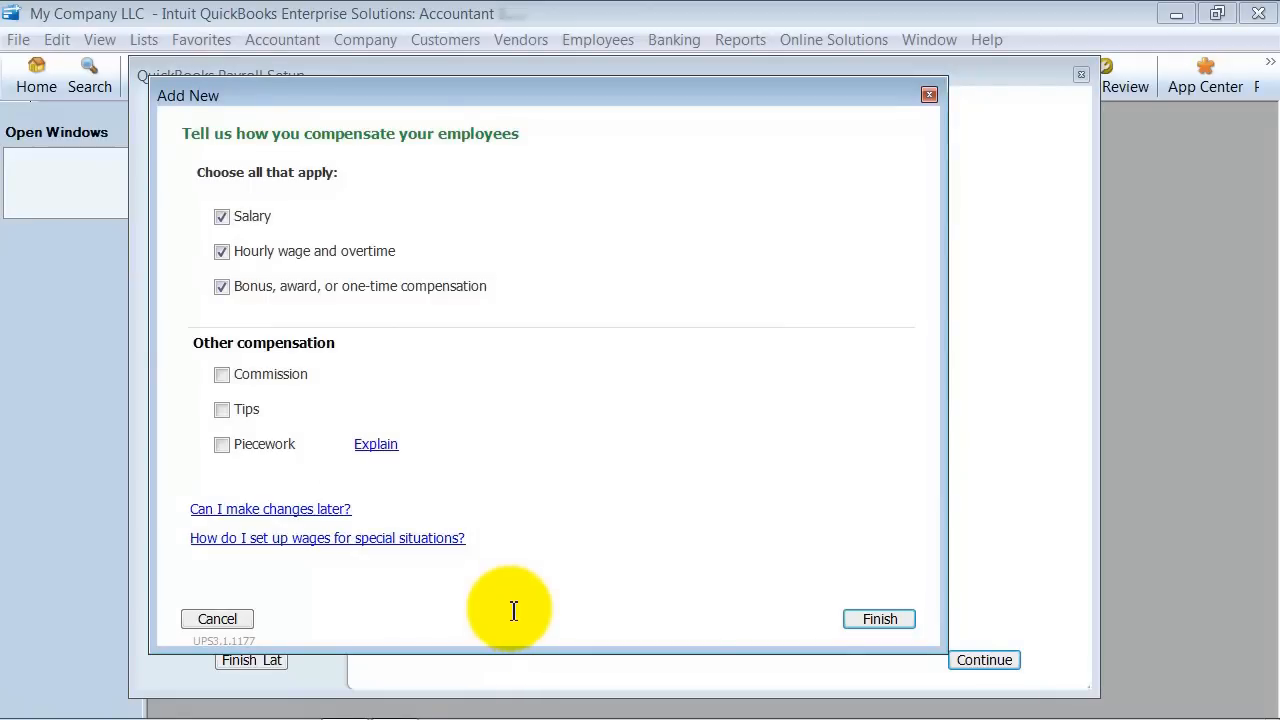
mouse_move(290, 268)
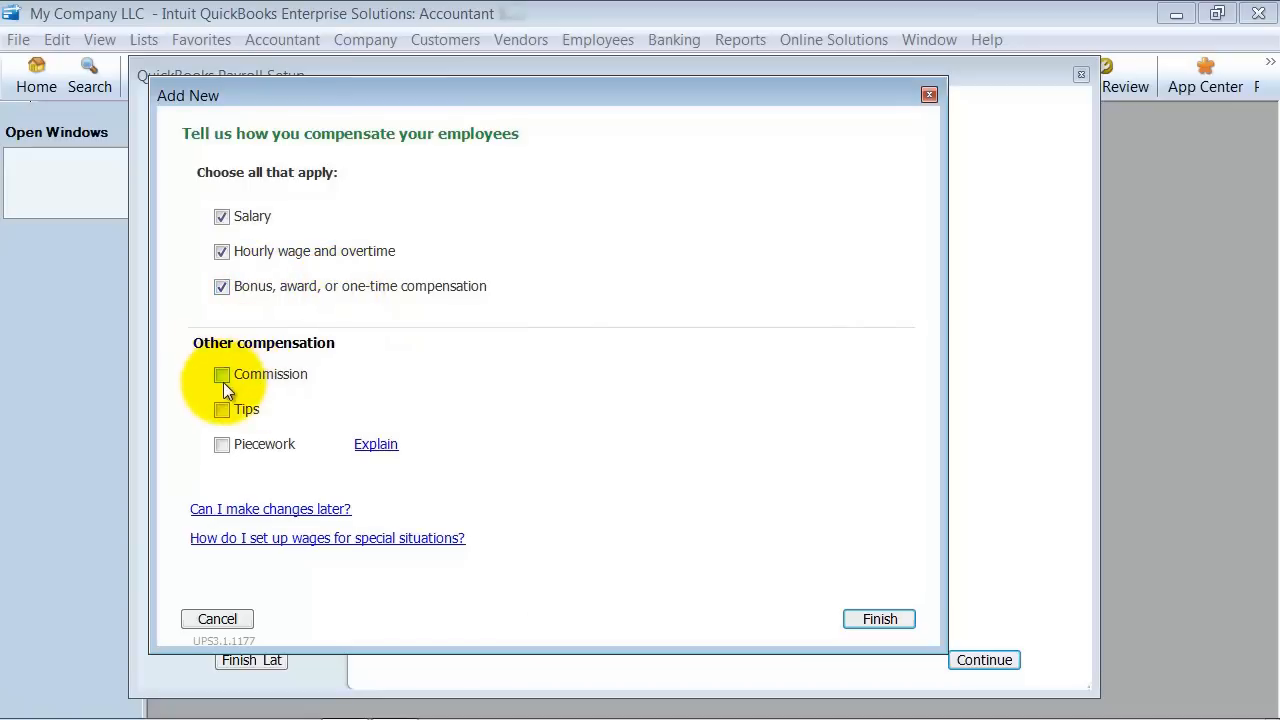
Step: Add Commission as a compensation type paid as a dollar amount per unit sold
left_click(220, 374)
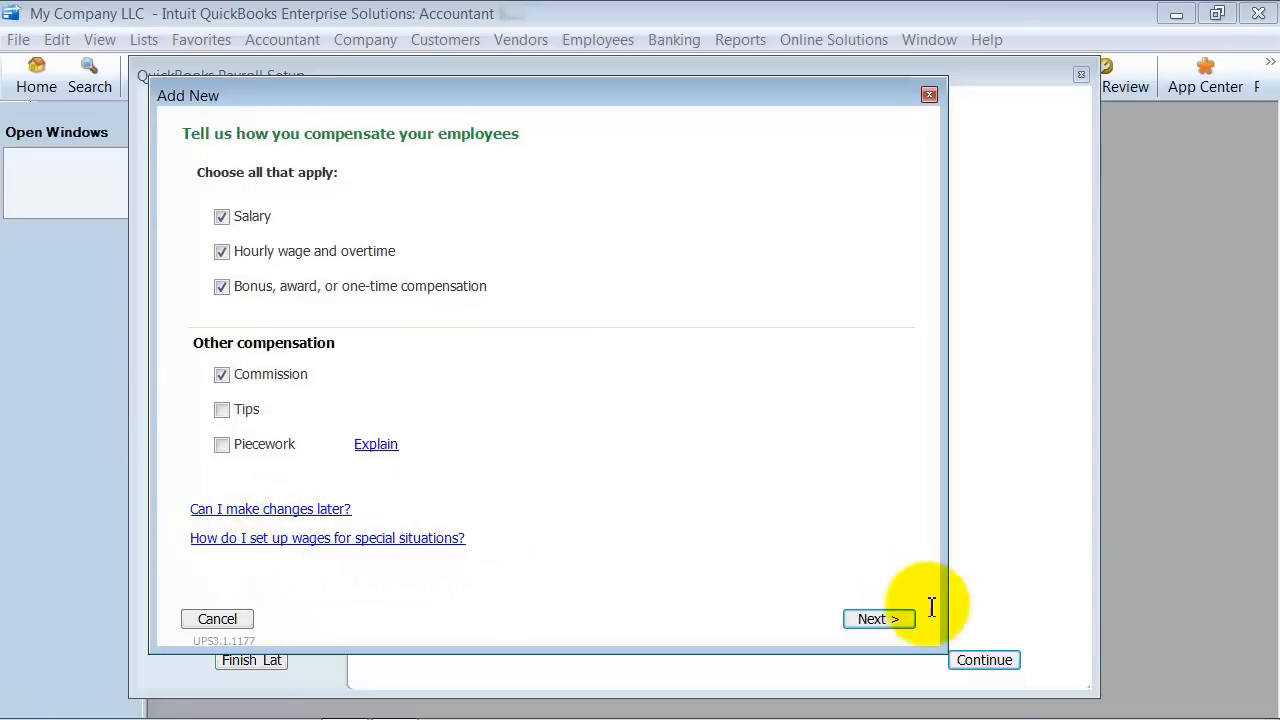
left_click(878, 618)
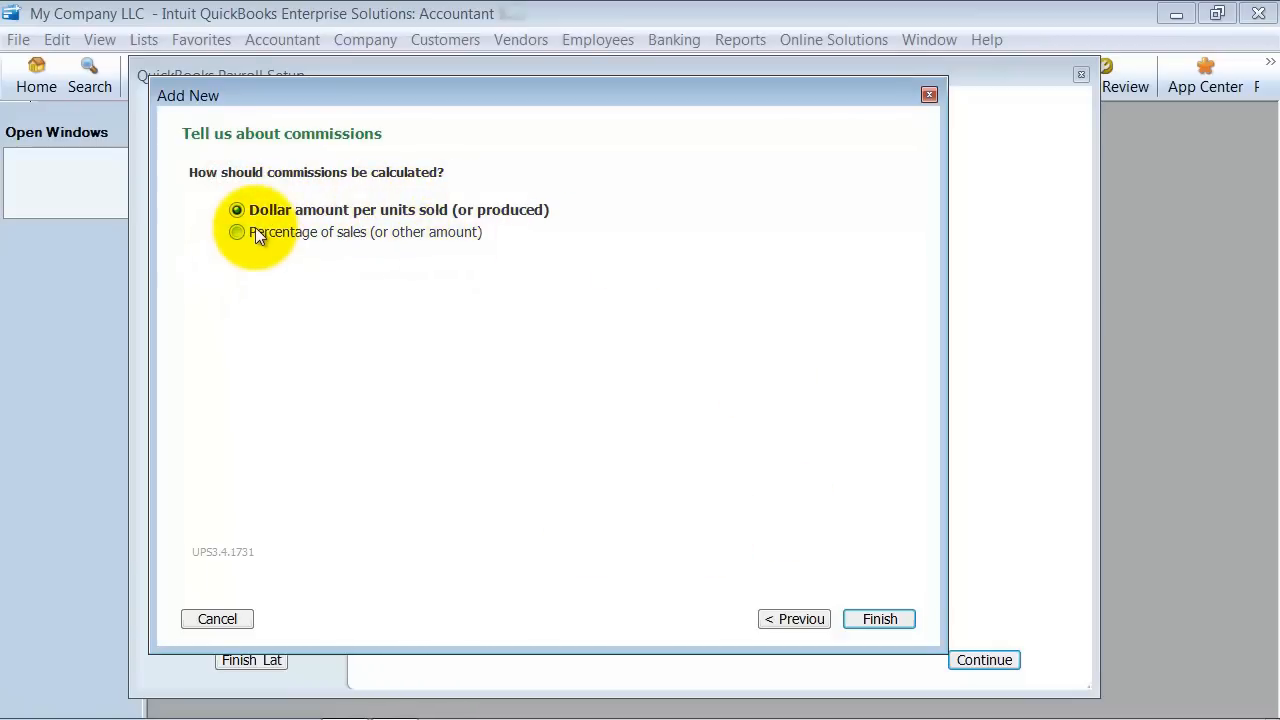
mouse_move(980, 640)
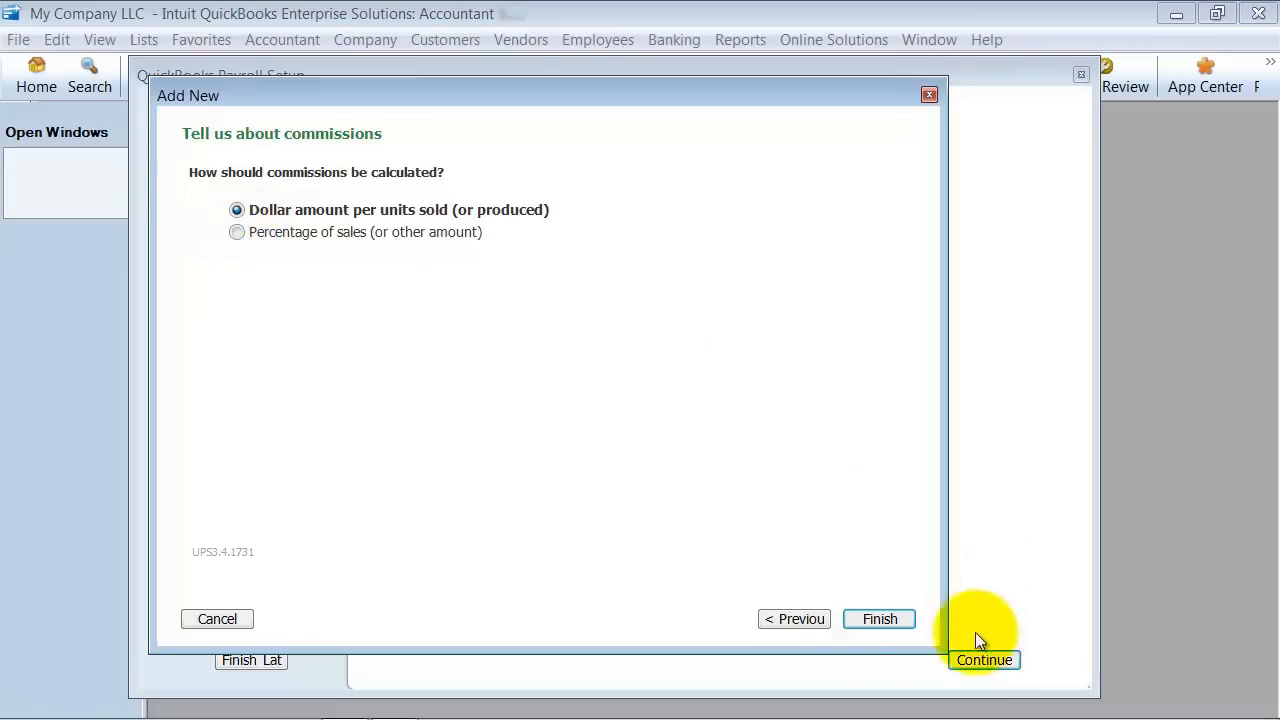
left_click(880, 618)
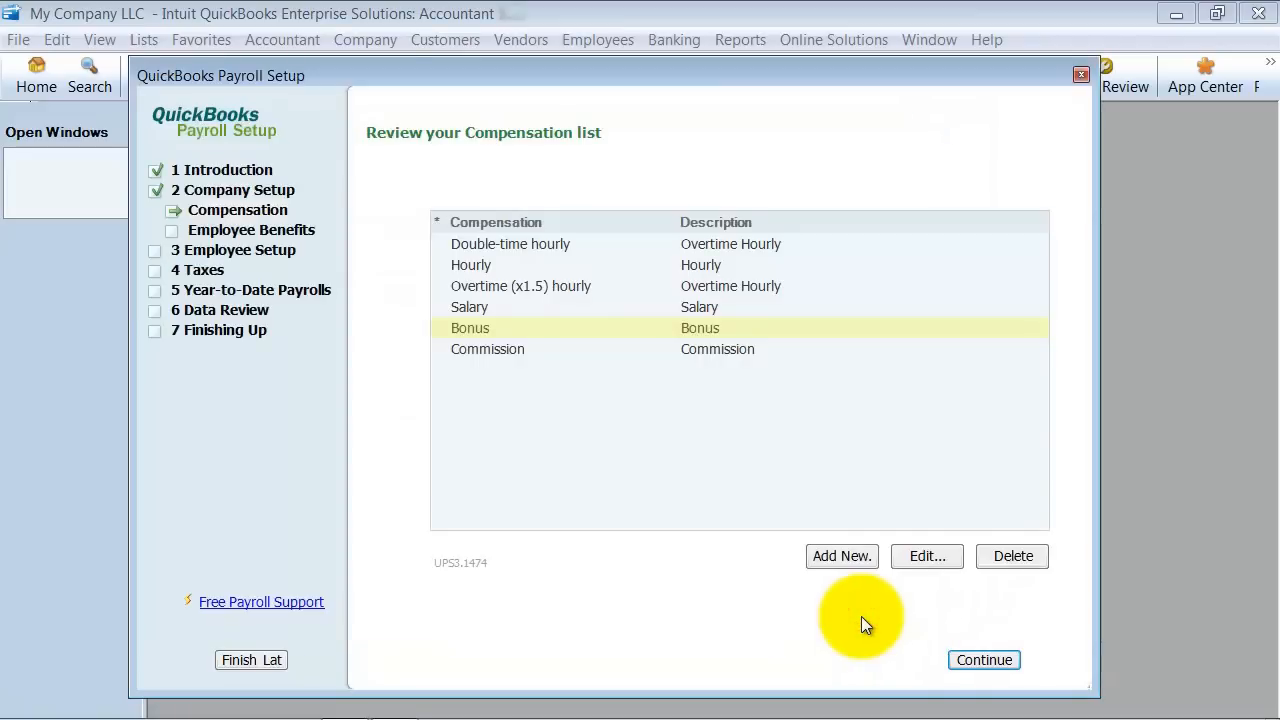
mouse_move(660, 374)
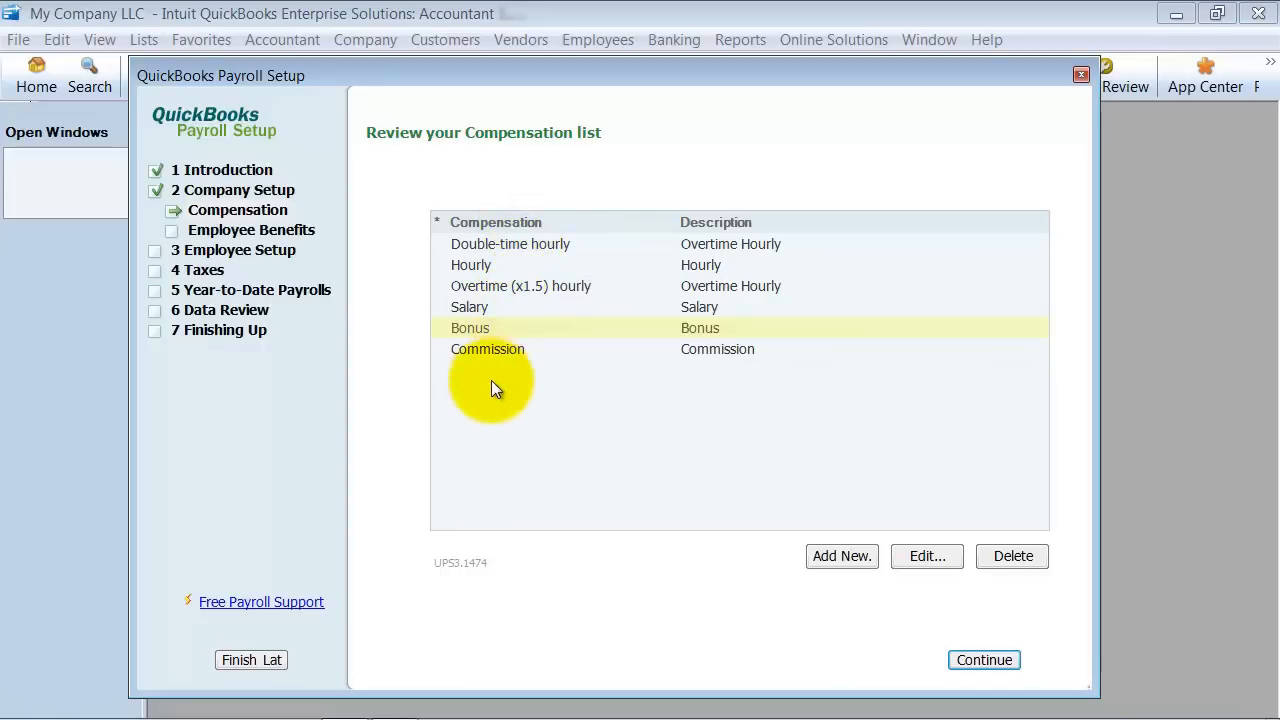
mouse_move(496, 278)
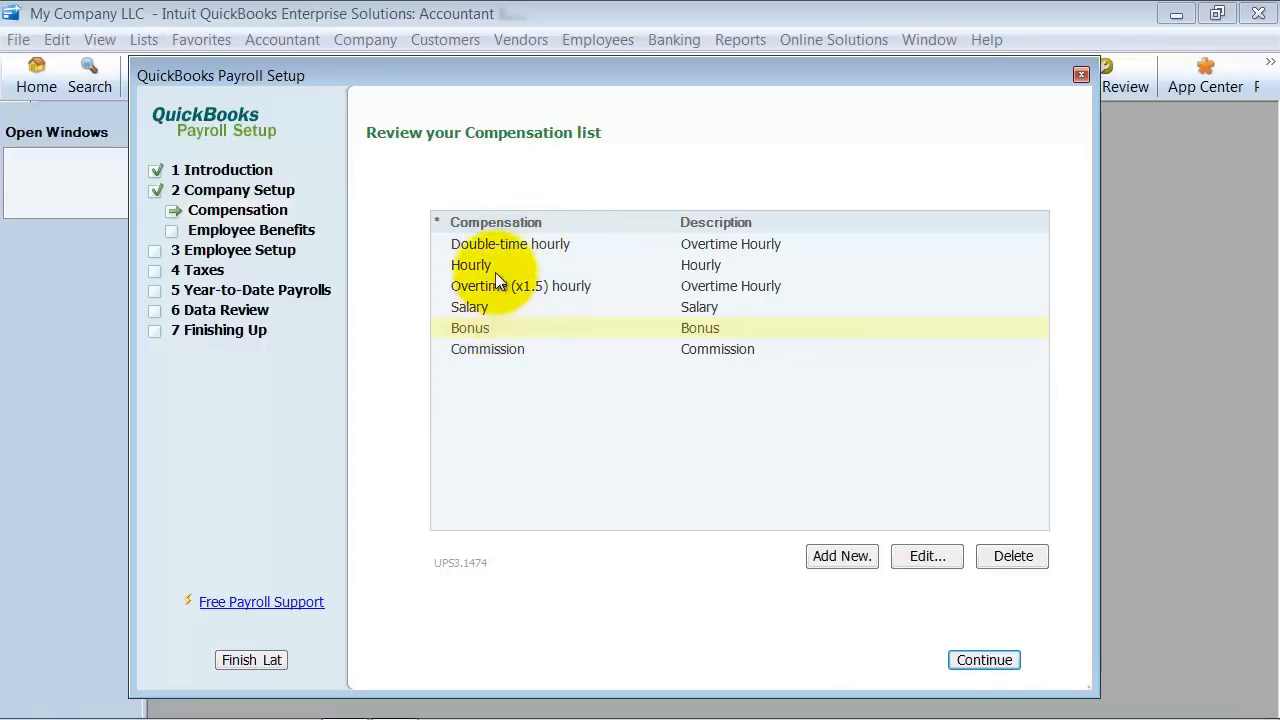
mouse_move(496, 296)
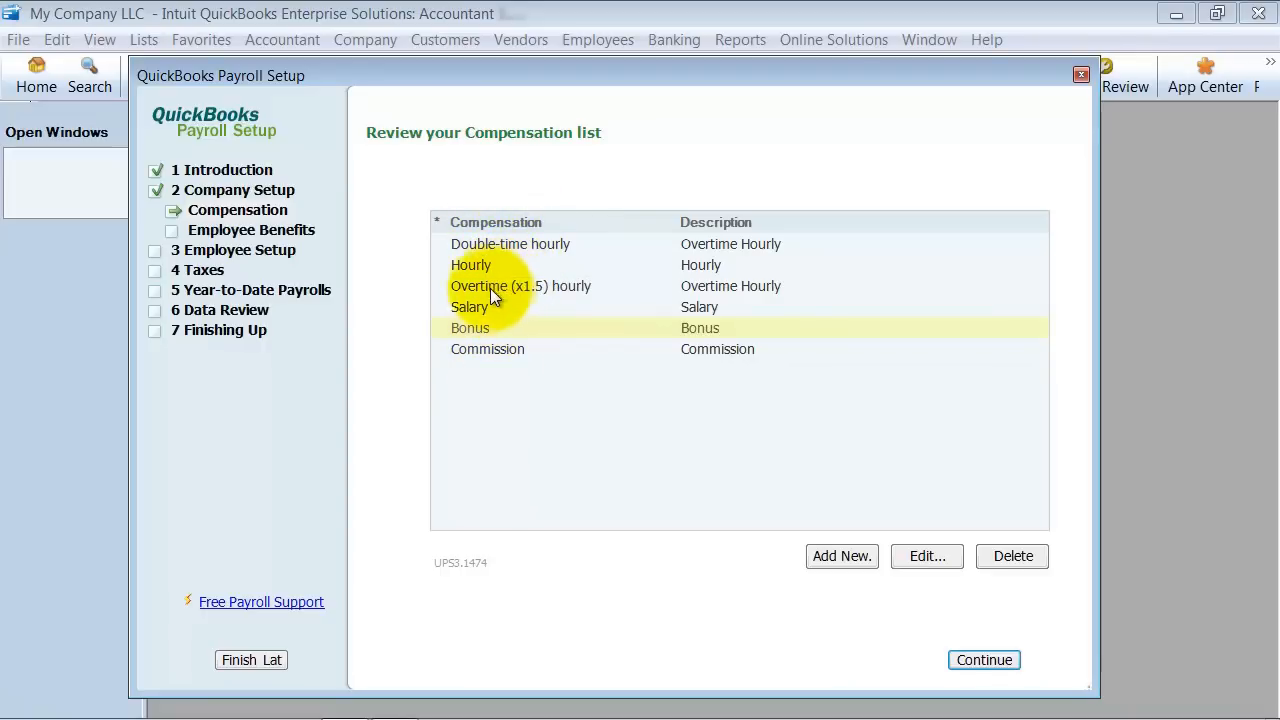
Step: Select the hourly compensation item and open the overtime item for editing
left_click(470, 264)
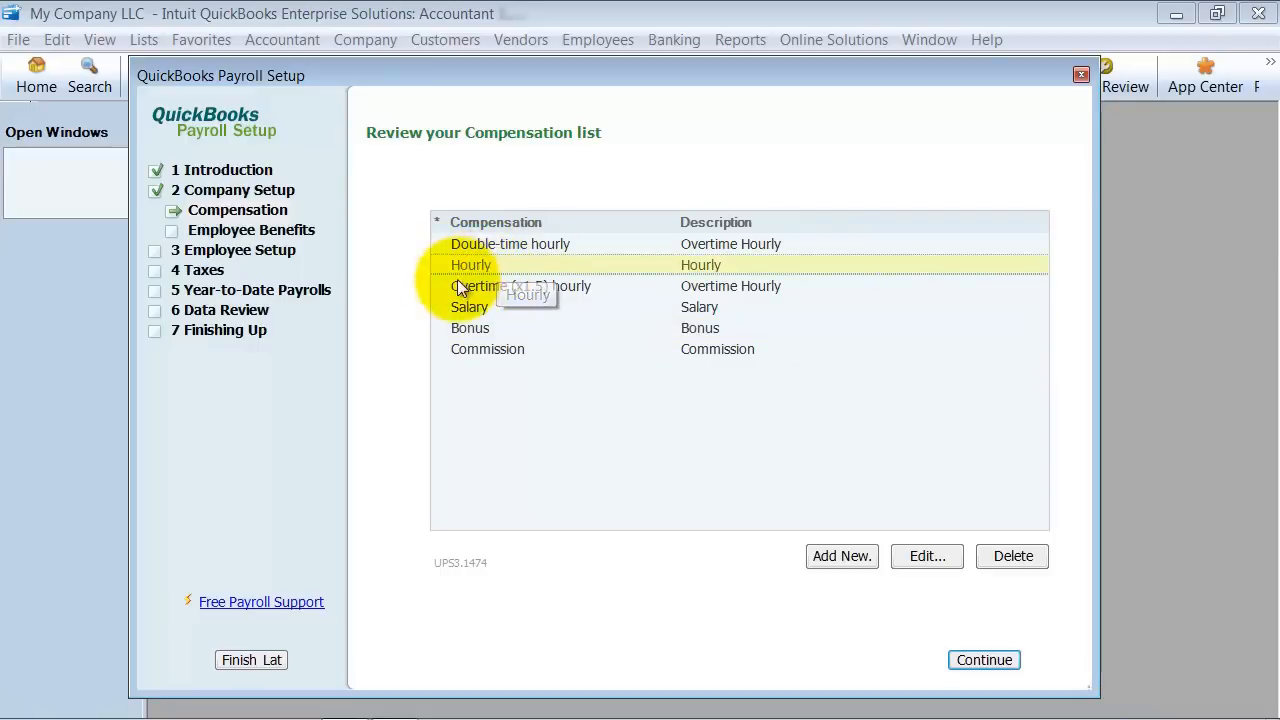
mouse_move(504, 294)
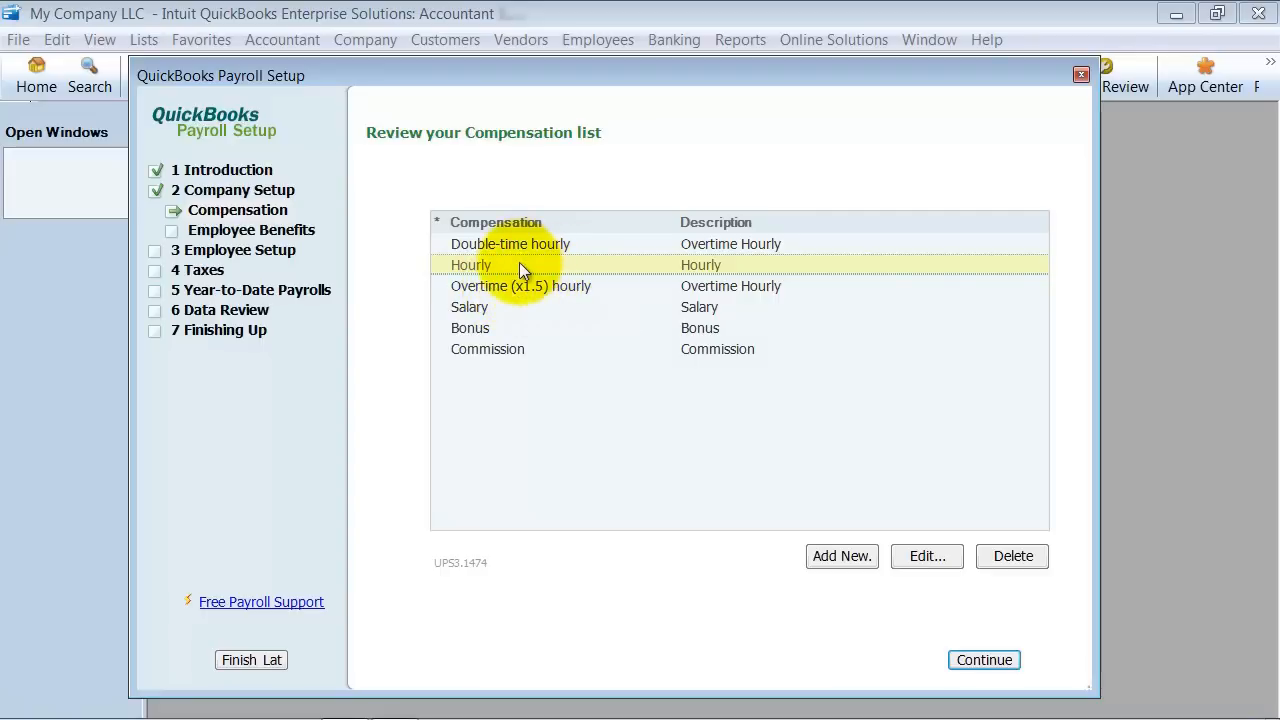
left_click(520, 286)
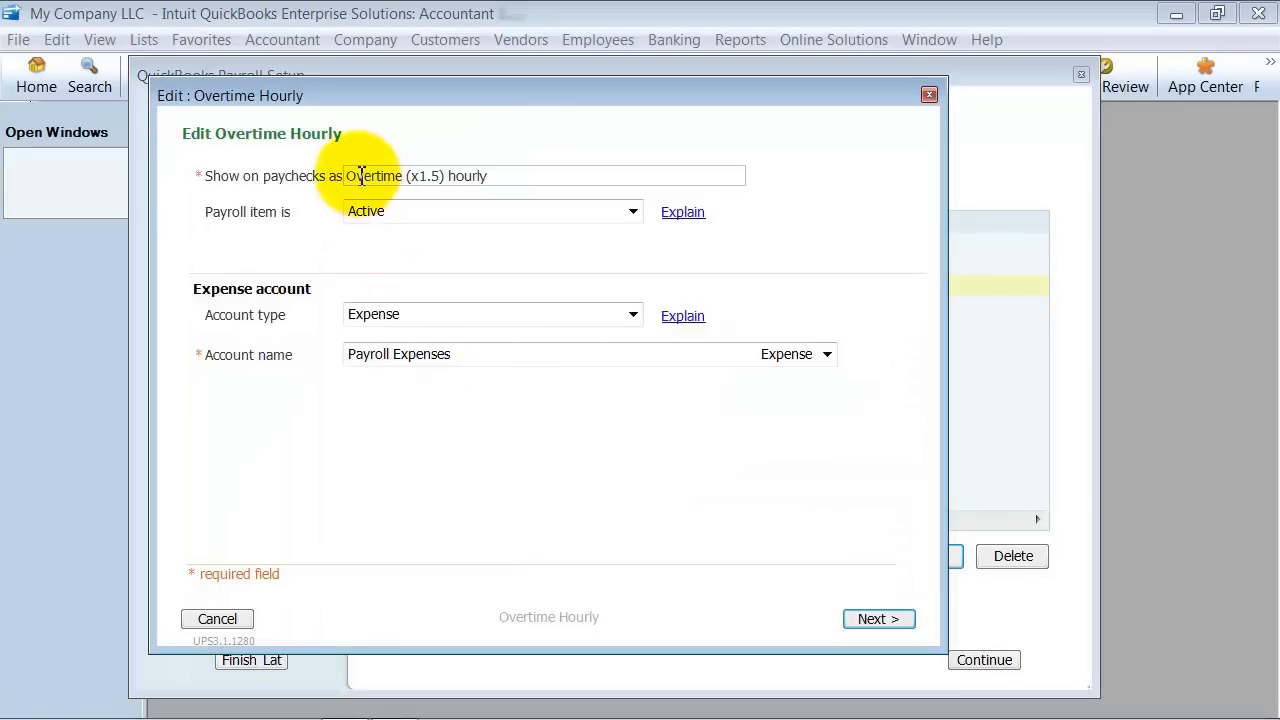
Step: Review the overtime item's paycheck name and Payroll Expenses account, then advance to rate options
triple_click(420, 176)
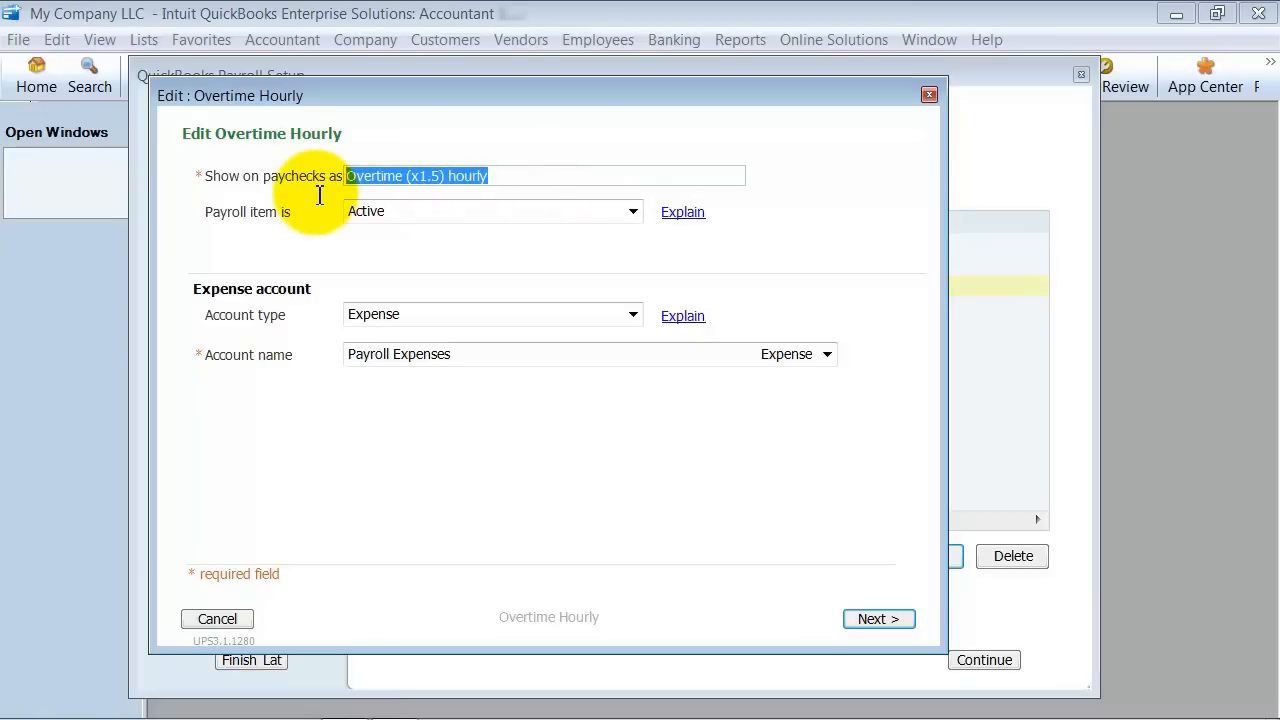
mouse_move(312, 248)
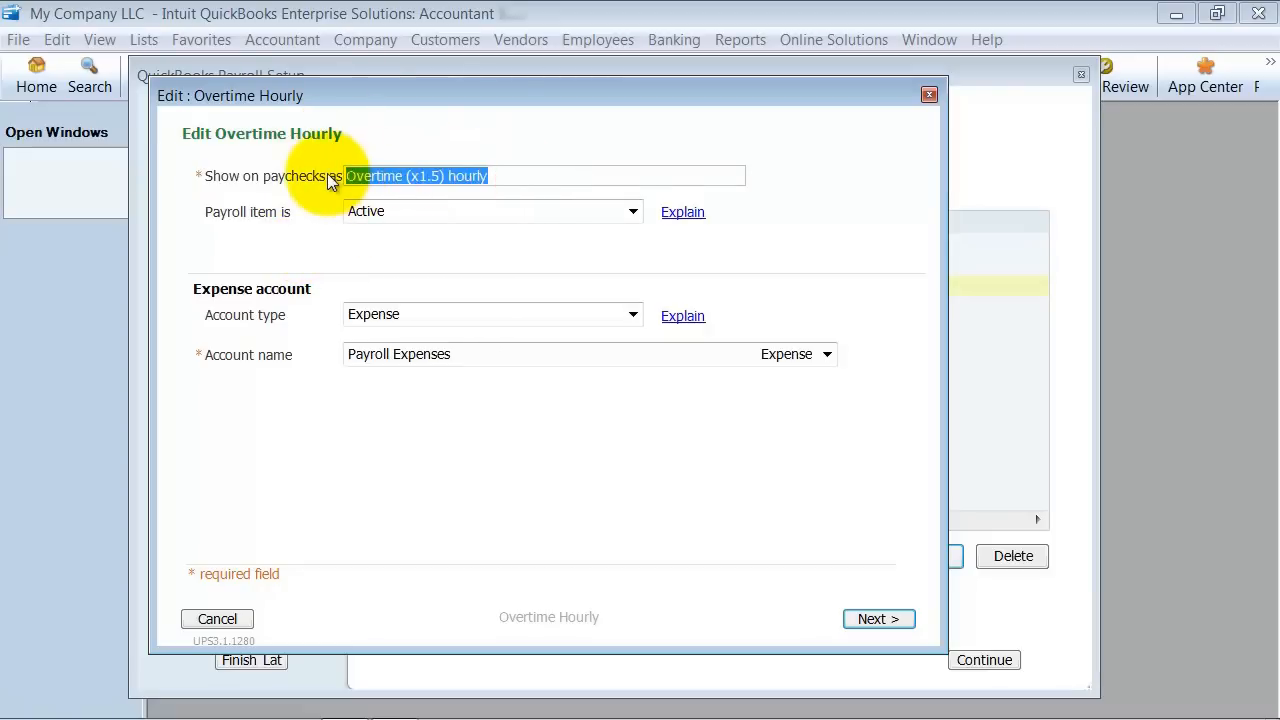
mouse_move(970, 490)
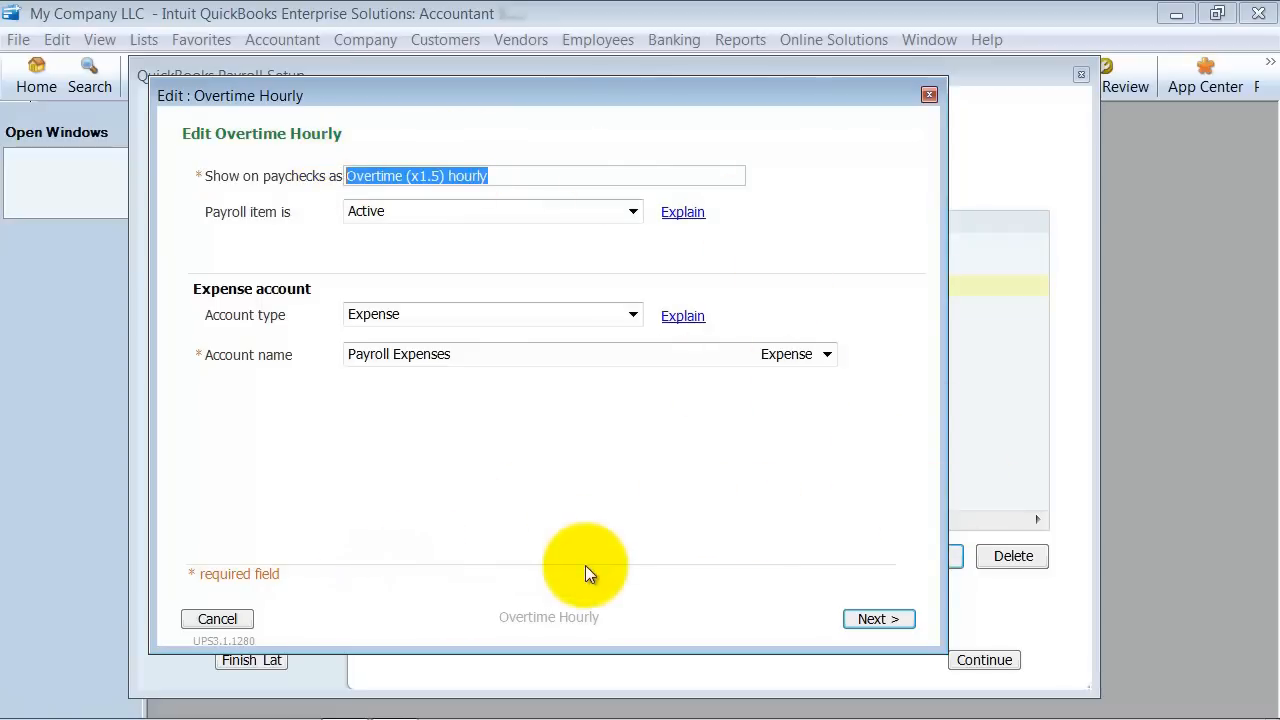
mouse_move(390, 120)
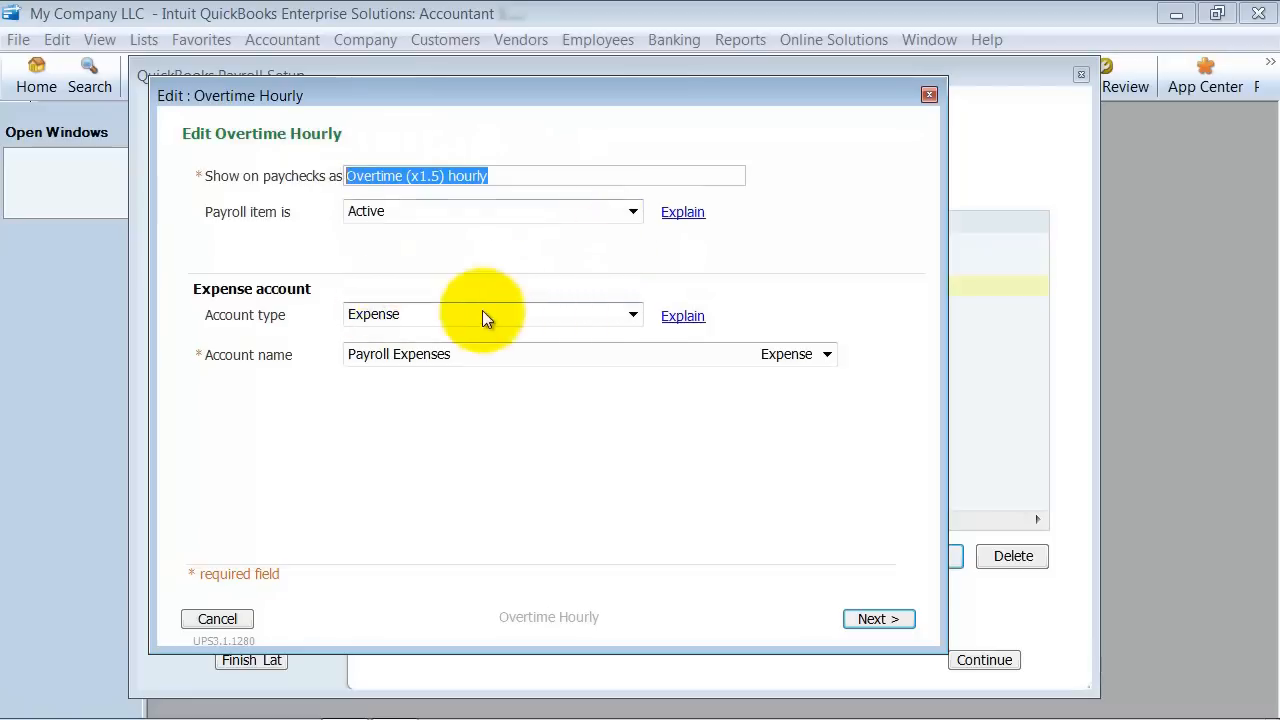
left_click(632, 316)
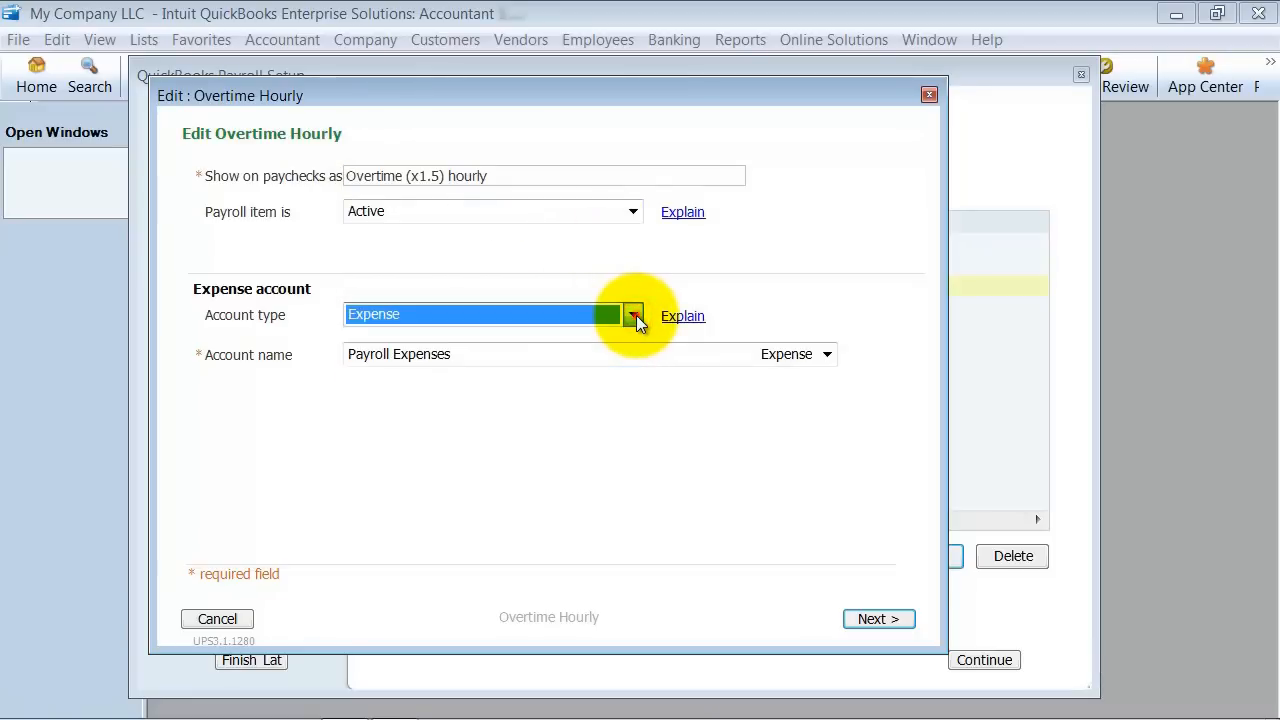
left_click(632, 314)
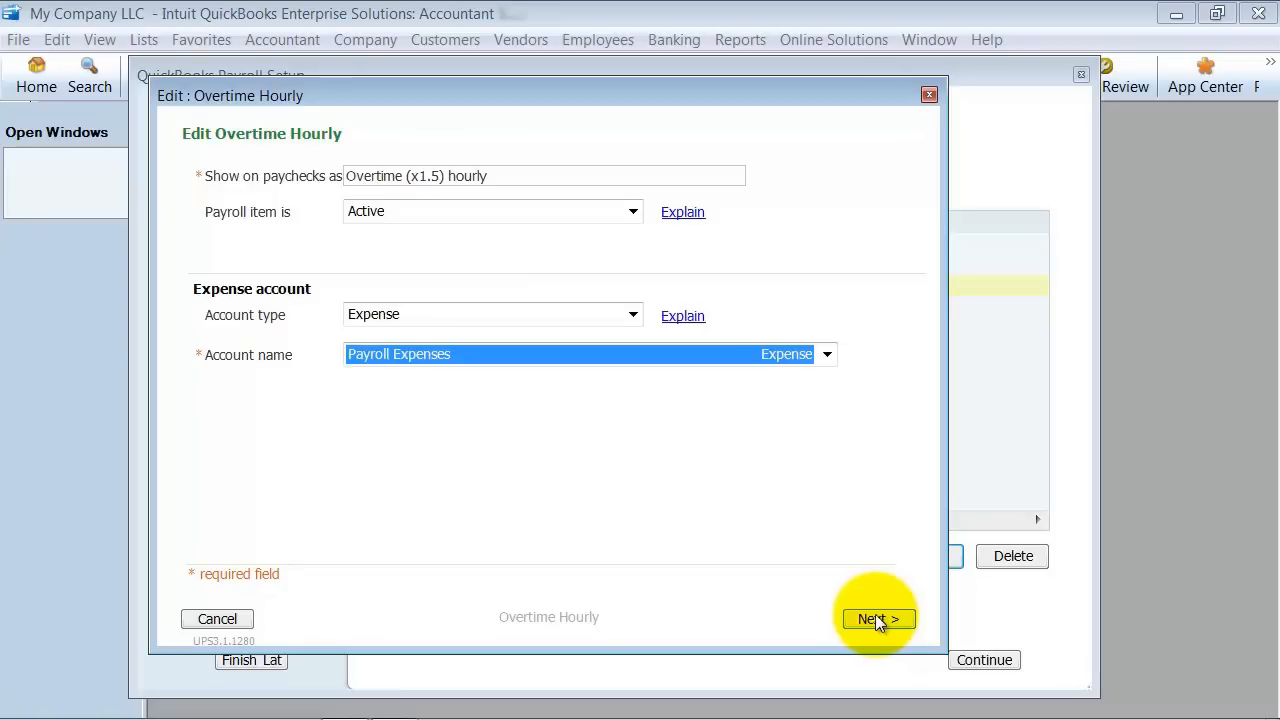
left_click(876, 618)
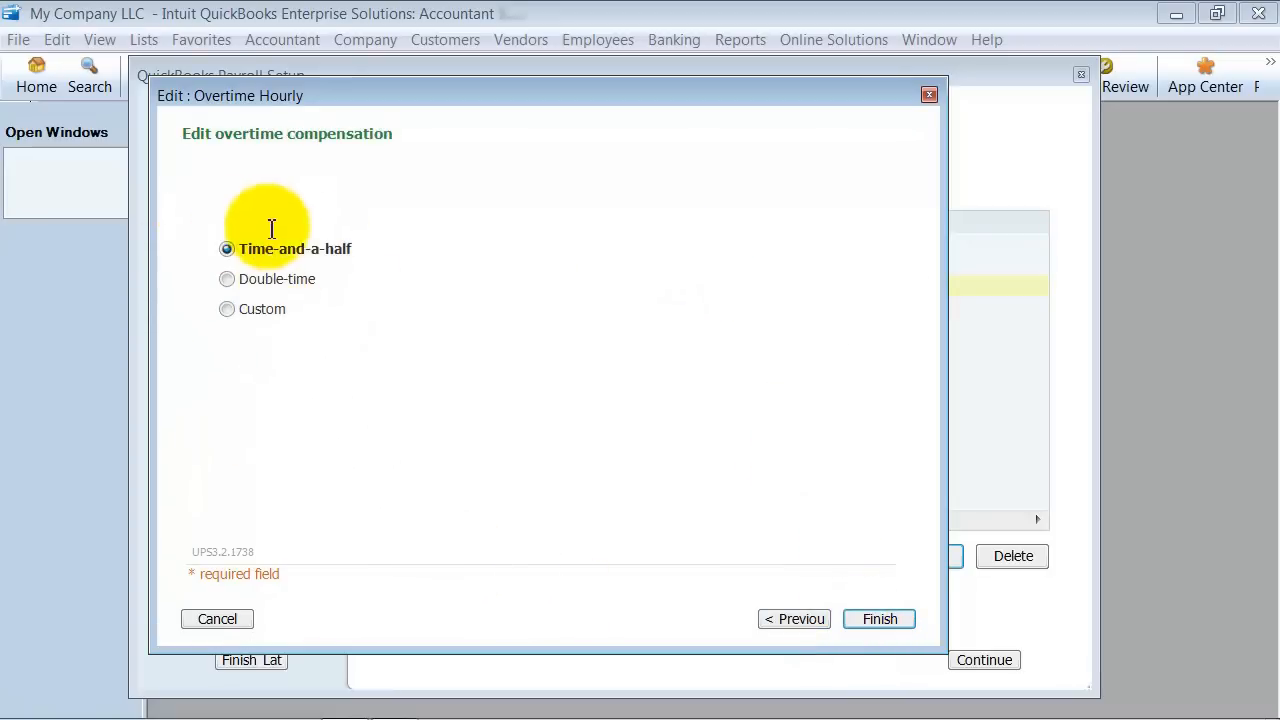
Step: Try a custom multiplier, keep time-and-a-half as the overtime rate, and save the item
left_click(228, 308)
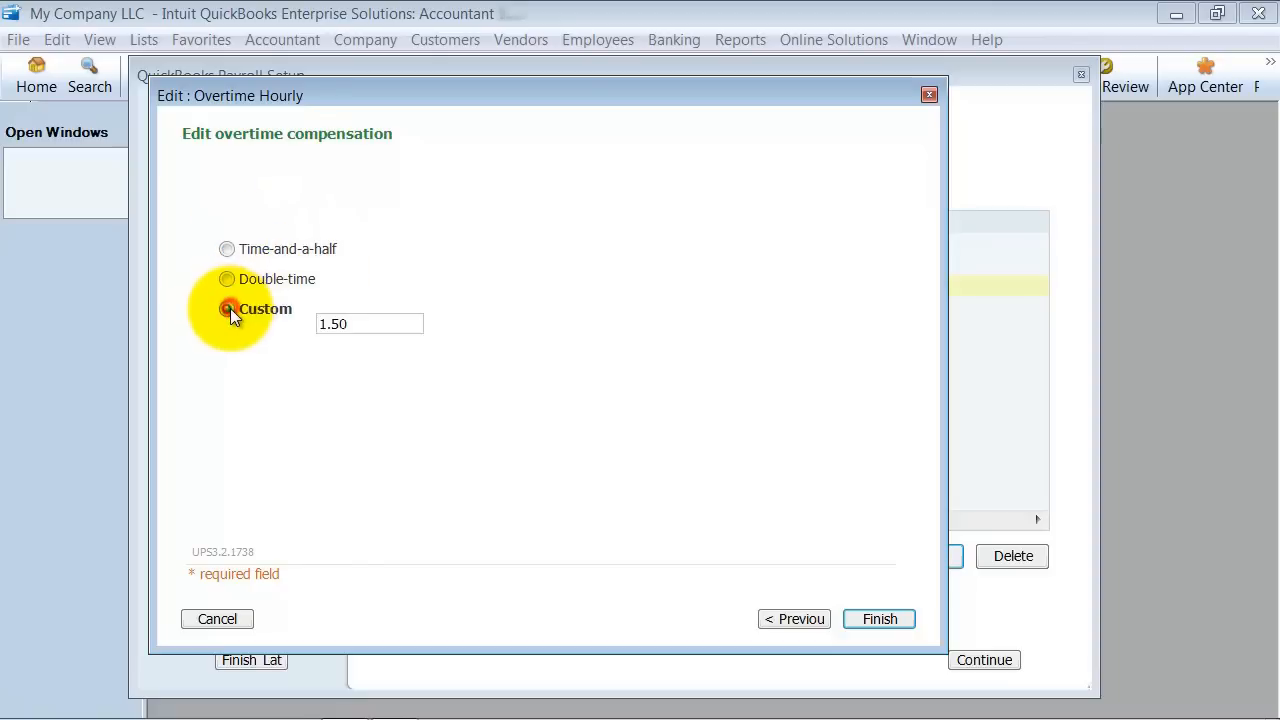
left_click(228, 308)
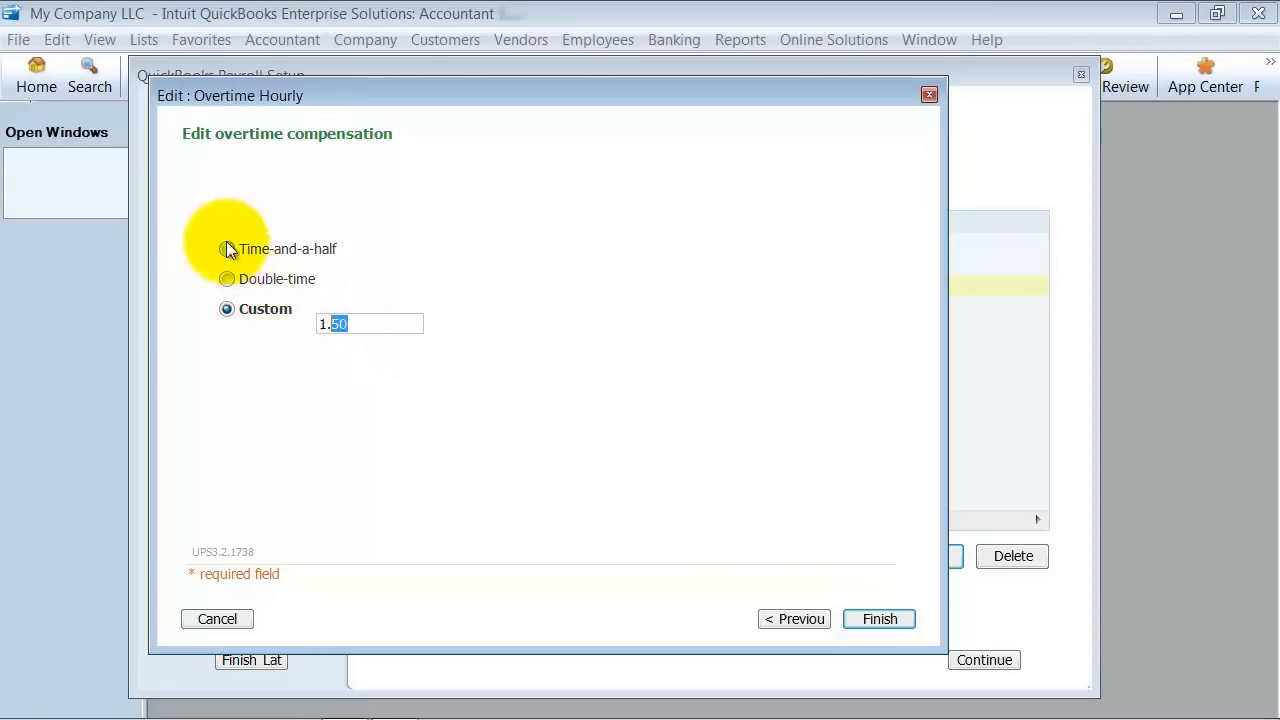
left_click(228, 248)
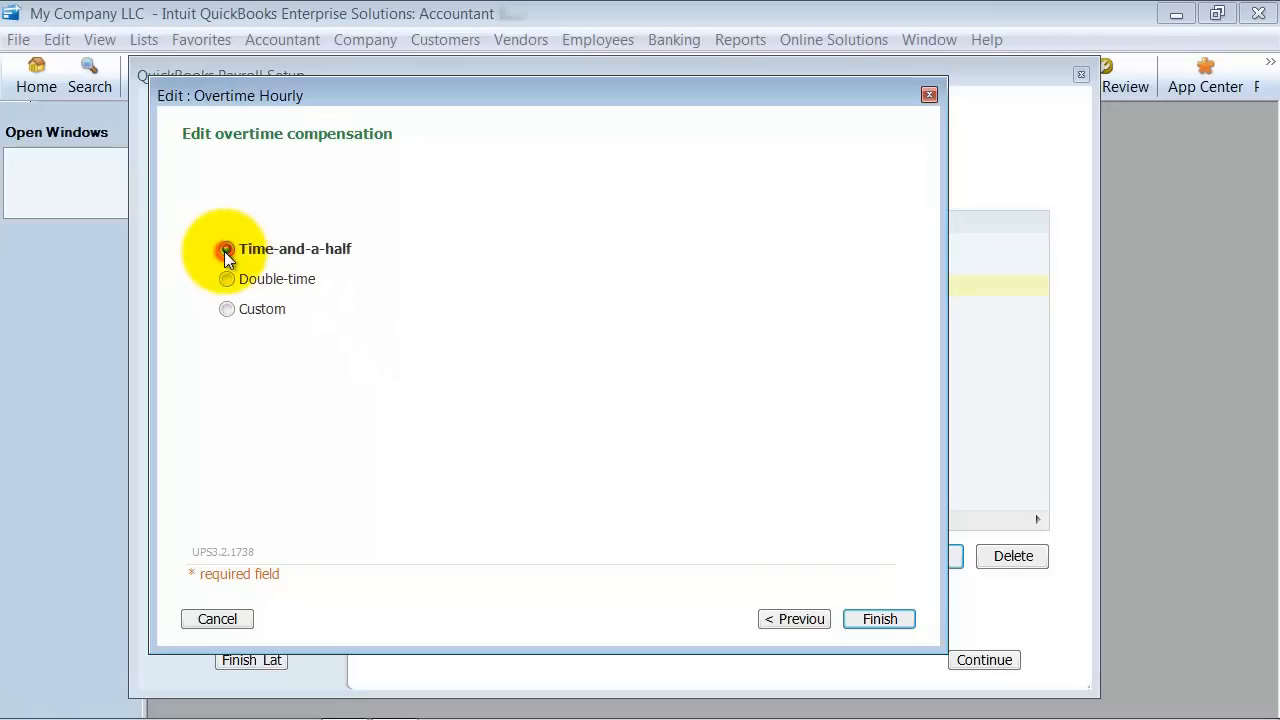
left_click(228, 248)
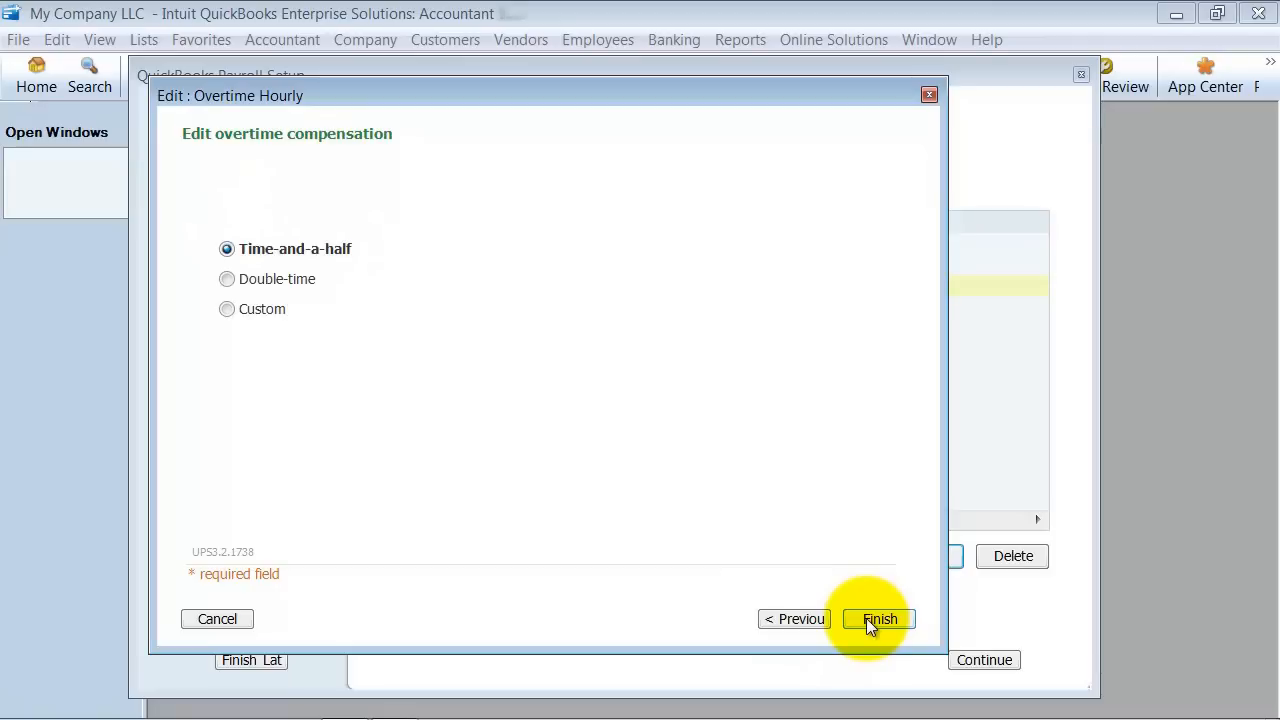
left_click(880, 618)
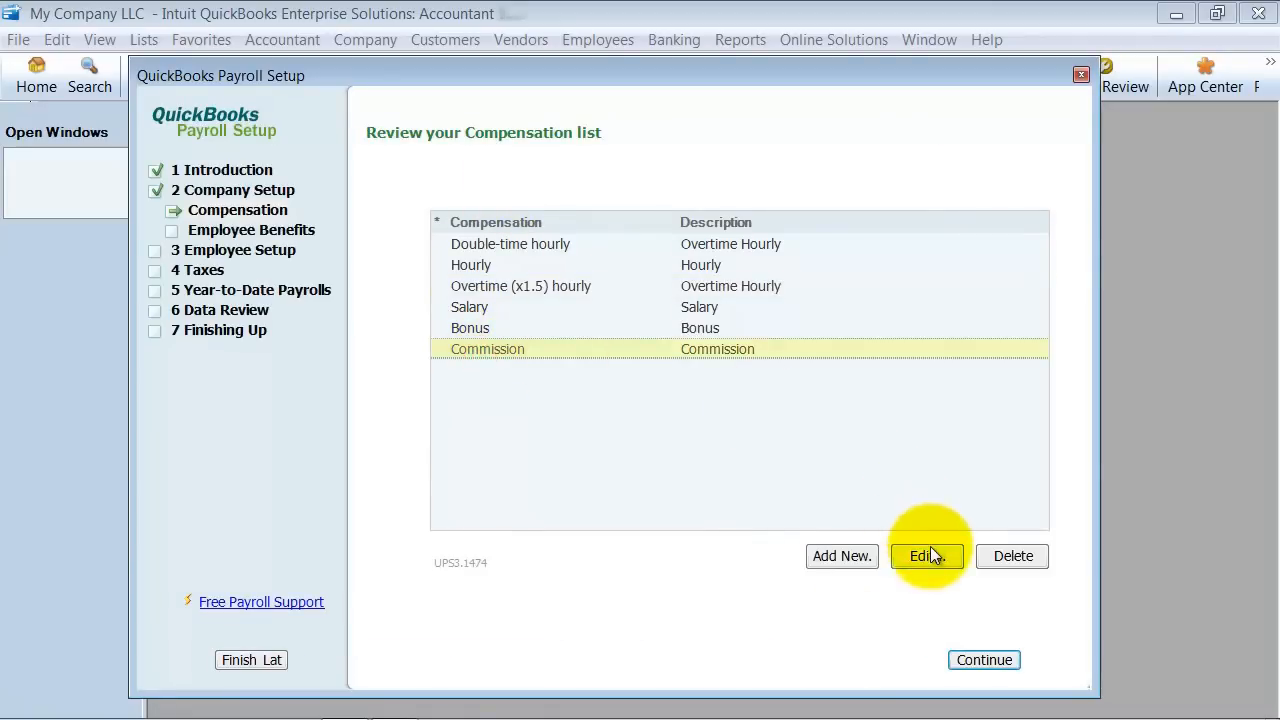
Step: Edit the Commission item to carry a $150 default amount and save it
left_click(924, 556)
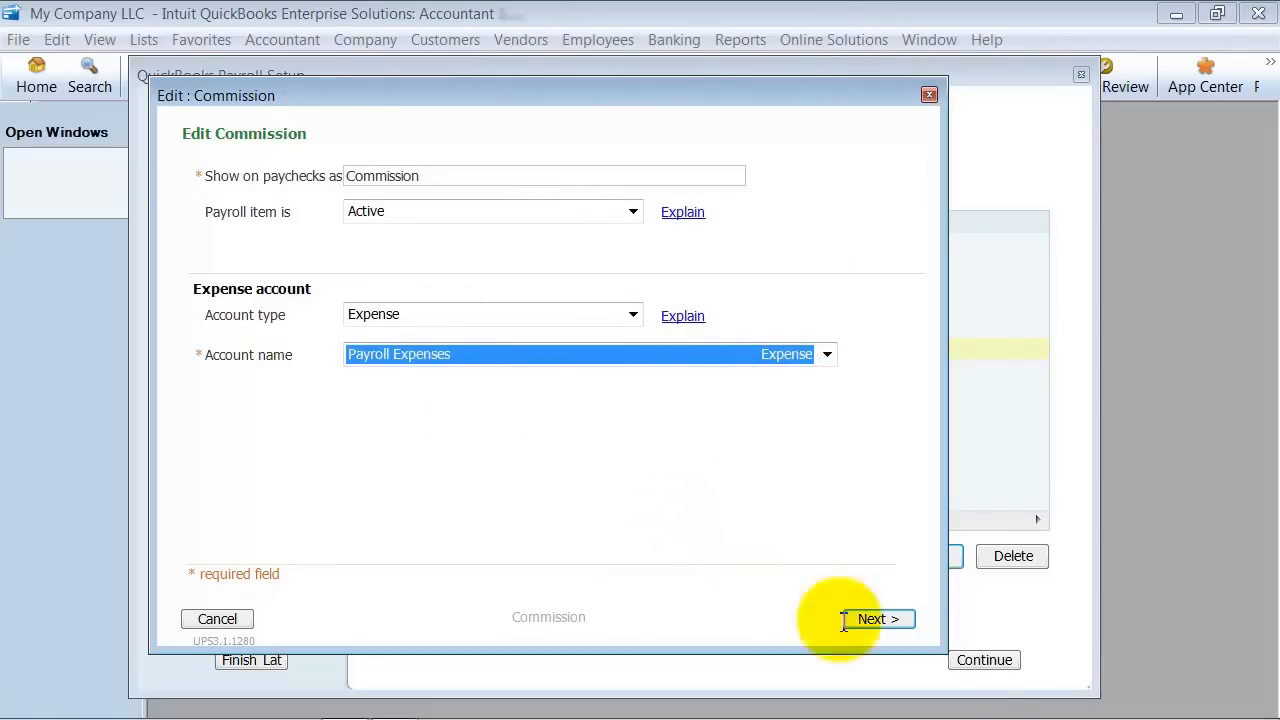
left_click(878, 618)
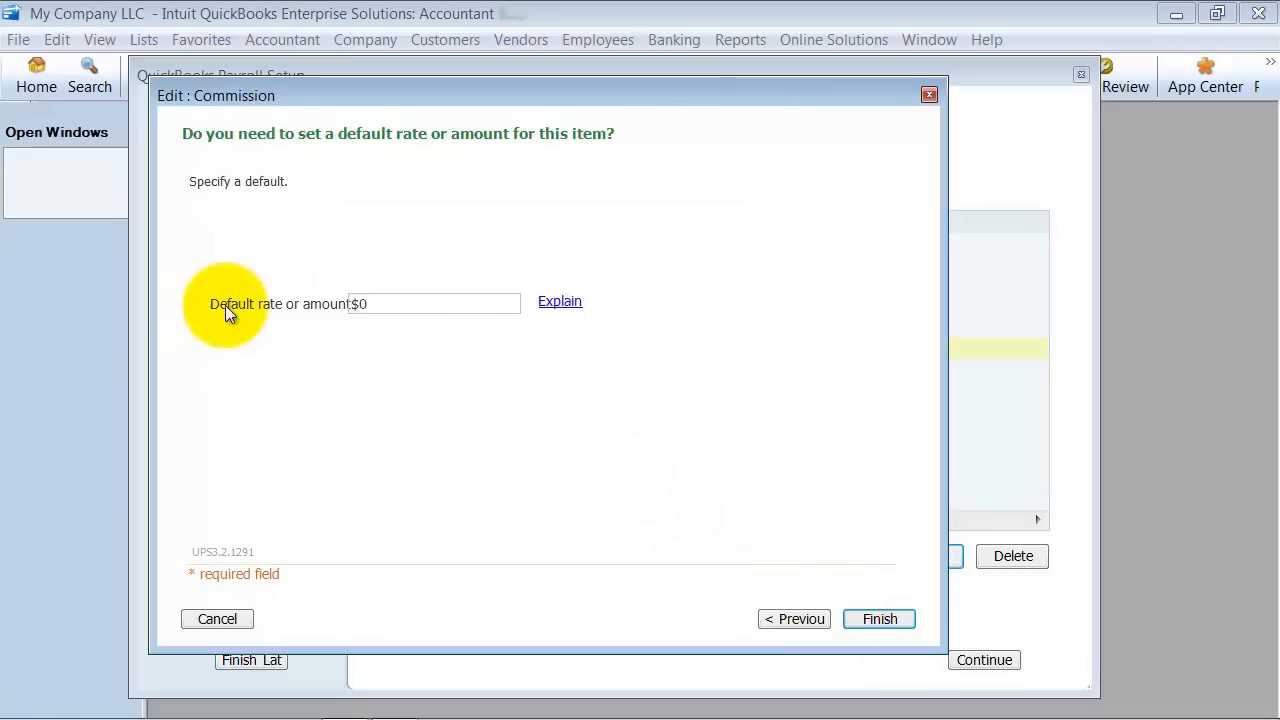
mouse_move(424, 188)
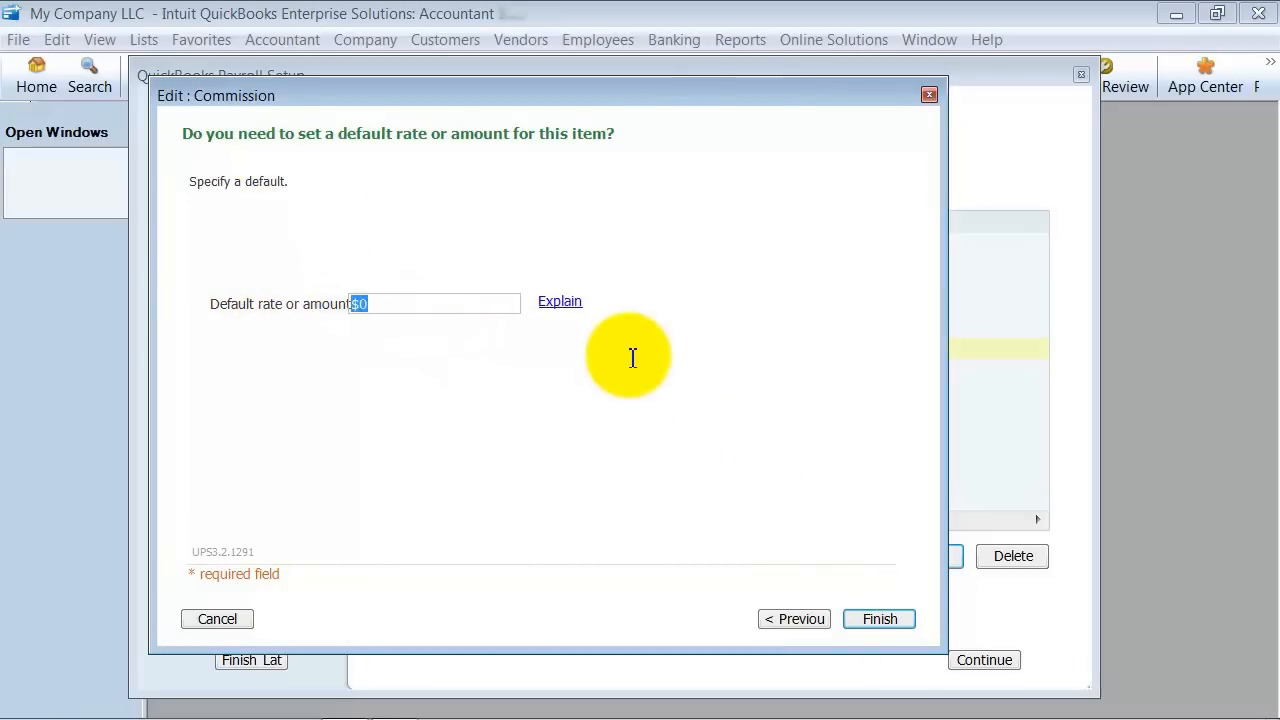
left_click(878, 618)
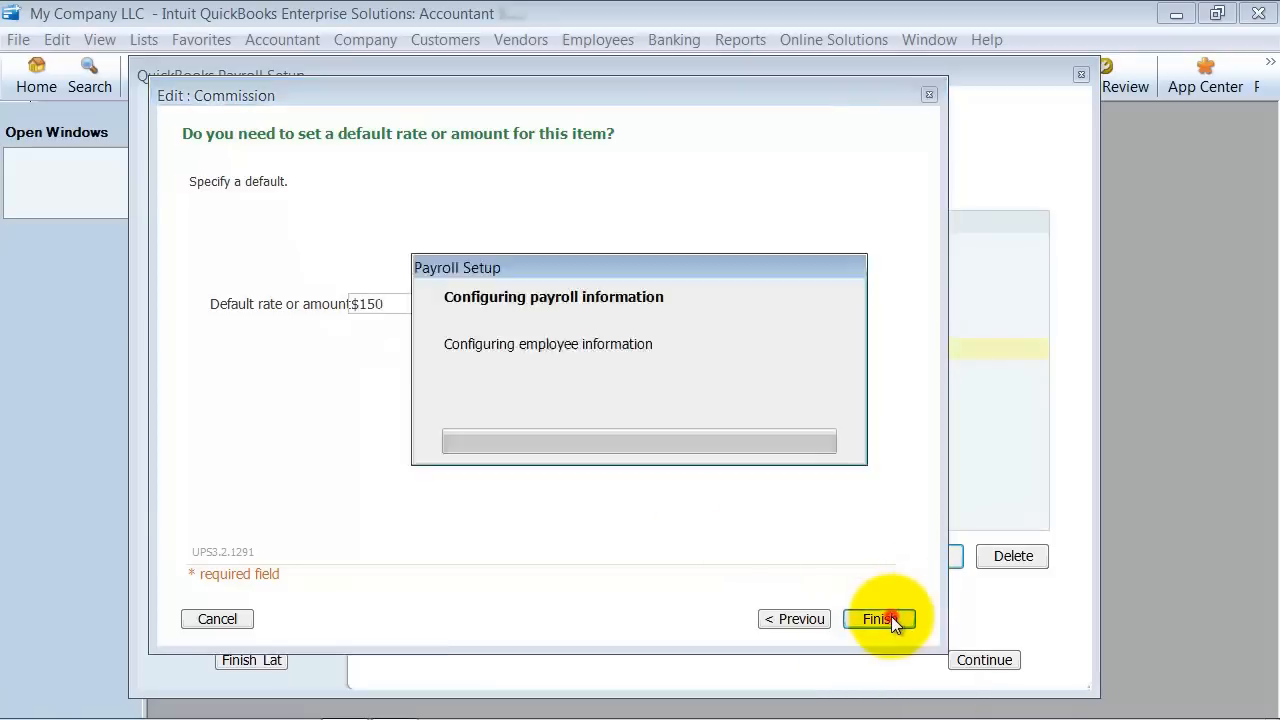
left_click(876, 618)
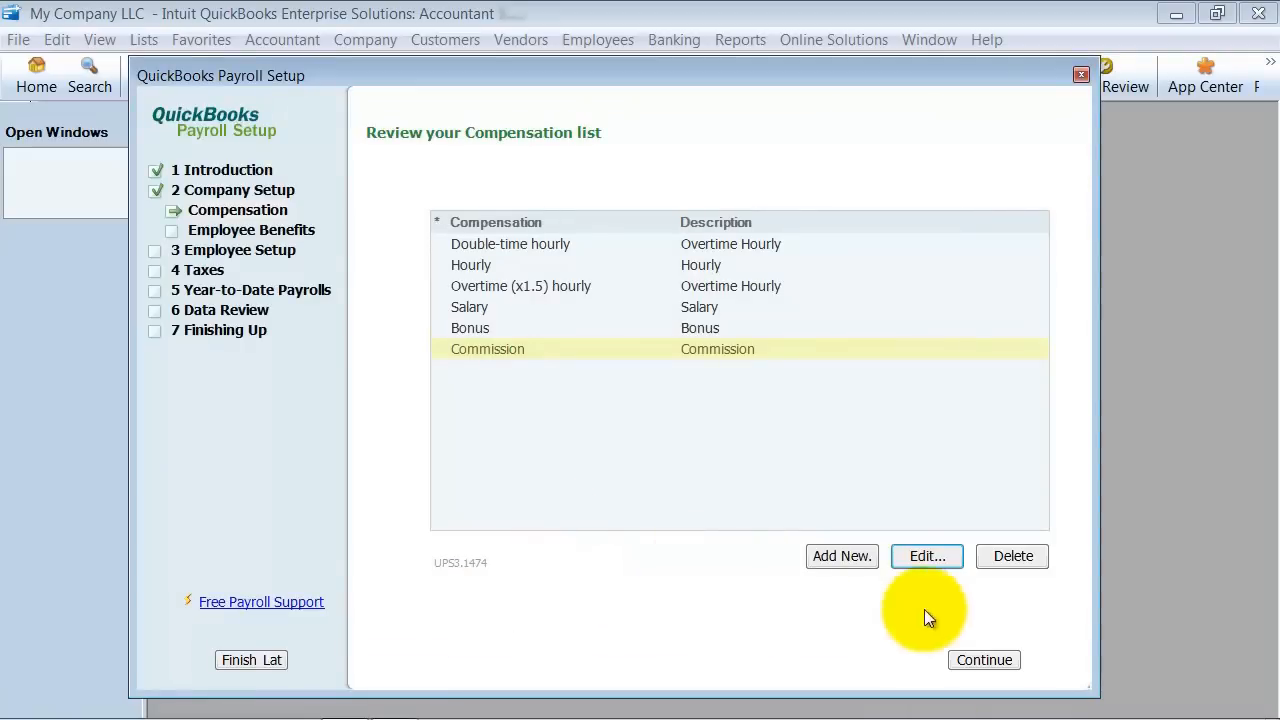
mouse_move(838, 432)
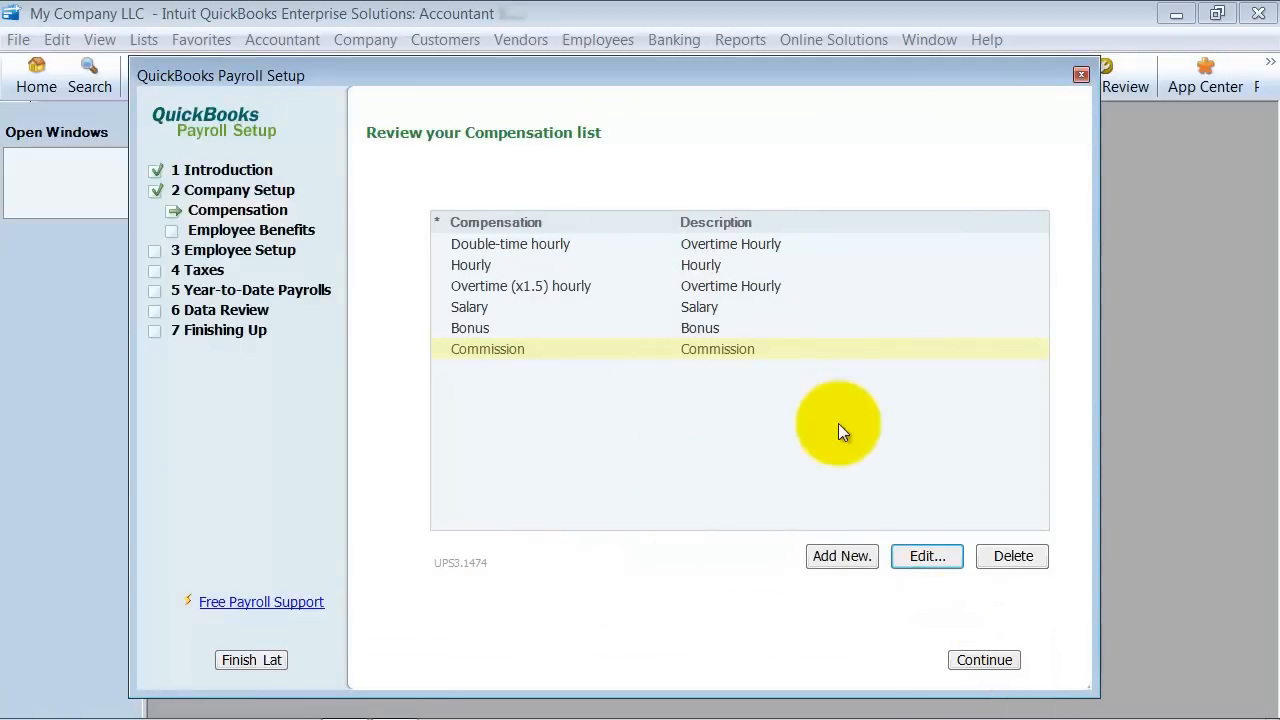
mouse_move(656, 490)
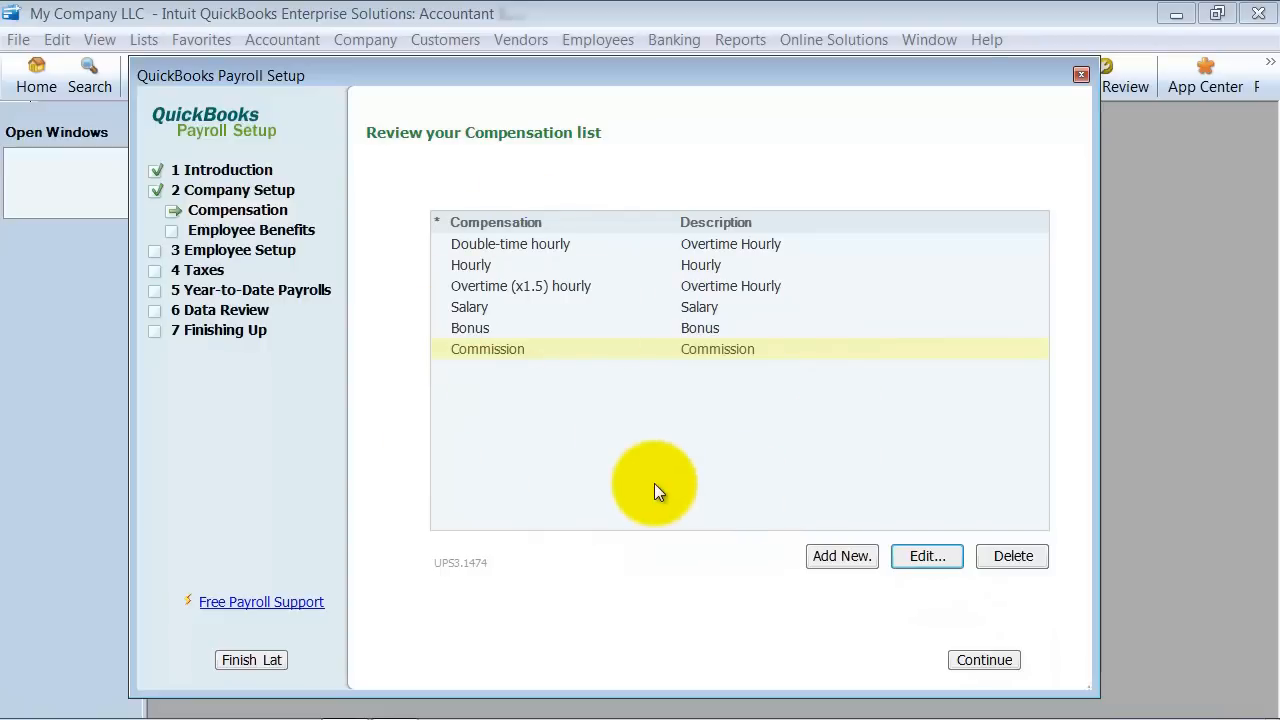
mouse_move(670, 530)
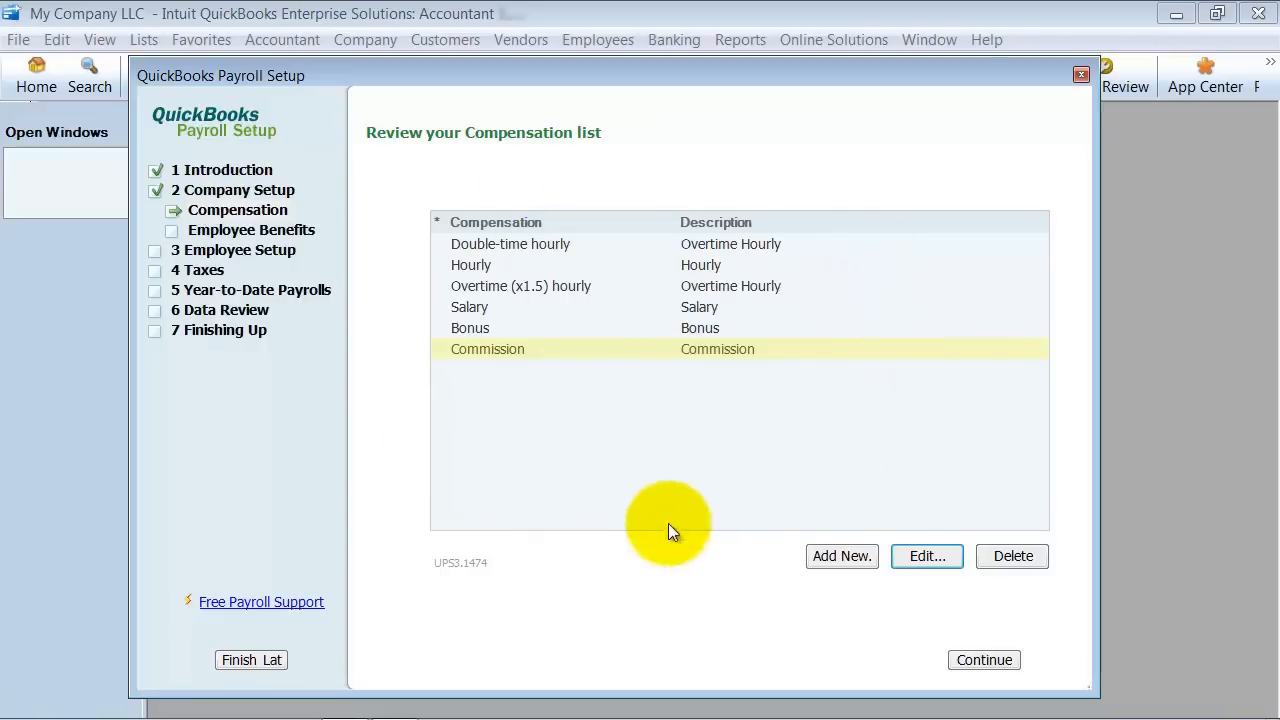
mouse_move(800, 420)
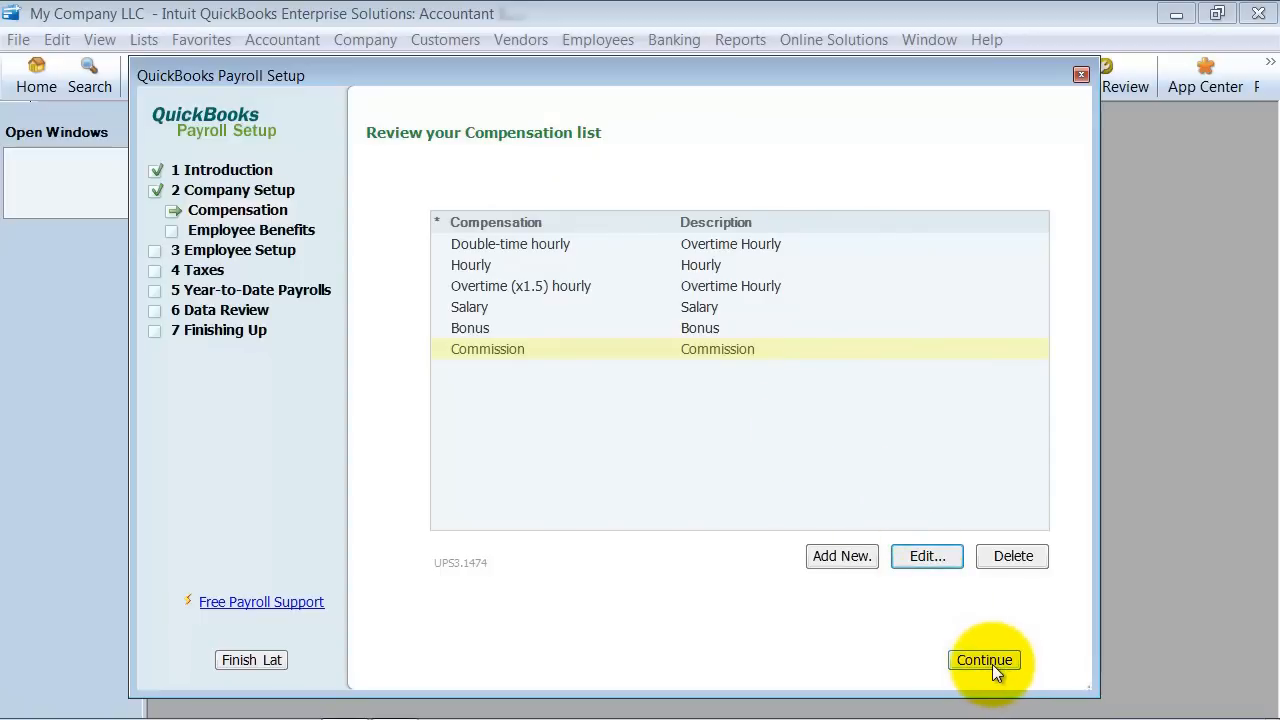
Step: Continue from the compensation list to the employee benefits introduction
left_click(984, 660)
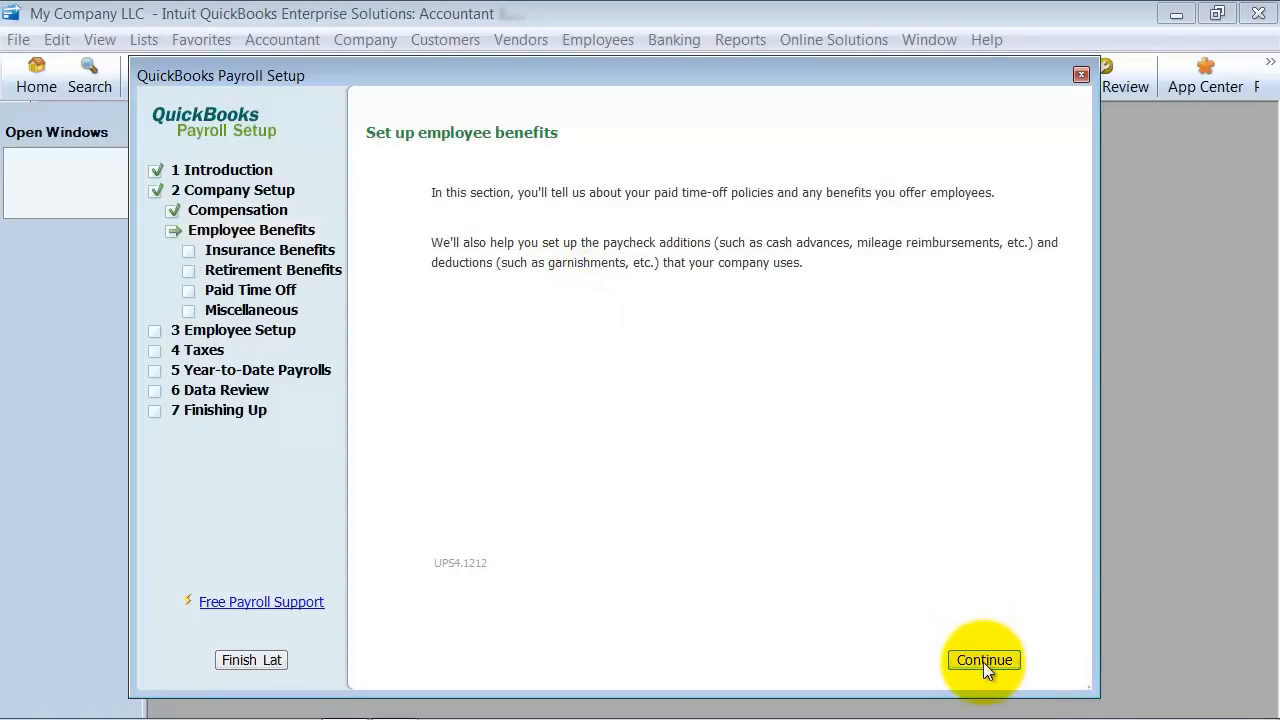
Step: Choose Health, Dental, Vision and S Corp Medical insurance benefits
left_click(984, 660)
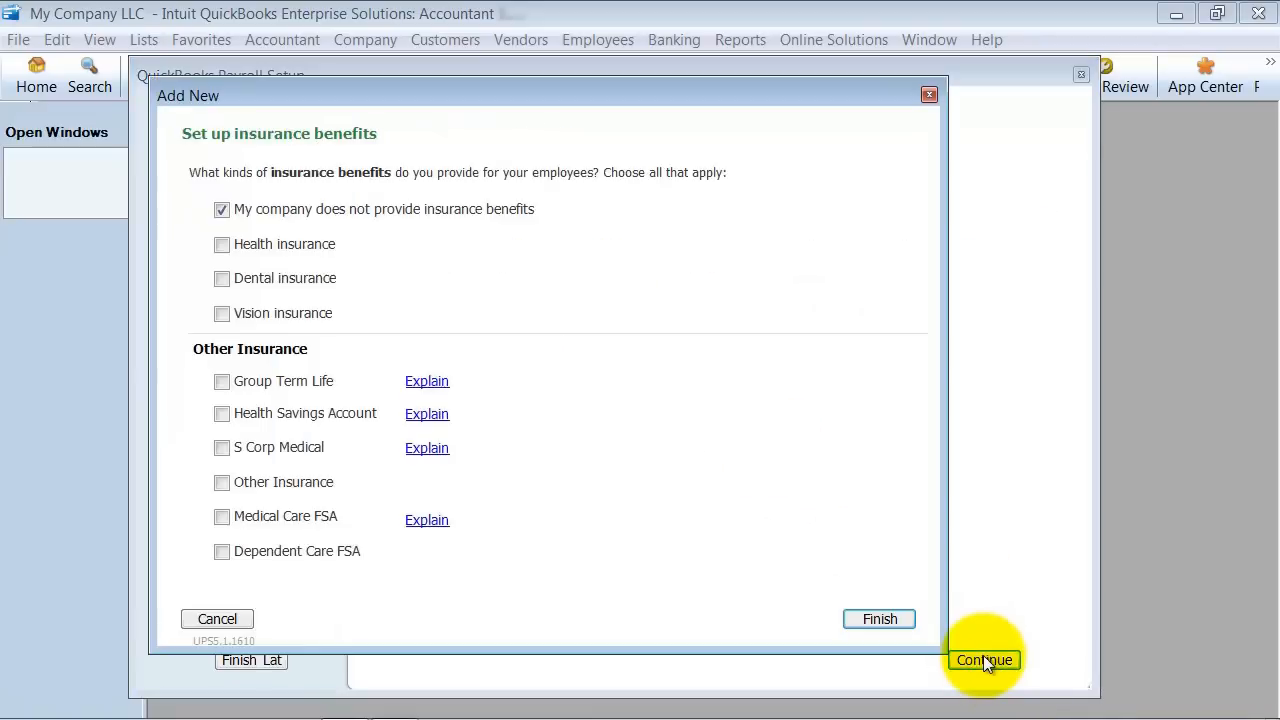
mouse_move(222, 210)
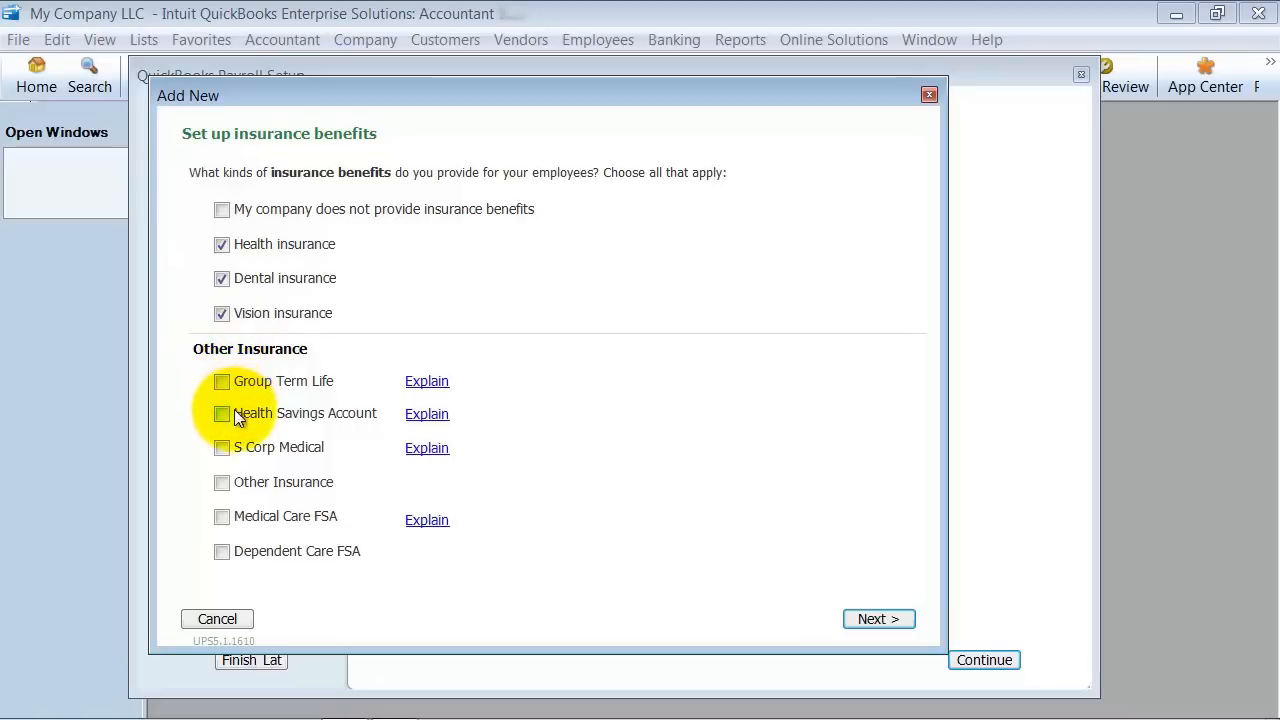
left_click(222, 448)
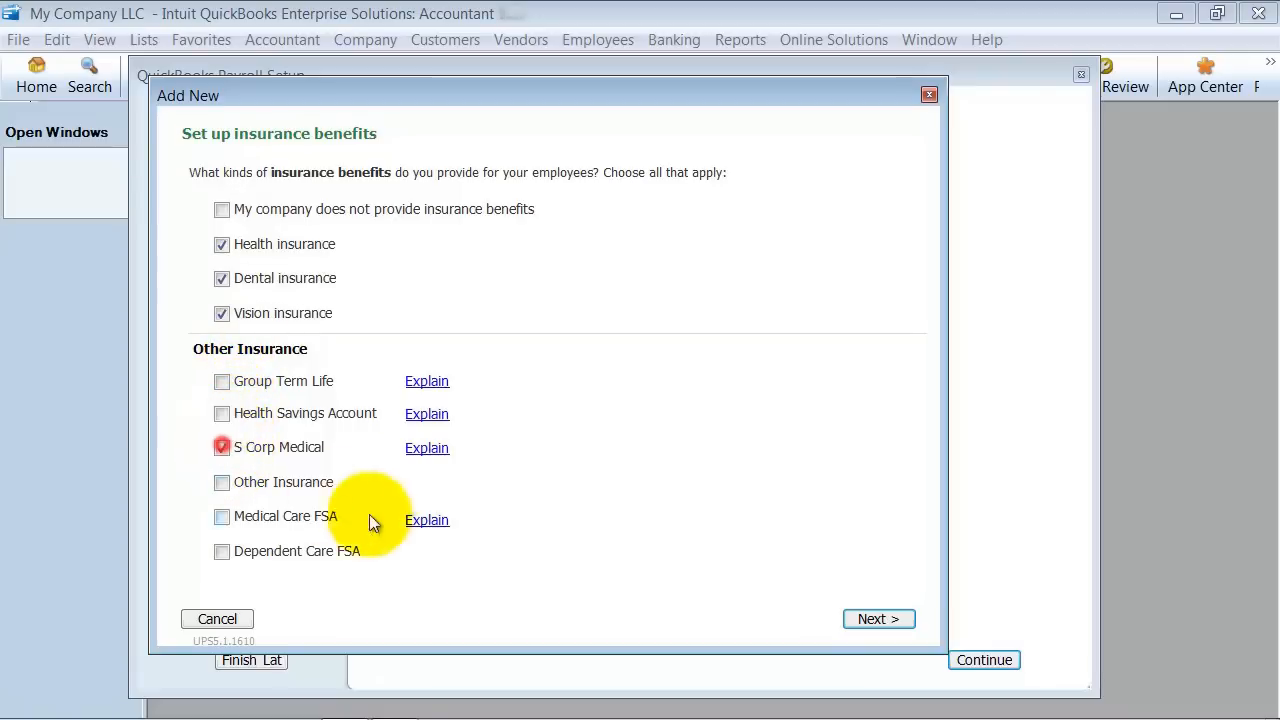
left_click(222, 448)
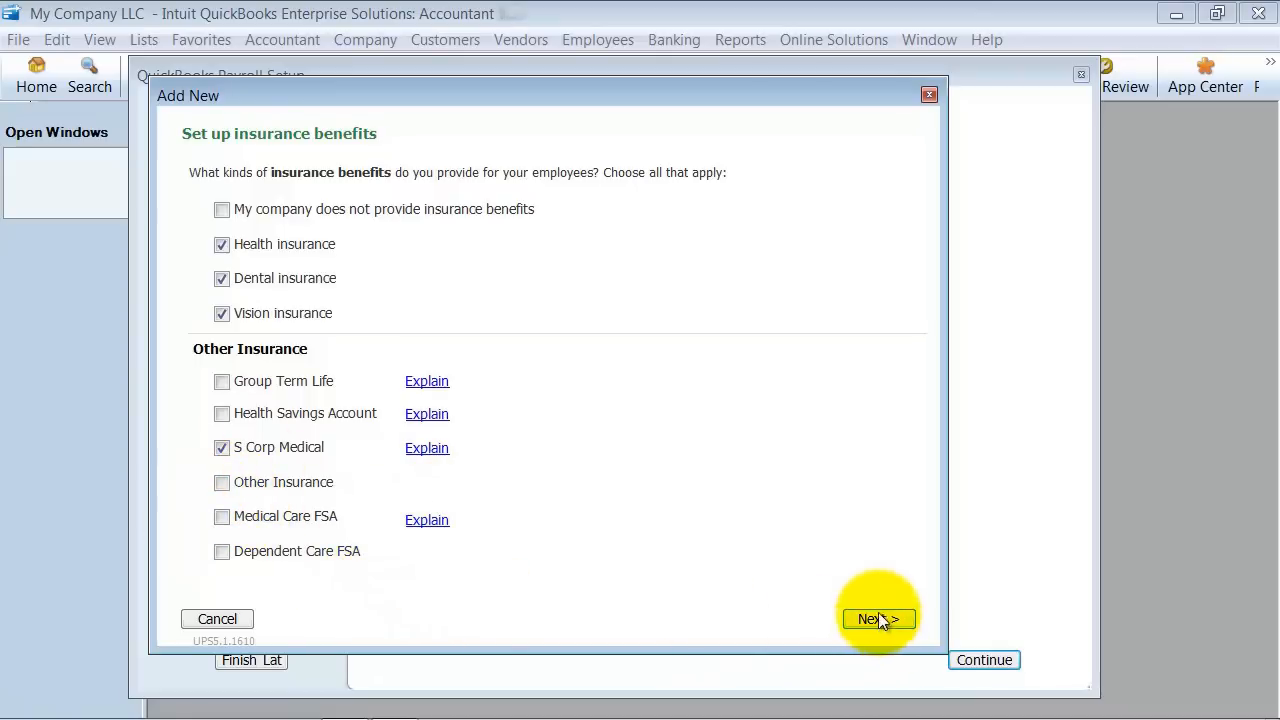
left_click(876, 620)
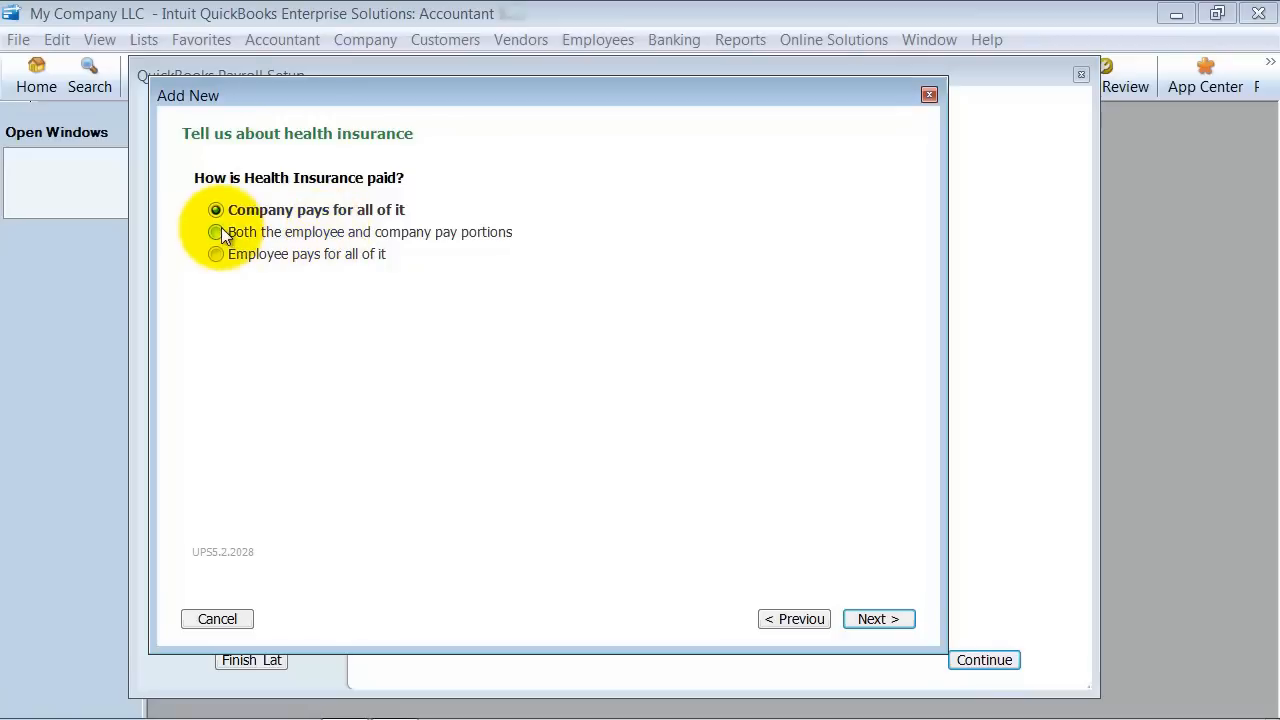
Step: Share health insurance cost between employee and company, deducted before taxes under section 125
left_click(216, 232)
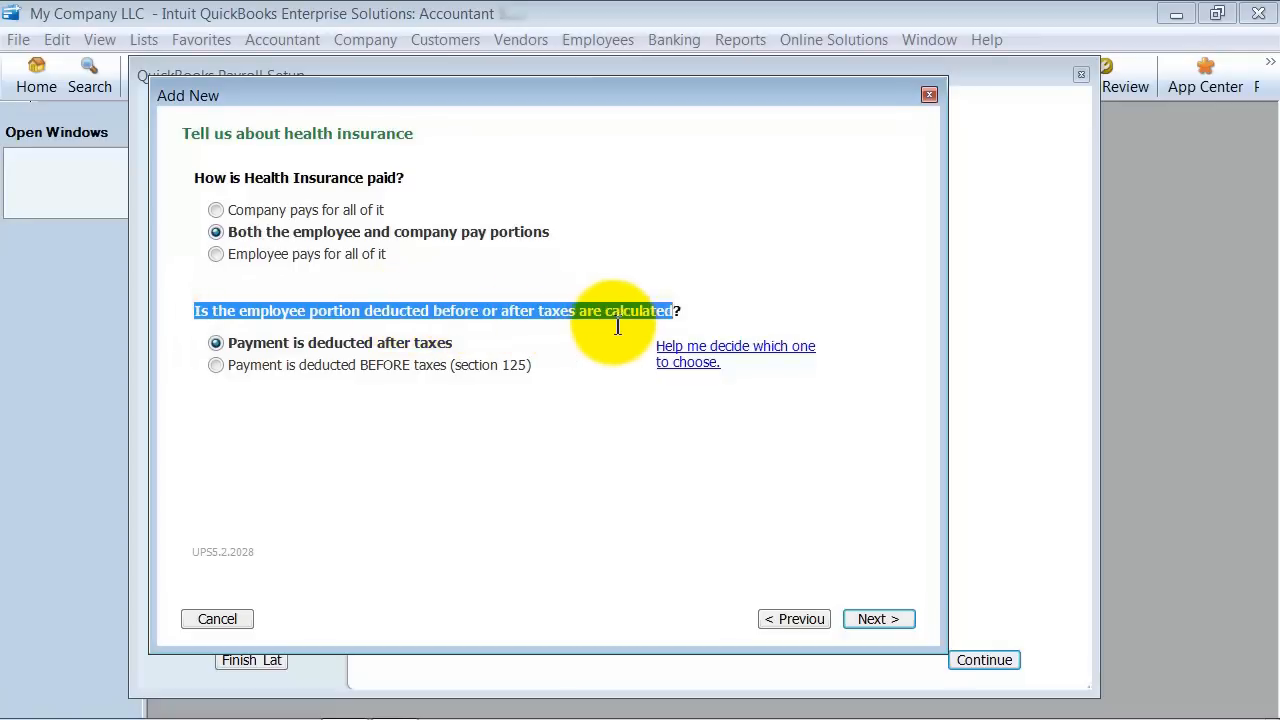
mouse_move(472, 320)
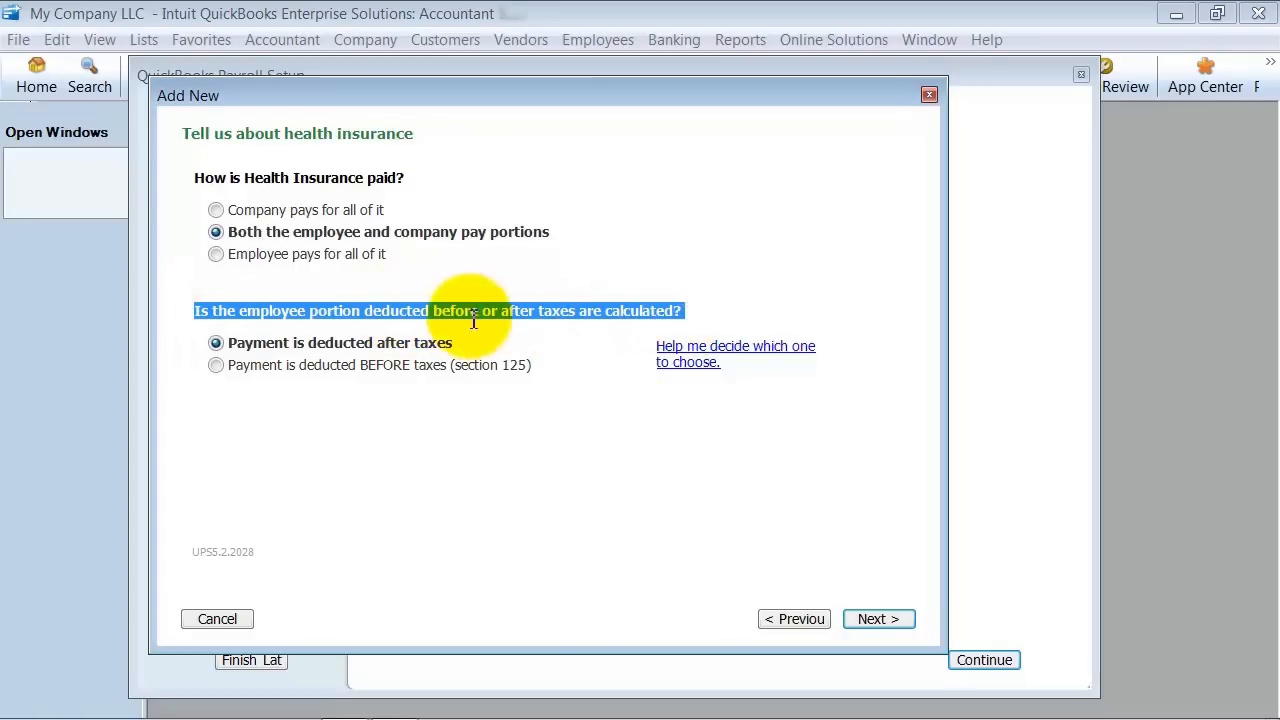
mouse_move(268, 296)
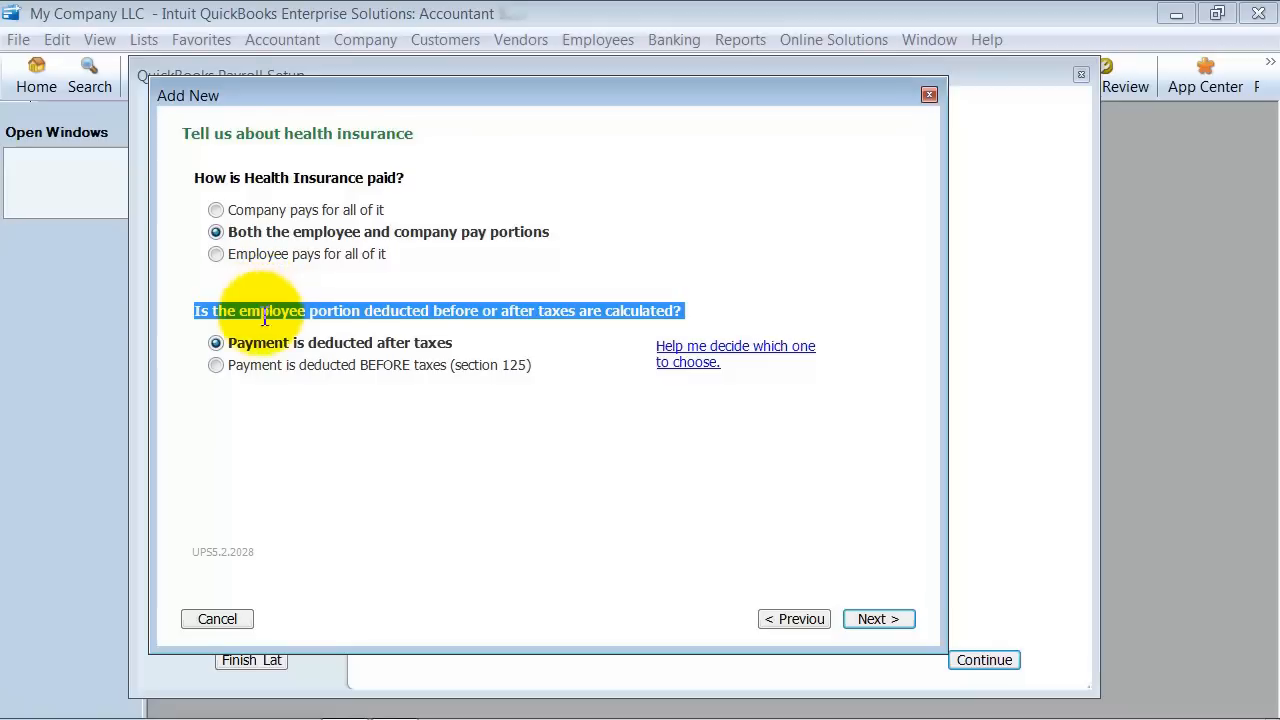
mouse_move(344, 390)
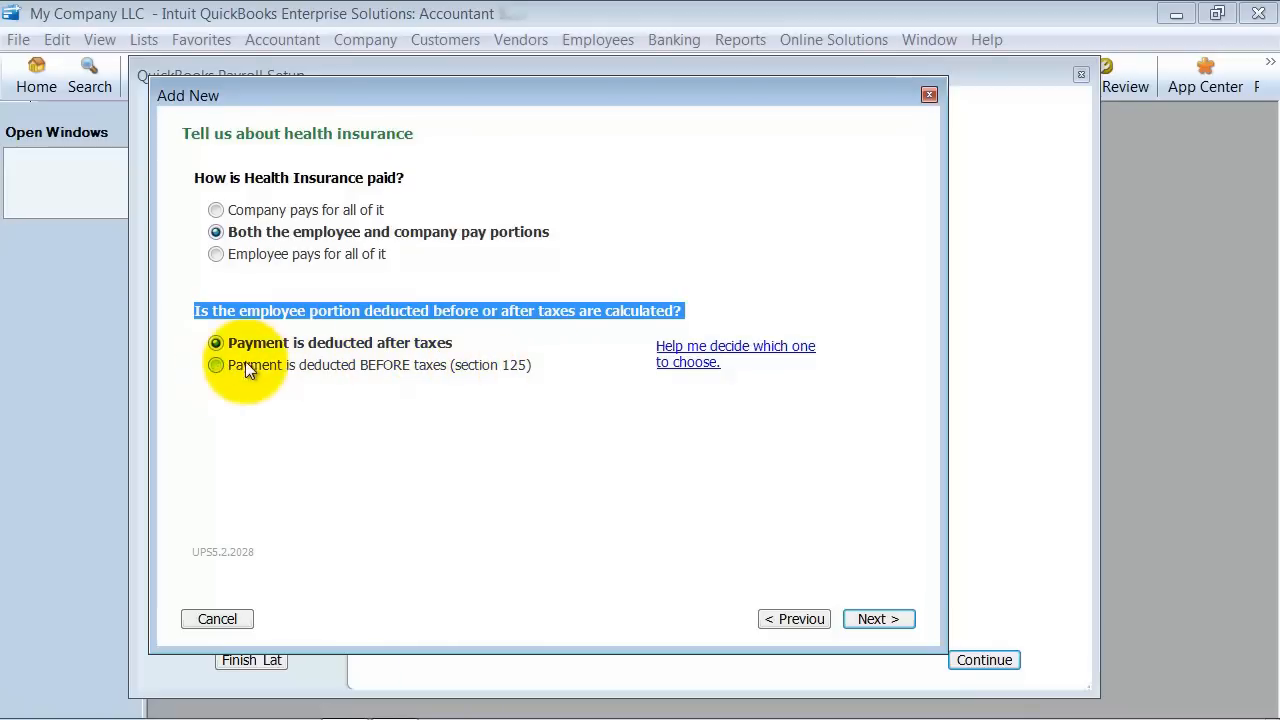
left_click(216, 364)
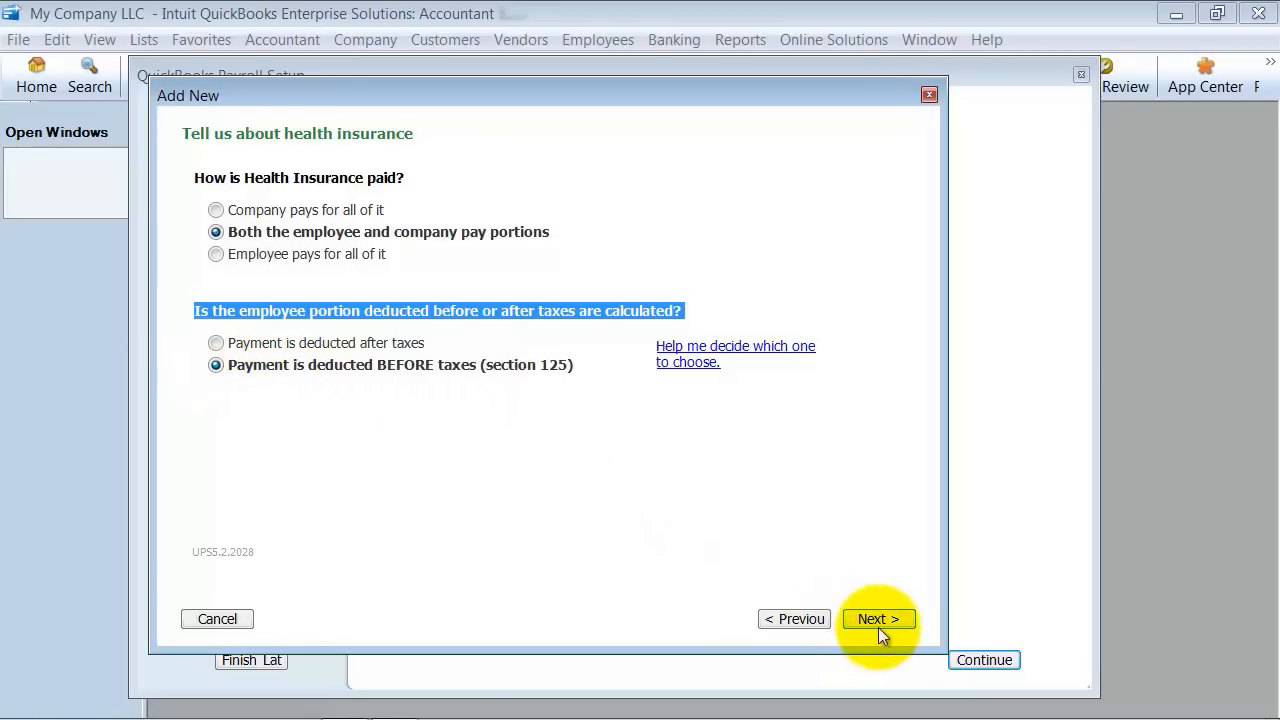
left_click(878, 618)
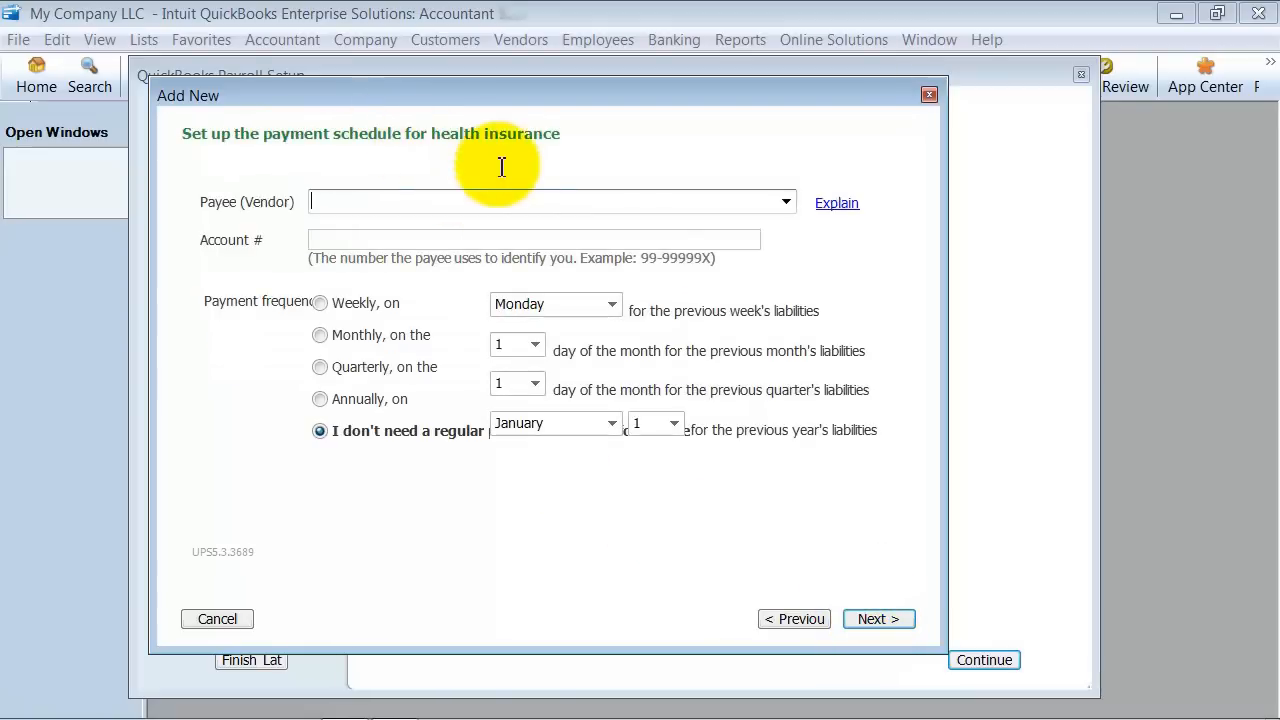
Step: Pay health insurance to City of East Bayshore, account 89897758, quarterly on the 15th
left_click(786, 200)
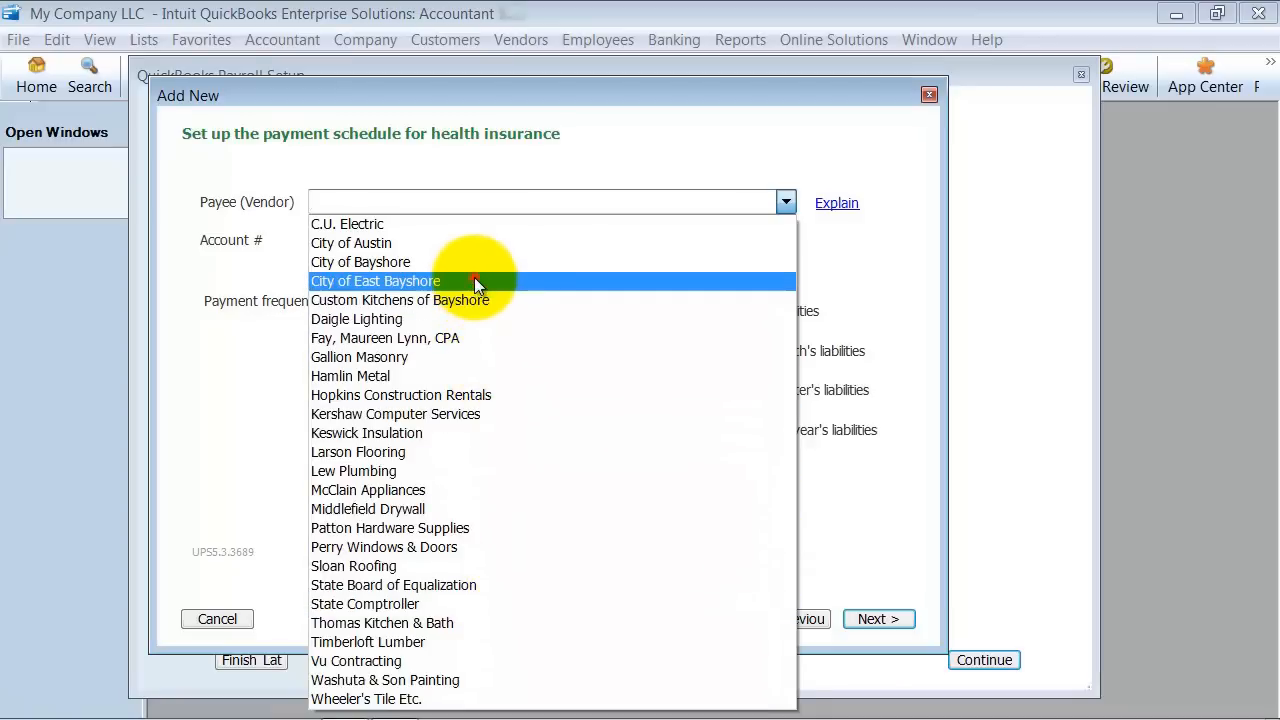
left_click(376, 280)
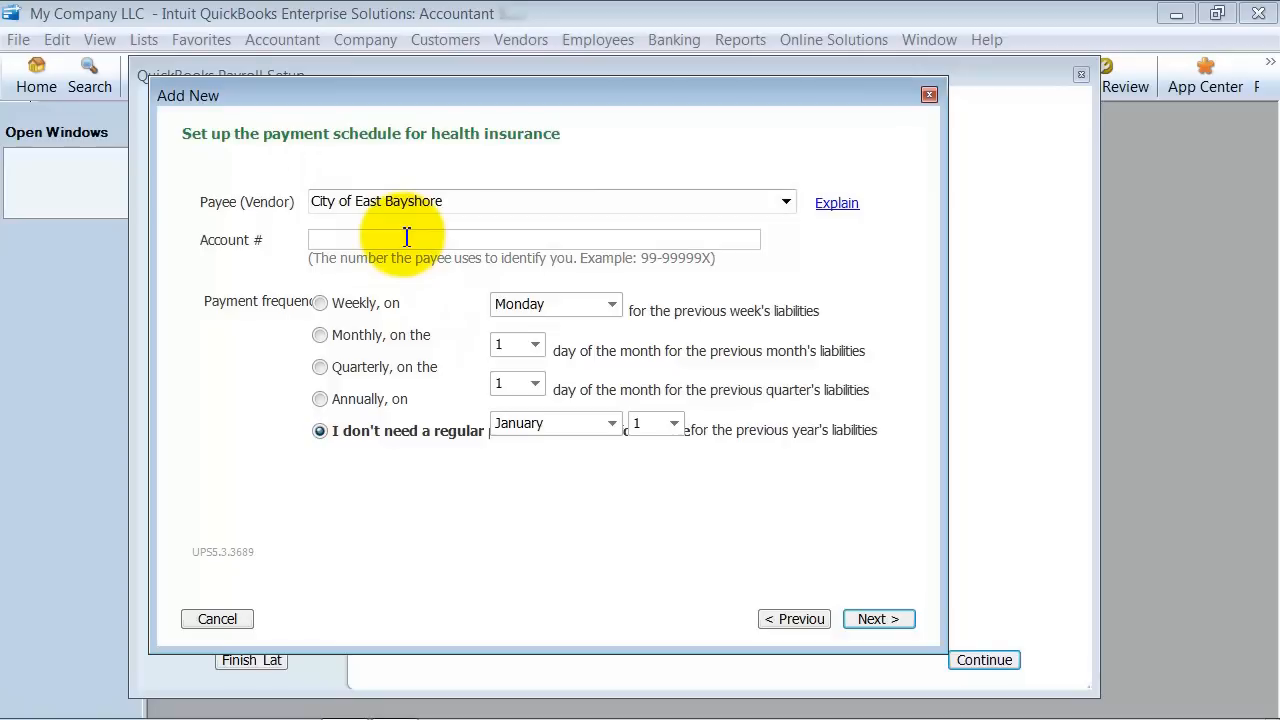
type("89897758")
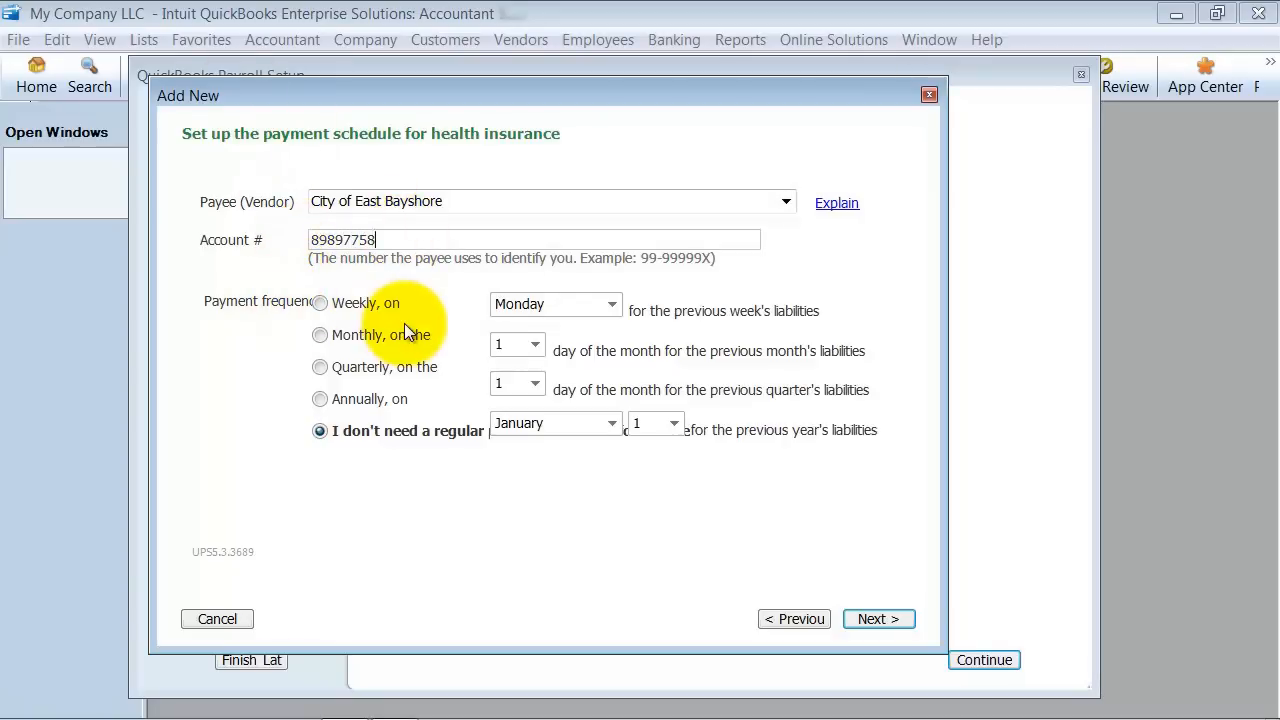
left_click(320, 366)
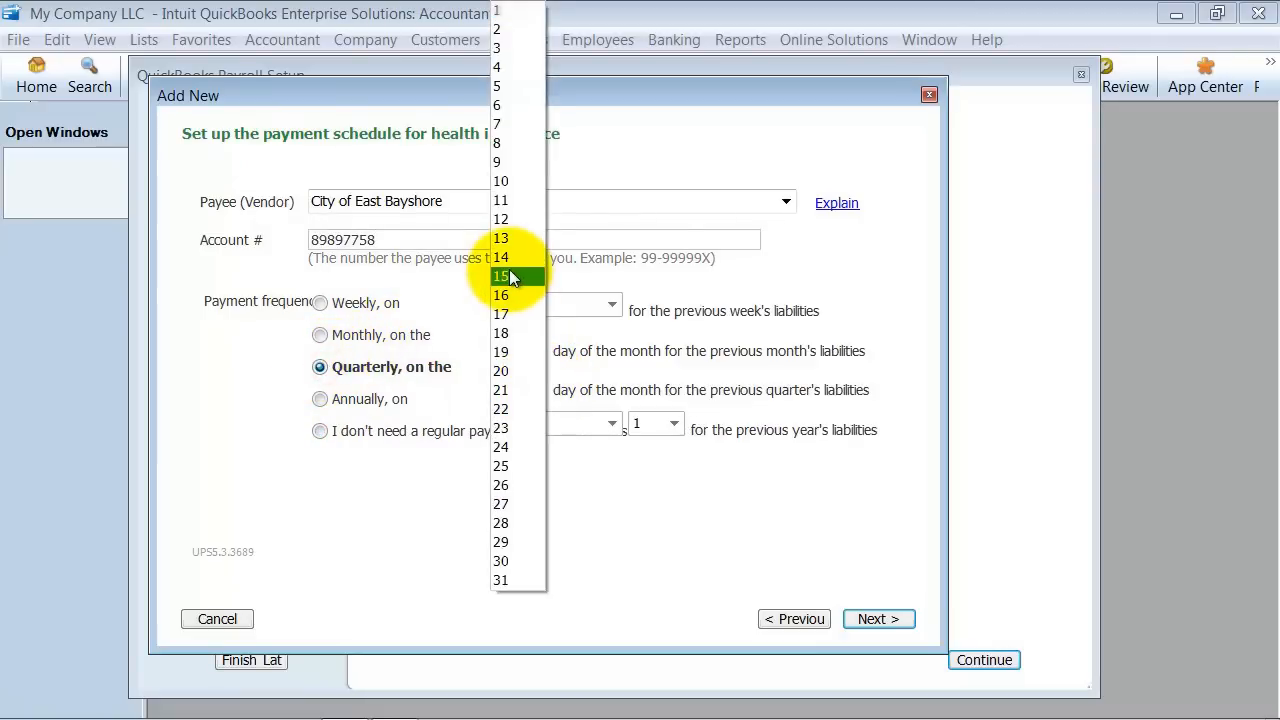
left_click(500, 276)
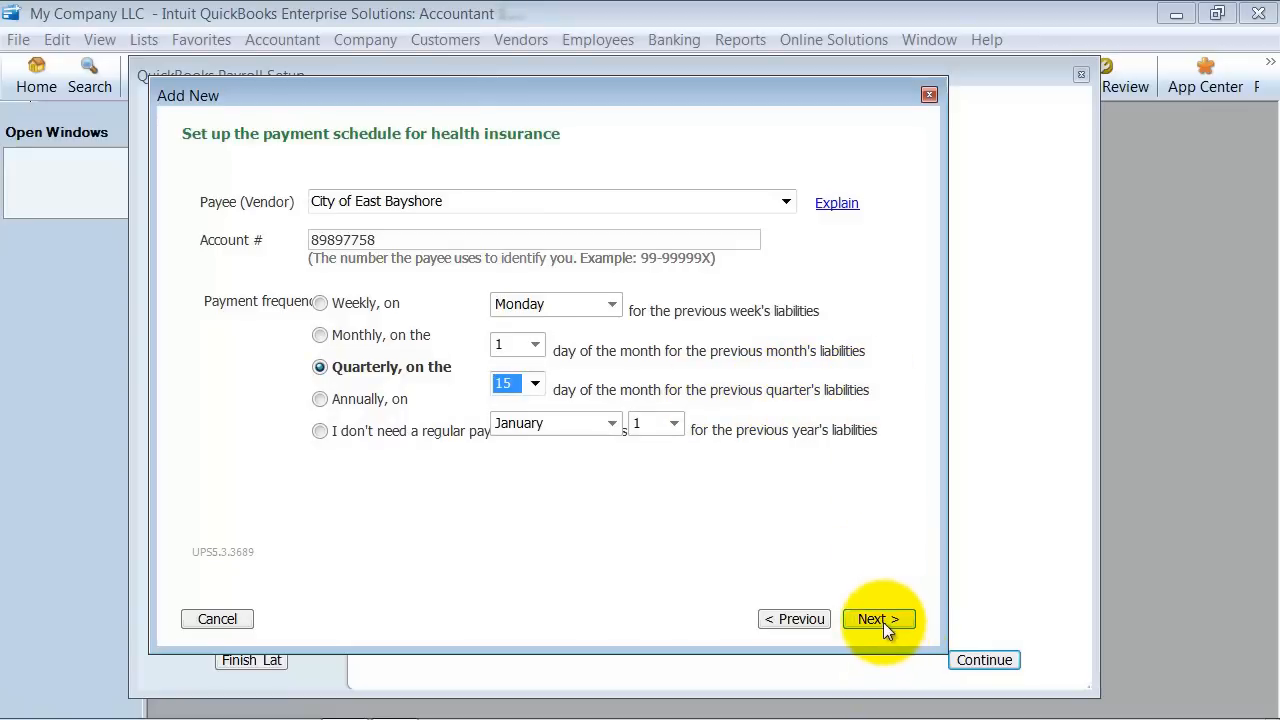
left_click(878, 618)
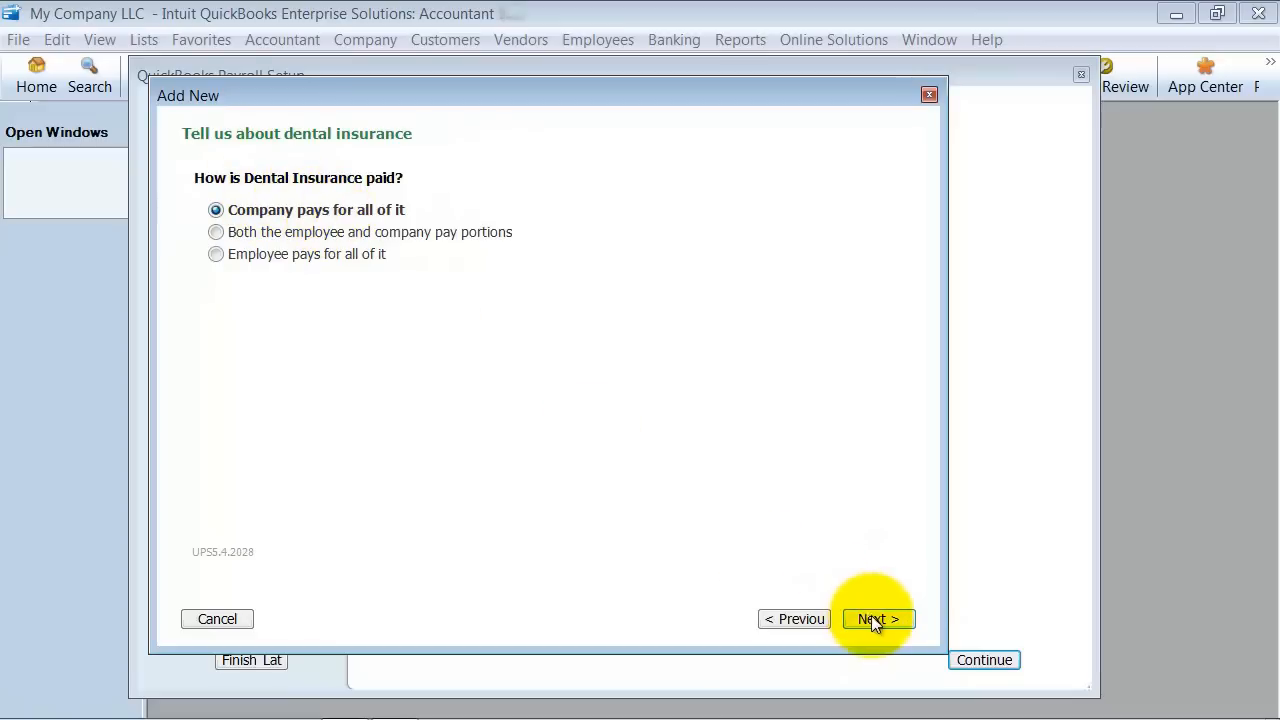
Step: Pay company-funded dental insurance to City of East Bayshore with account number 454578
left_click(876, 618)
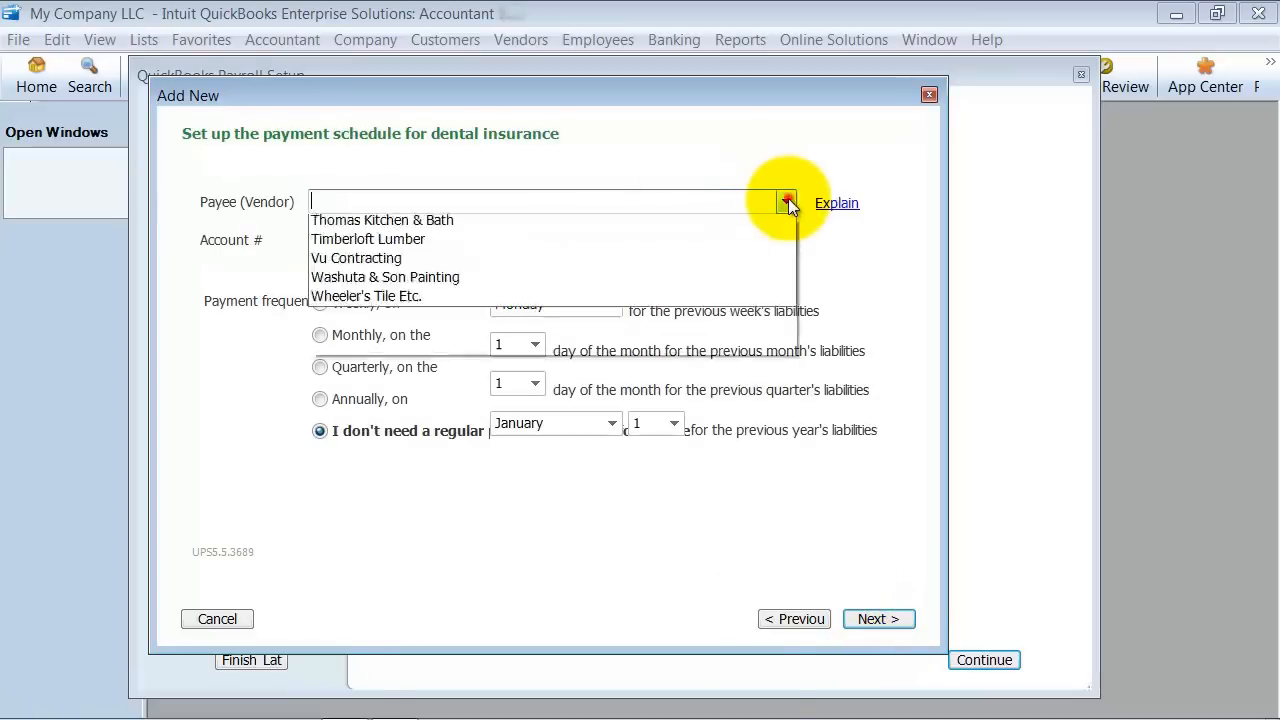
left_click(376, 200)
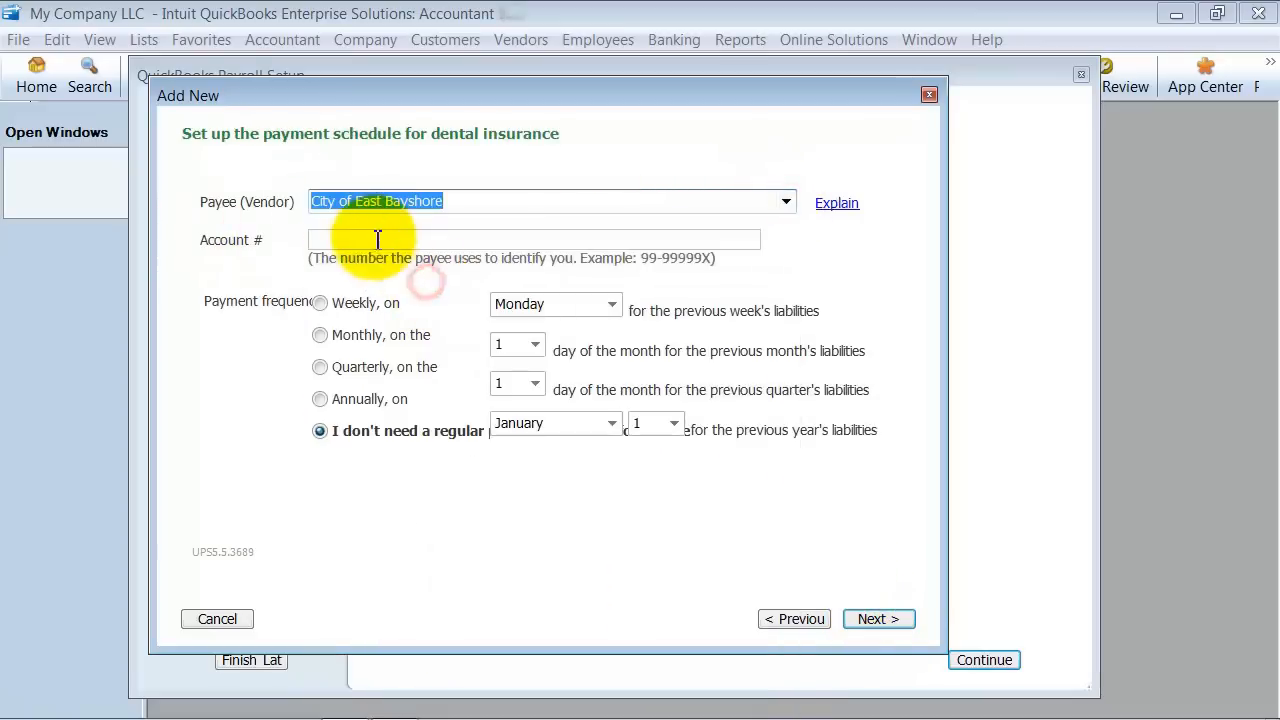
type("454578")
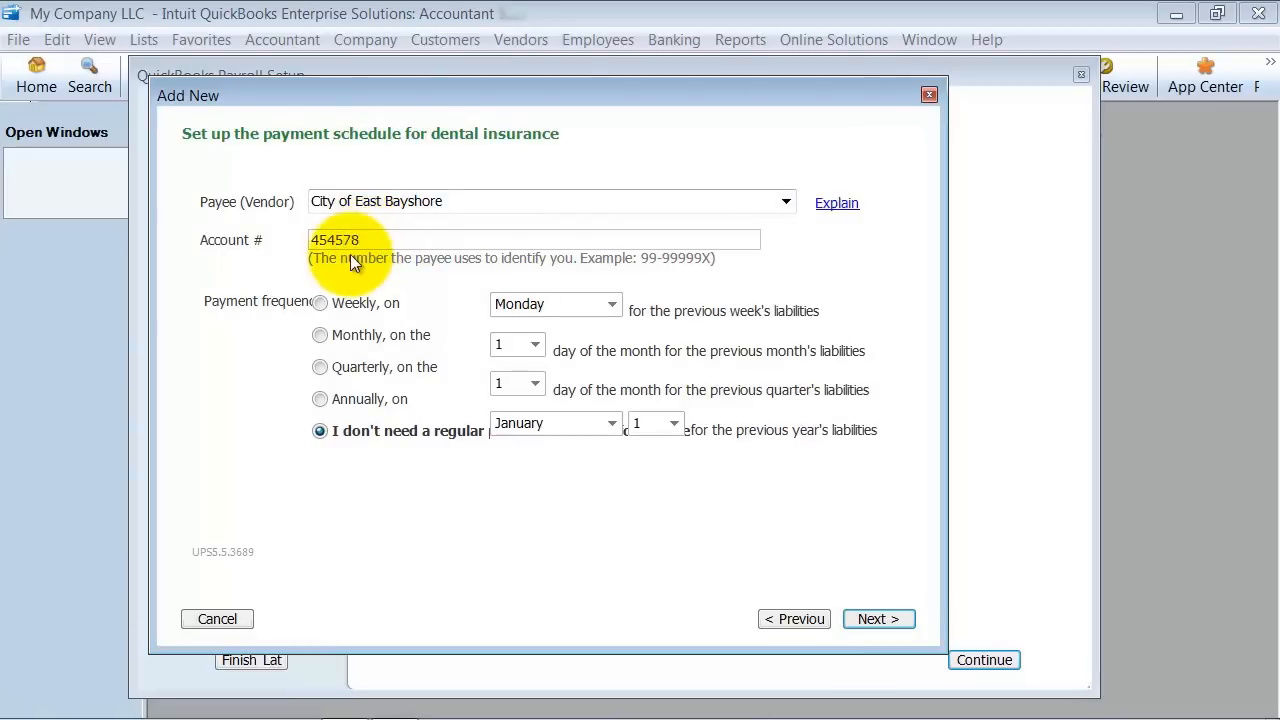
left_click(320, 398)
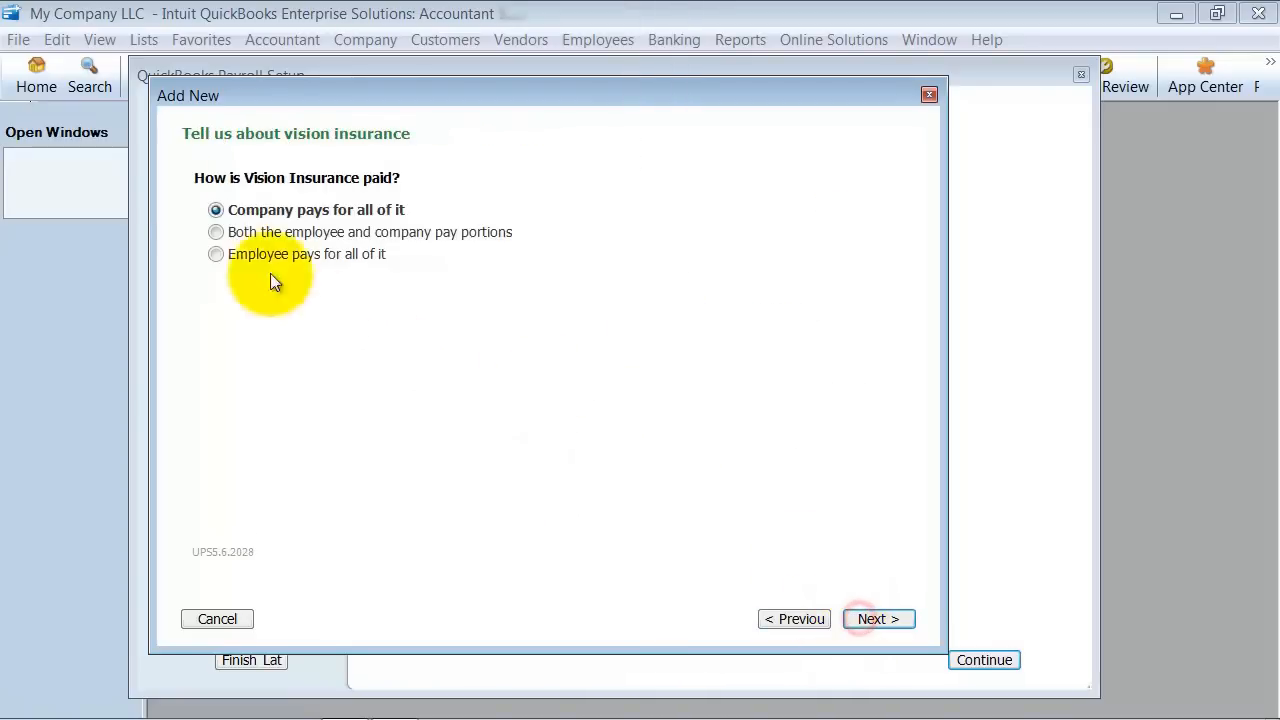
mouse_move(388, 310)
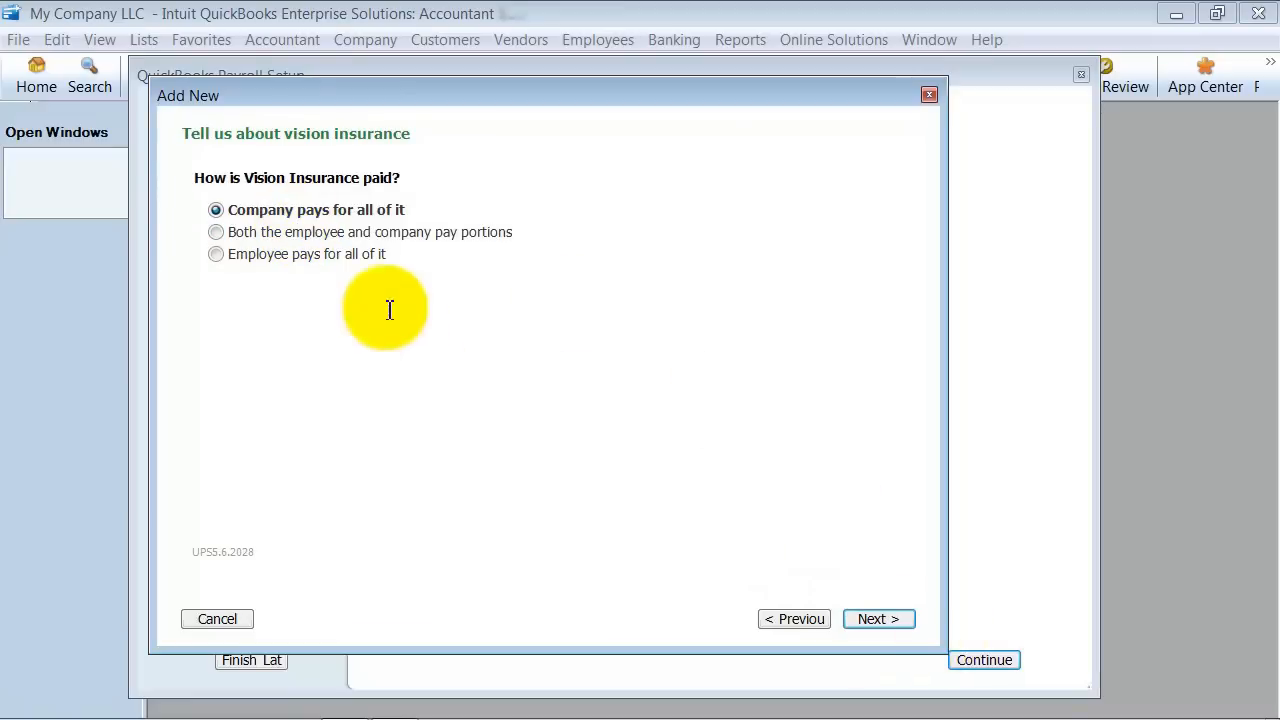
Step: Make vision insurance fully employee-paid after taxes, with account number 78745
left_click(216, 252)
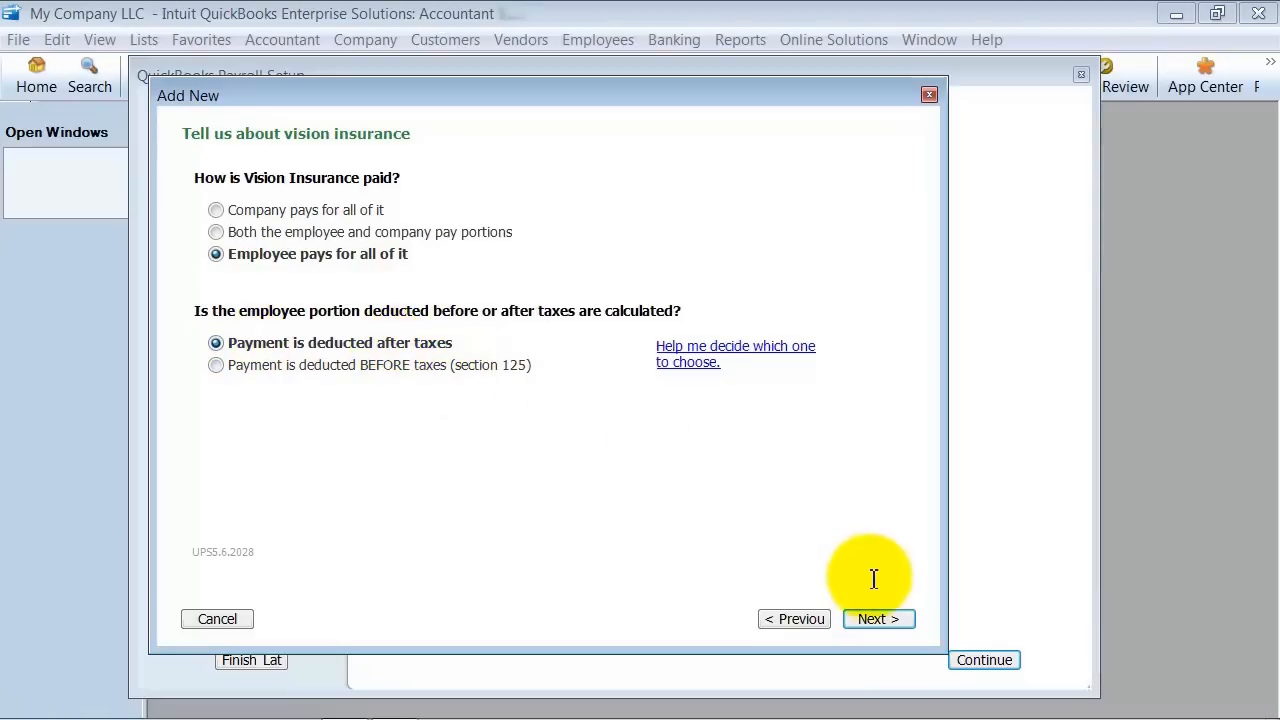
left_click(876, 618)
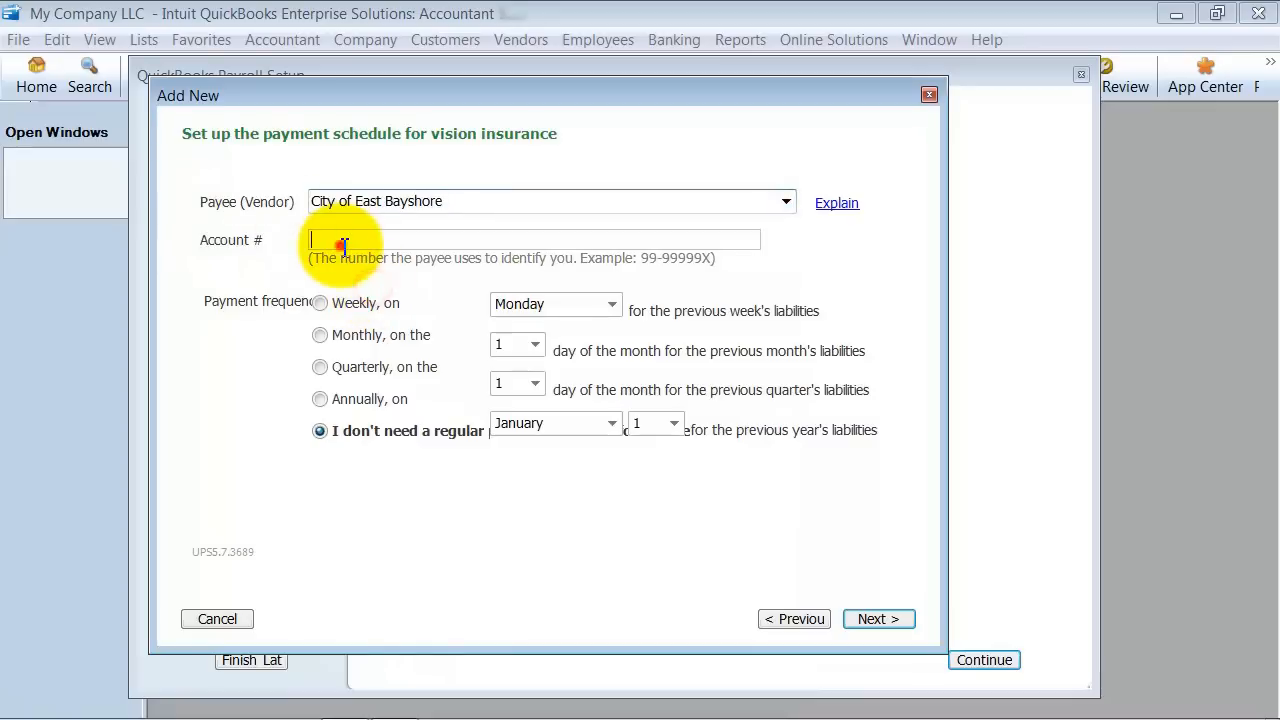
type("78745")
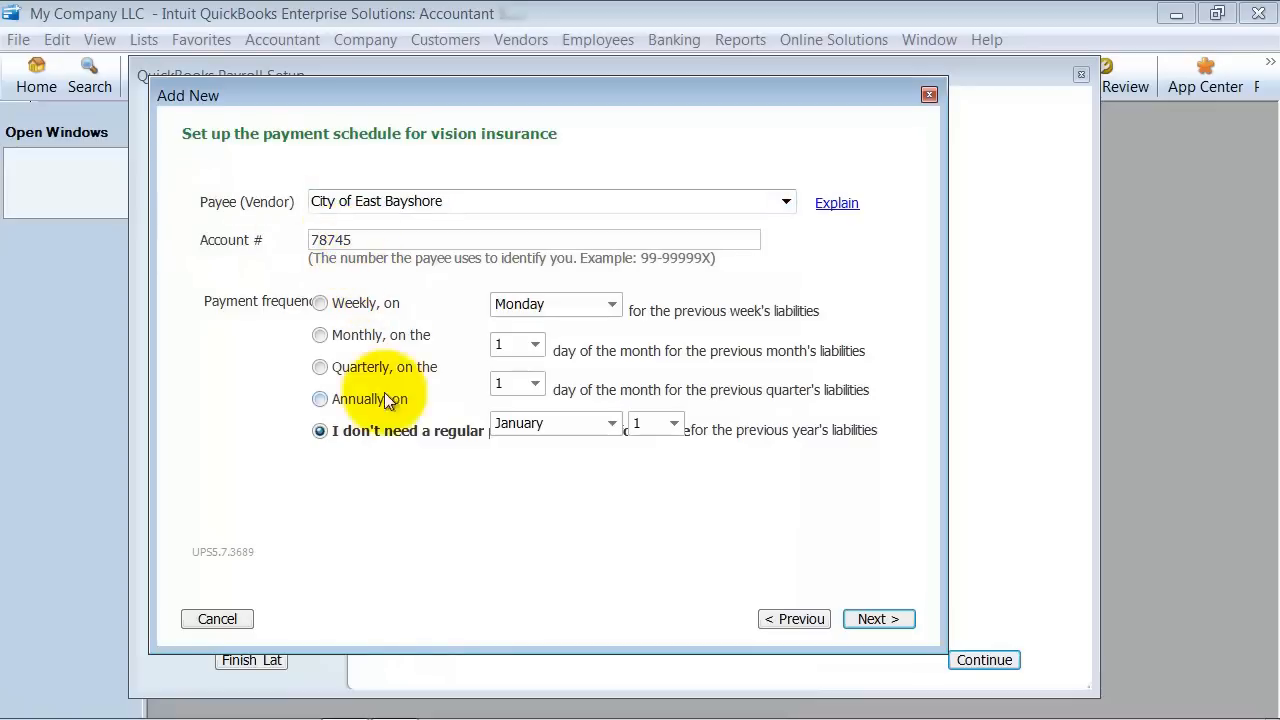
left_click(878, 618)
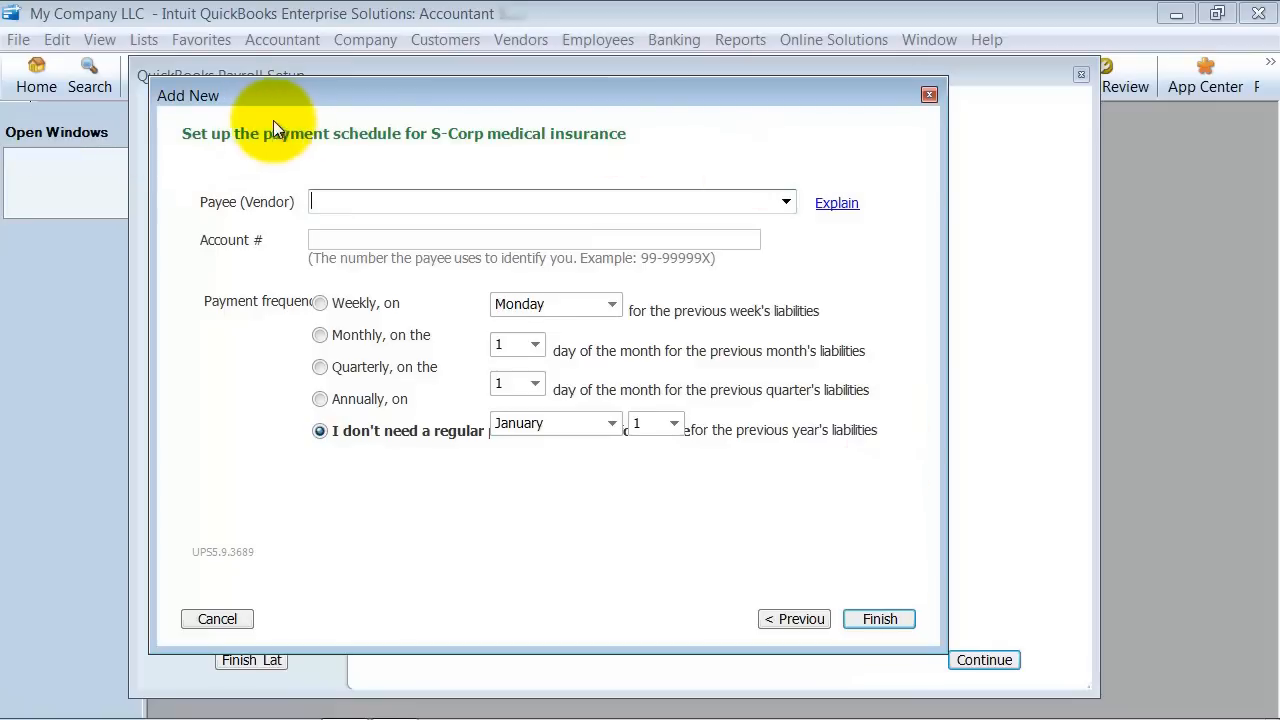
mouse_move(552, 152)
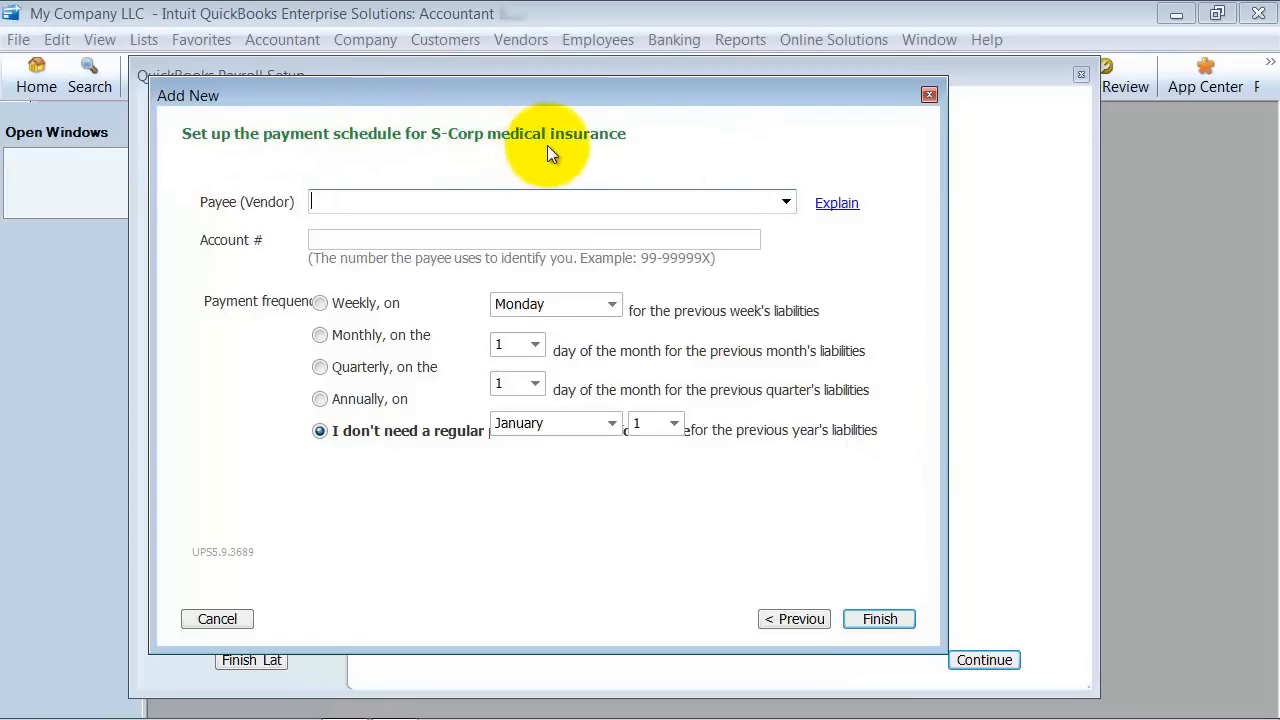
Step: Pay S-Corp medical insurance to City of East Bayshore monthly on the 15th and finish insurance benefits
left_click(784, 200)
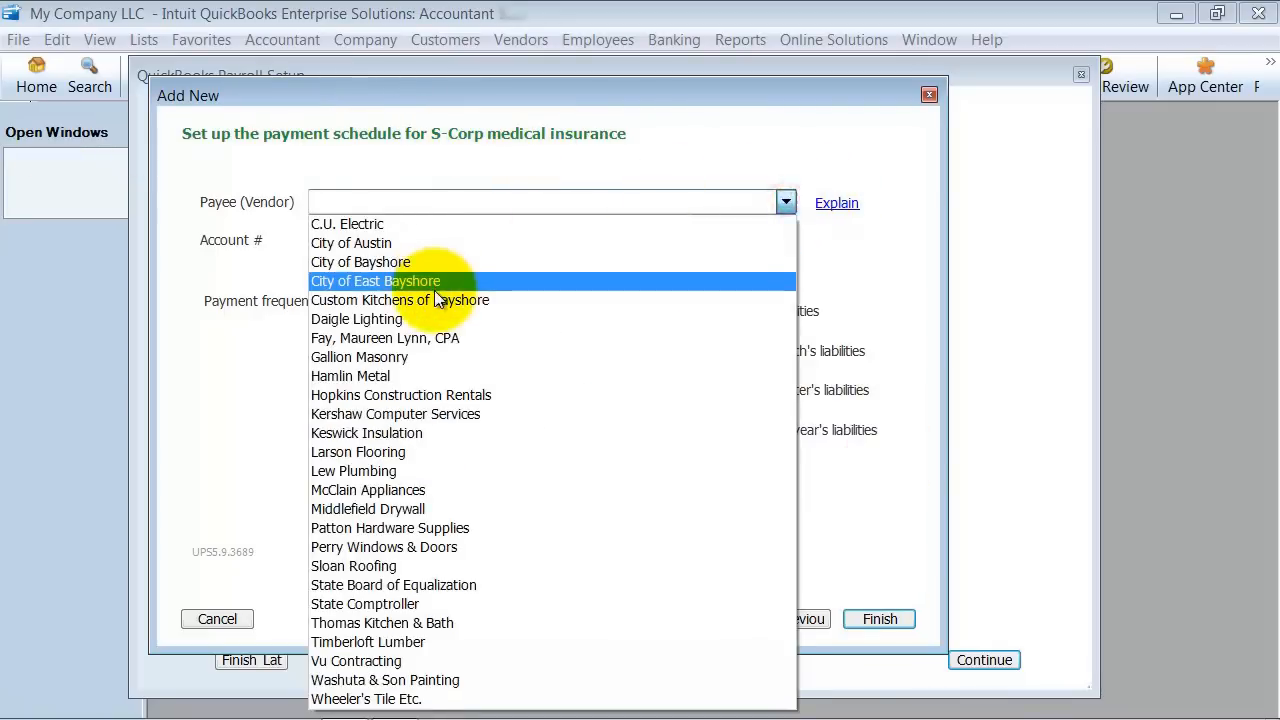
left_click(376, 280)
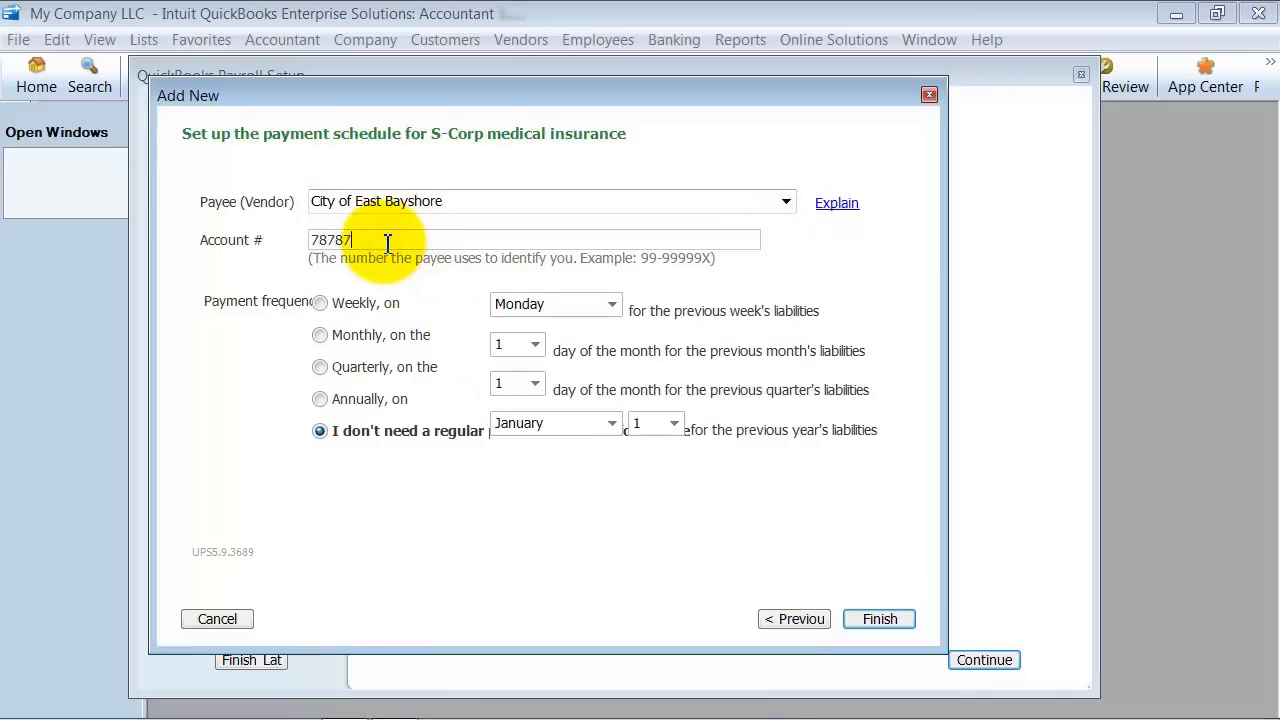
left_click(320, 334)
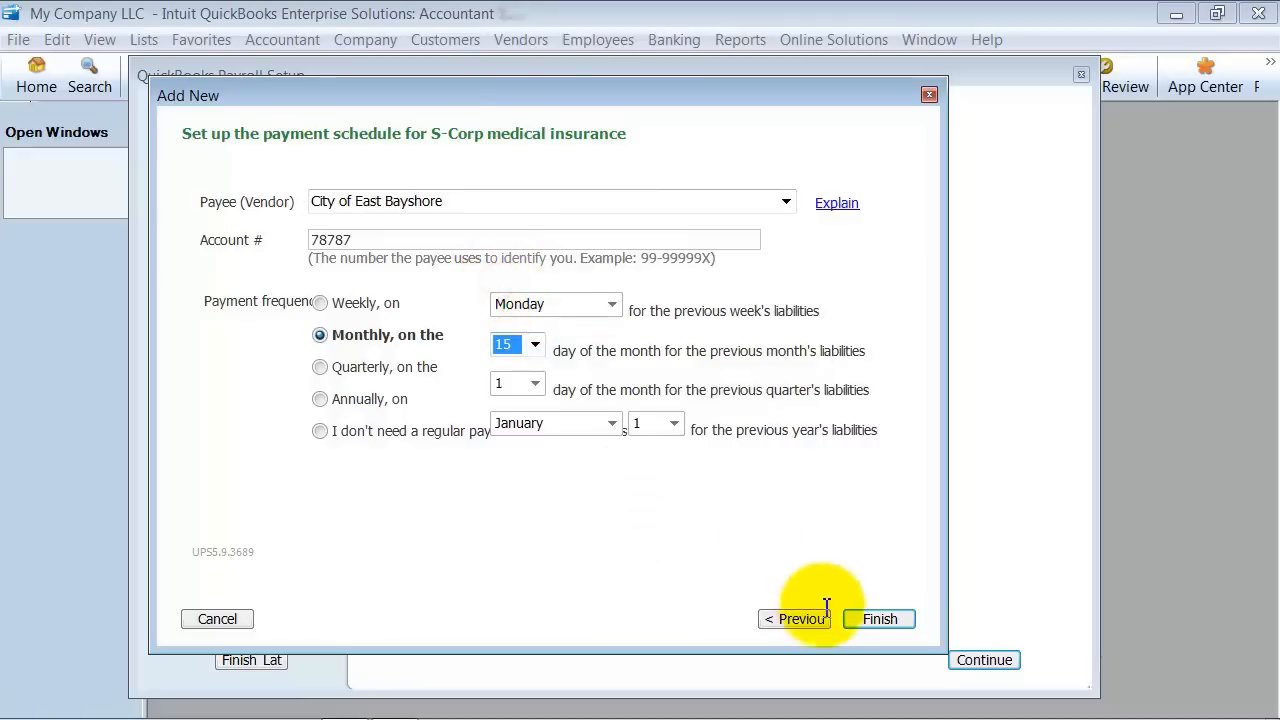
left_click(880, 618)
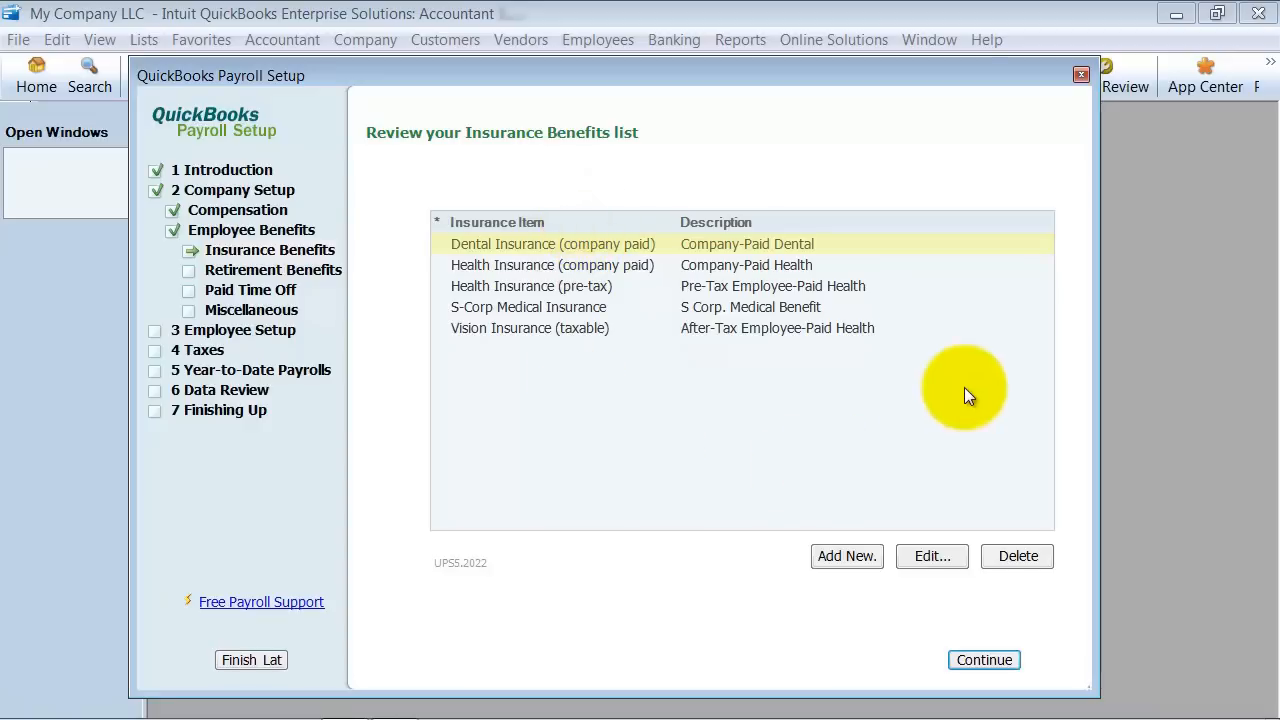
Step: Add a 401(k) retirement plan and continue to its payment schedule
left_click(984, 660)
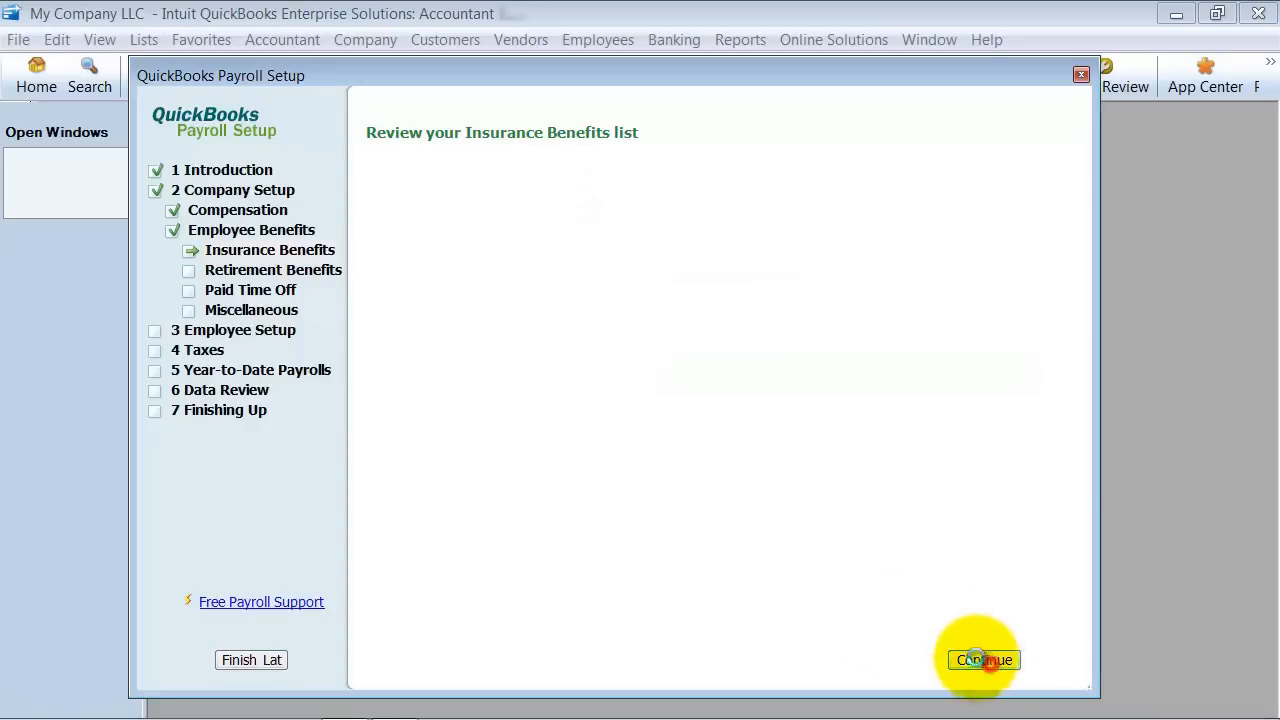
left_click(984, 660)
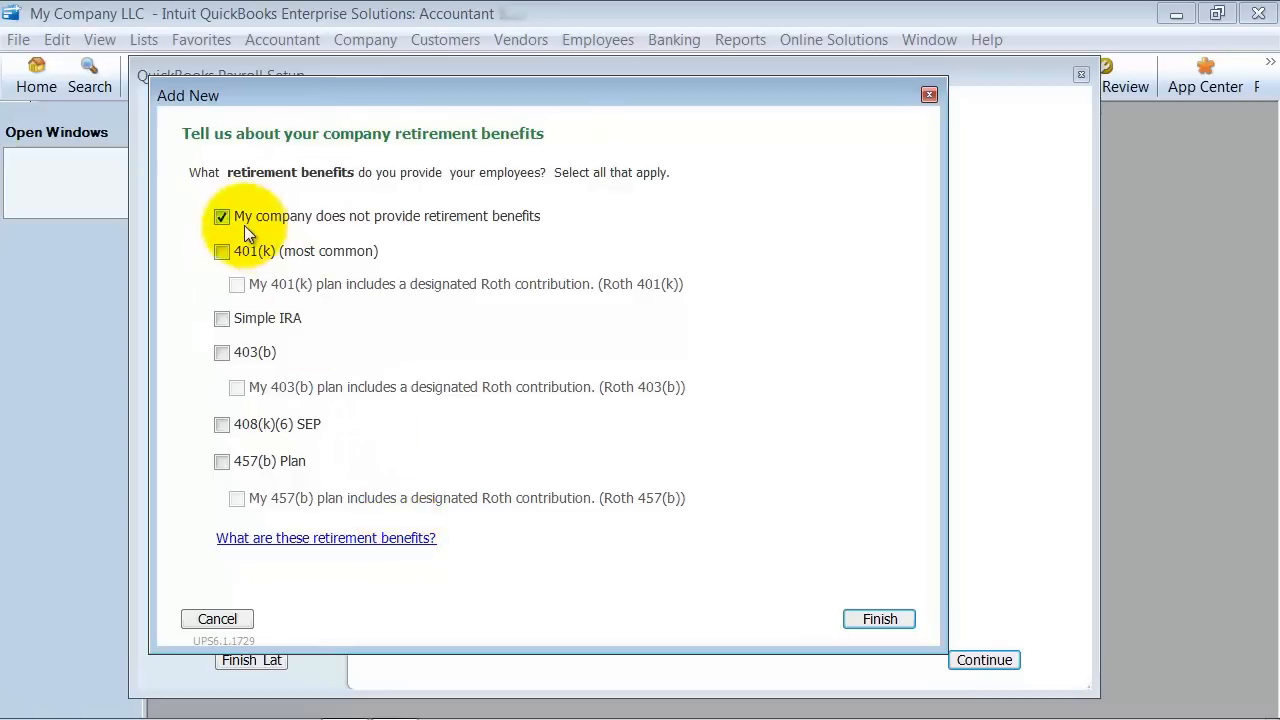
left_click(222, 252)
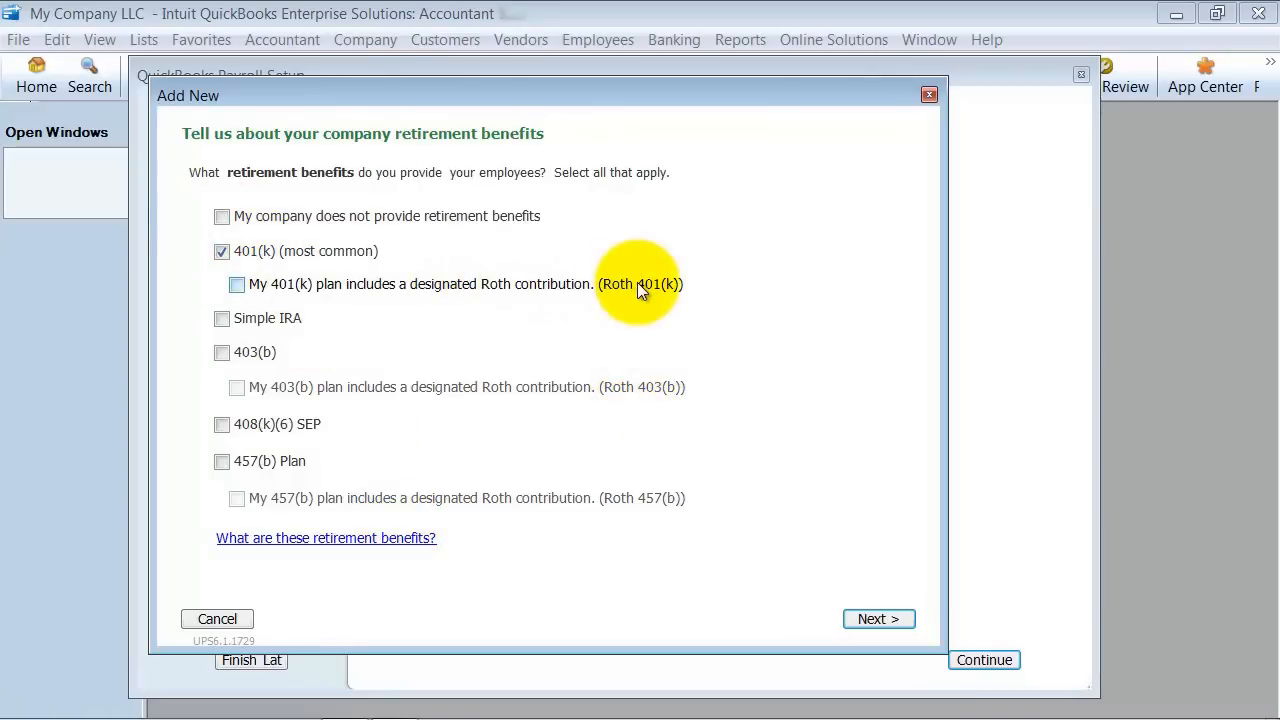
mouse_move(264, 224)
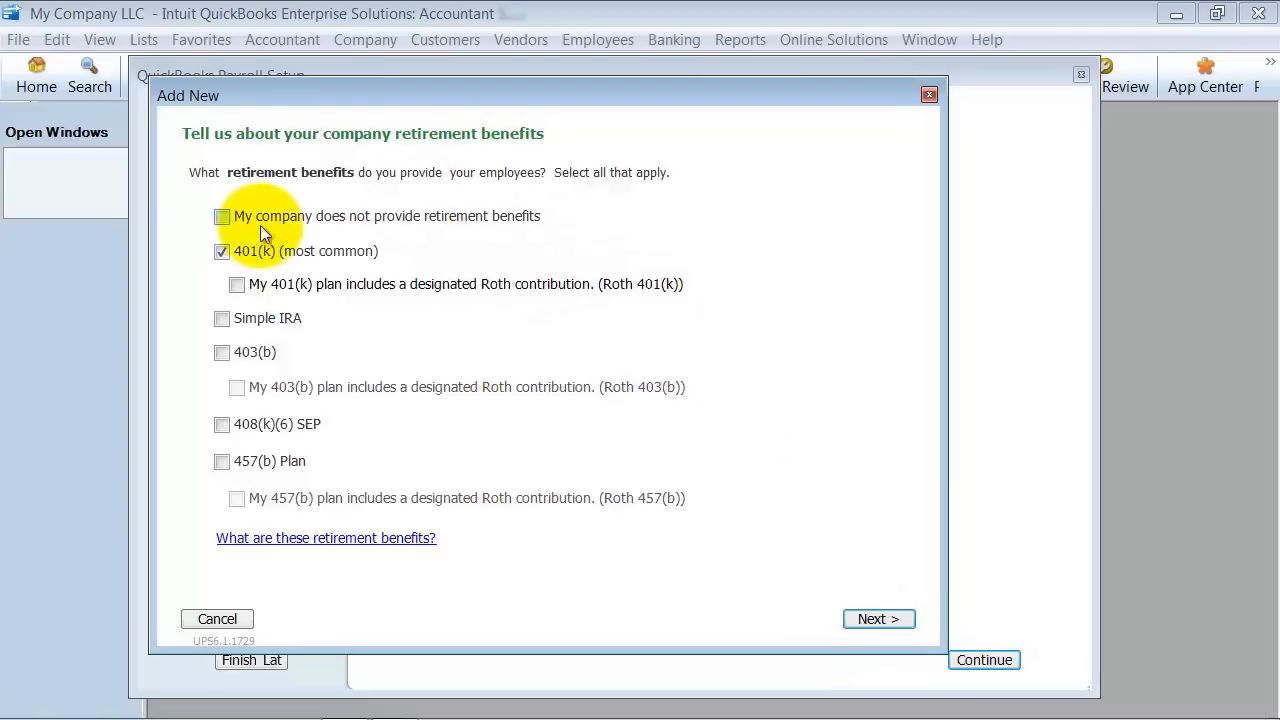
mouse_move(548, 560)
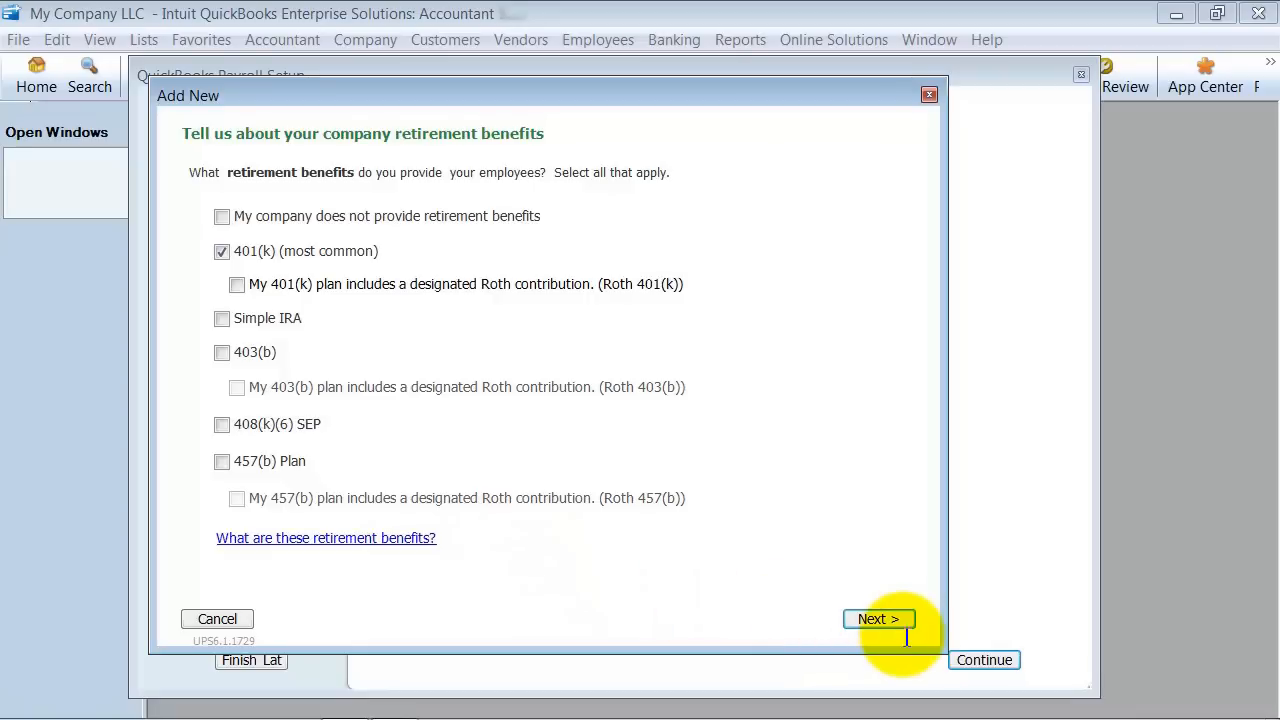
mouse_move(880, 620)
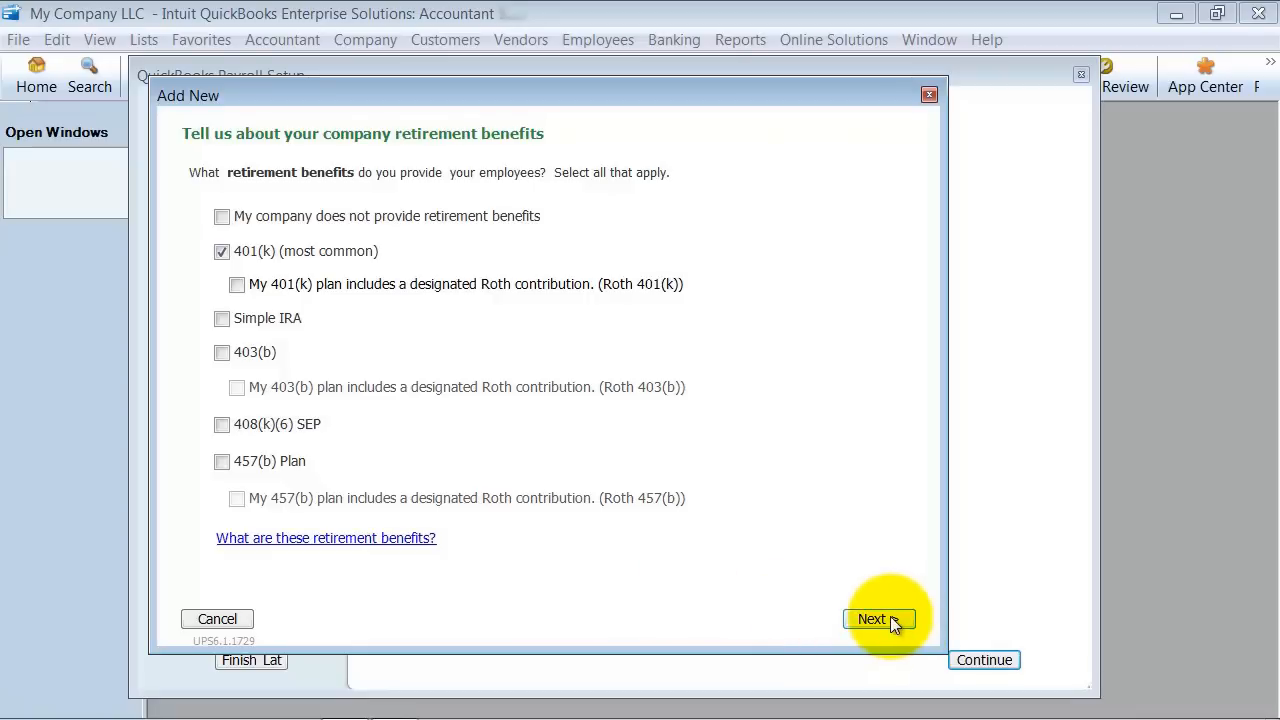
left_click(872, 620)
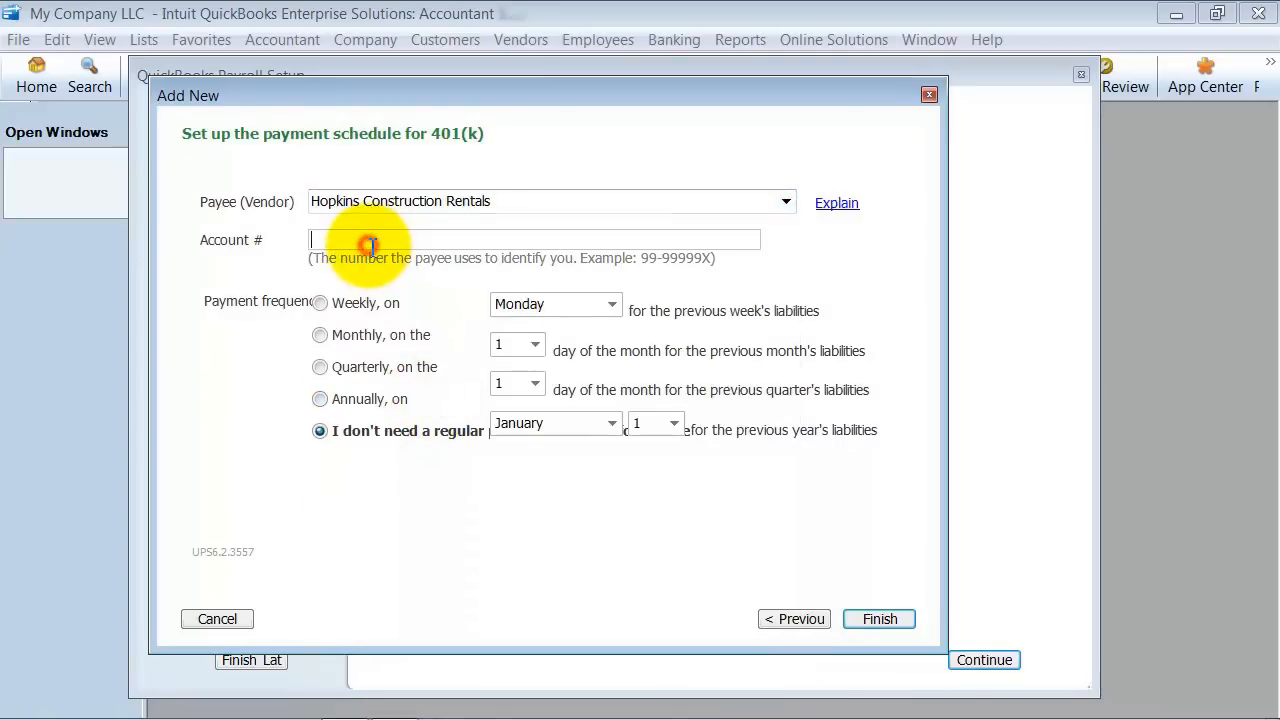
type("7878453")
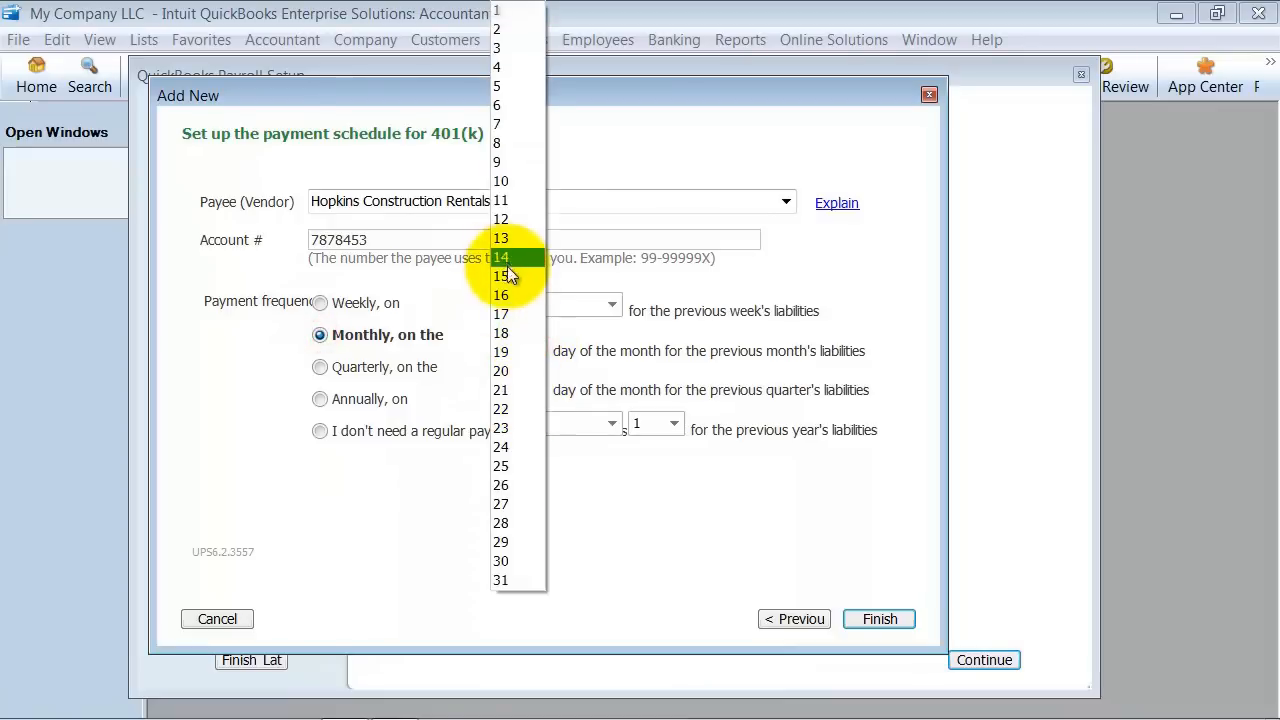
left_click(500, 276)
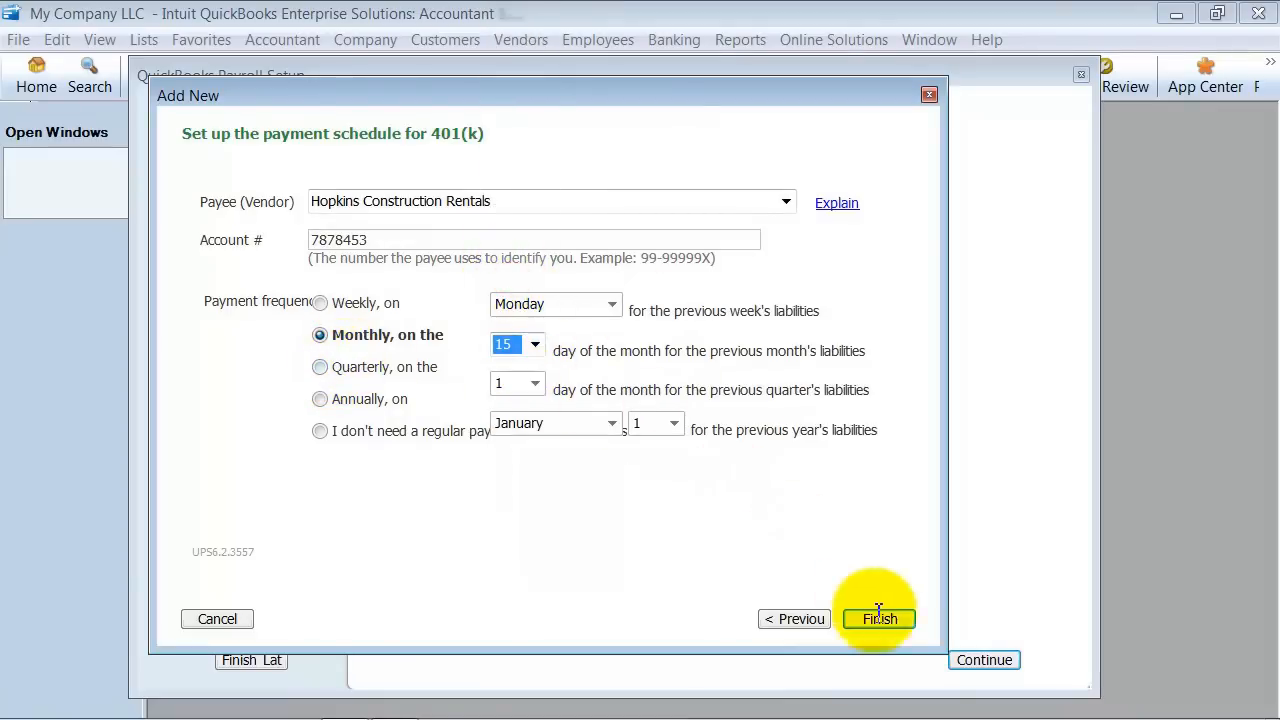
left_click(880, 618)
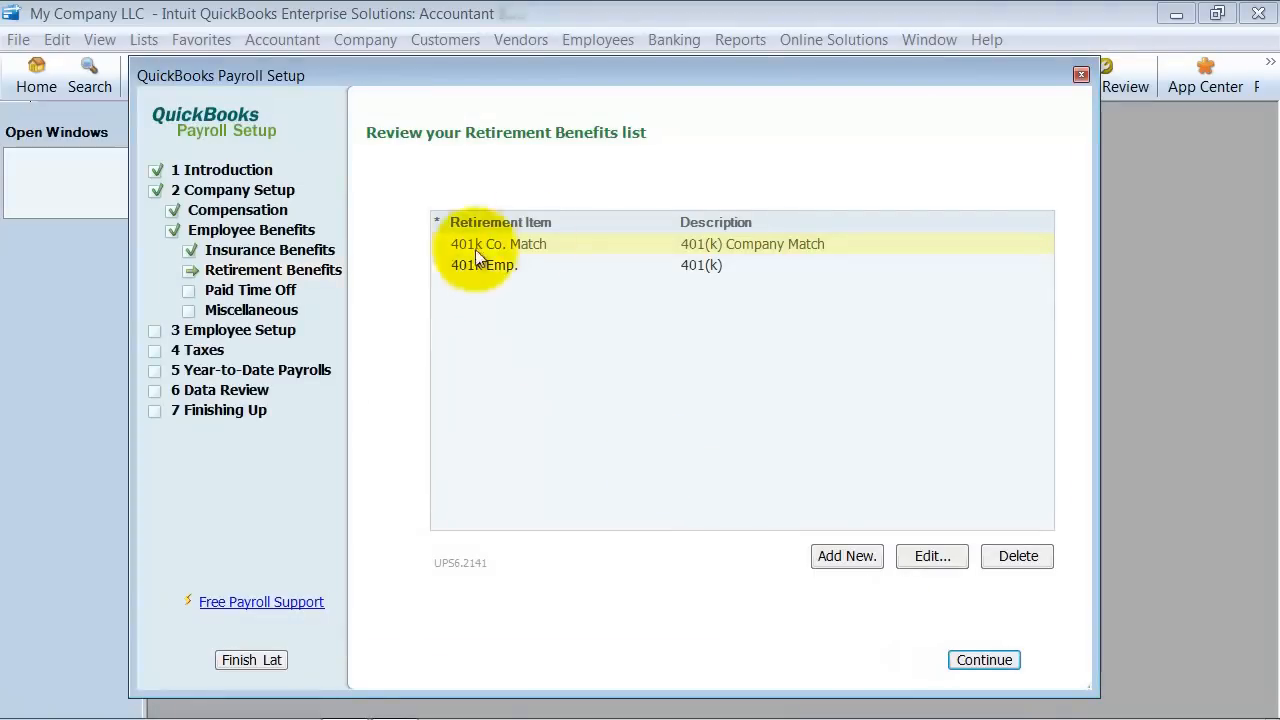
mouse_move(500, 244)
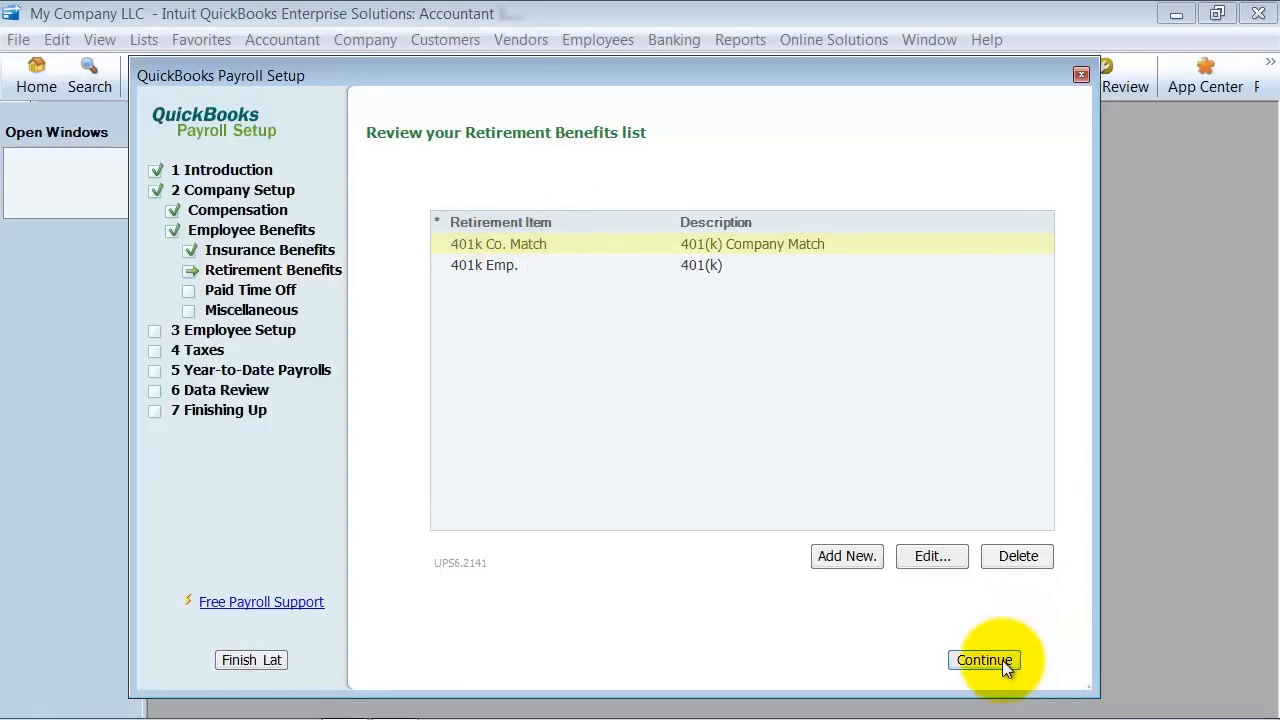
left_click(984, 660)
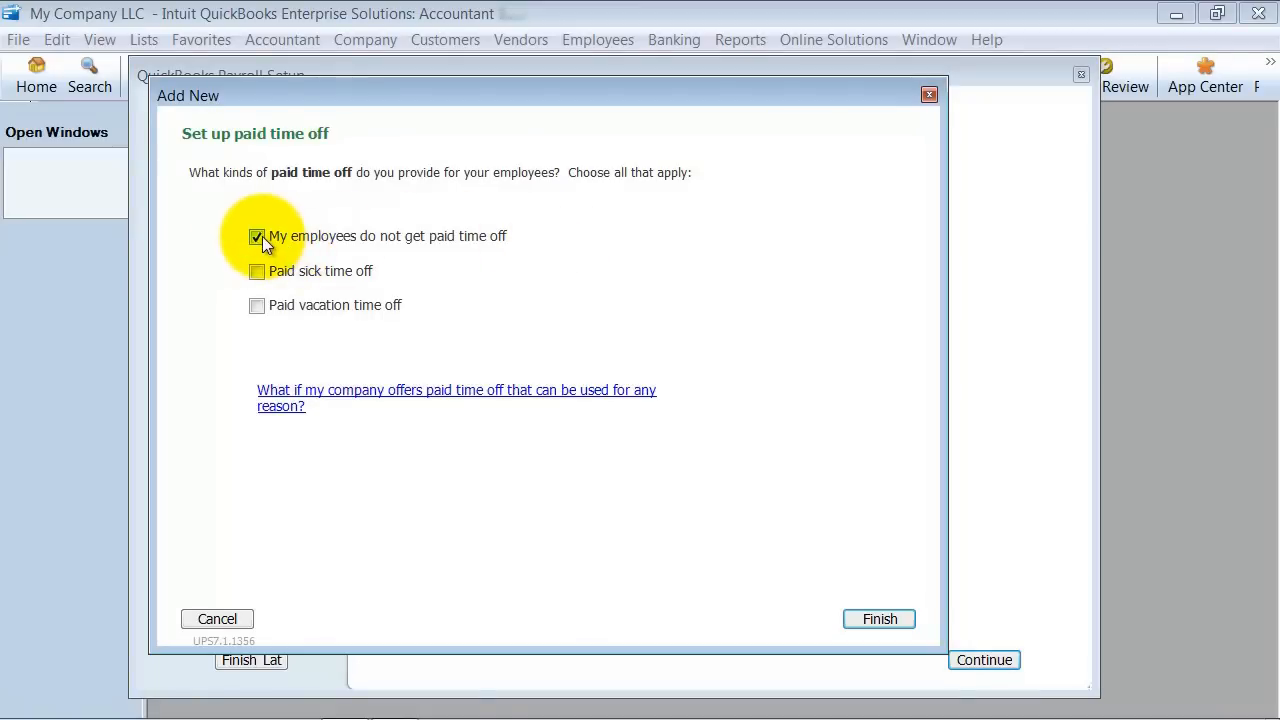
Step: Offer paid vacation and keep Salary Vacation charged to the Payroll Expenses account
left_click(256, 236)
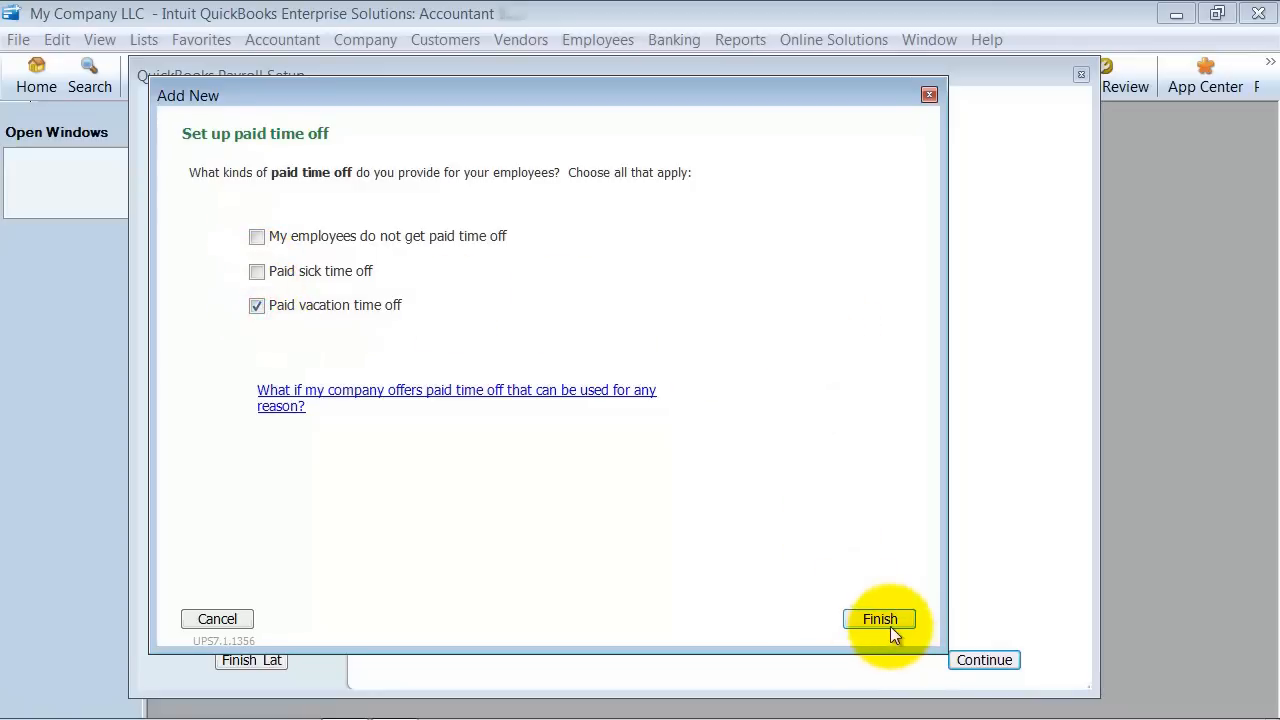
left_click(880, 618)
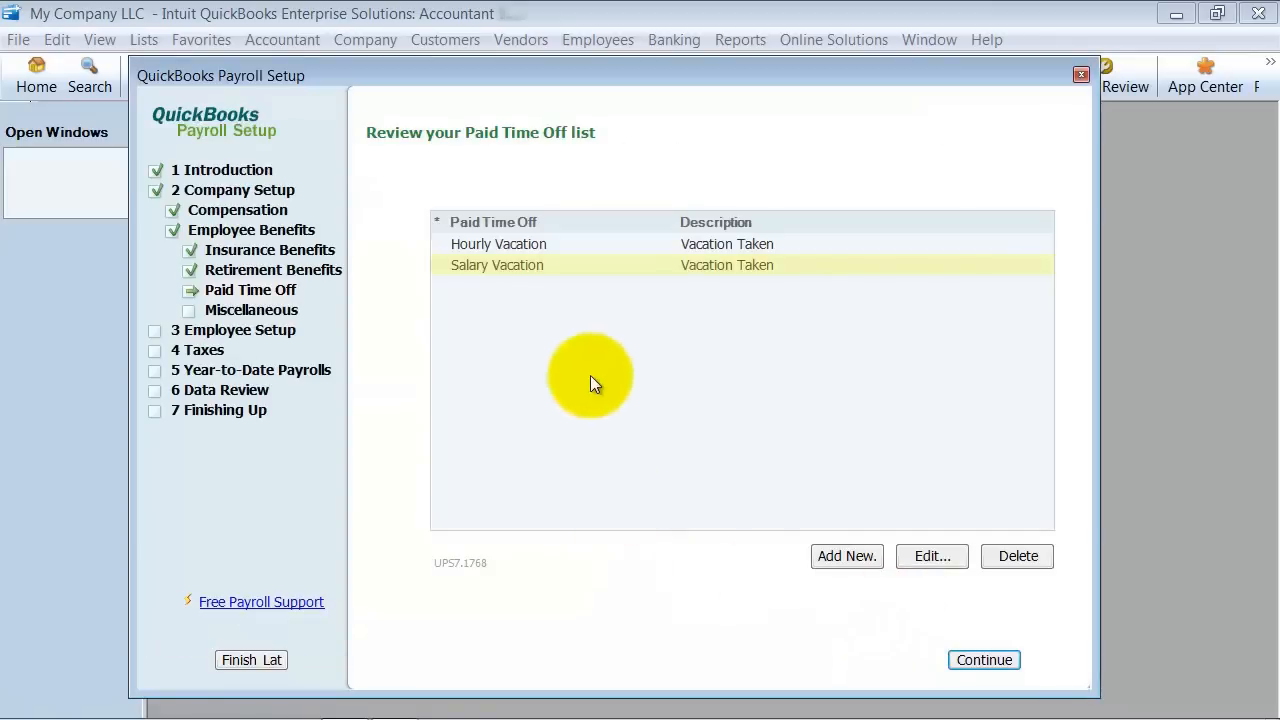
mouse_move(548, 244)
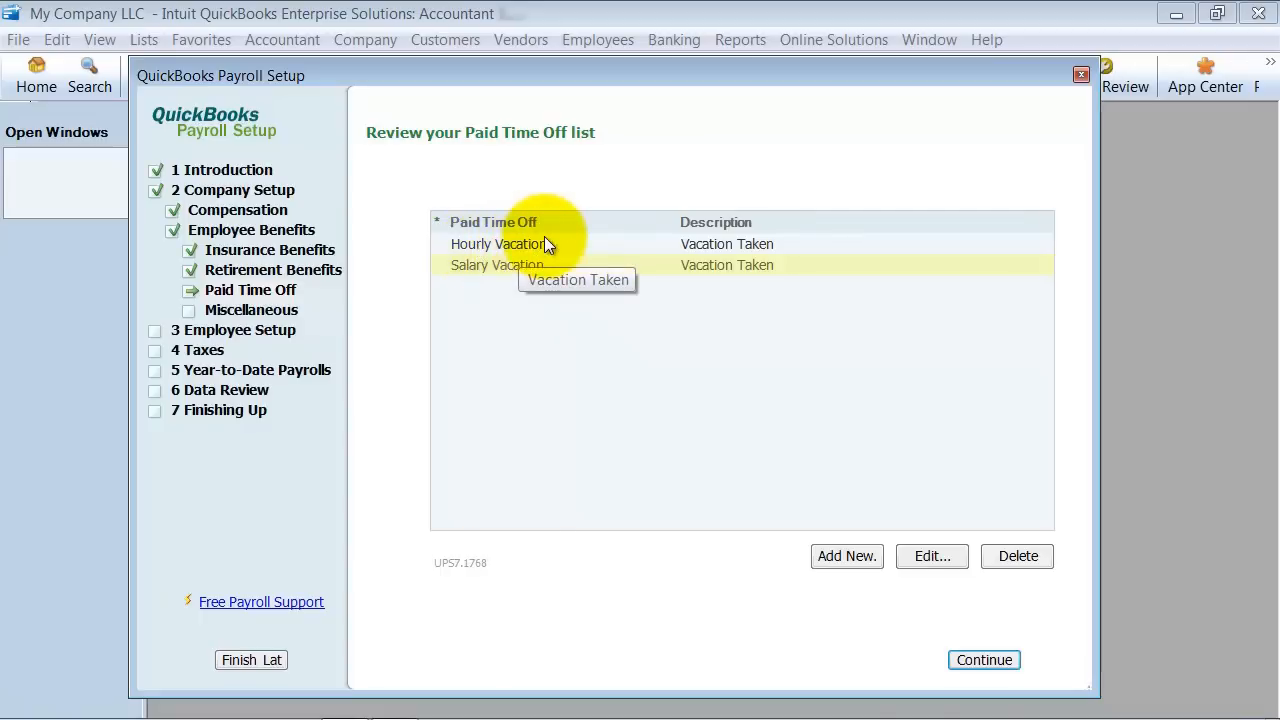
mouse_move(990, 464)
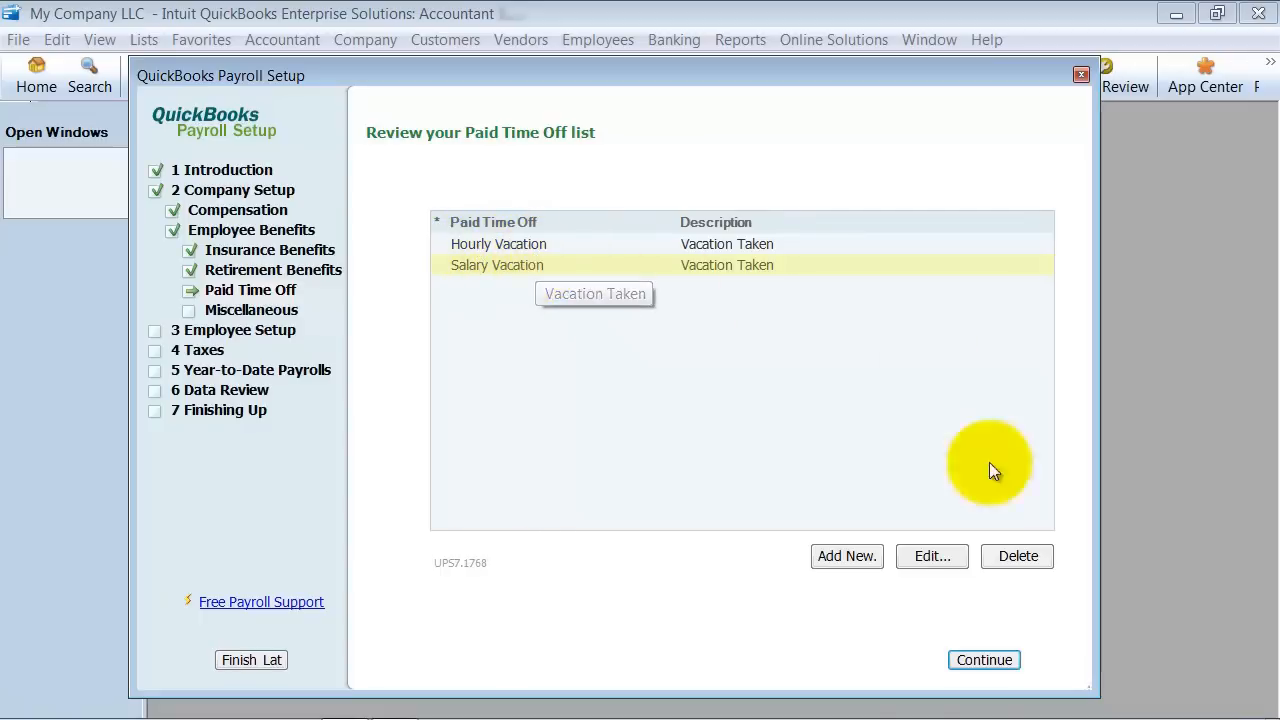
left_click(932, 556)
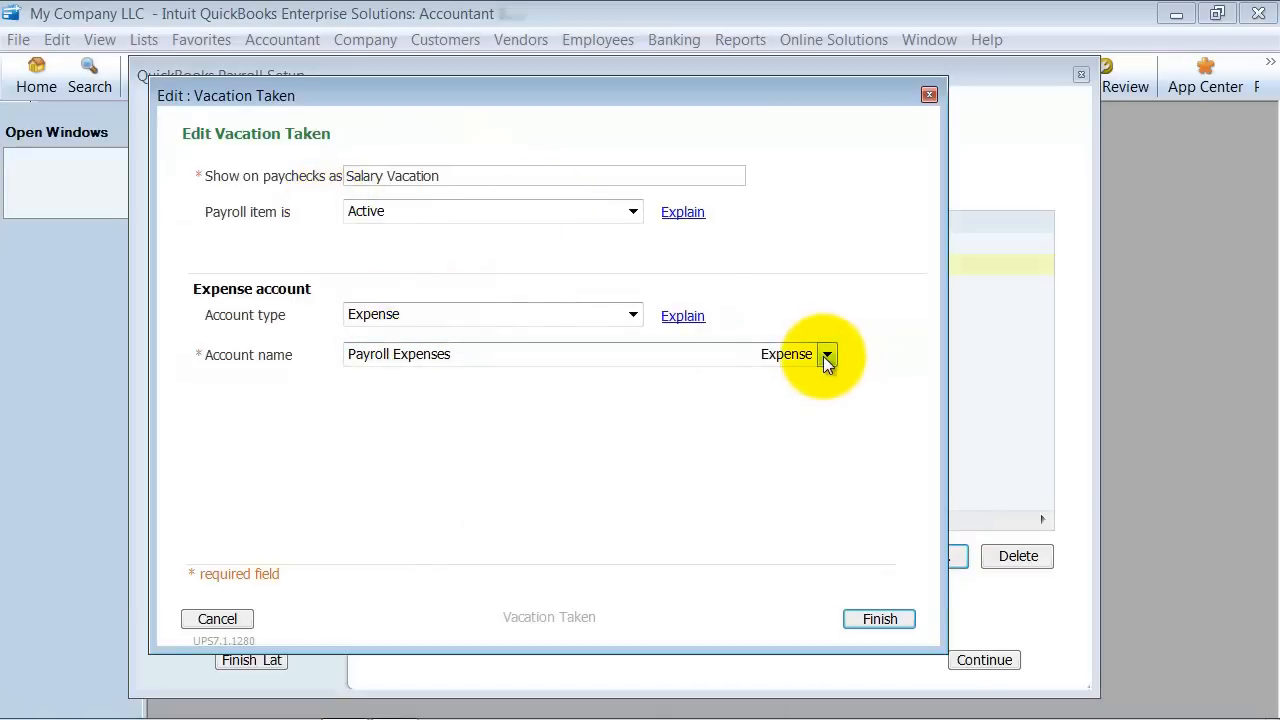
left_click(632, 316)
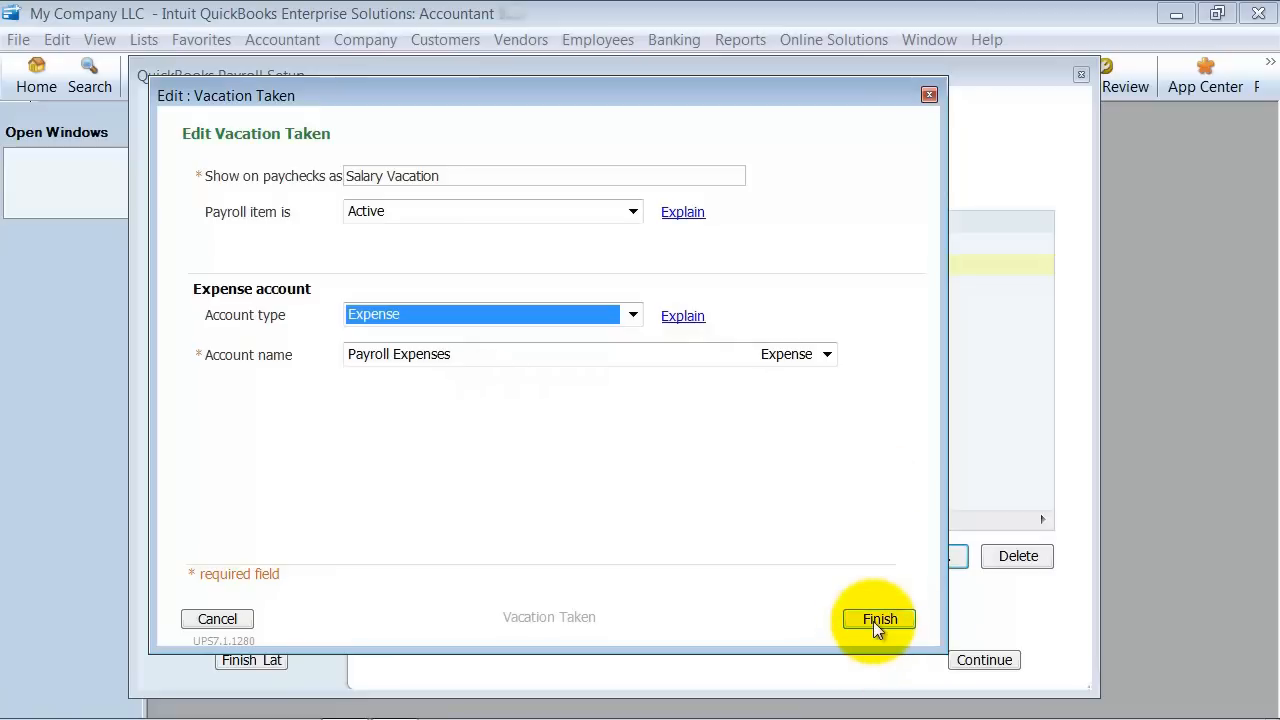
left_click(880, 618)
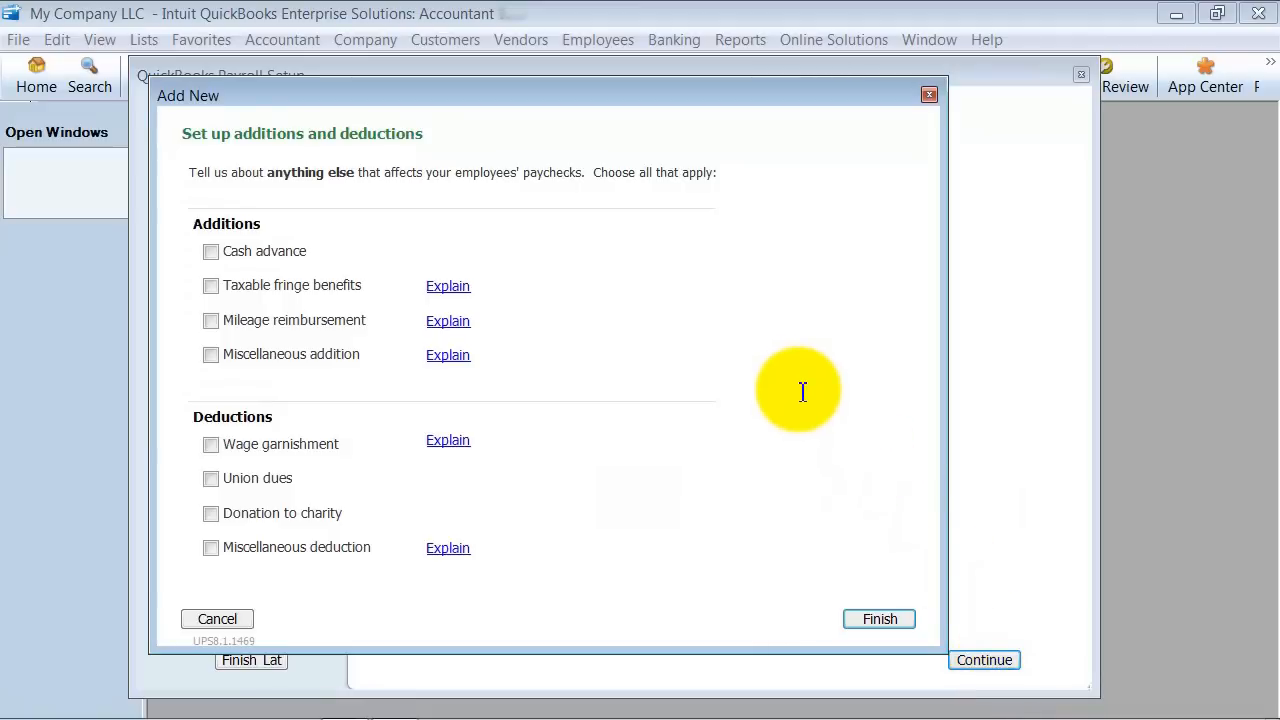
mouse_move(244, 240)
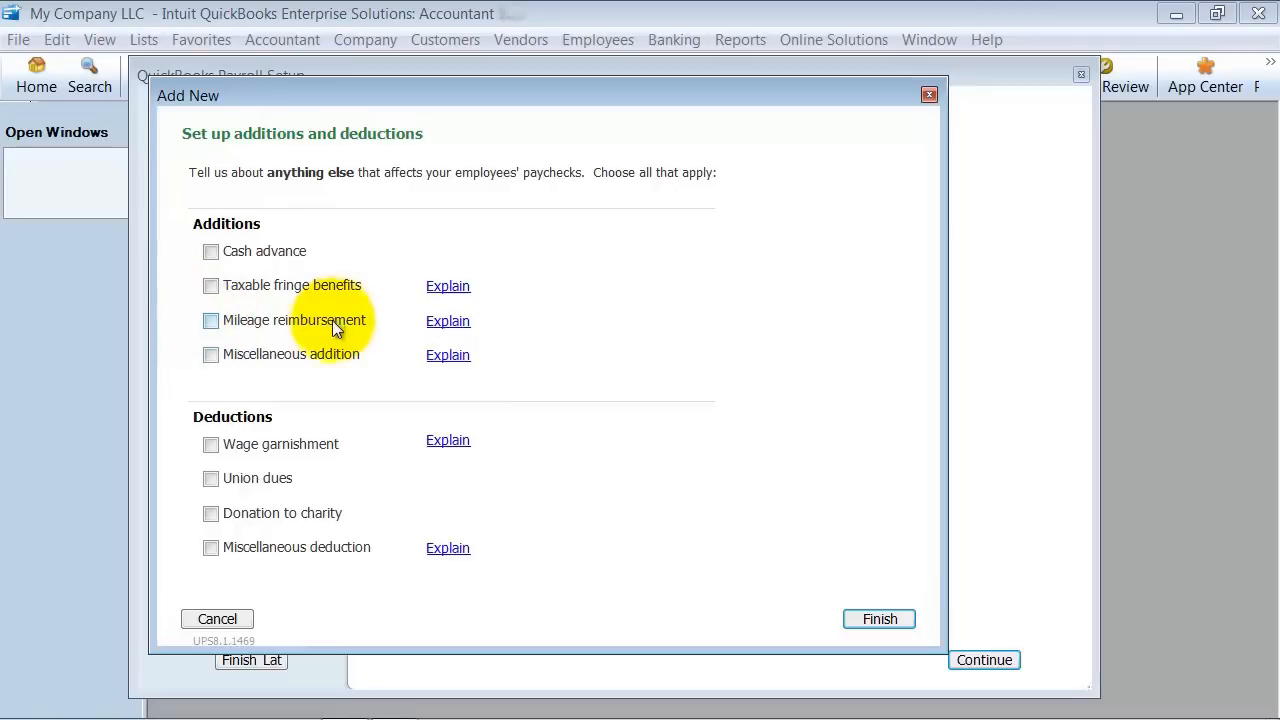
Step: Add a Wage Garnishment deduction paid to Hopkins Construction Rentals, account 44545, quarterly on the 15th
left_click(212, 444)
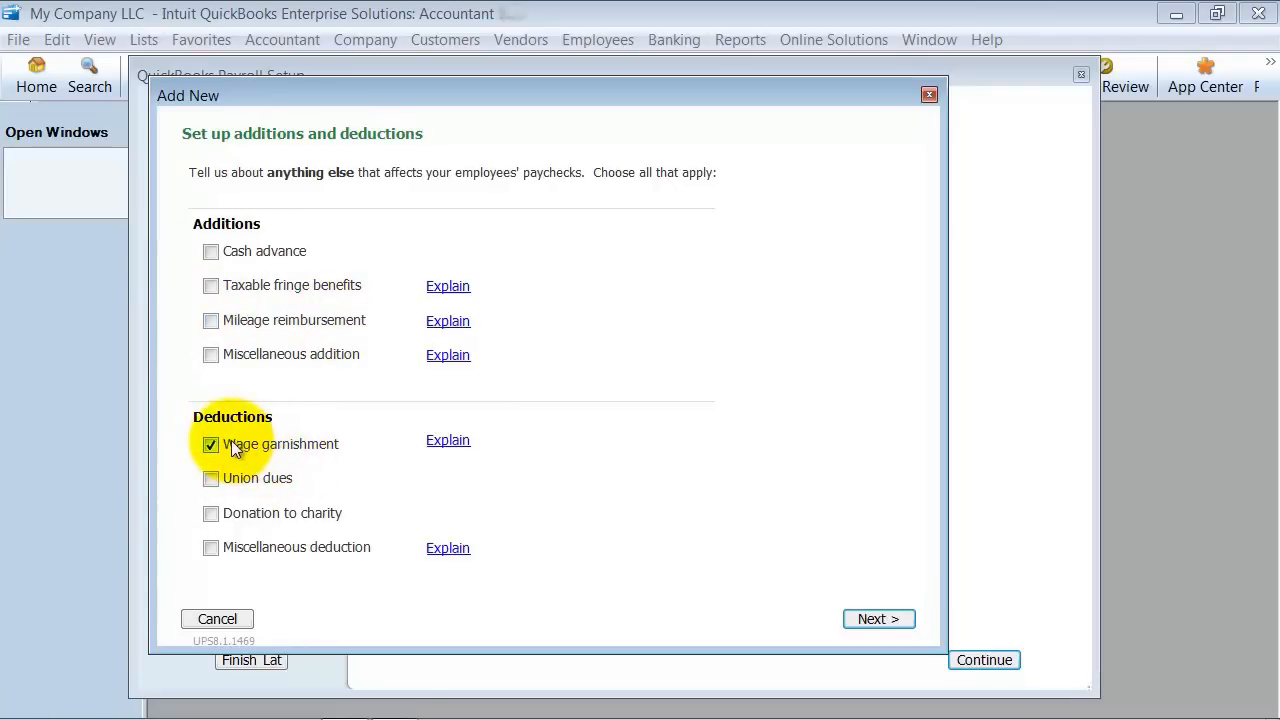
left_click(878, 618)
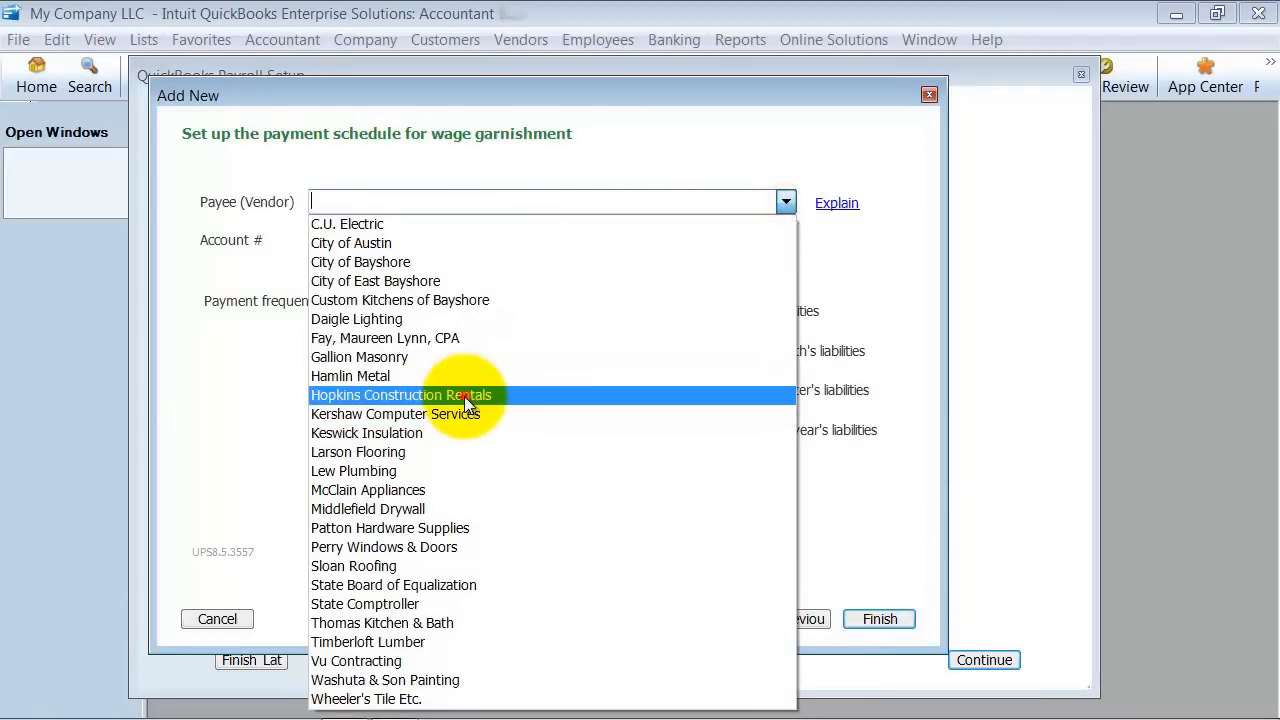
left_click(400, 394)
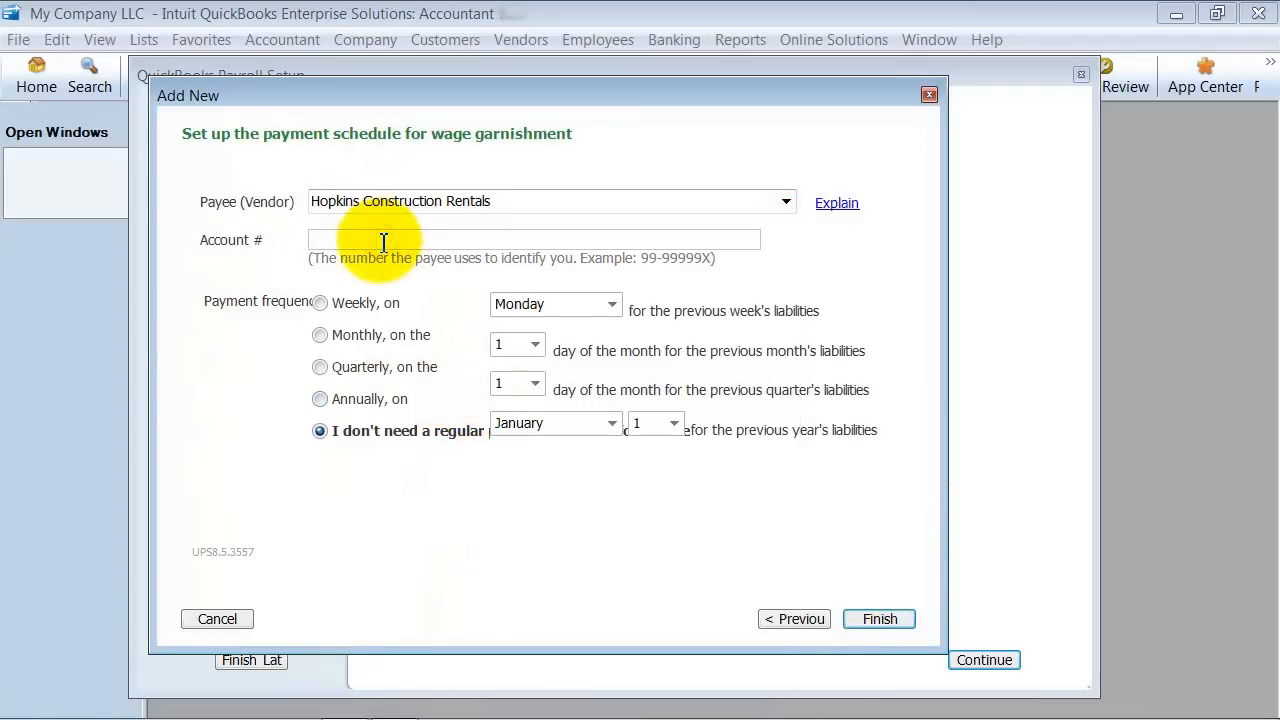
type("44545")
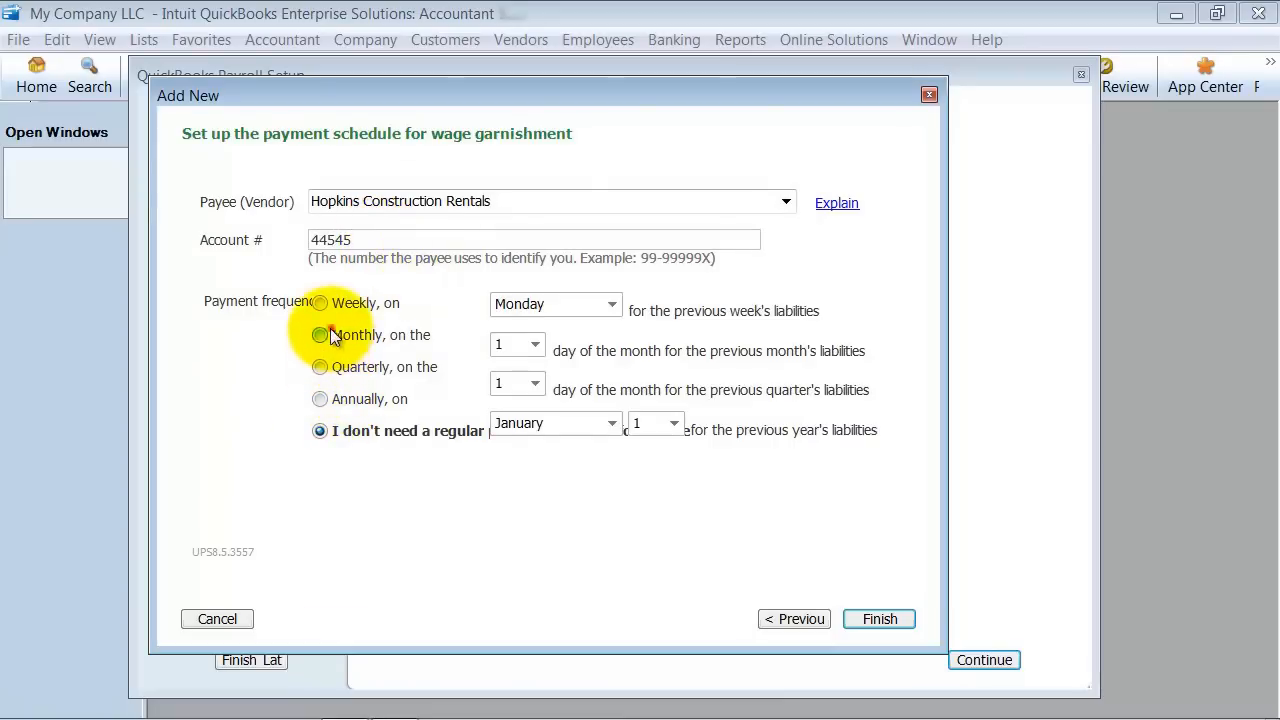
left_click(320, 334)
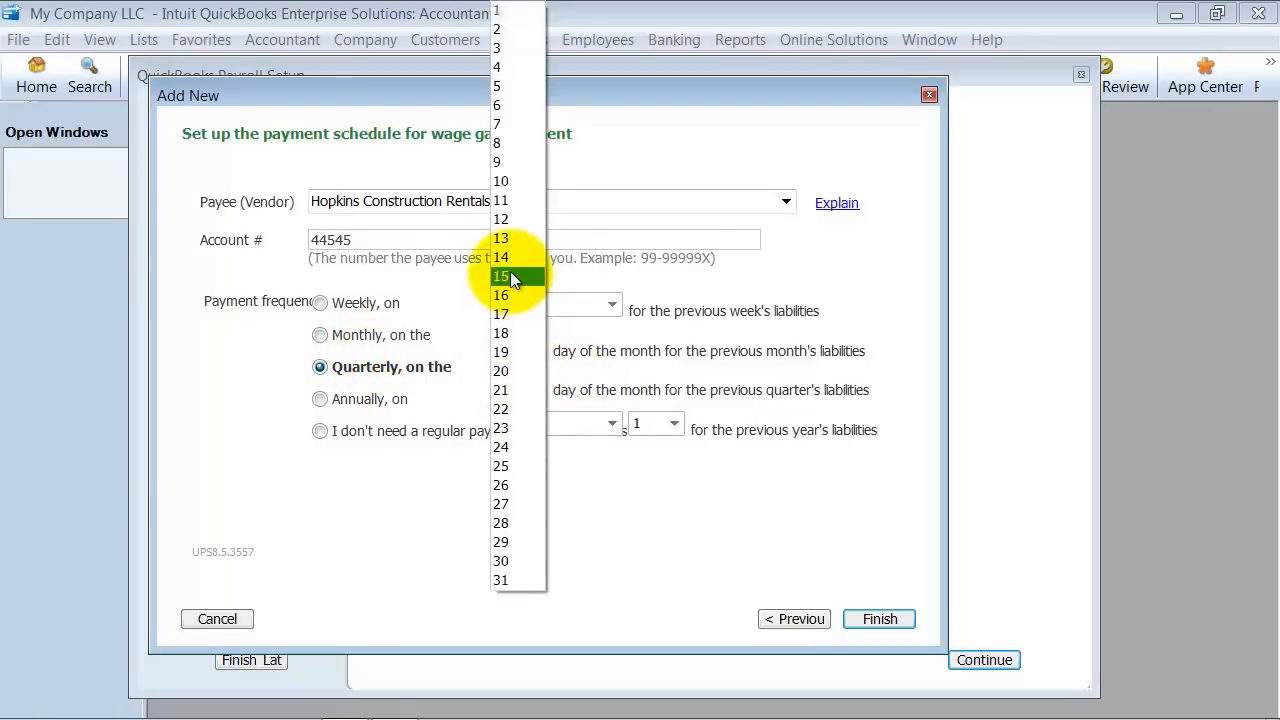
left_click(878, 618)
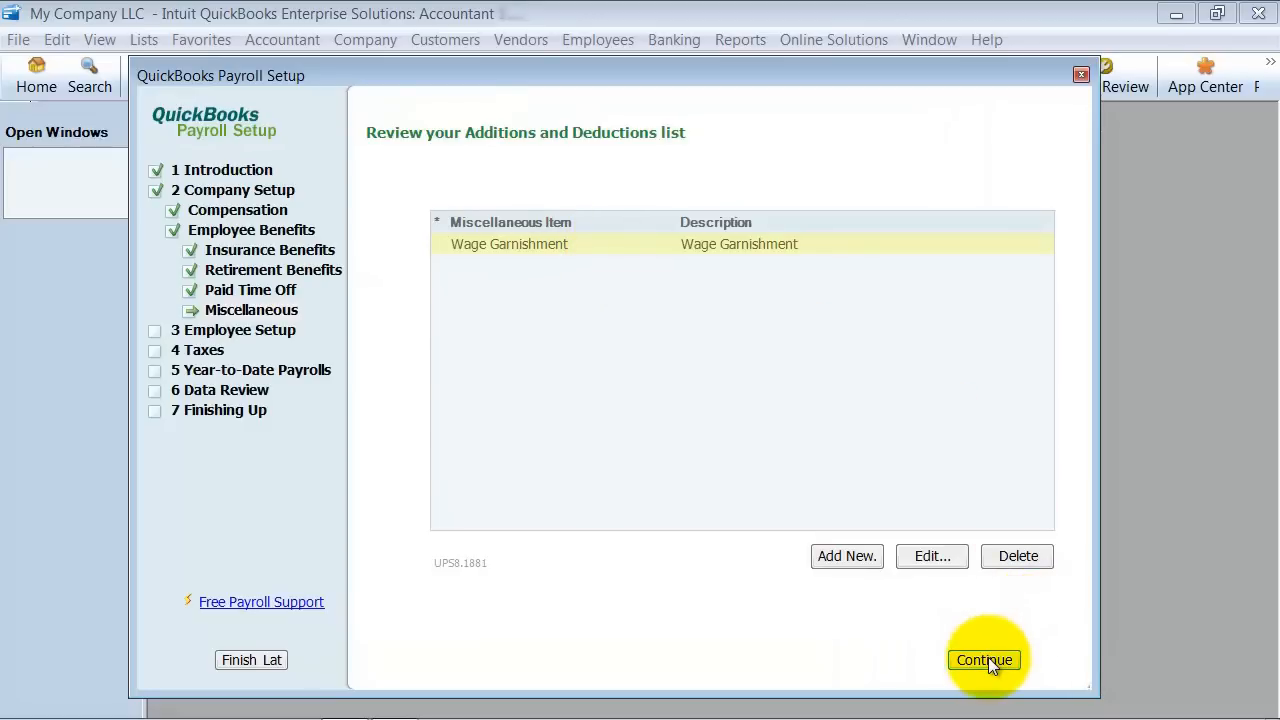
left_click(984, 660)
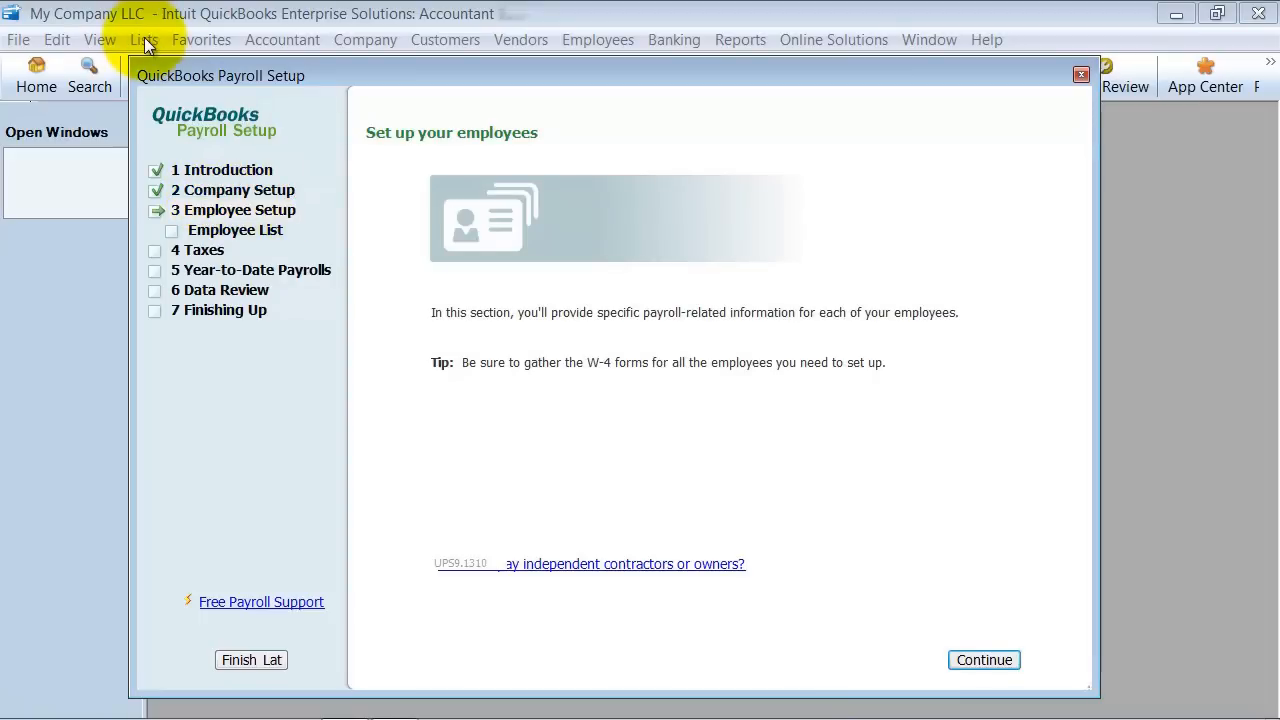
mouse_move(608, 422)
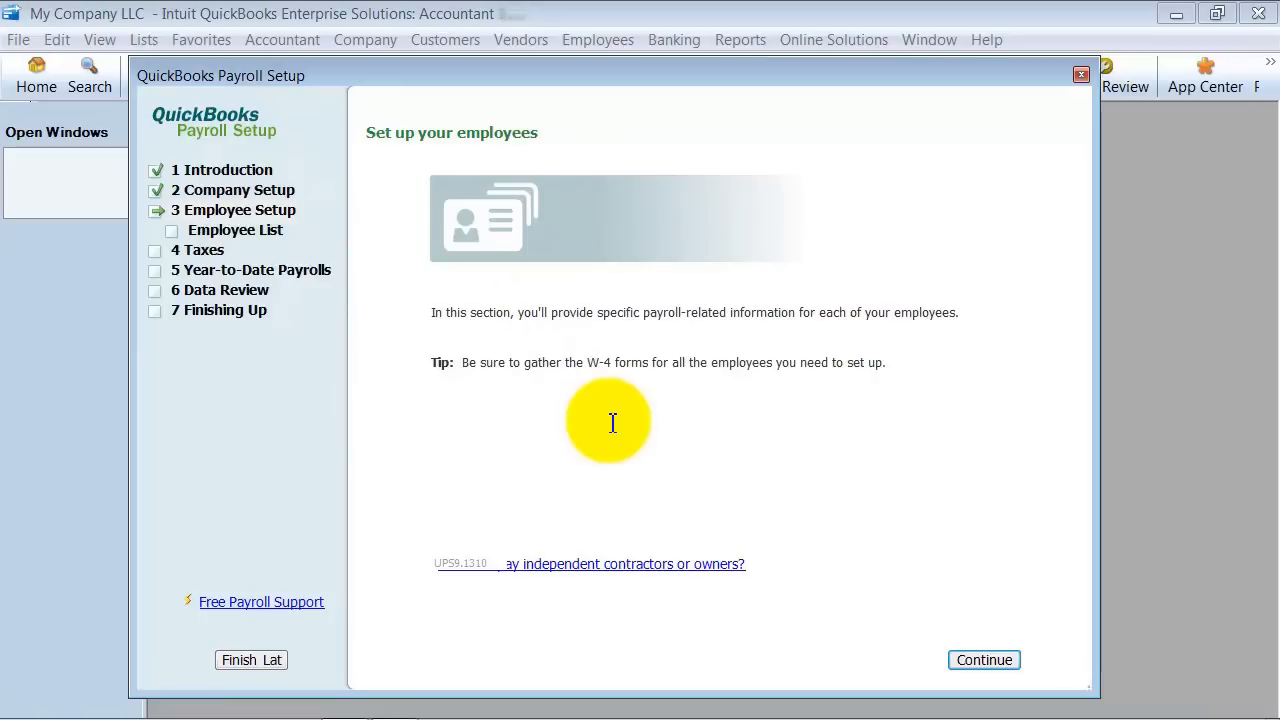
mouse_move(128, 40)
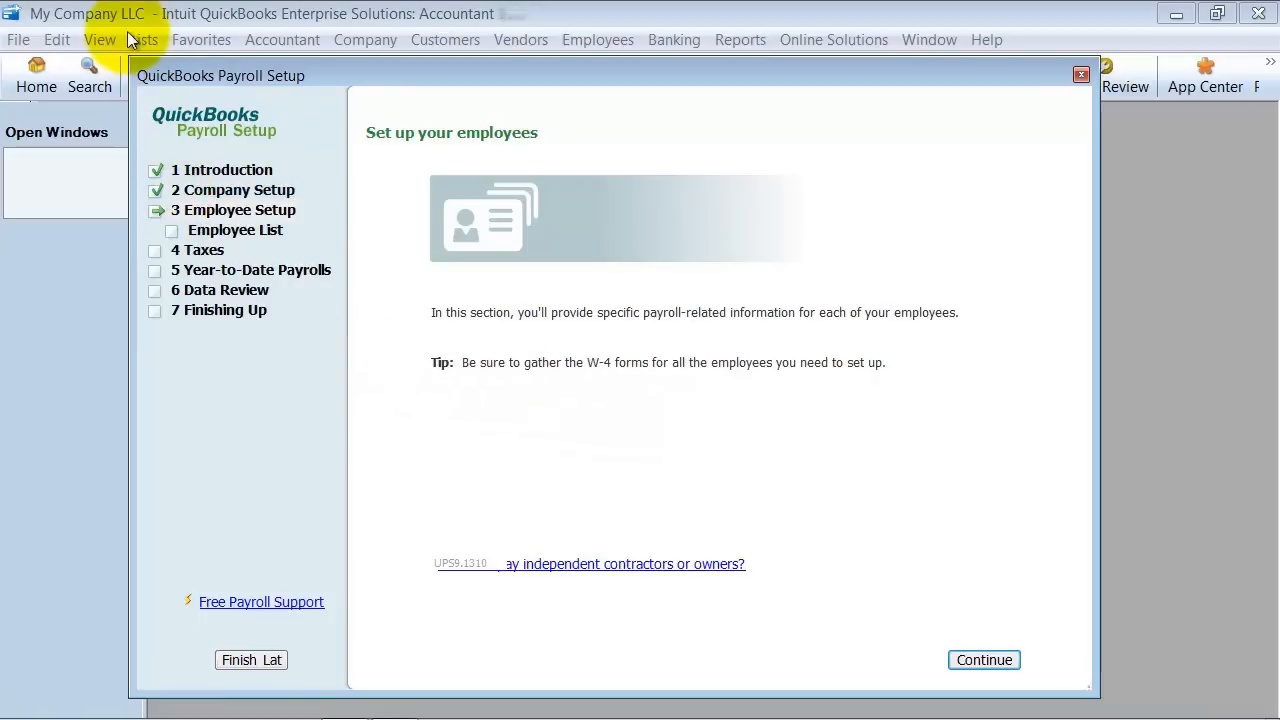
mouse_move(456, 380)
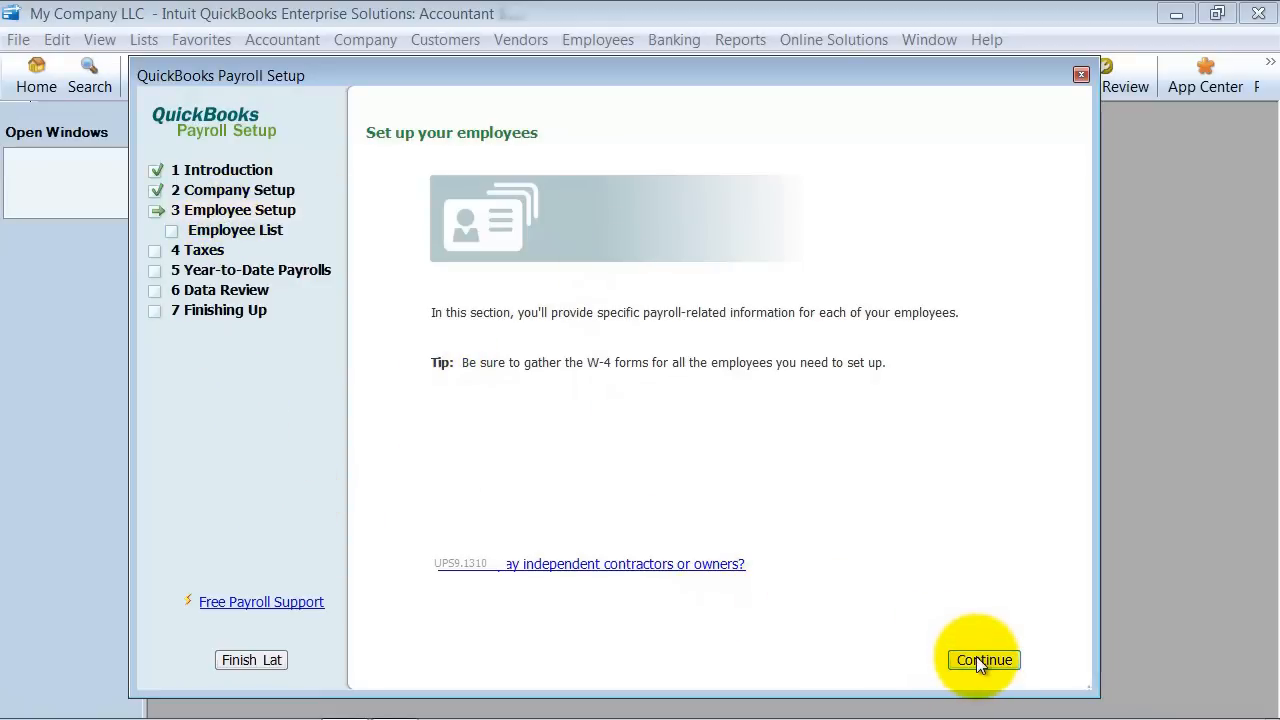
left_click(984, 660)
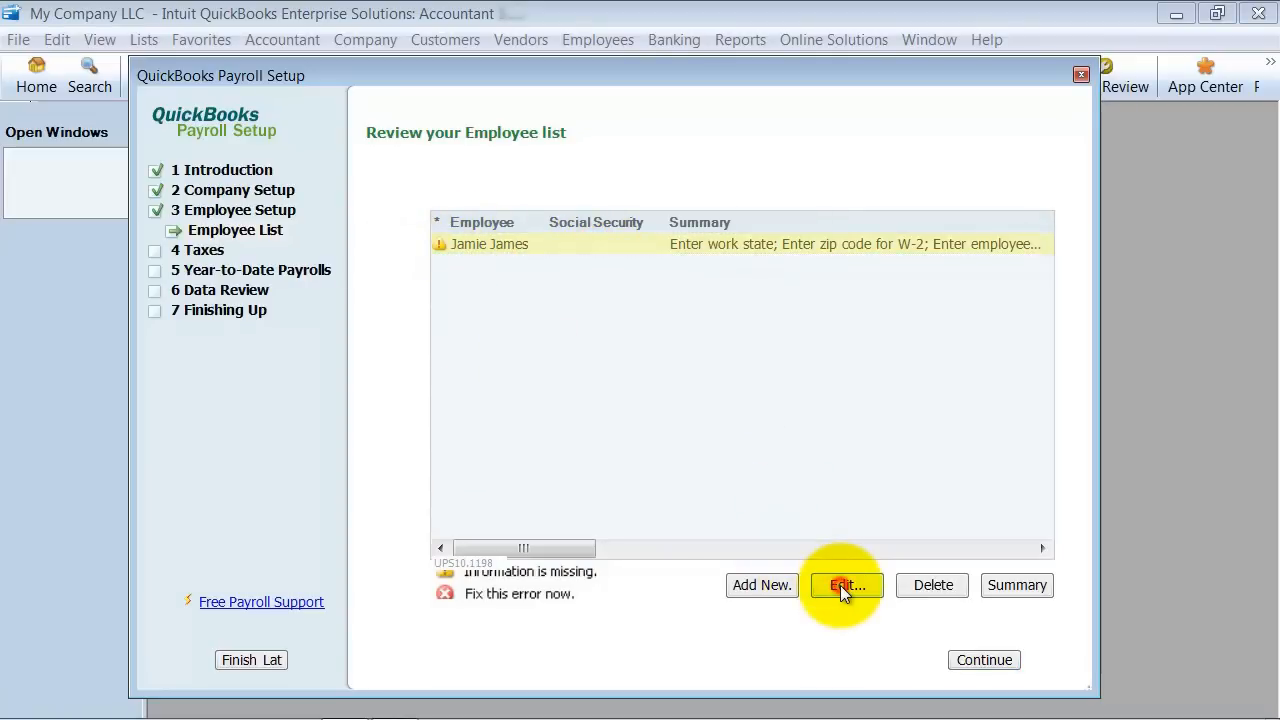
Step: Enter Jamie James's home address in Austin, Texas with zip code 77777
left_click(844, 584)
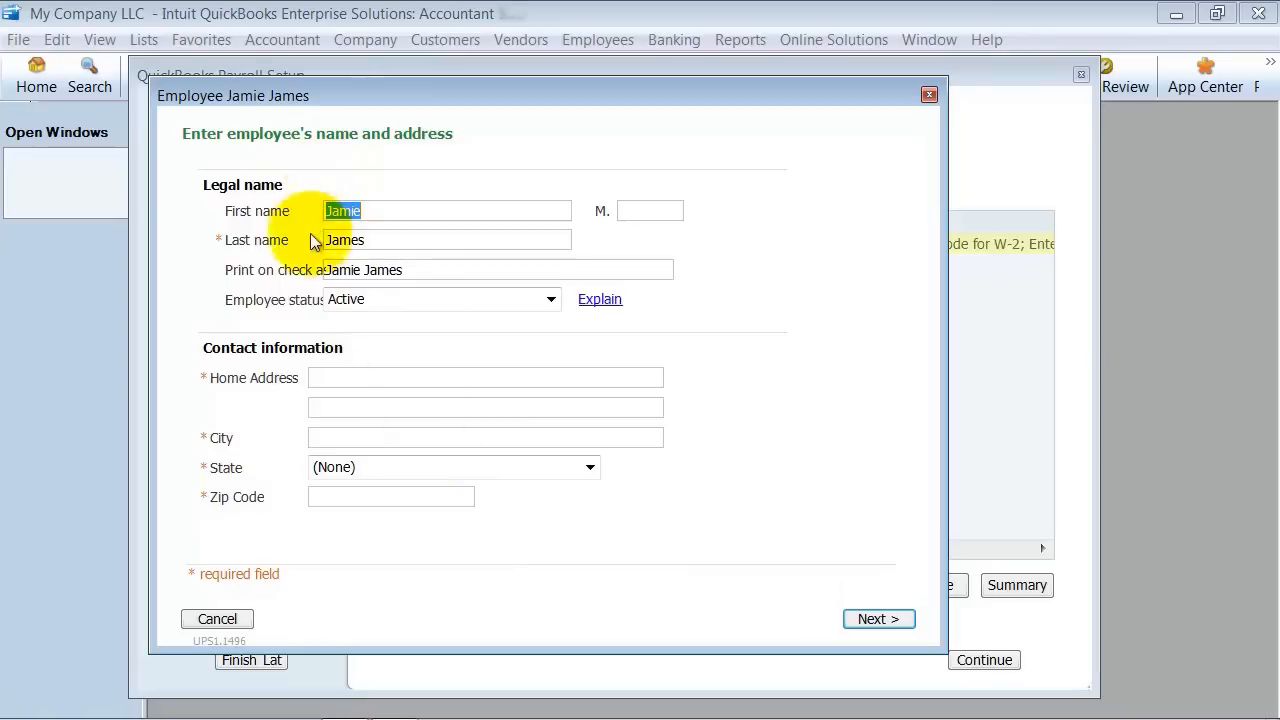
type("1234")
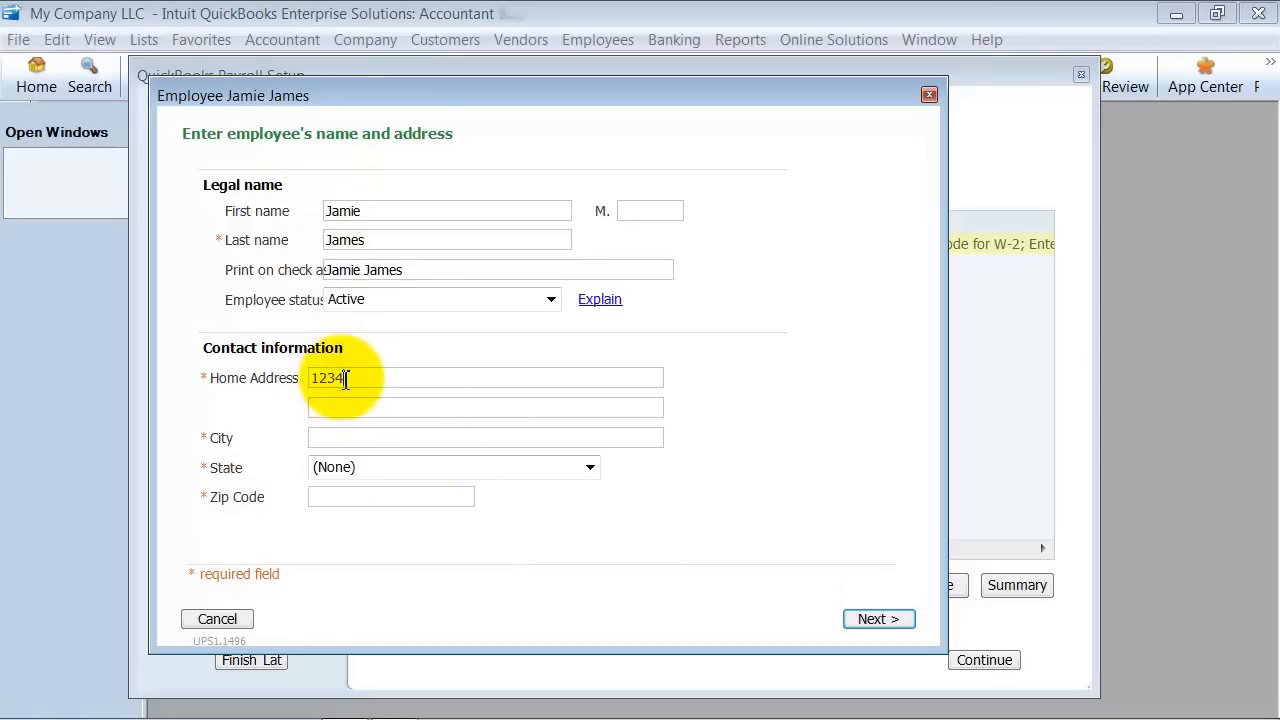
type("AB")
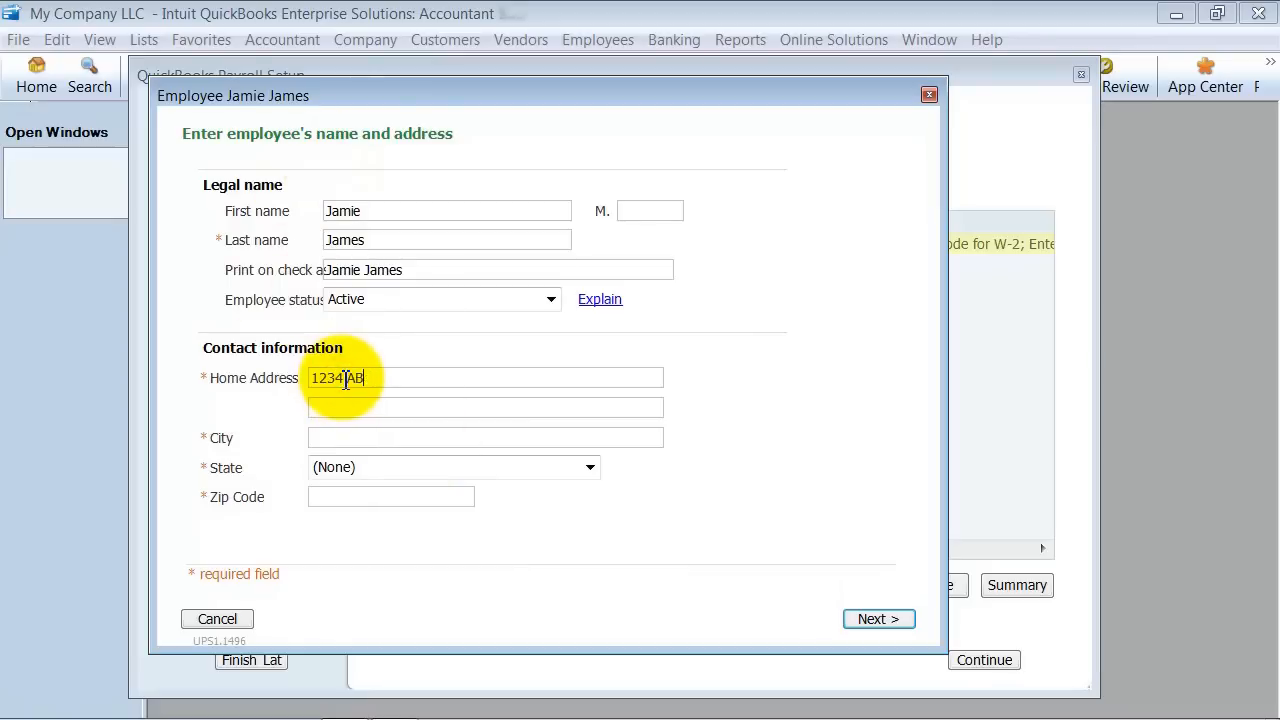
type("Austin")
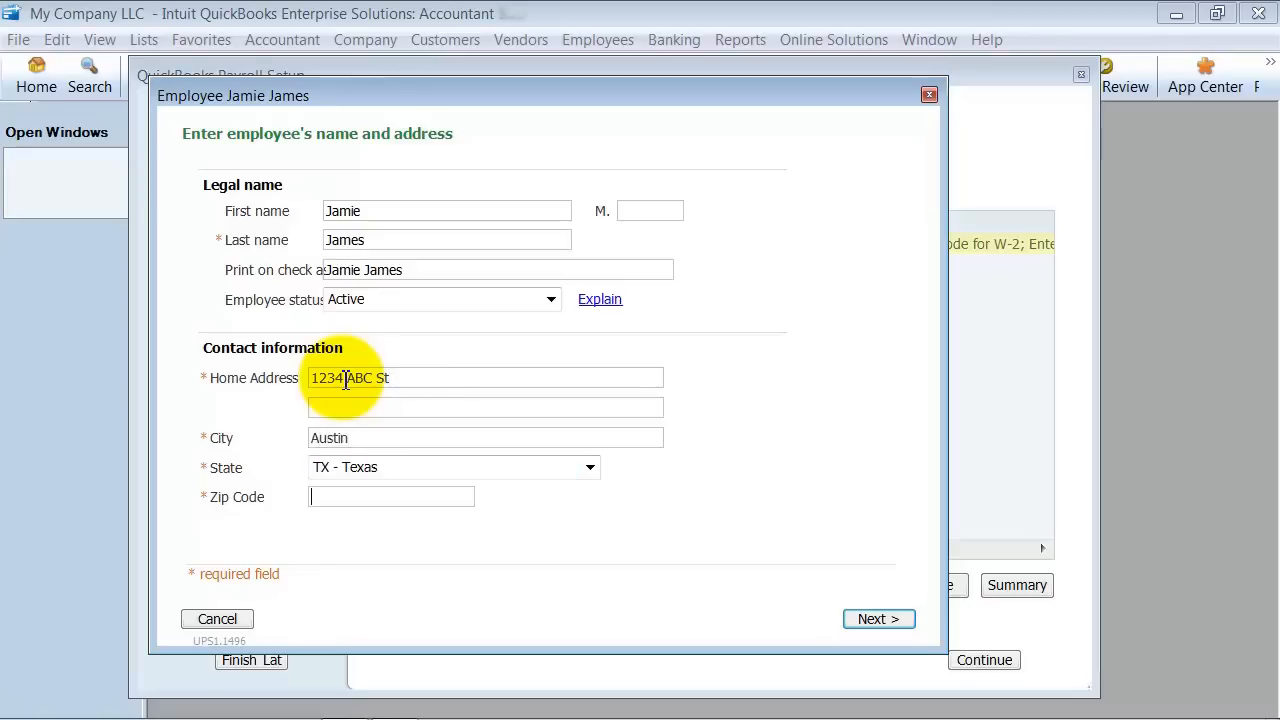
type("77777")
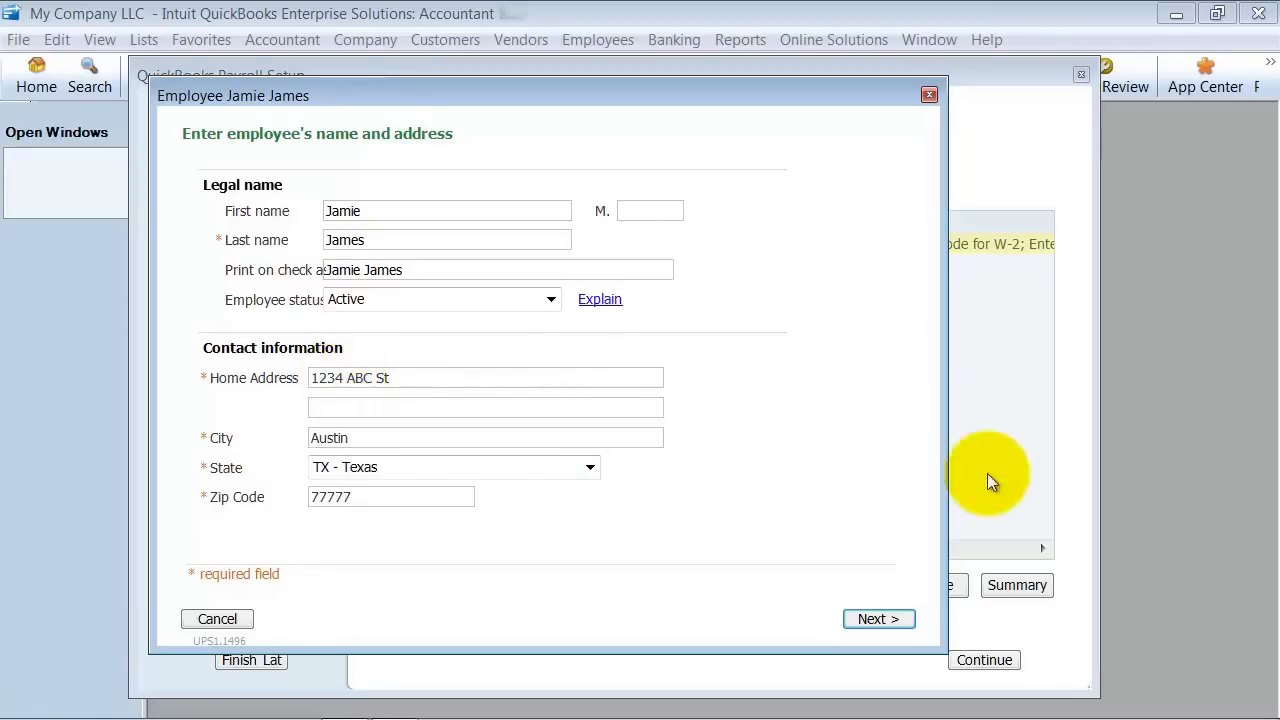
left_click(876, 618)
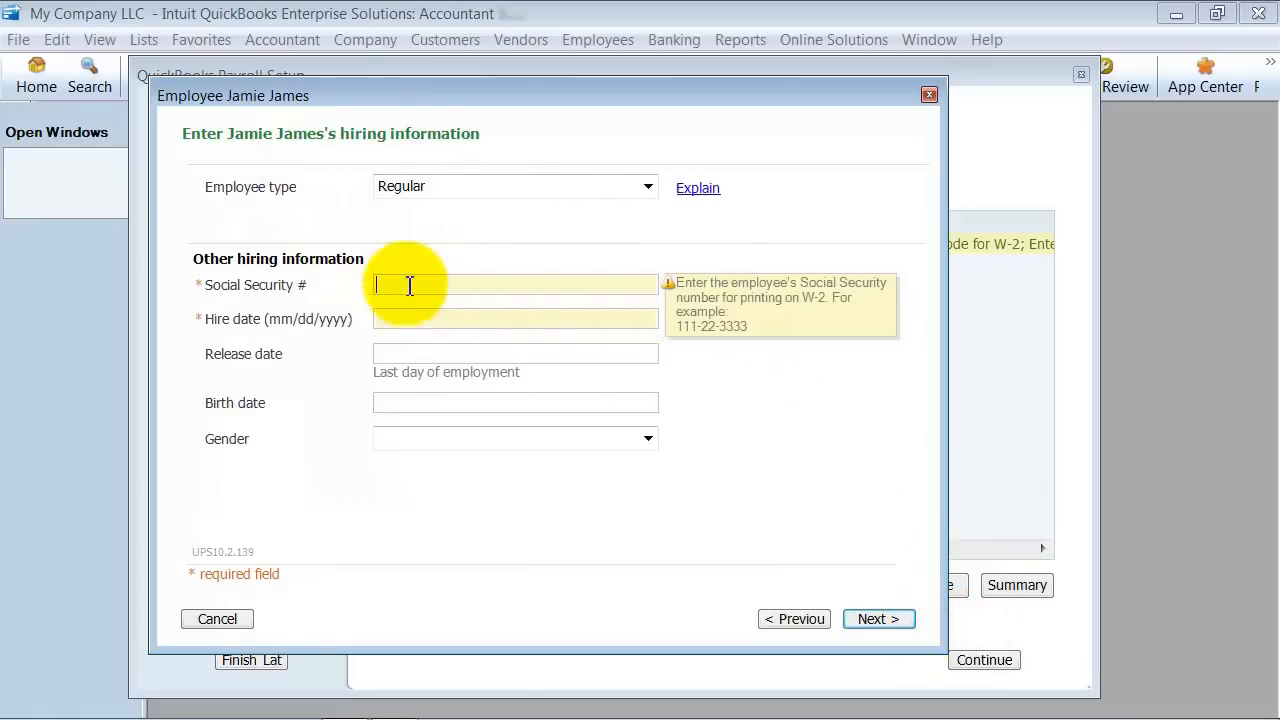
Step: Enter the Social Security number and a 10/28/2002 hire date
type("999-99-9999")
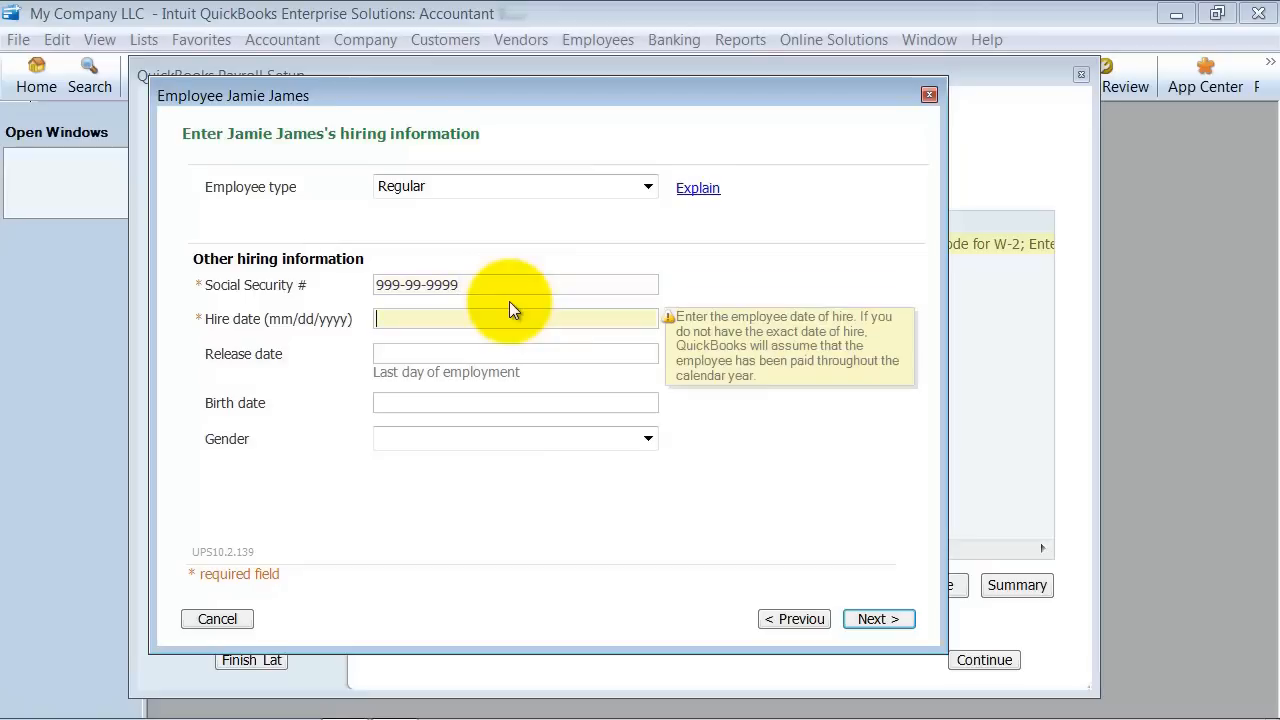
type("10/28/2002")
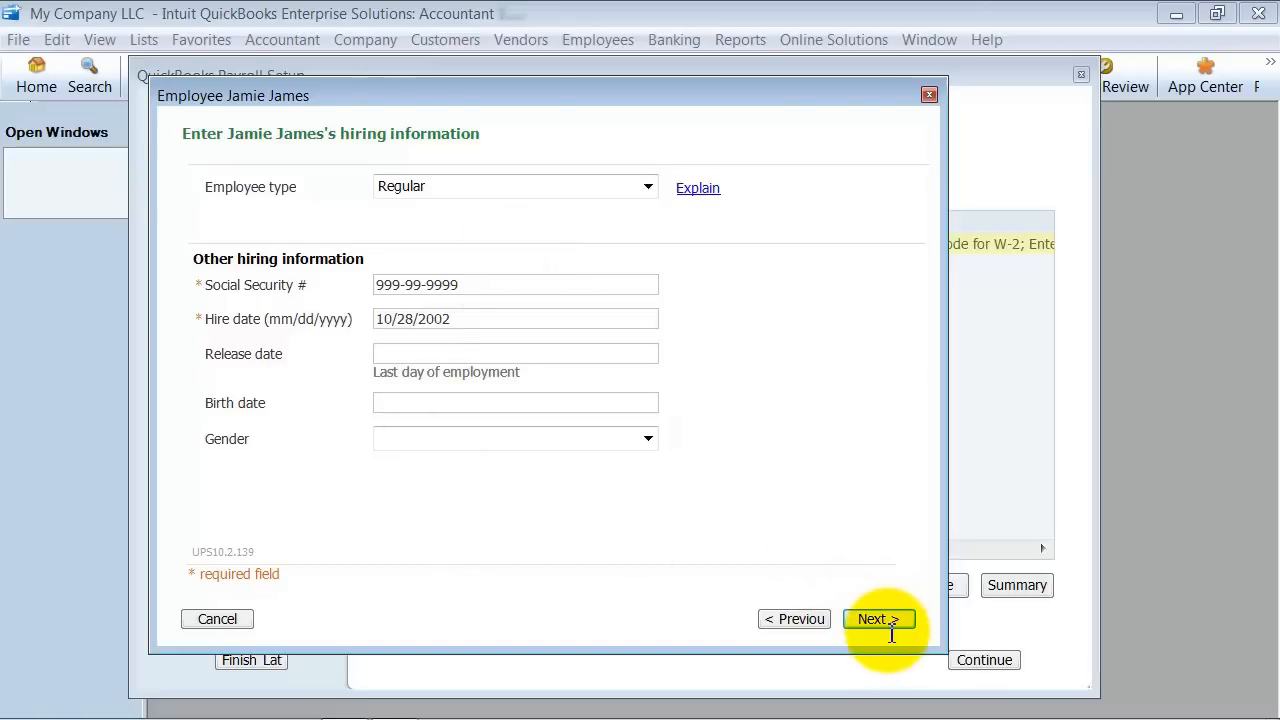
Step: Pay the employee a 50,000.00 per year salary
left_click(878, 618)
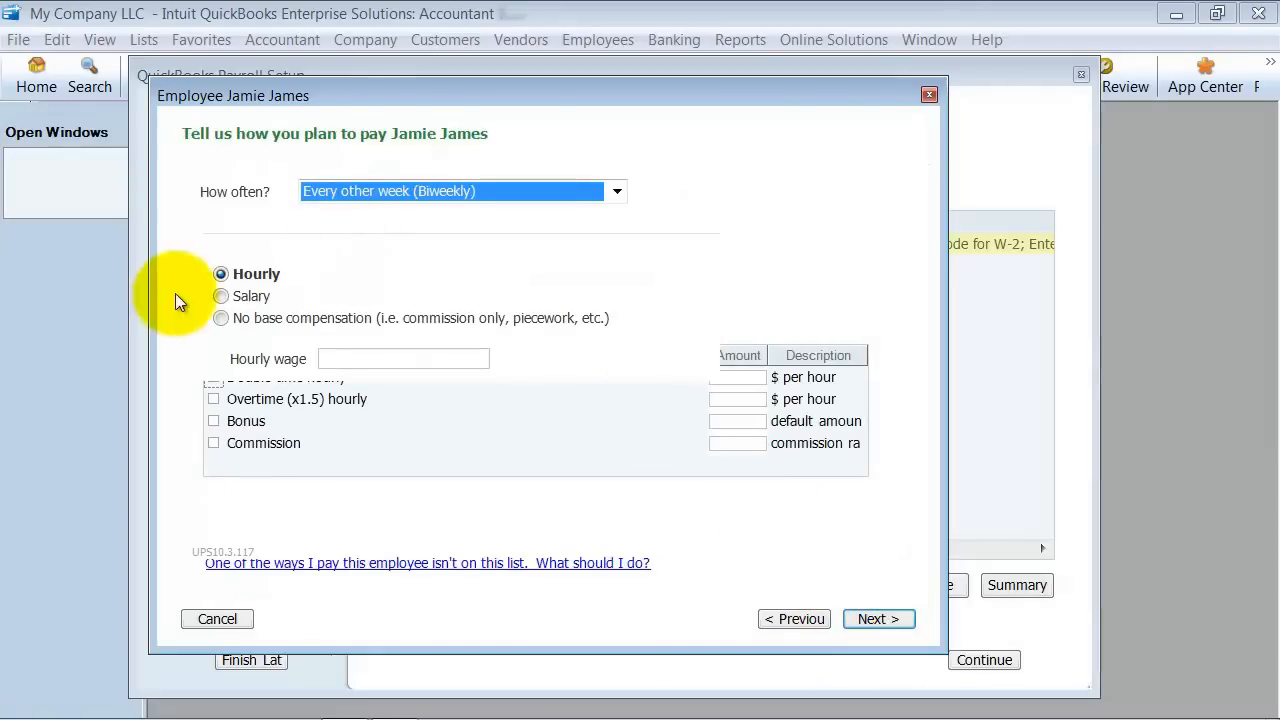
left_click(220, 296)
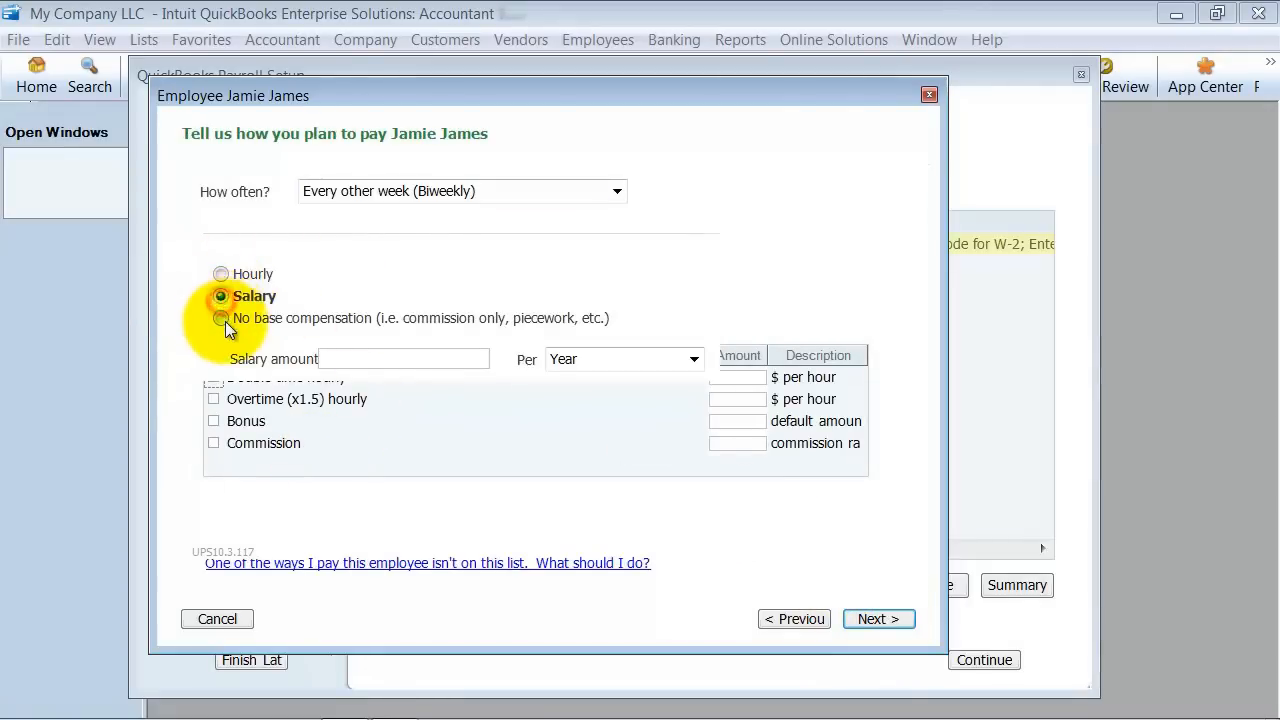
left_click(220, 318)
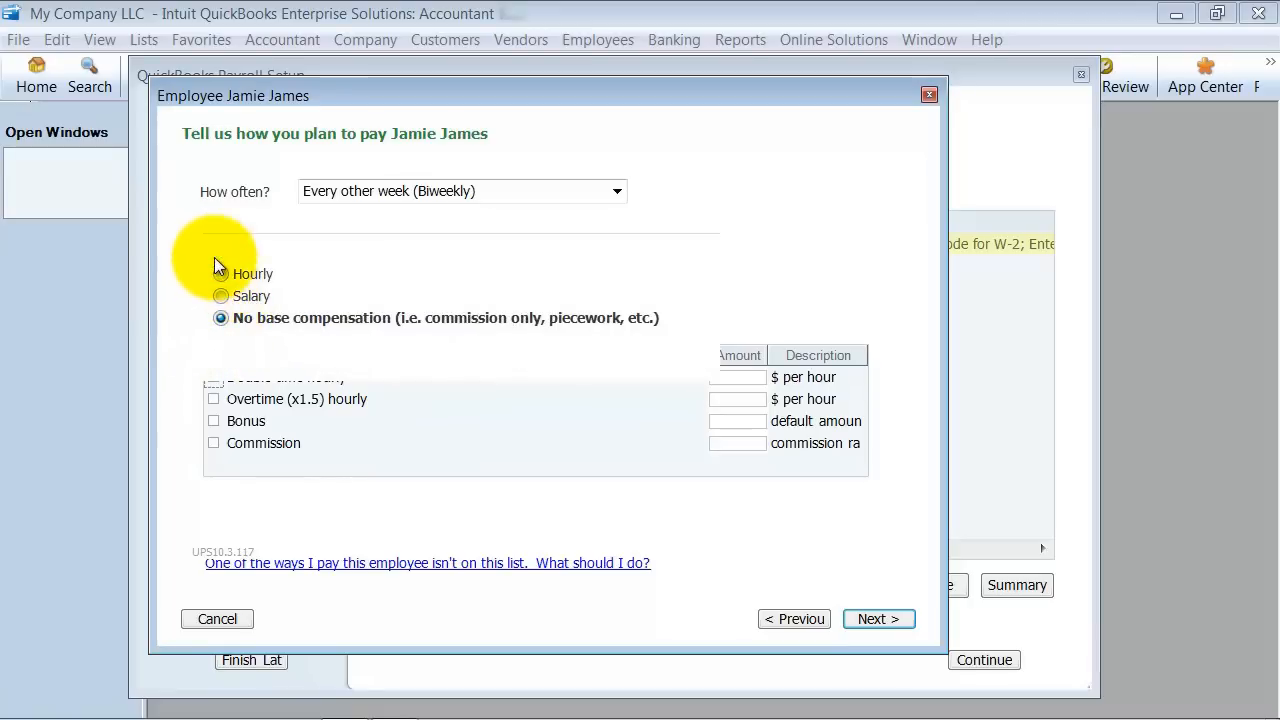
left_click(220, 296)
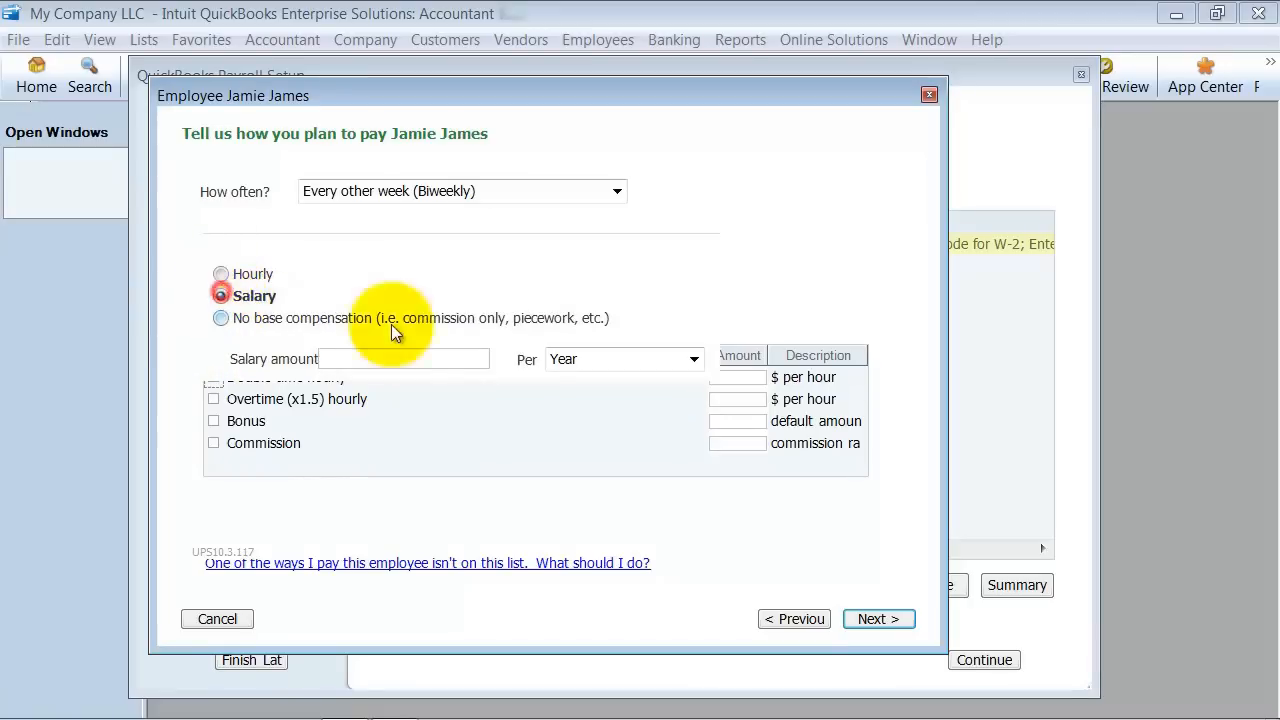
left_click(220, 296)
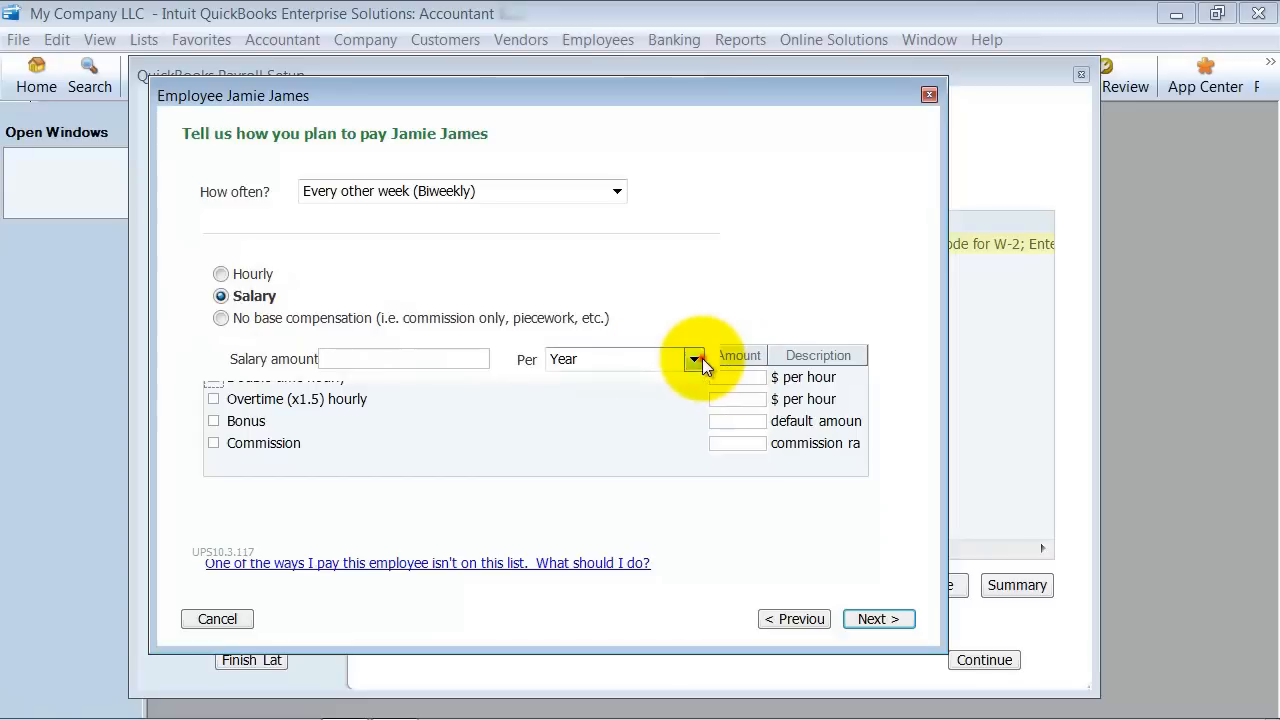
left_click(692, 360)
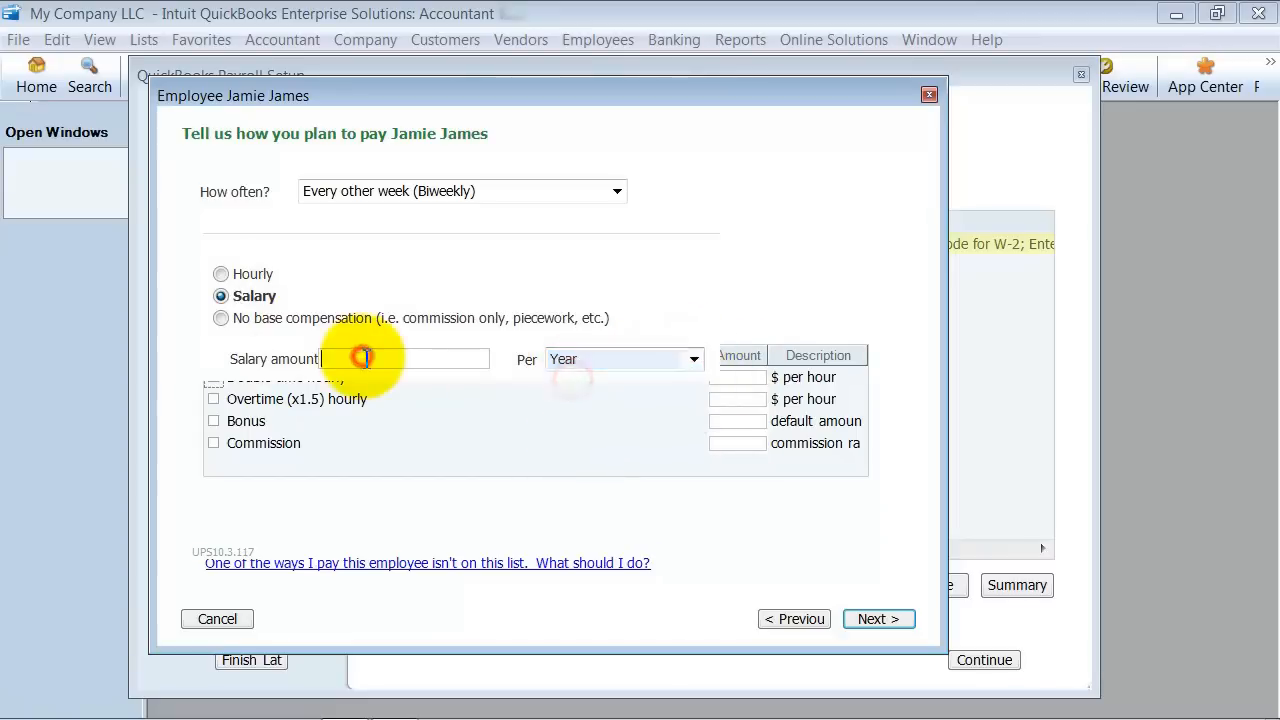
type("500")
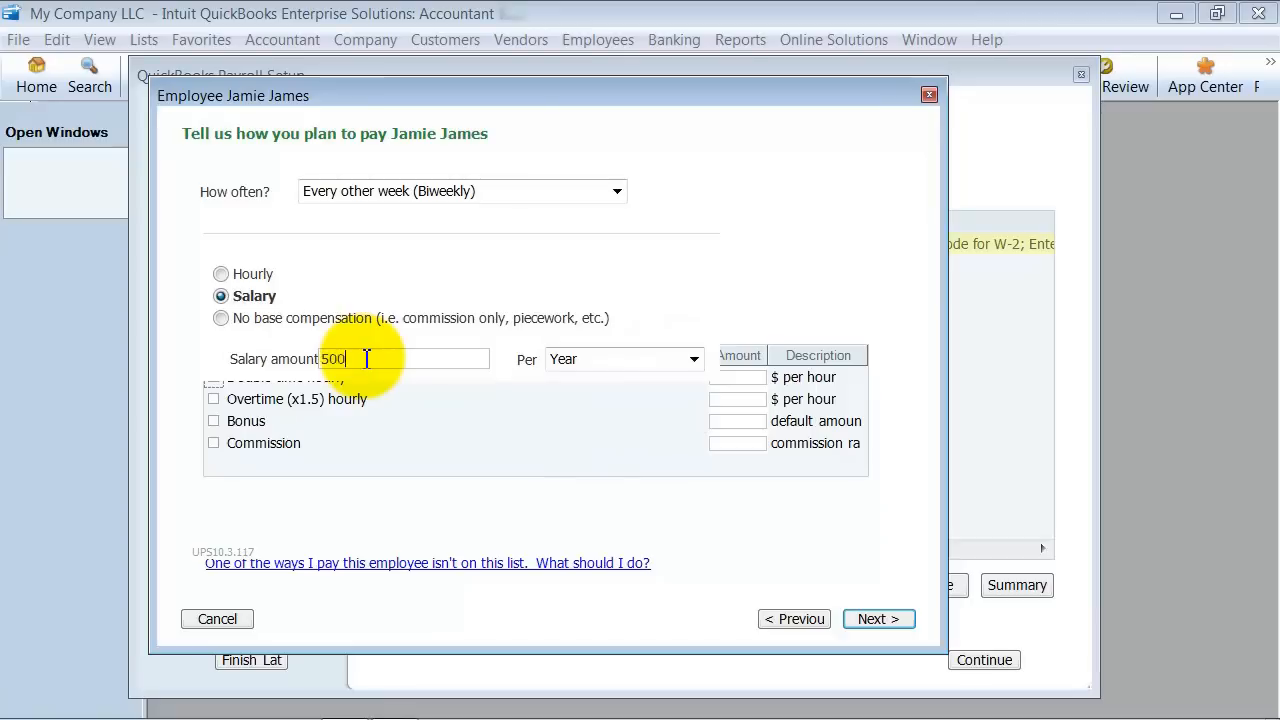
type("50,000.00")
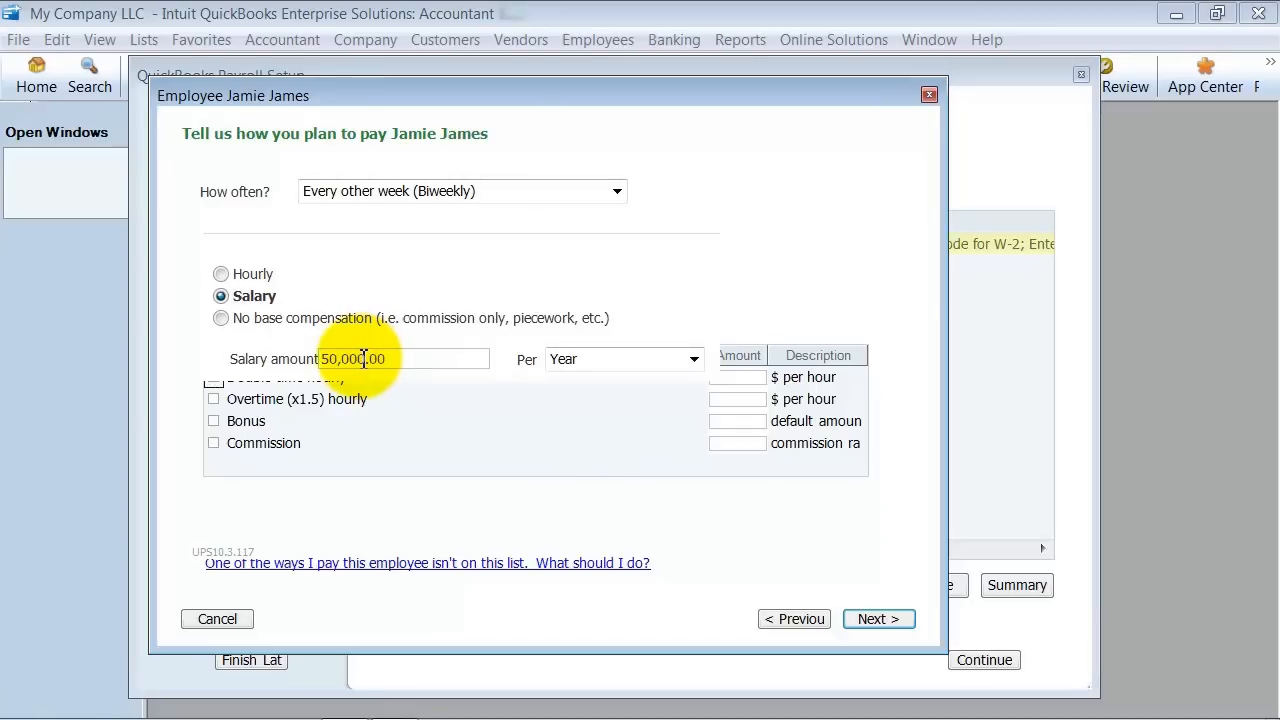
mouse_move(808, 590)
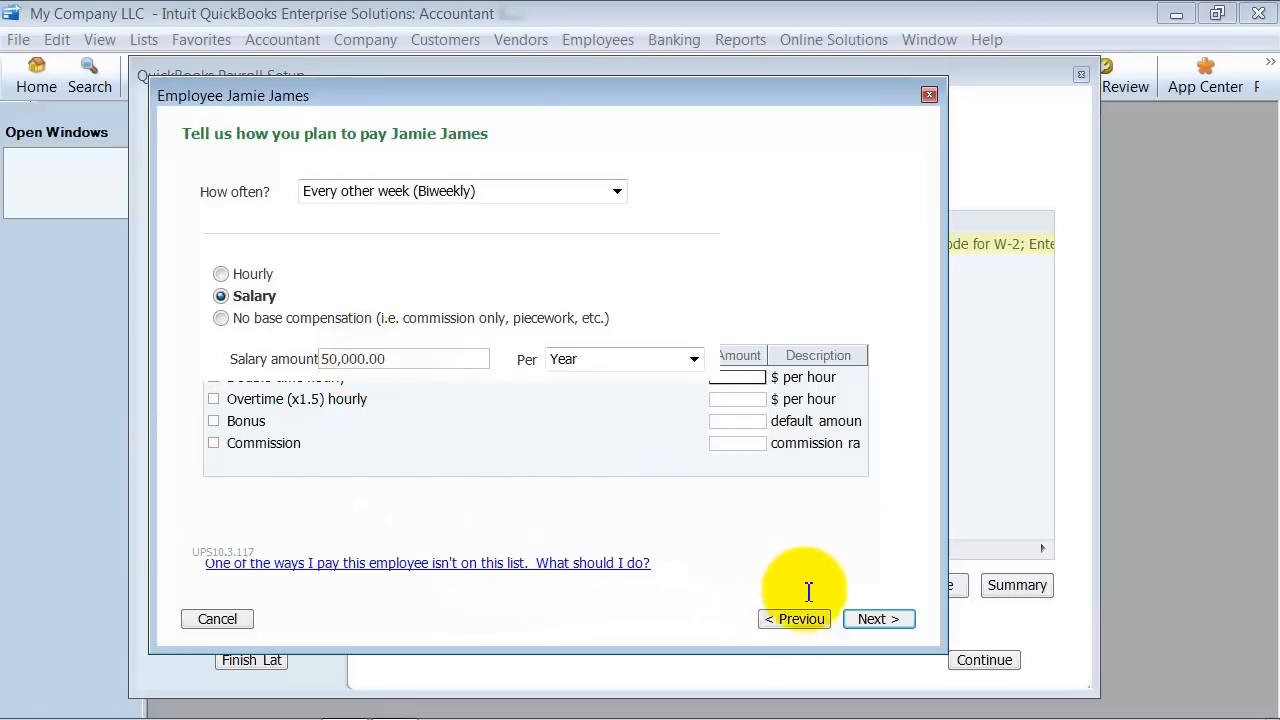
left_click(878, 618)
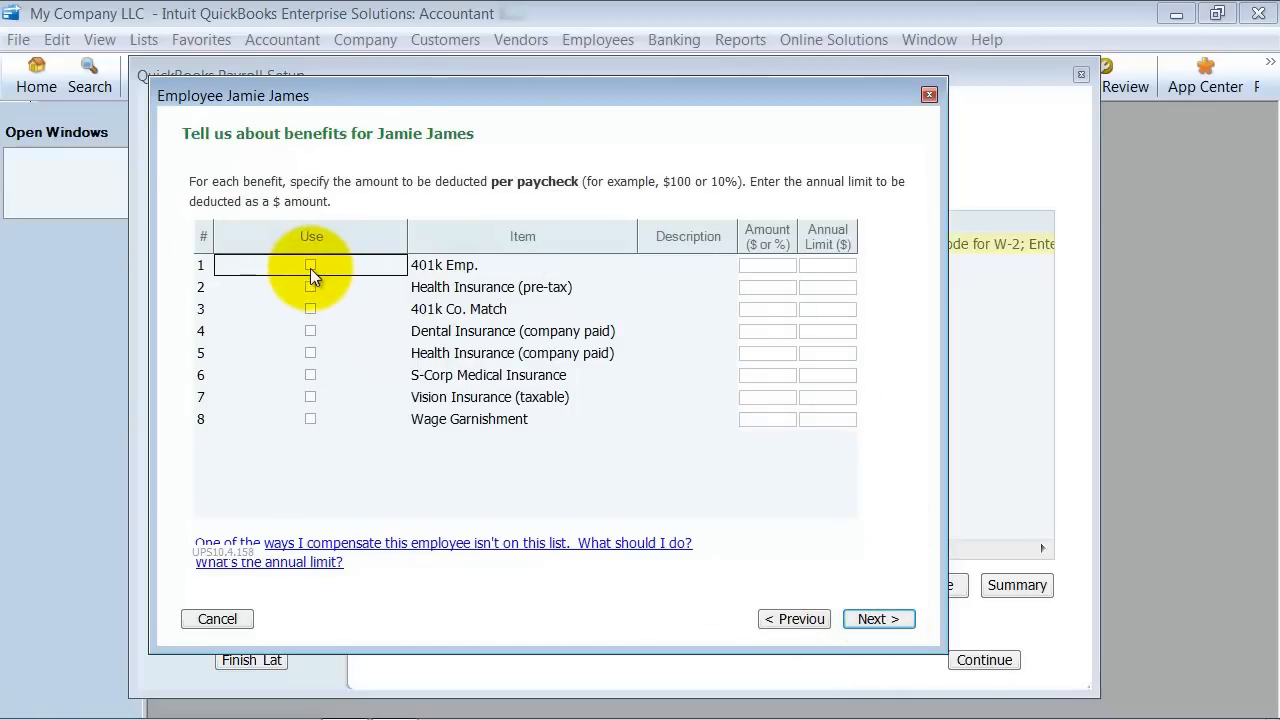
Step: Enroll the employee in 401k Emp. with a 10% per-paycheck deduction
left_click(310, 264)
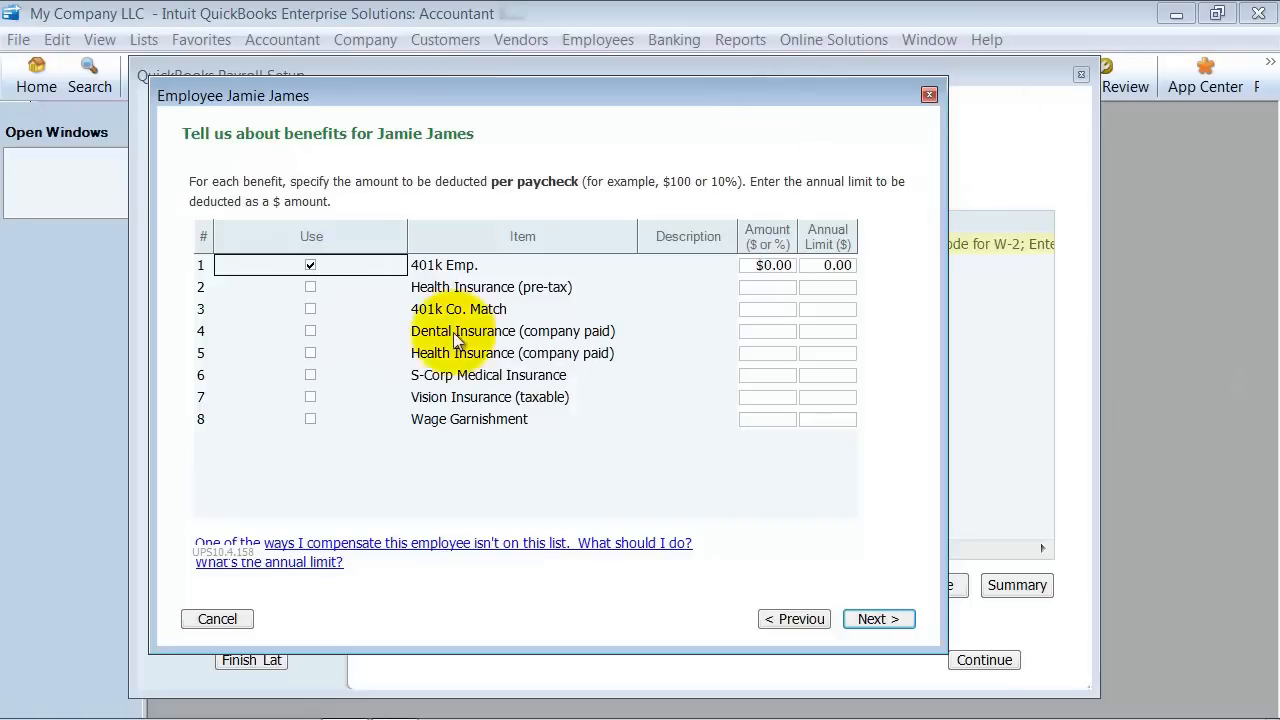
left_click(768, 264)
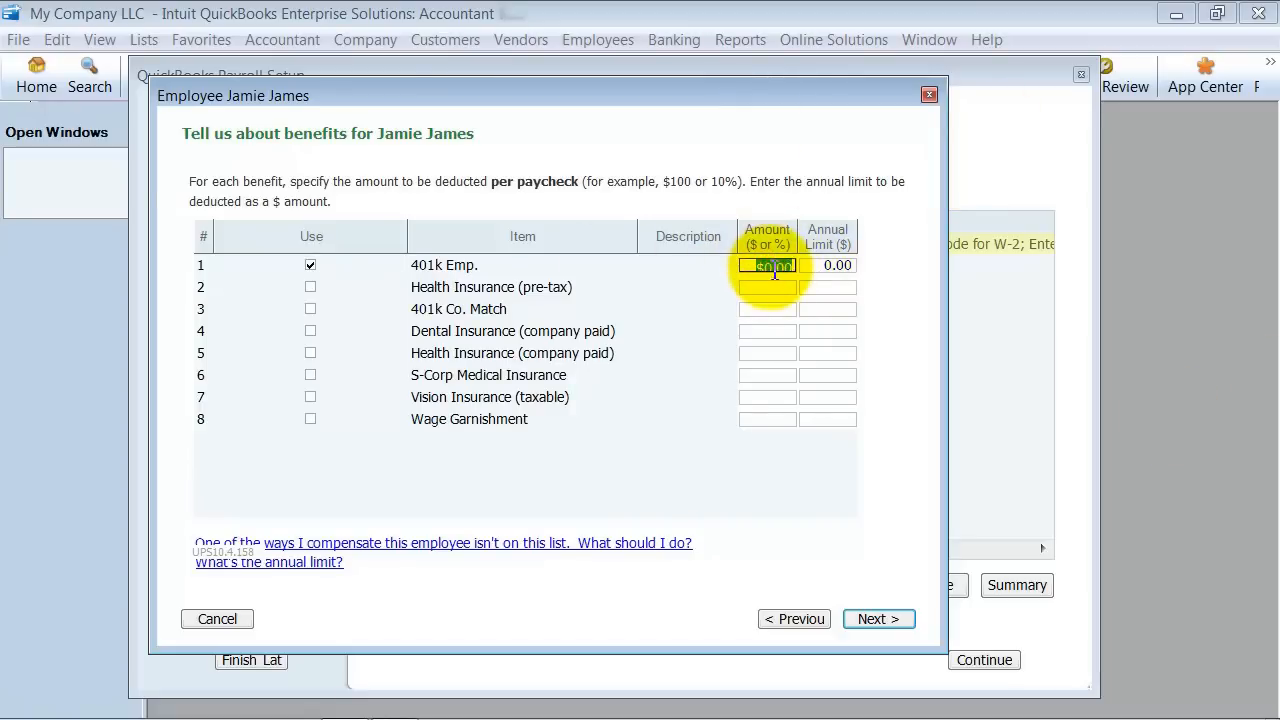
type("10%")
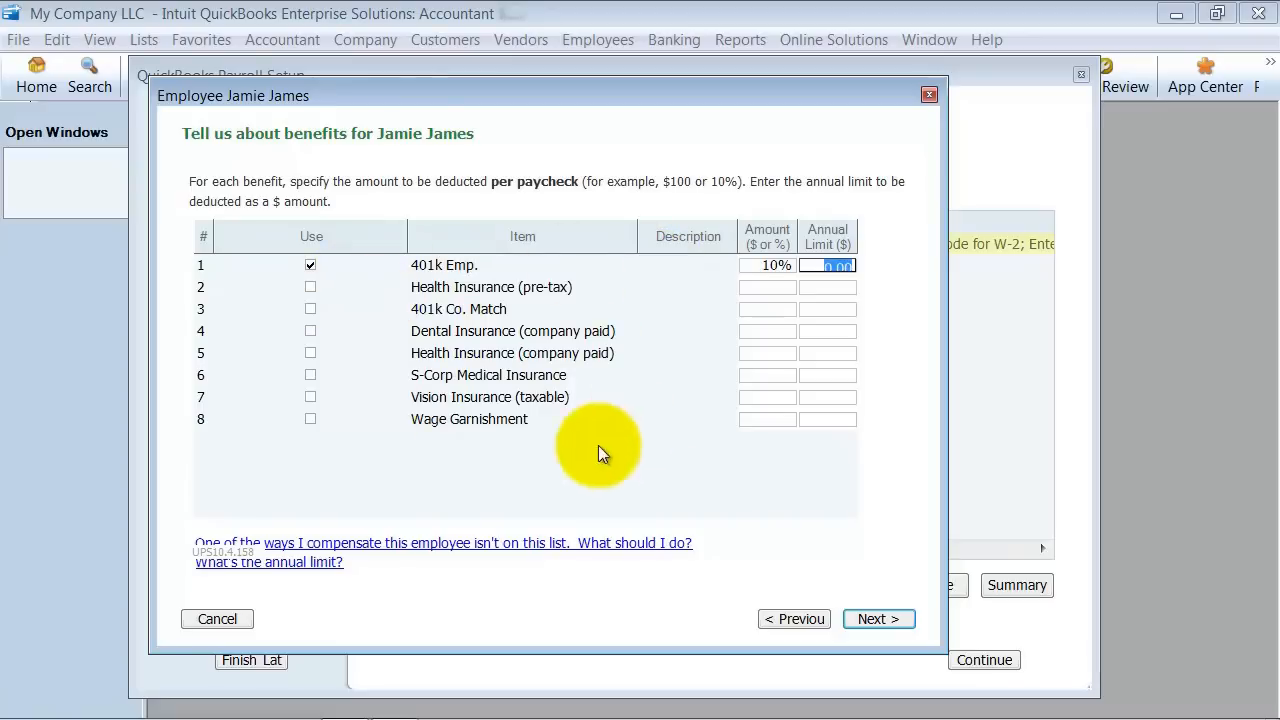
left_click(878, 618)
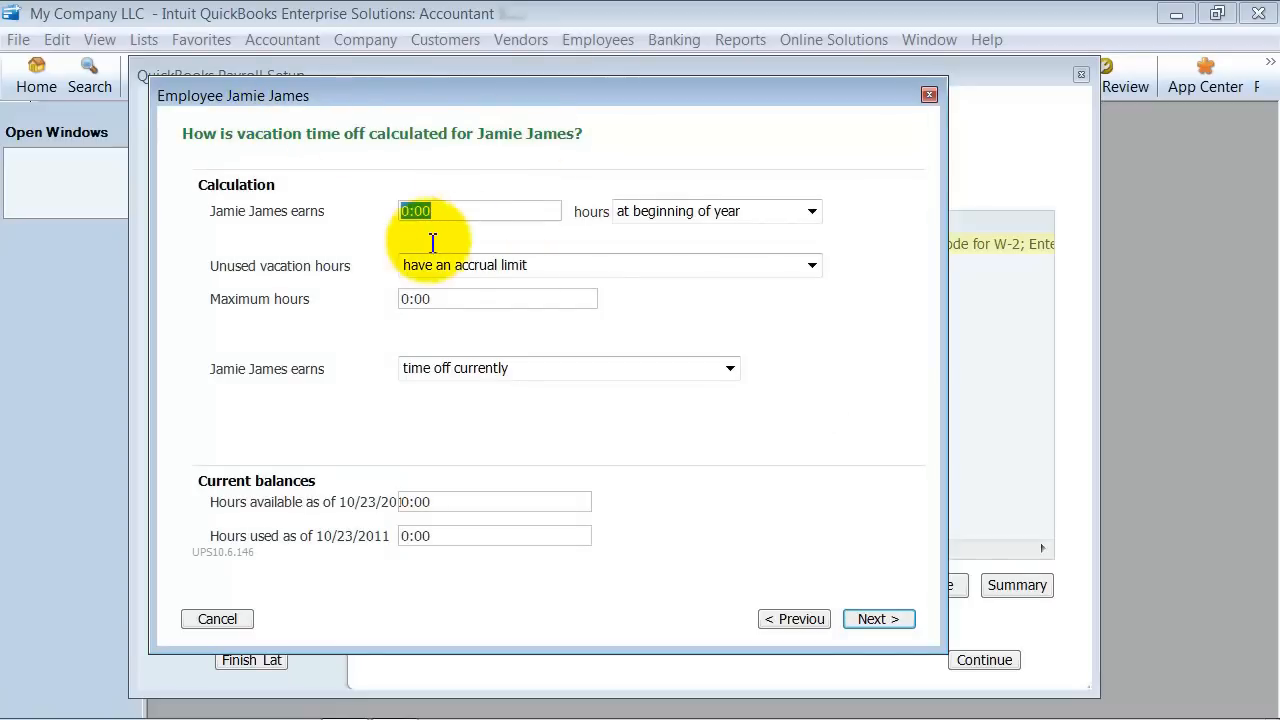
mouse_move(790, 220)
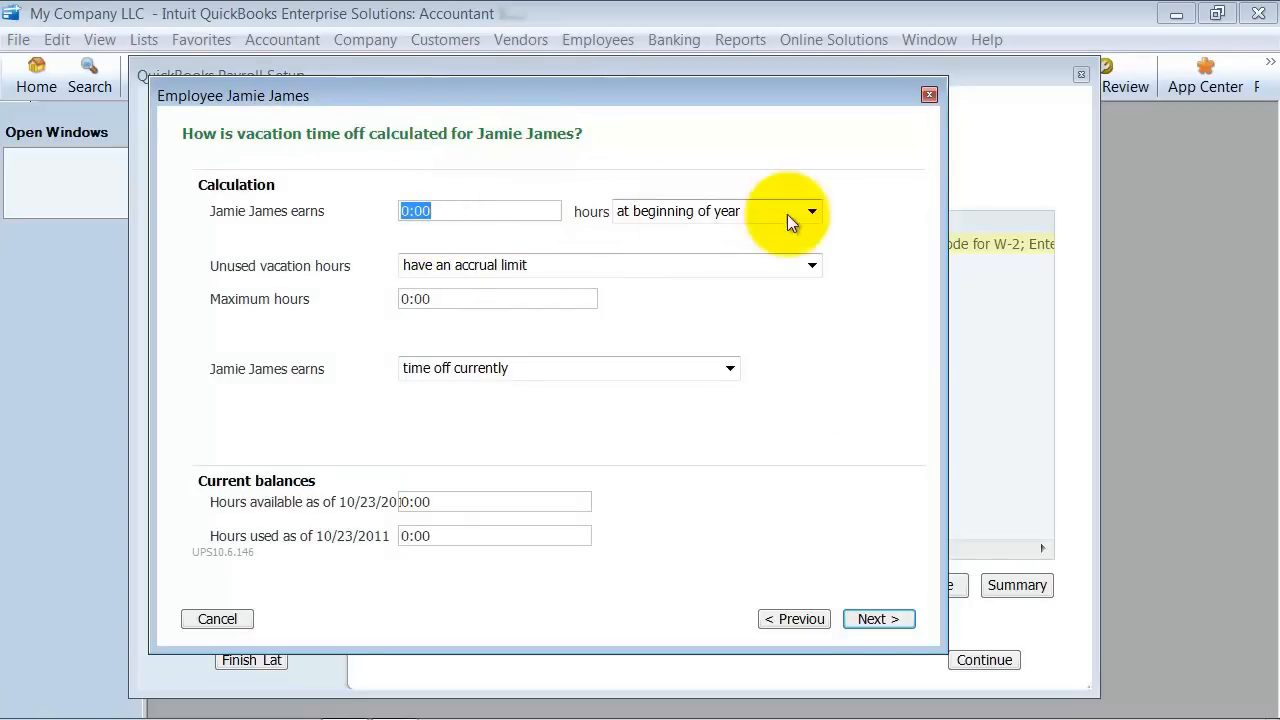
Step: Accrue 10:00 vacation hours per month with an 80:00 hour maximum
left_click(812, 212)
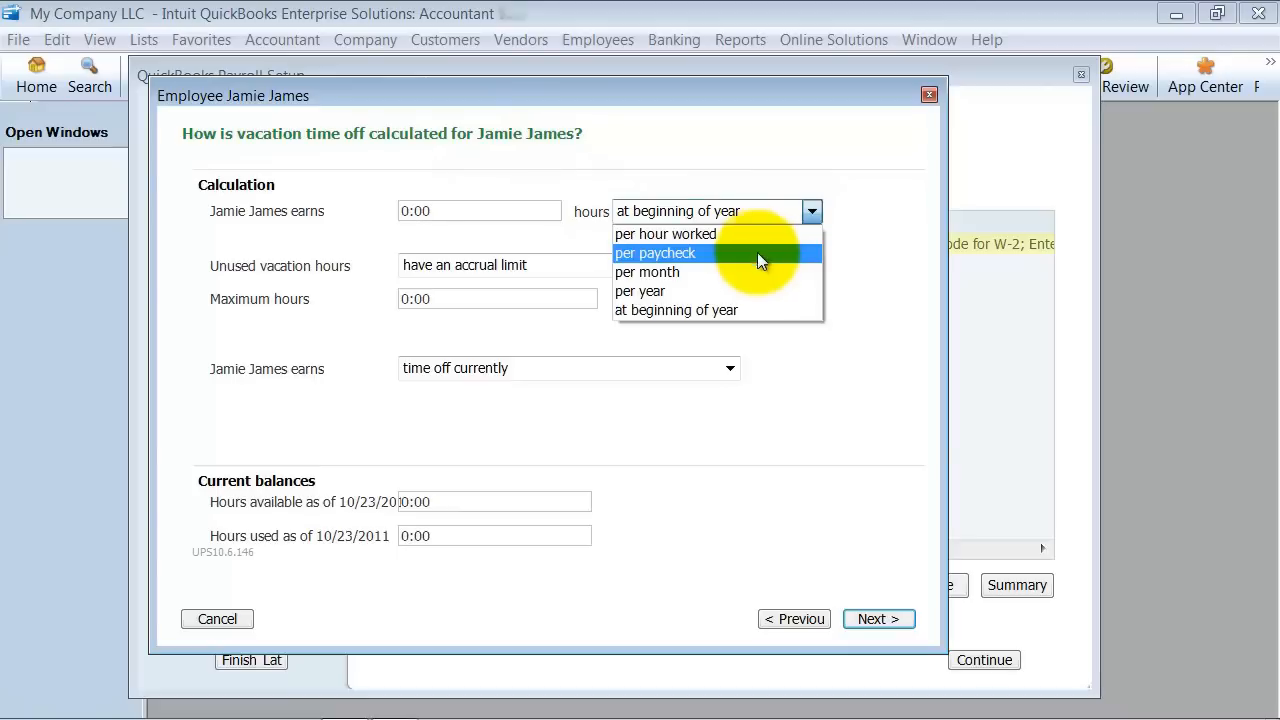
left_click(648, 272)
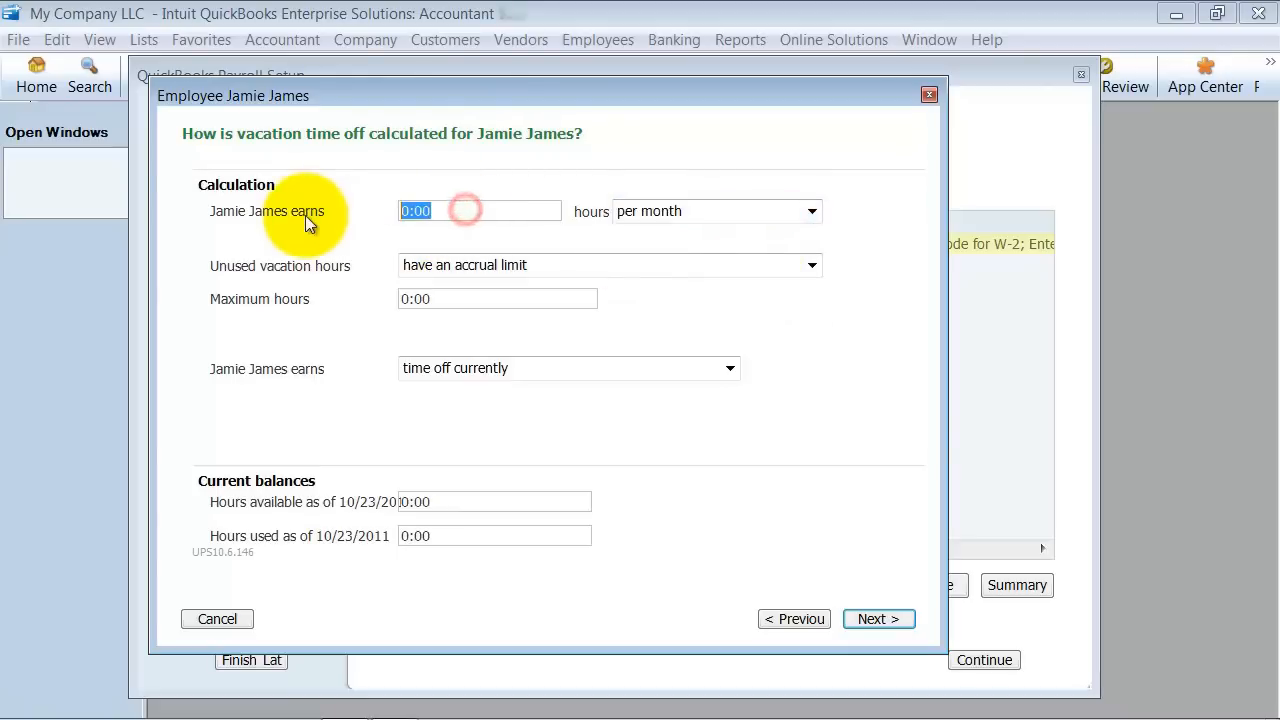
type("10:00")
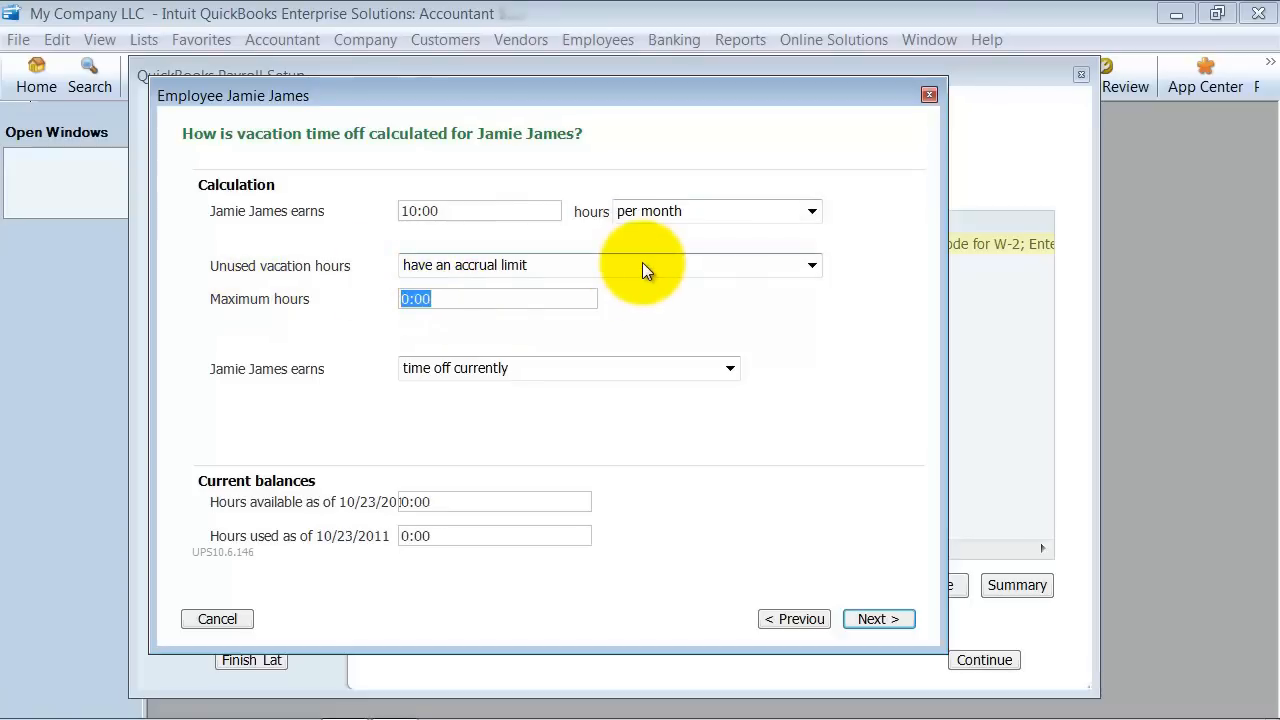
type("80:00")
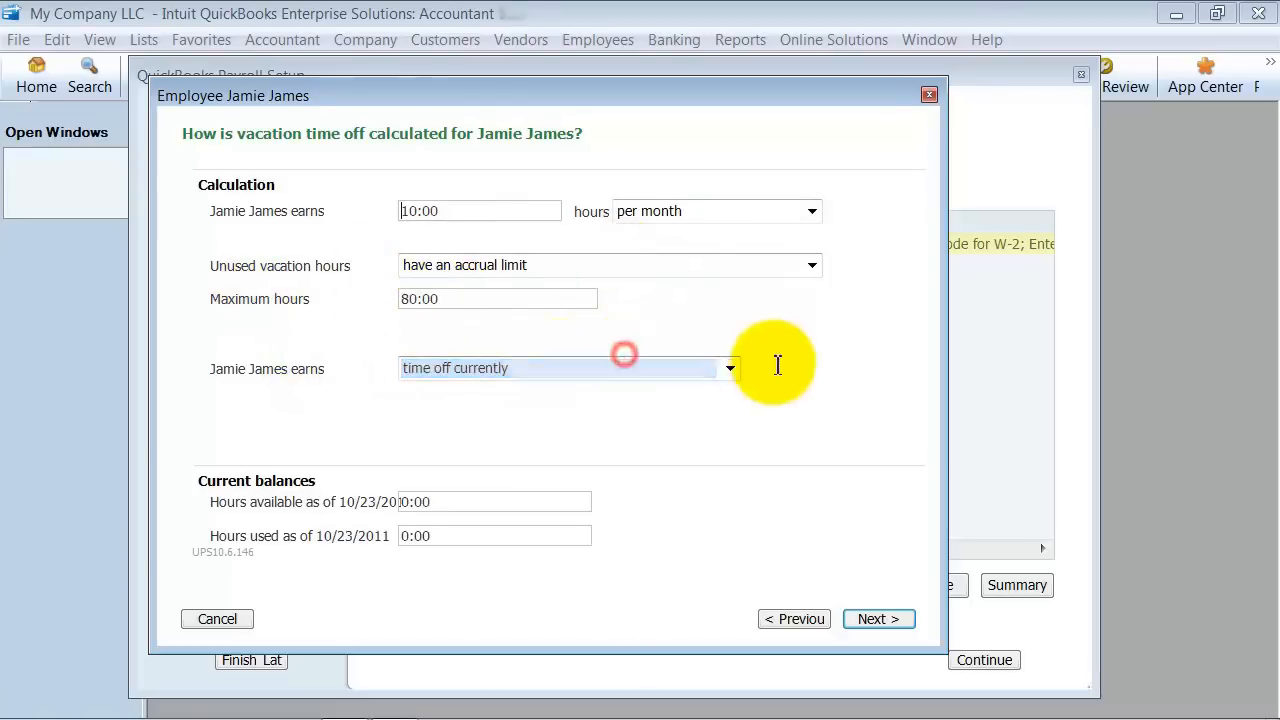
Step: Delay vacation earning until a start date of 10/28/2004
left_click(728, 368)
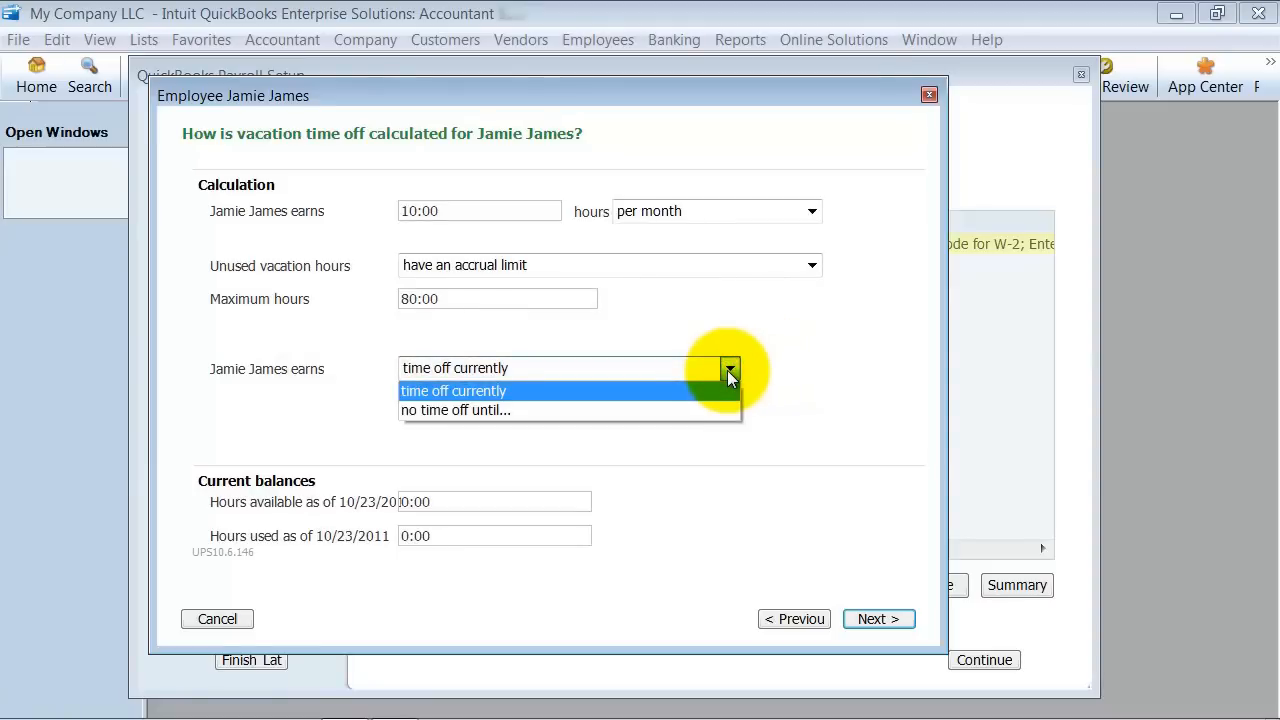
left_click(456, 410)
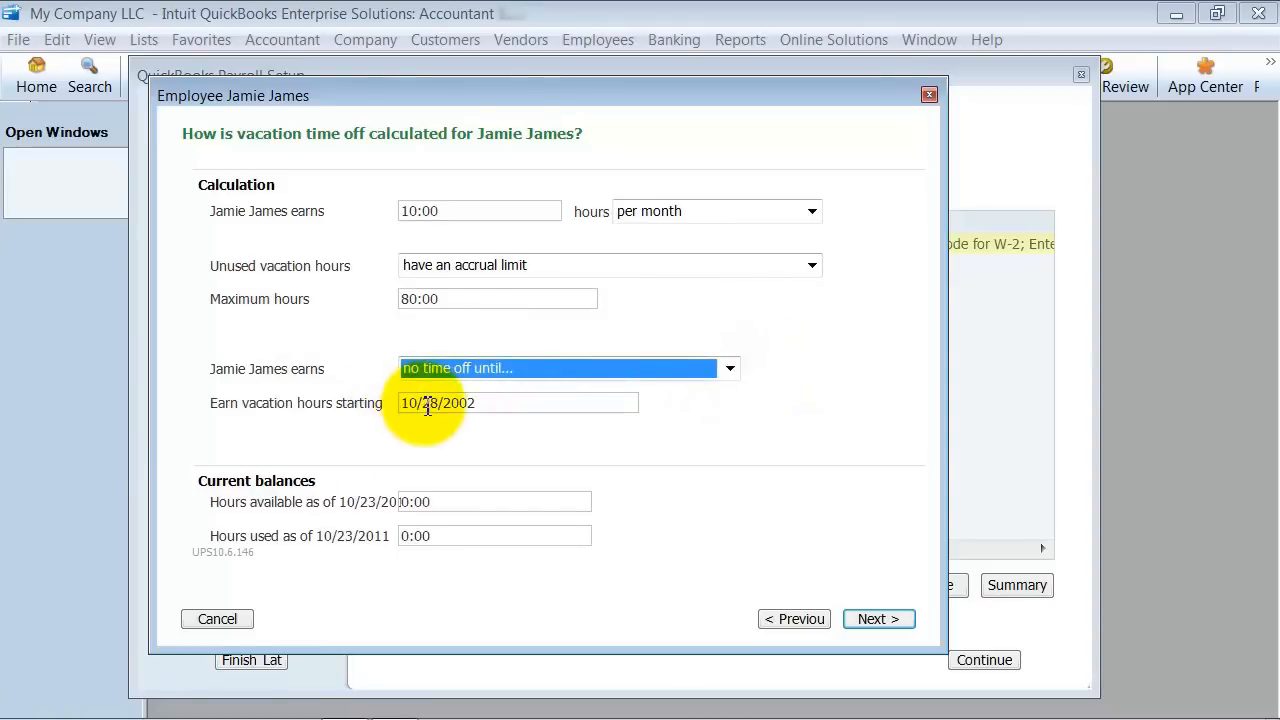
left_click(470, 402)
type("4")
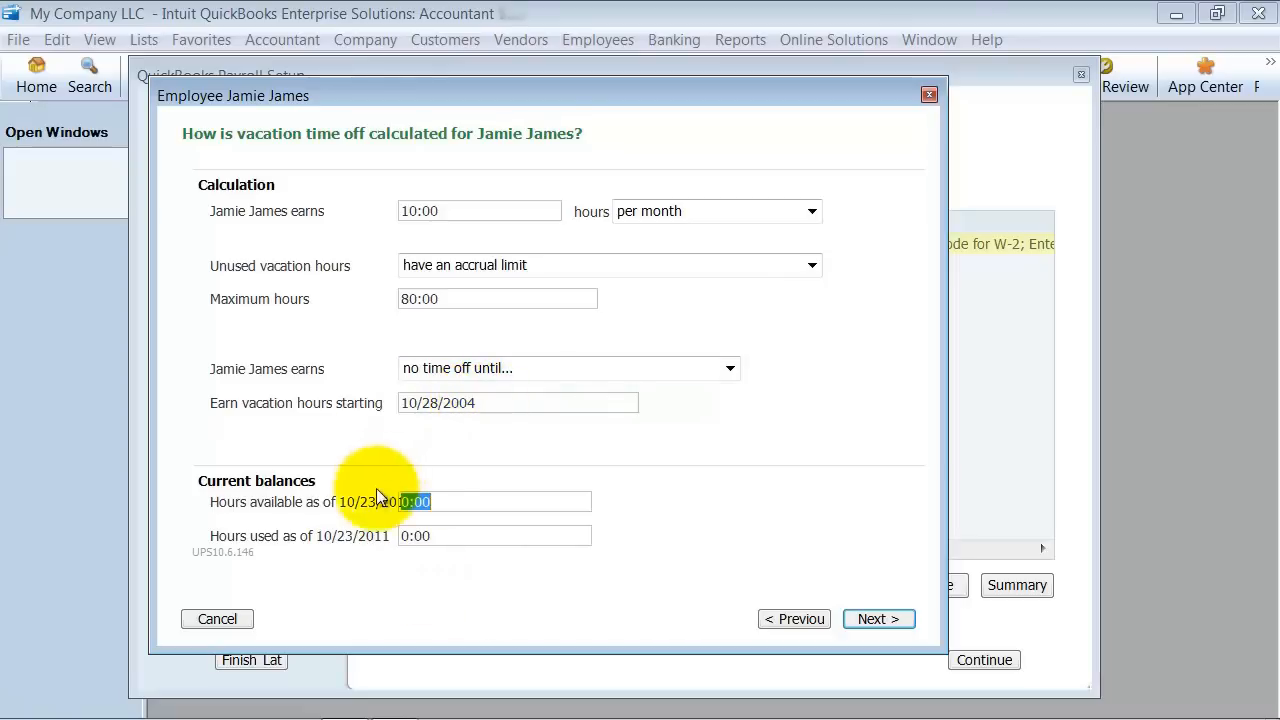
mouse_move(348, 368)
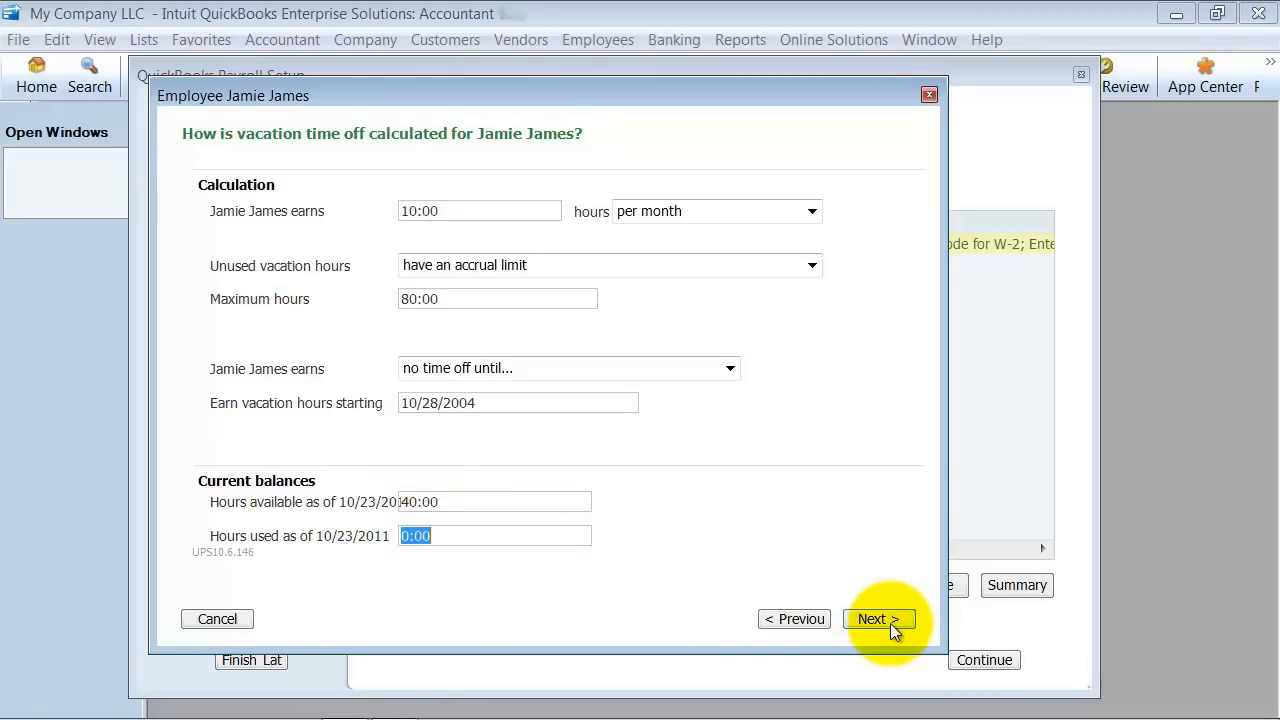
left_click(872, 618)
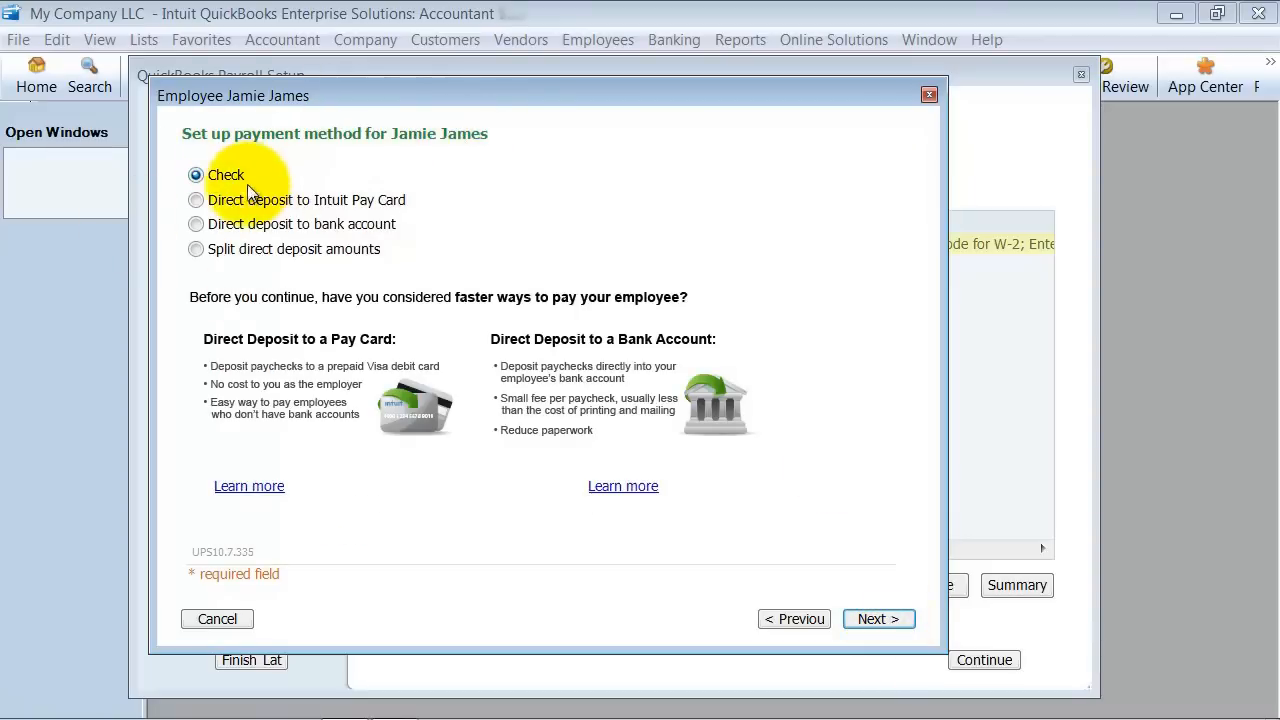
mouse_move(412, 210)
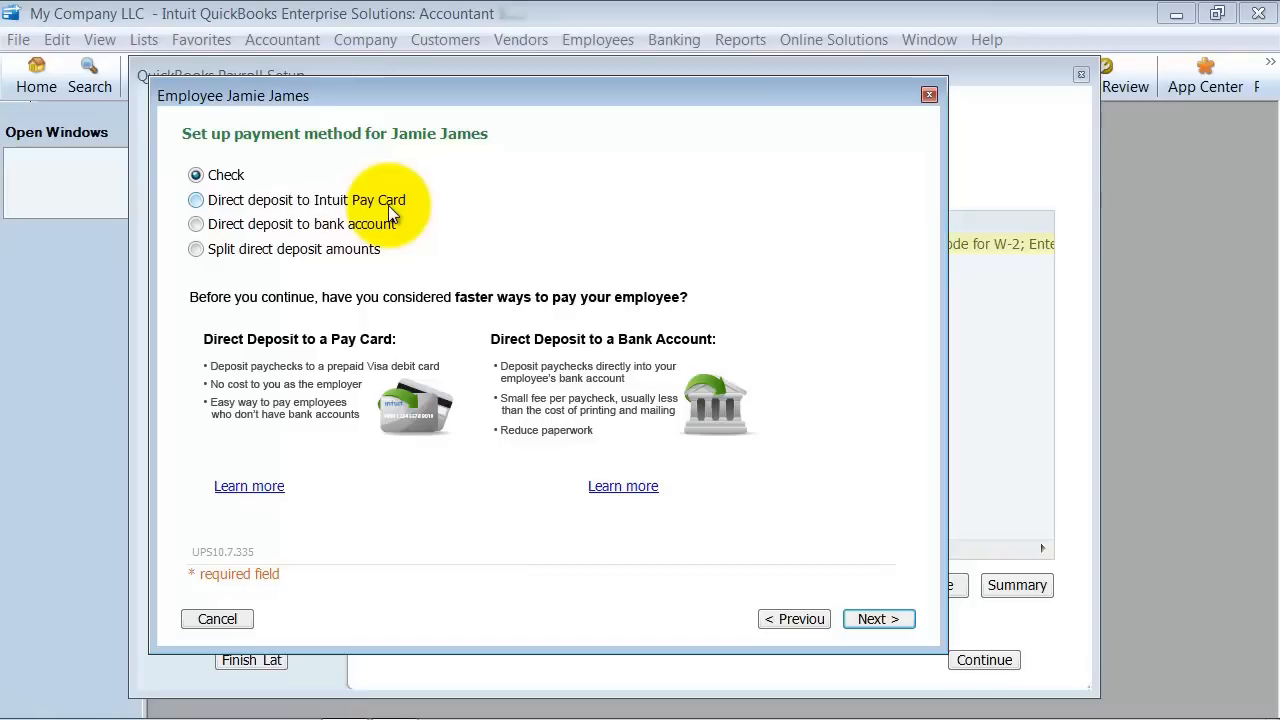
mouse_move(258, 200)
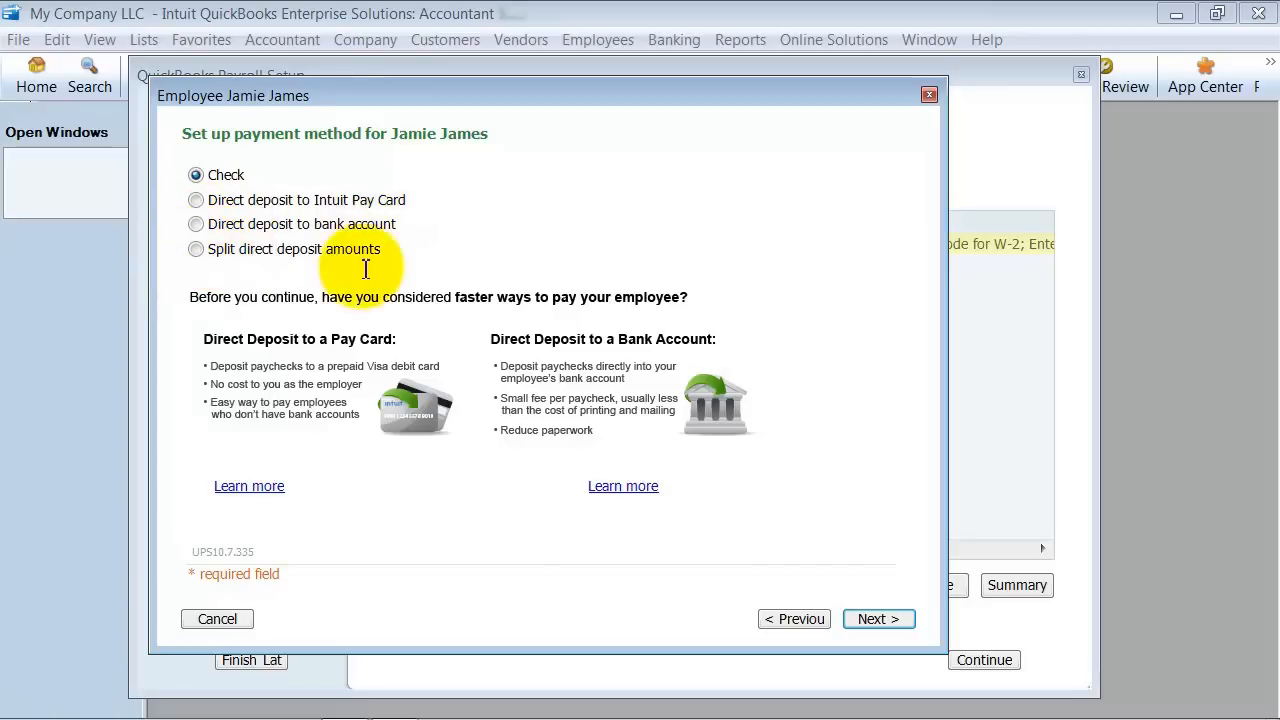
mouse_move(322, 184)
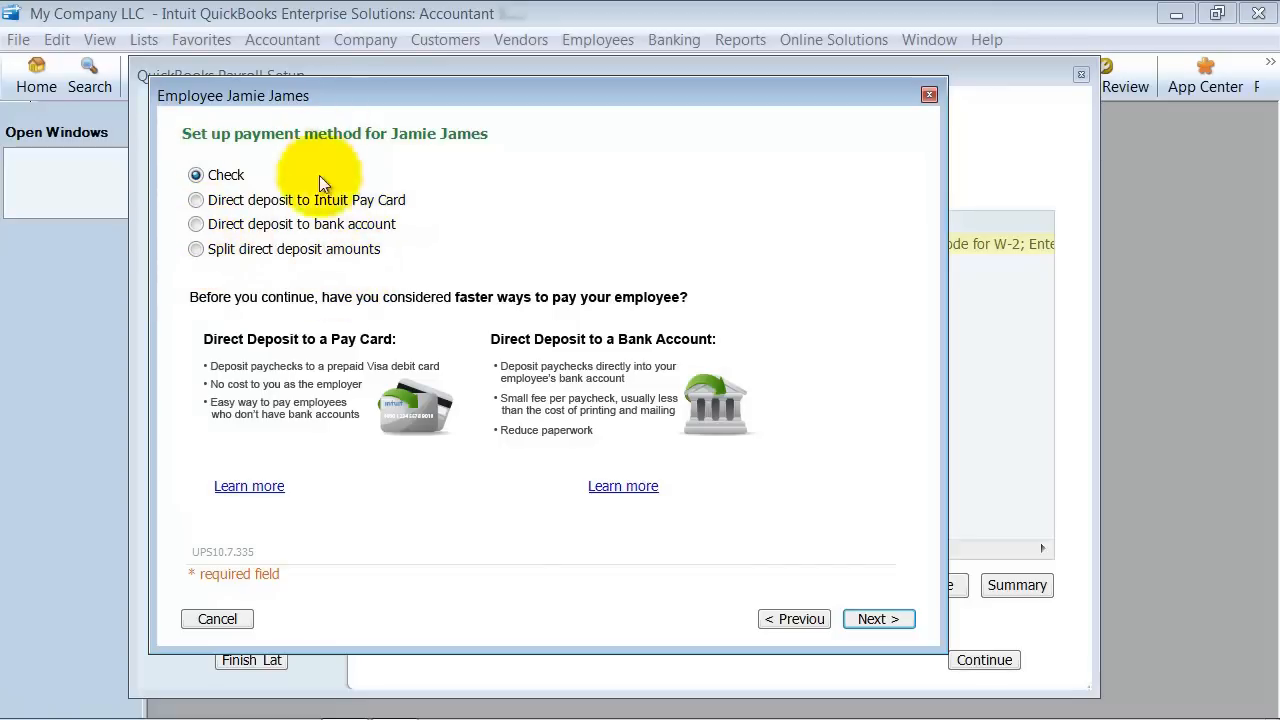
Step: Set TX - Texas as the employee's state for withholding and unemployment taxes
left_click(878, 618)
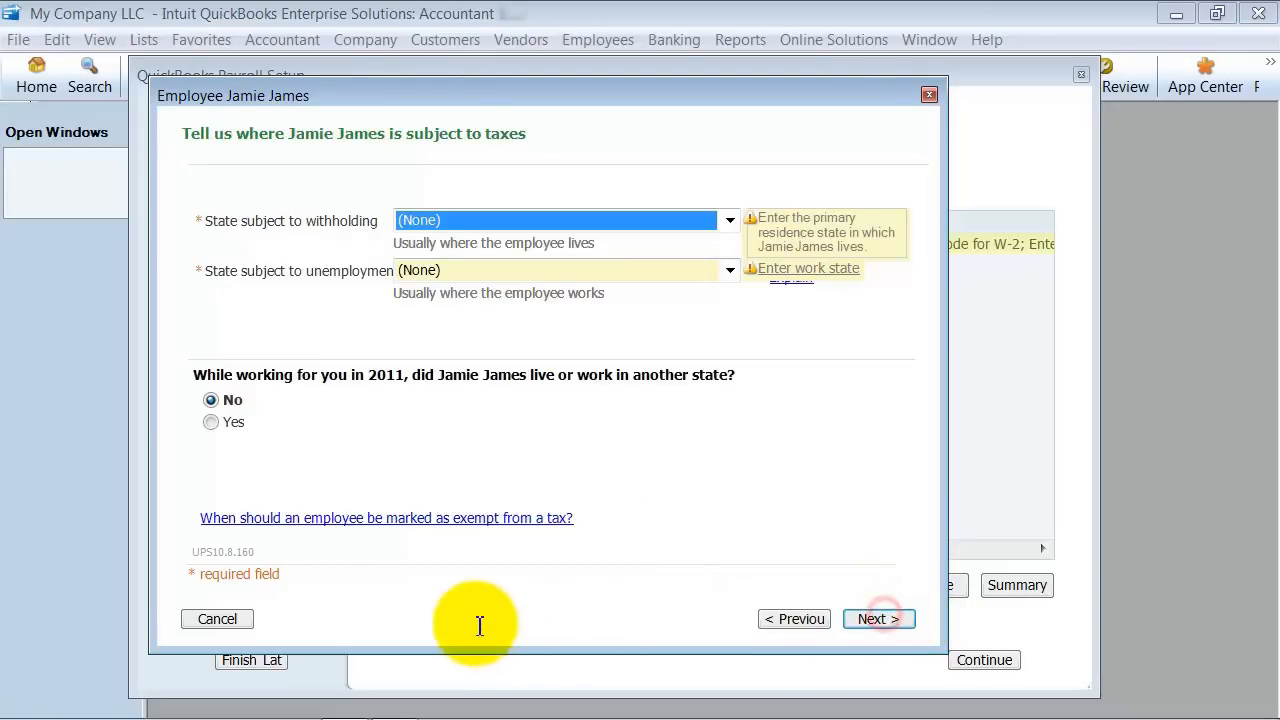
left_click(560, 220)
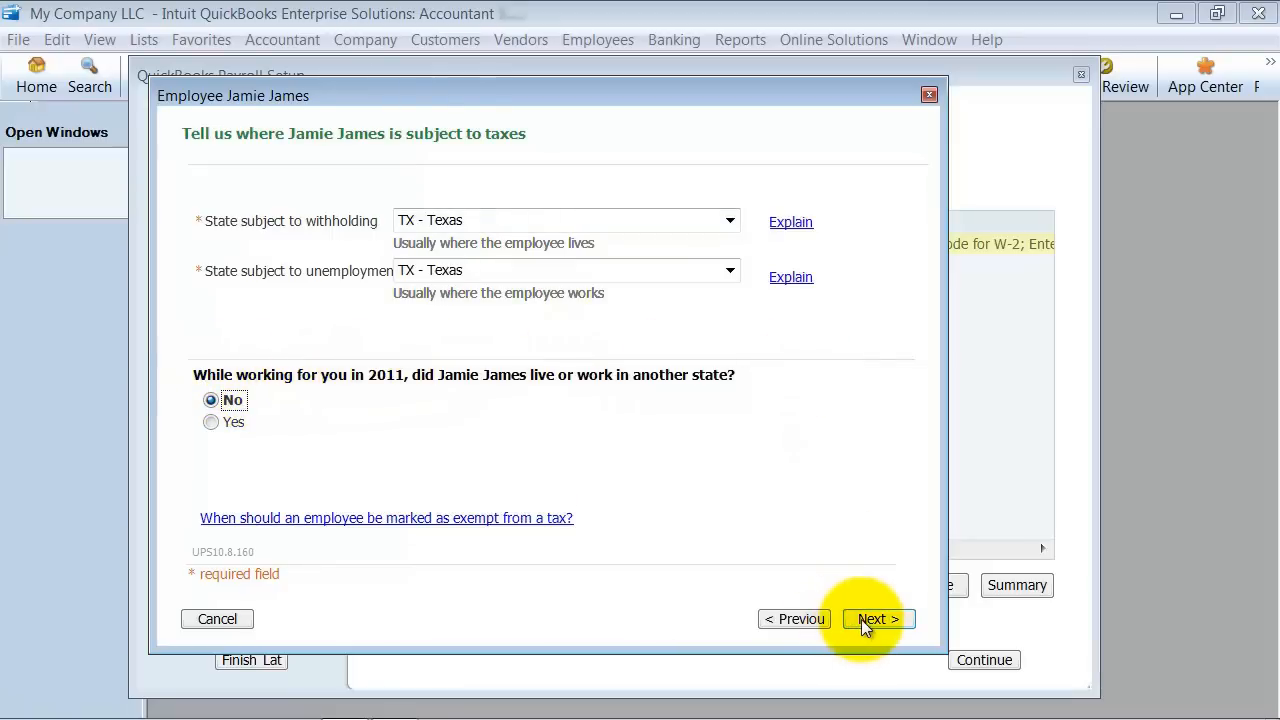
left_click(876, 618)
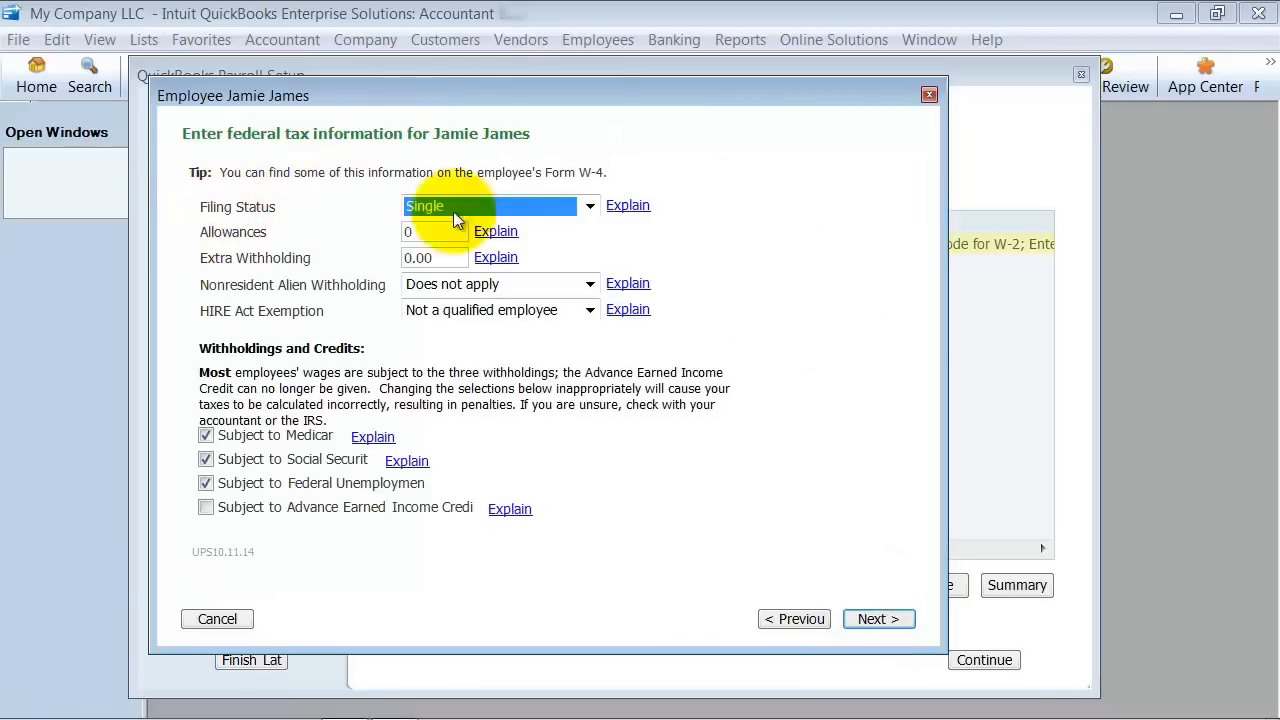
Step: Set federal filing status Married with 5 allowances and 55.00 extra withholding
left_click(588, 206)
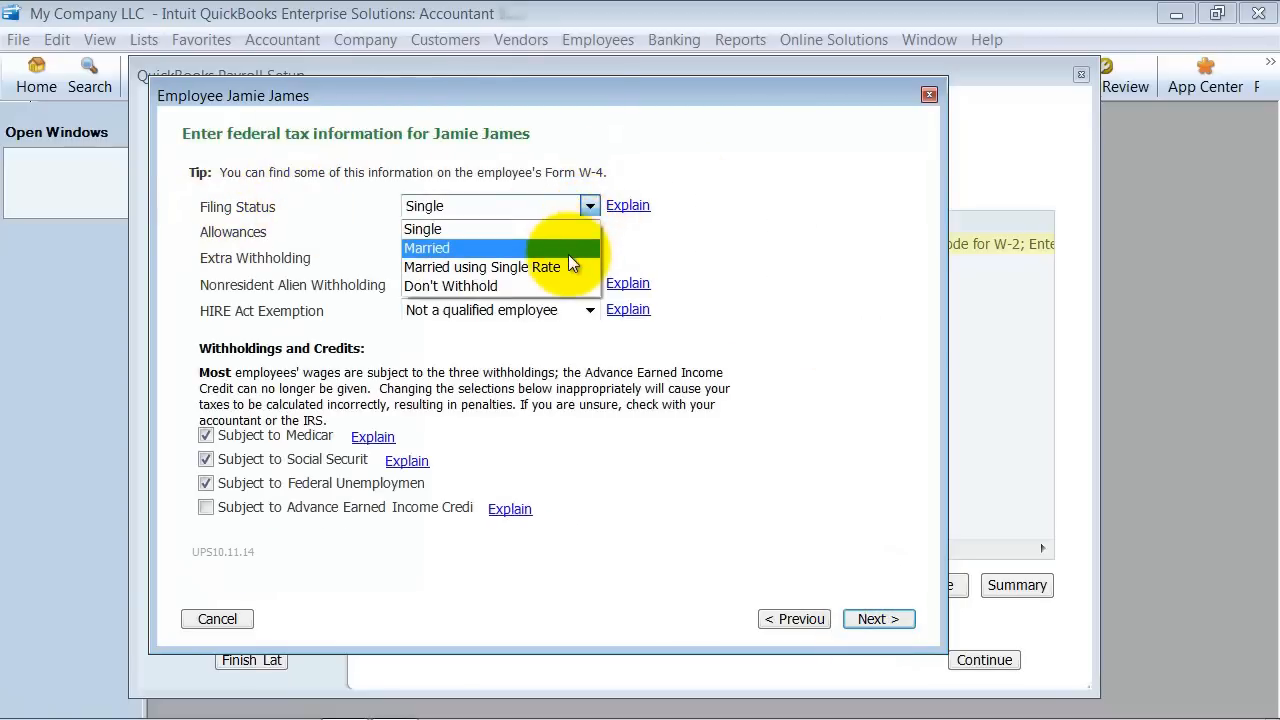
left_click(428, 248)
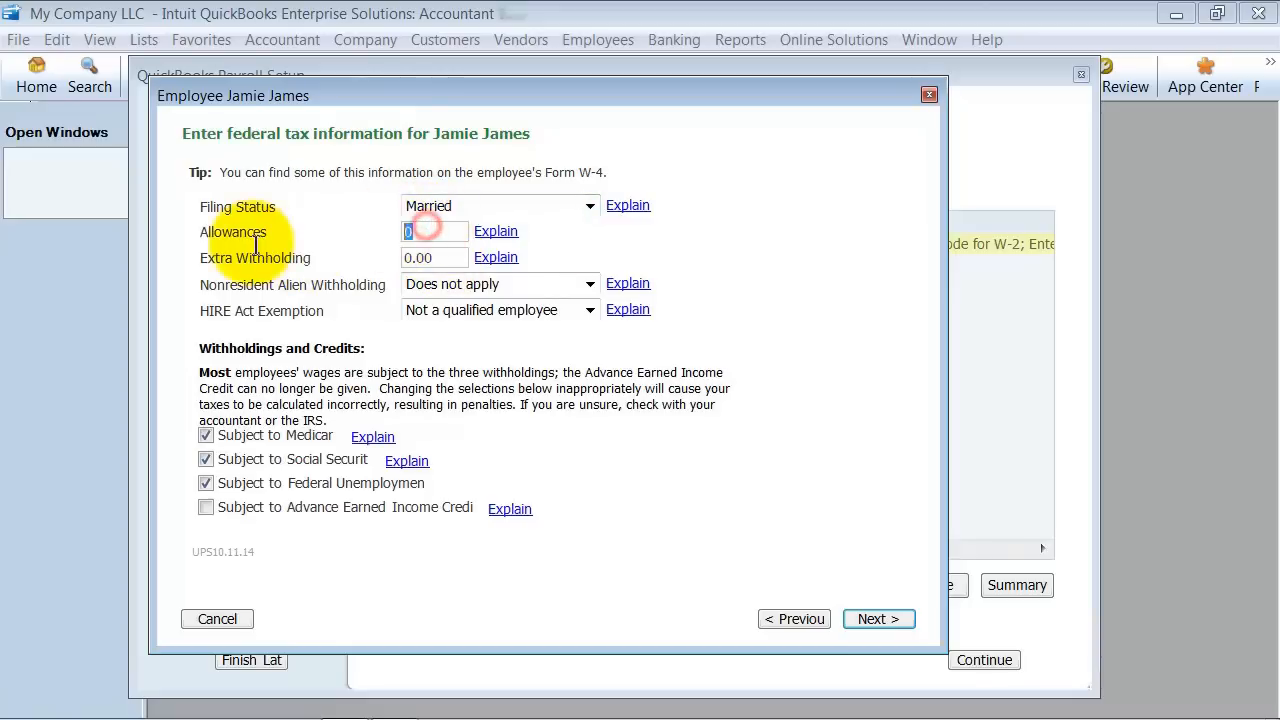
type("5")
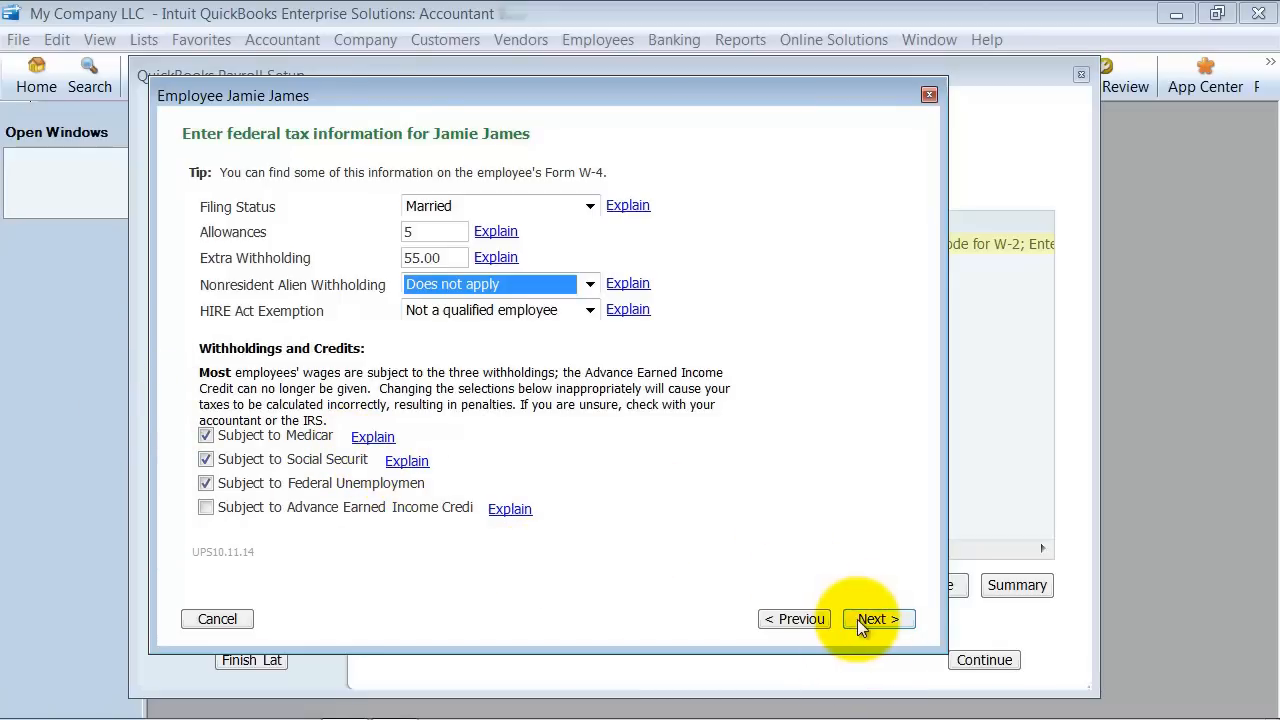
left_click(876, 618)
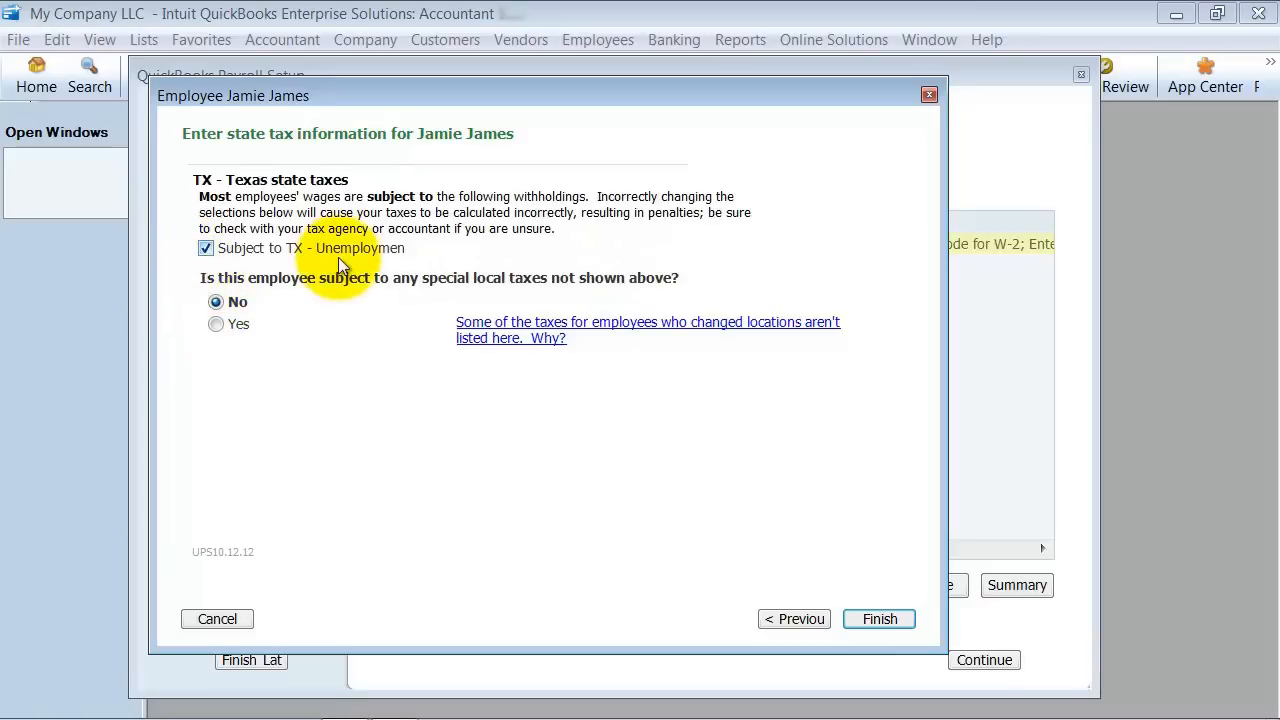
left_click(878, 618)
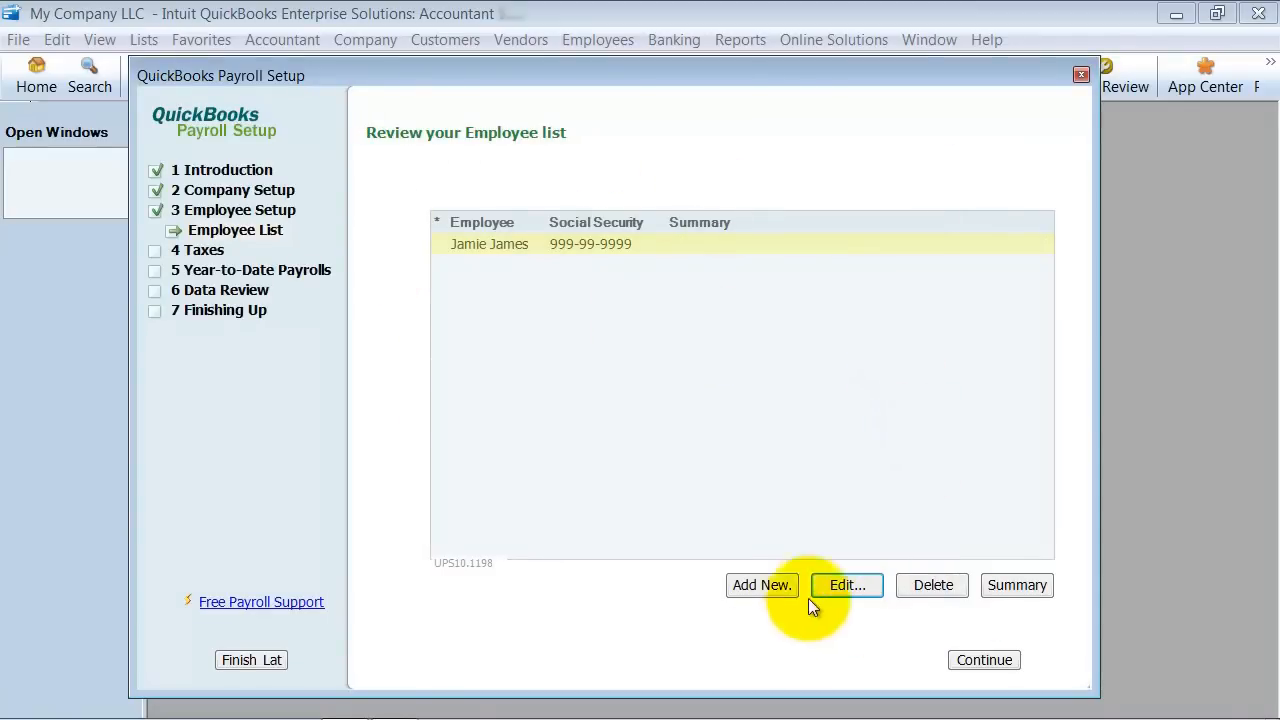
mouse_move(812, 598)
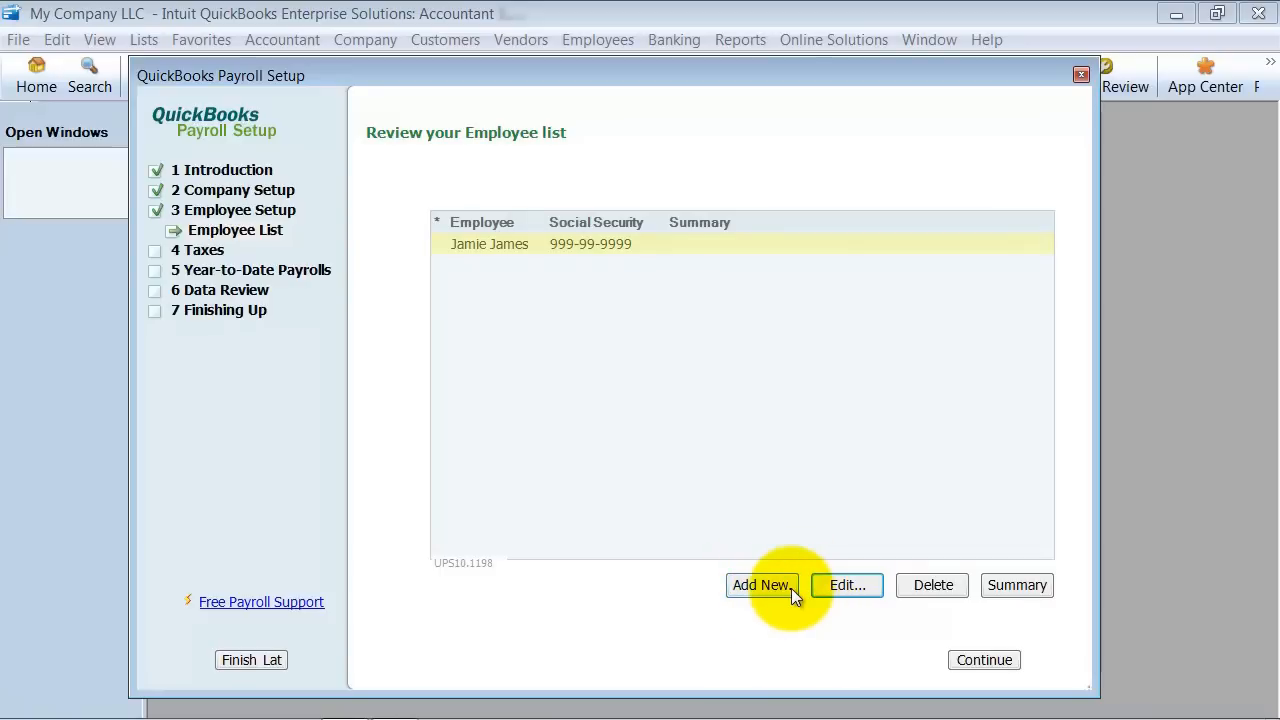
mouse_move(592, 304)
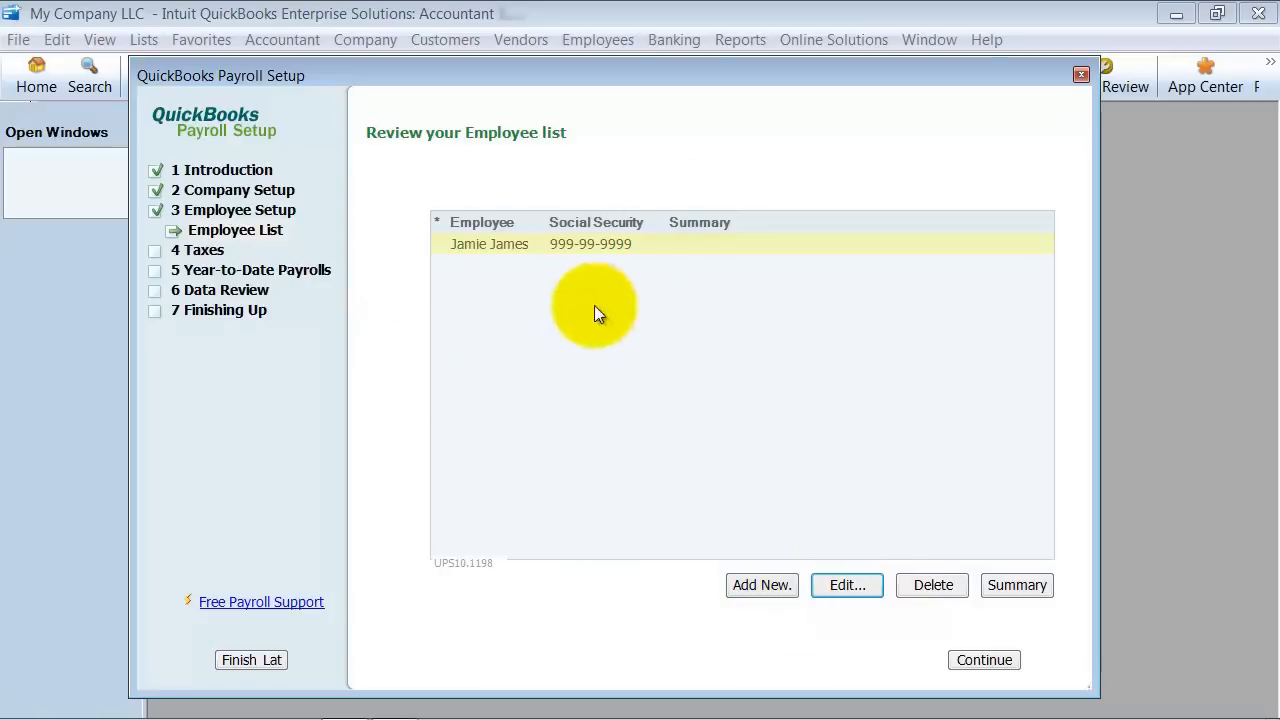
mouse_move(672, 564)
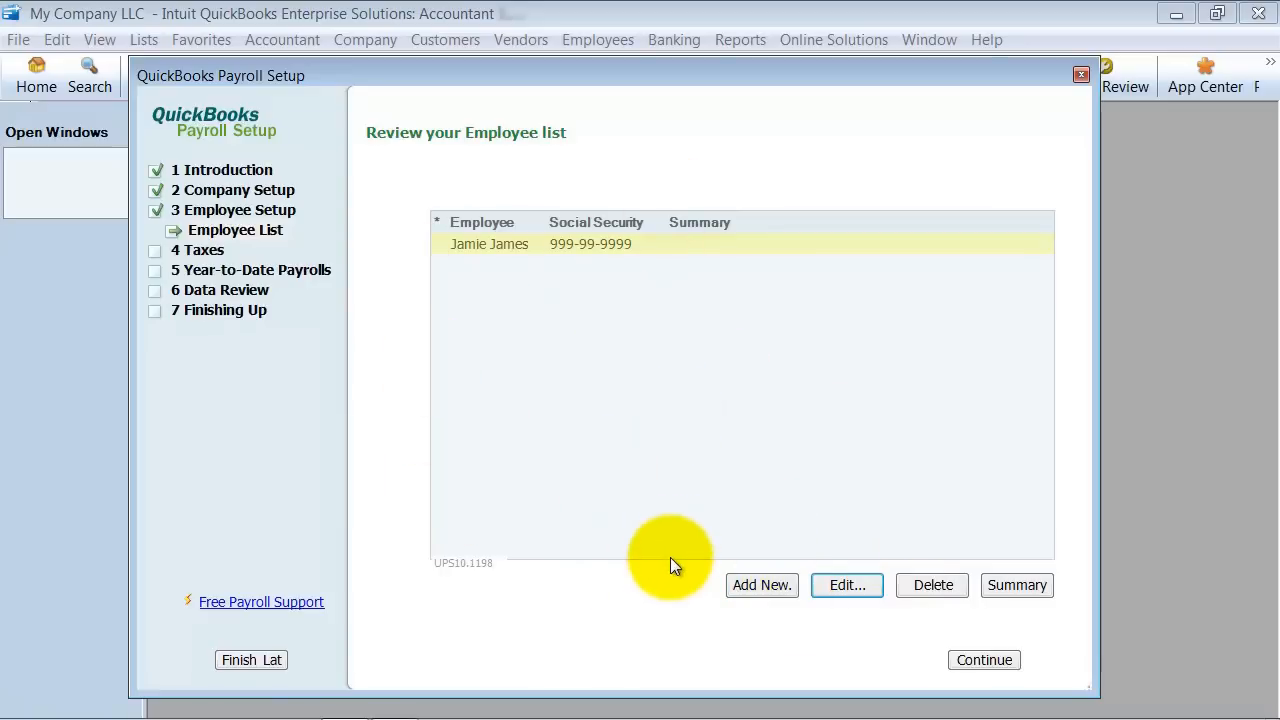
mouse_move(684, 552)
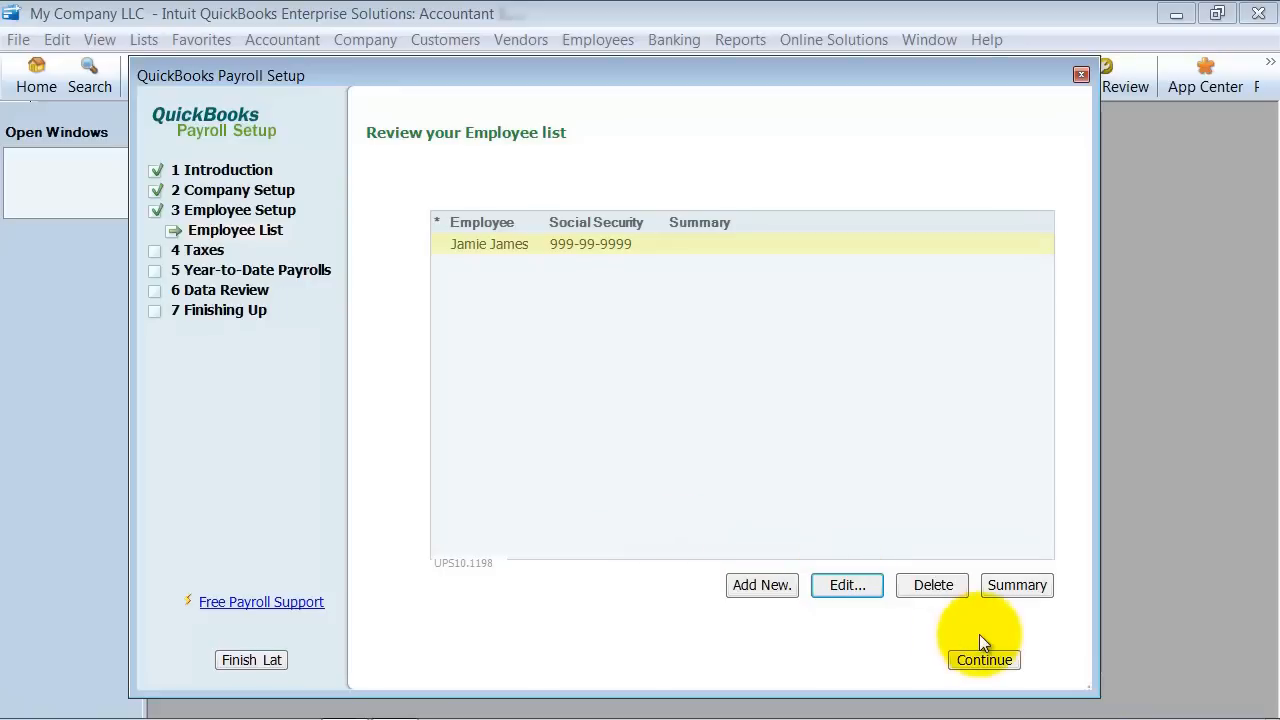
Step: Enter the Taxes section, keep Federal Form 941, and show the federal taxes list
left_click(984, 660)
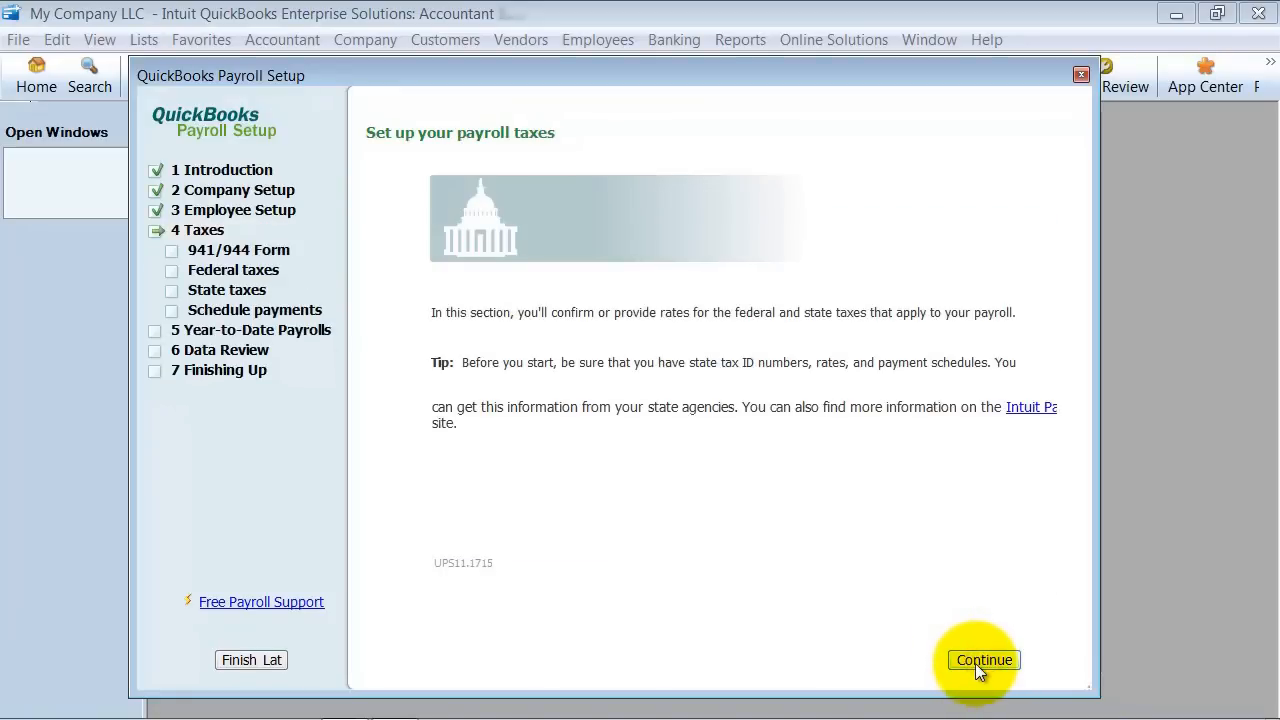
left_click(984, 660)
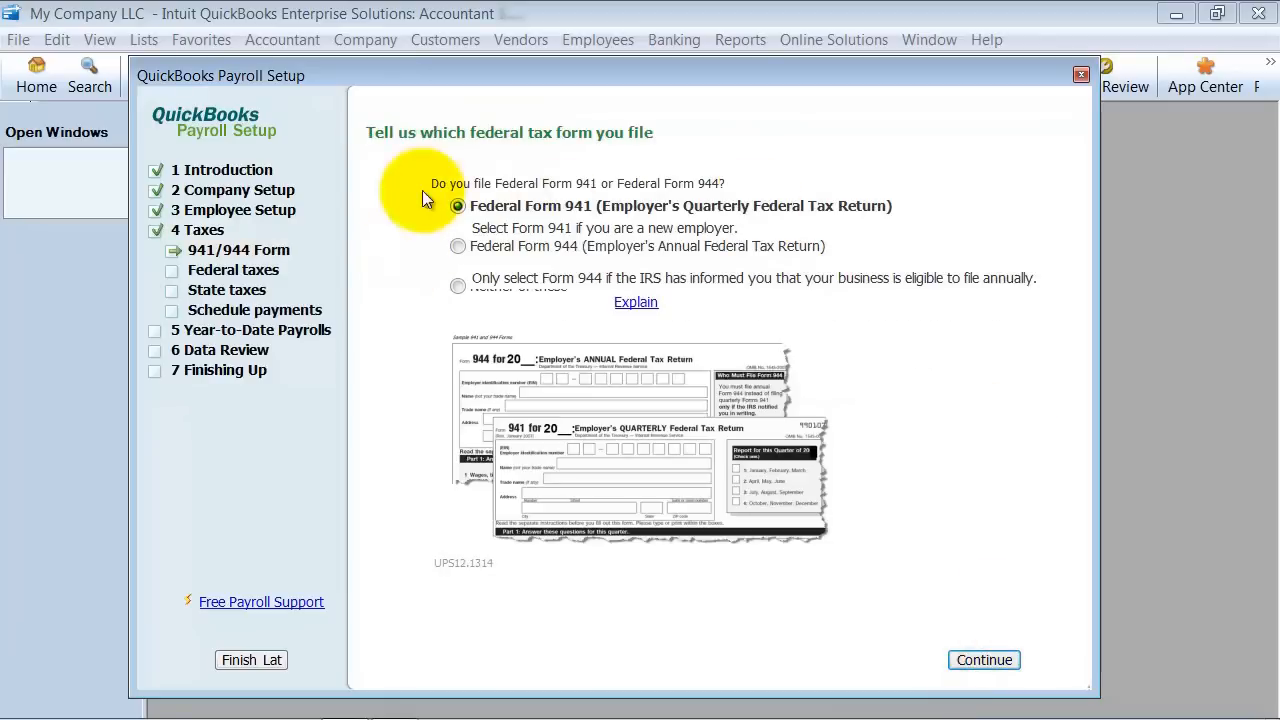
mouse_move(984, 660)
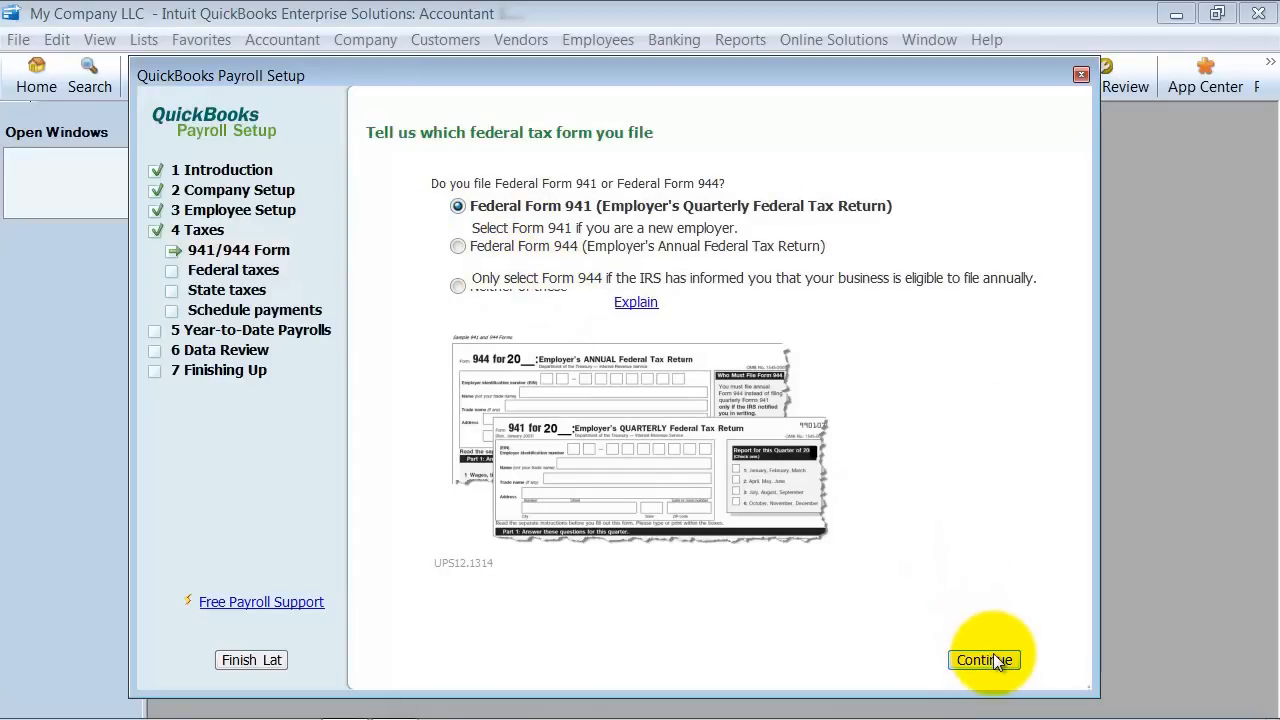
left_click(984, 660)
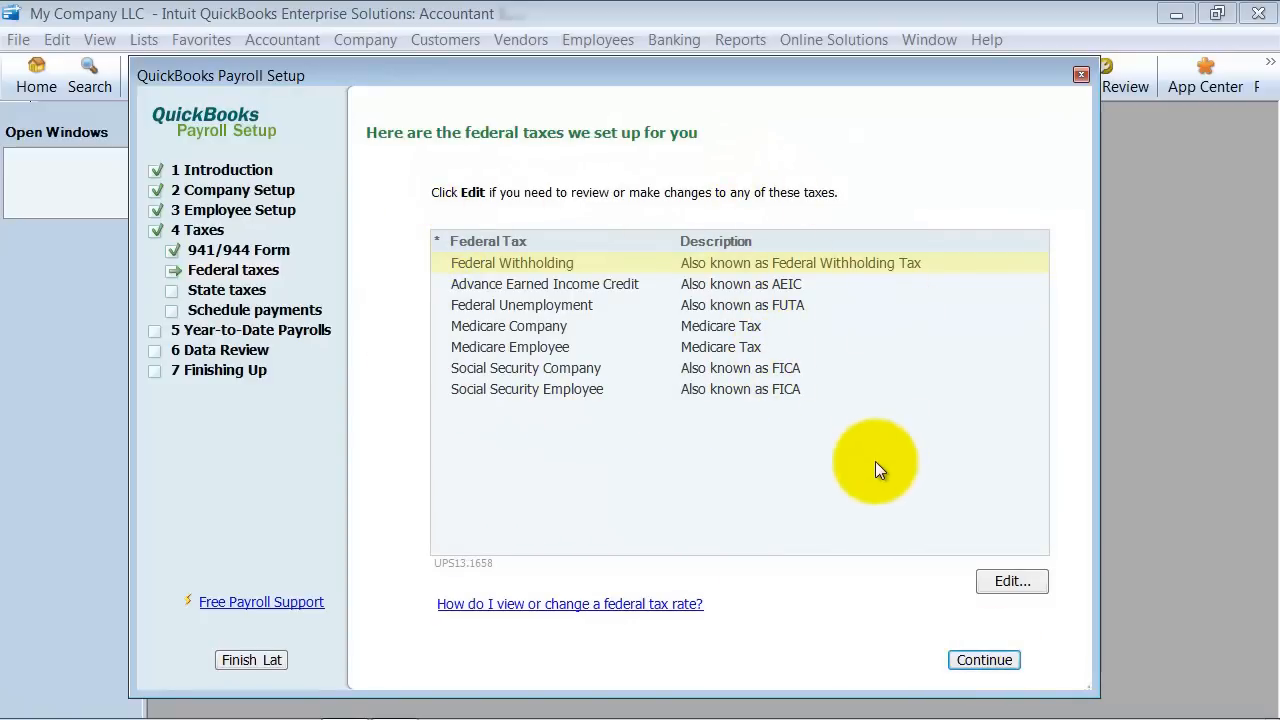
mouse_move(536, 348)
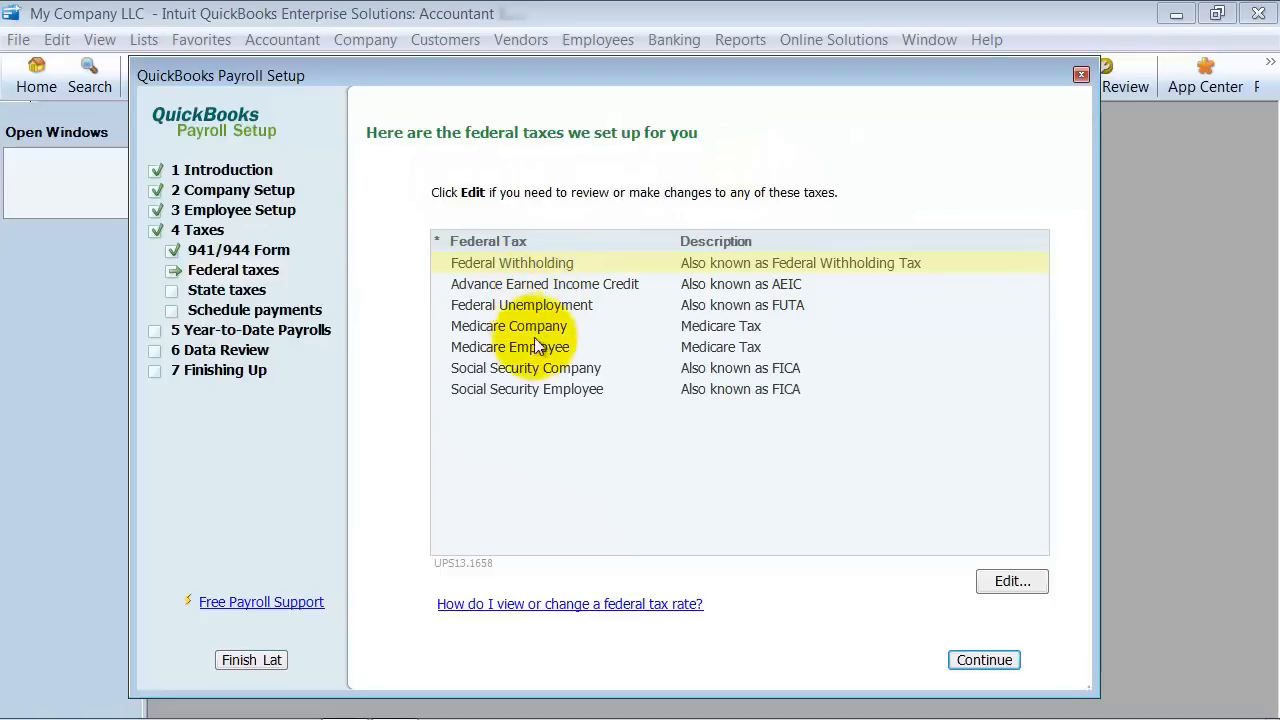
mouse_move(984, 660)
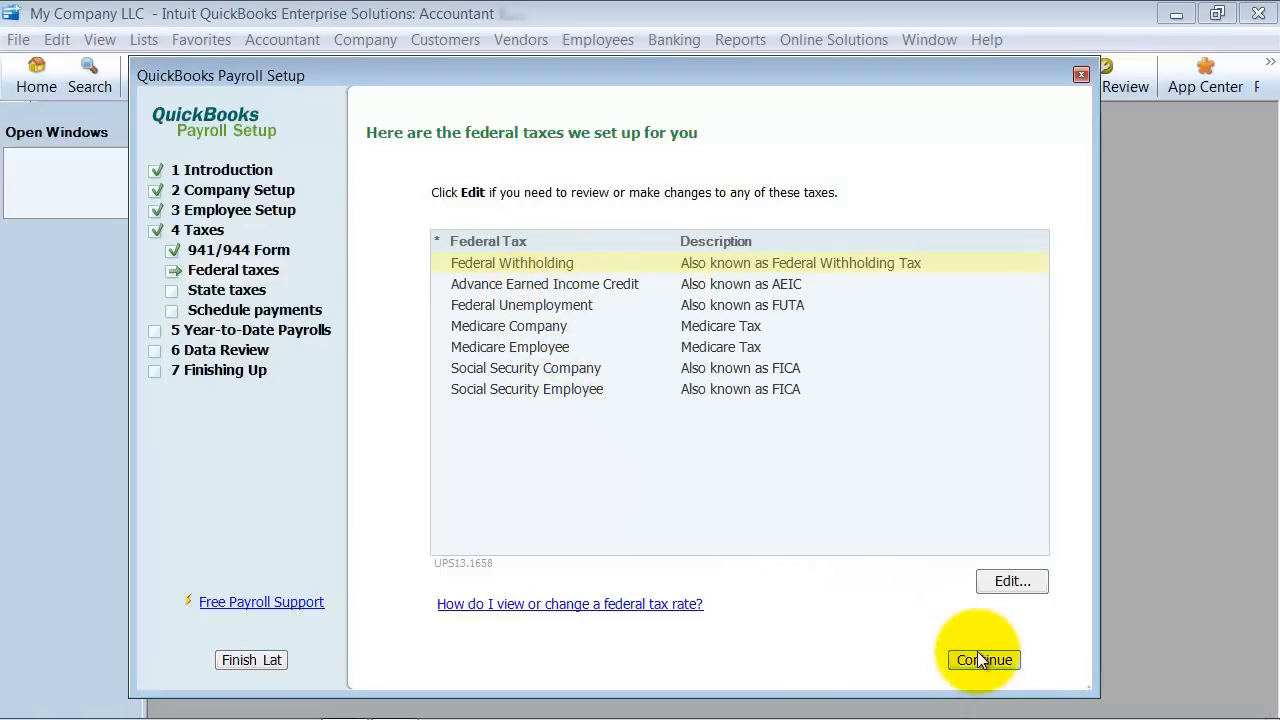
Step: Set TX Unemployment company rate 1%, changed mid-2011 to 0.67% from July–September, and finish
left_click(984, 660)
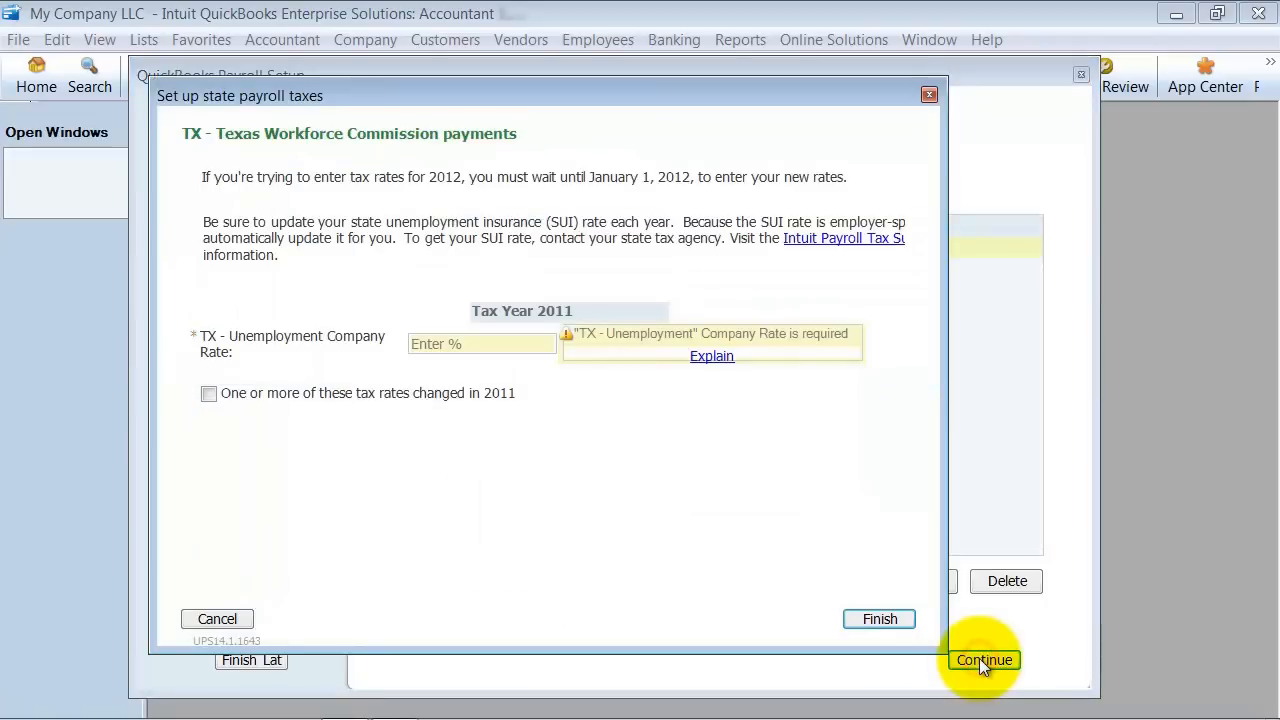
left_click(482, 344)
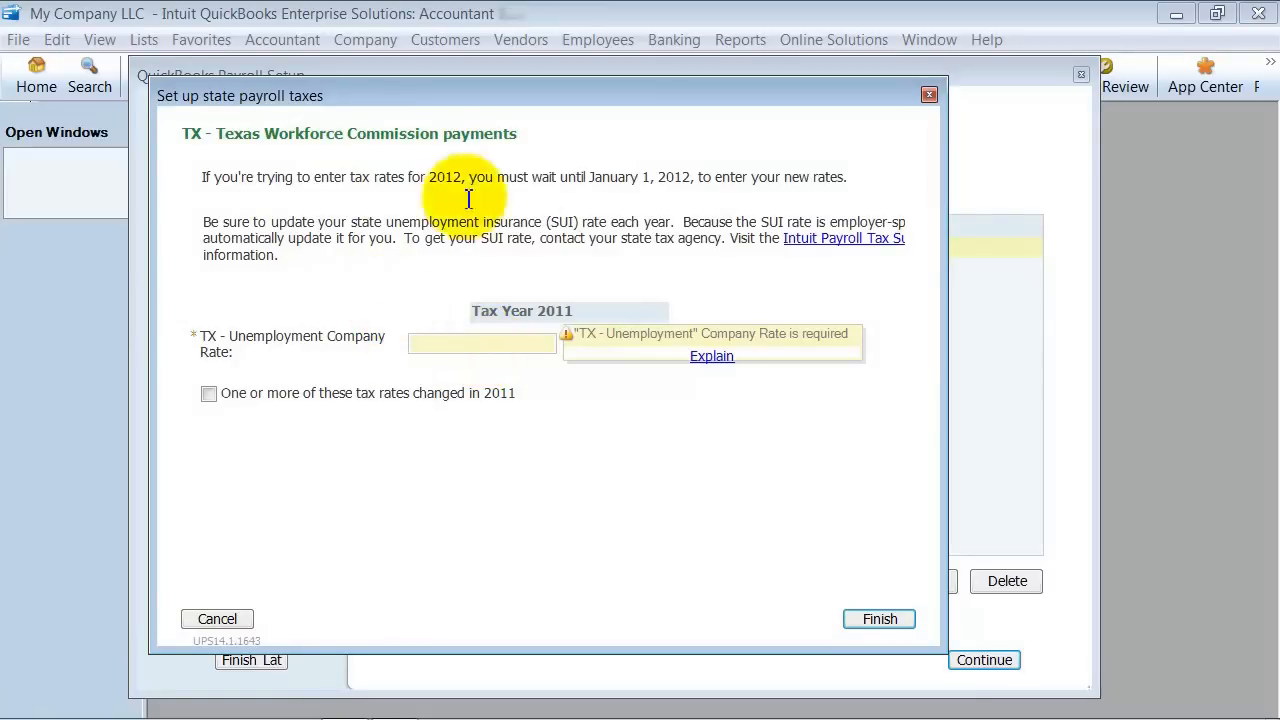
mouse_move(616, 352)
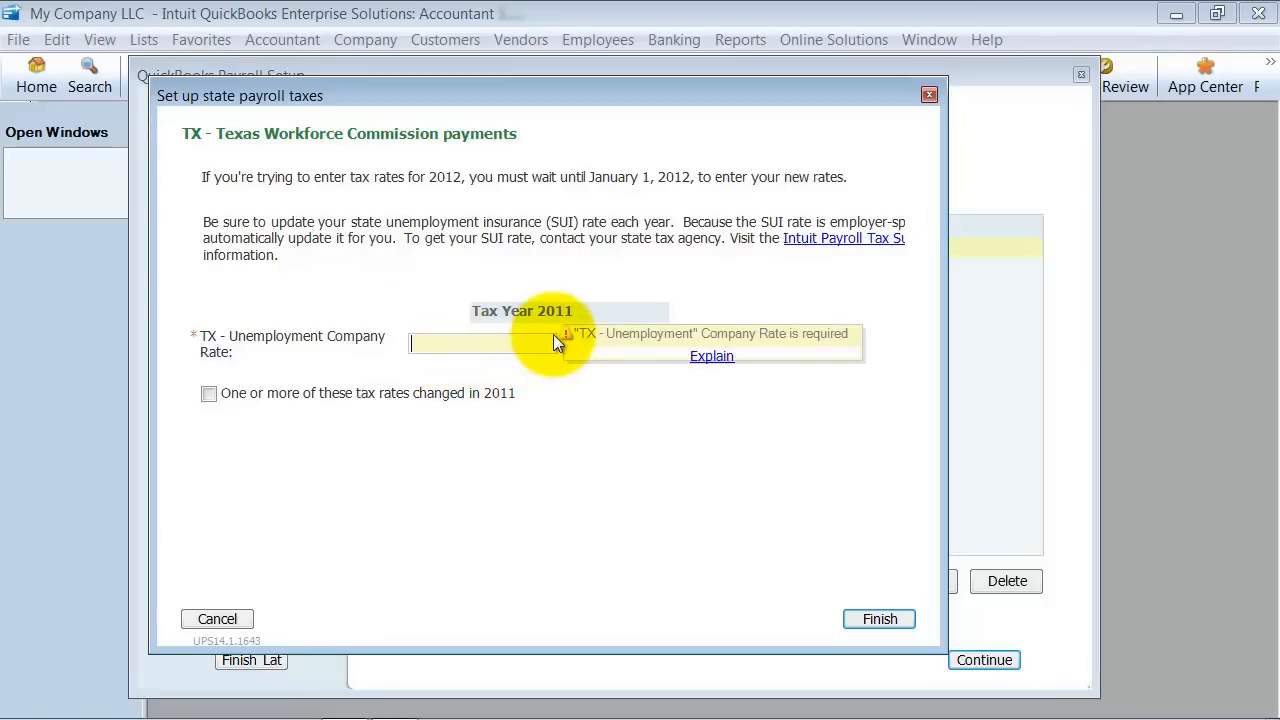
type("1%")
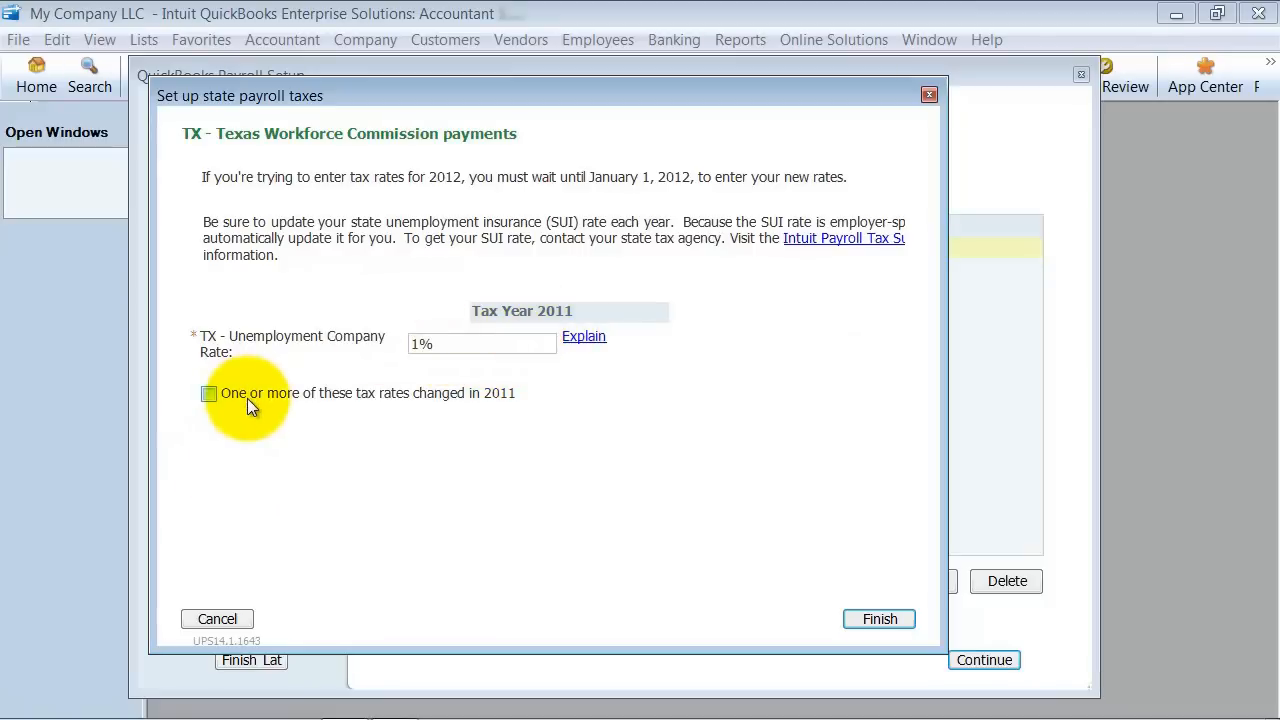
mouse_move(520, 400)
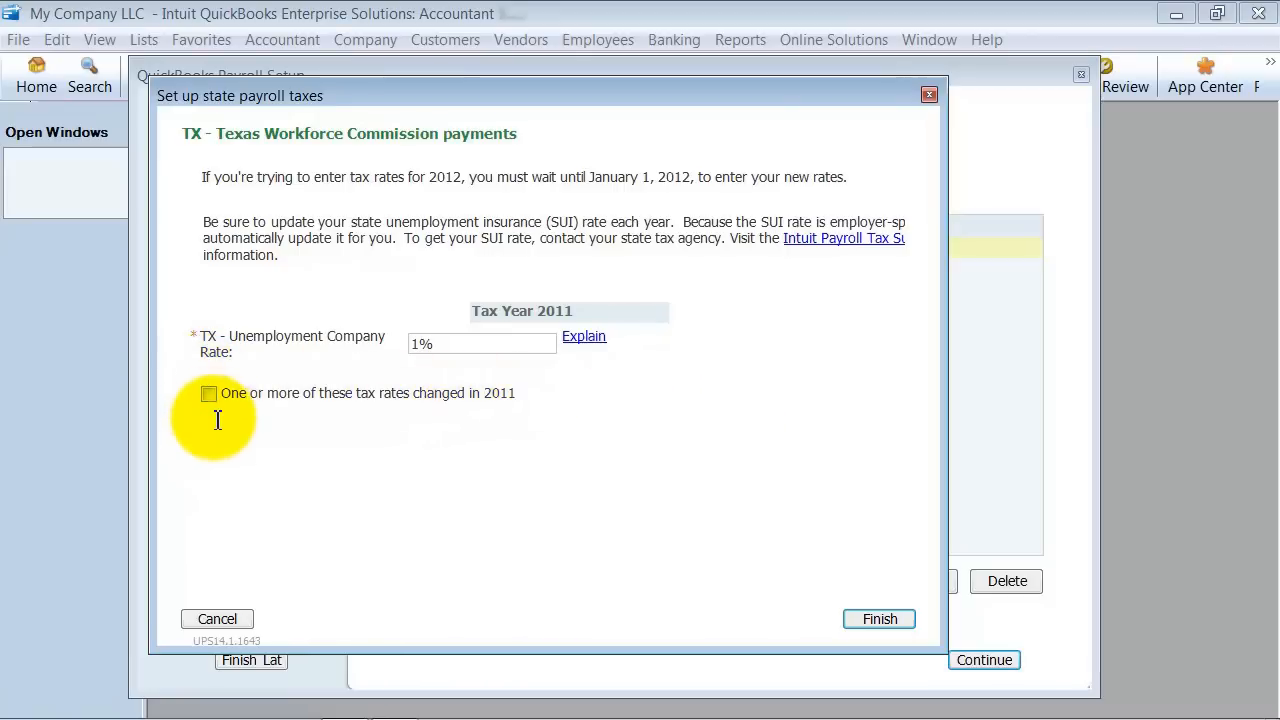
left_click(208, 392)
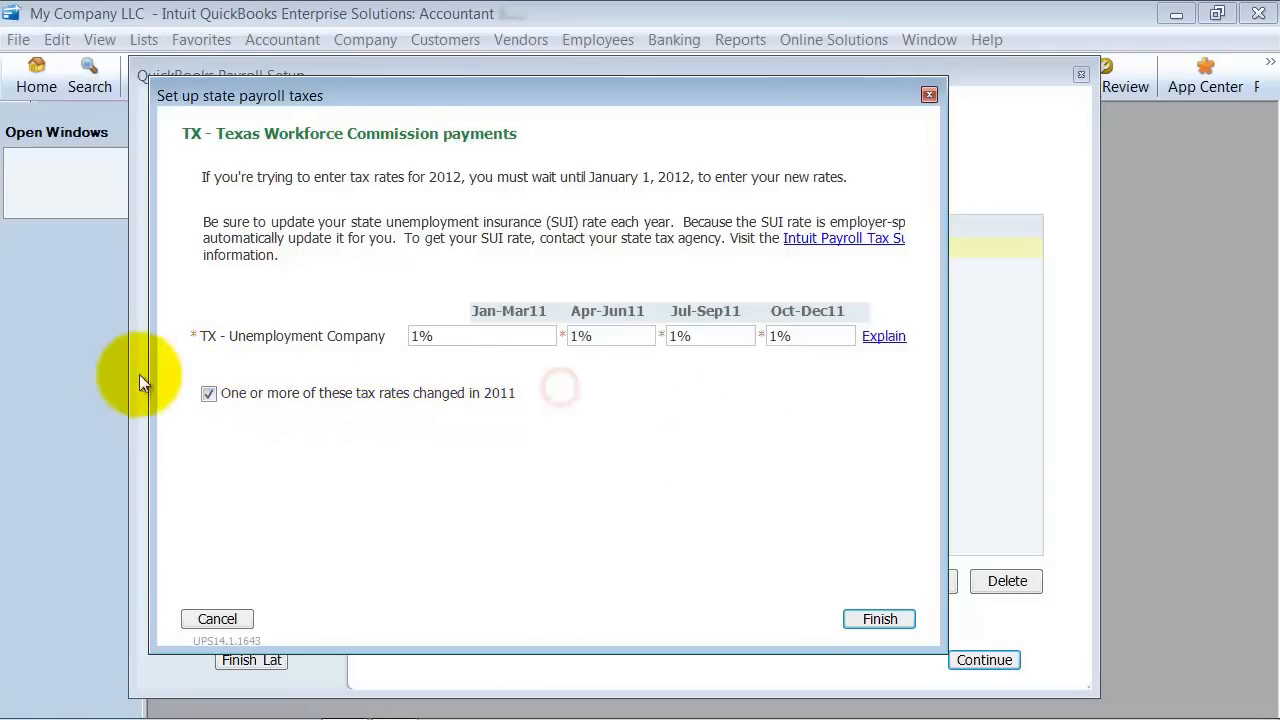
mouse_move(650, 336)
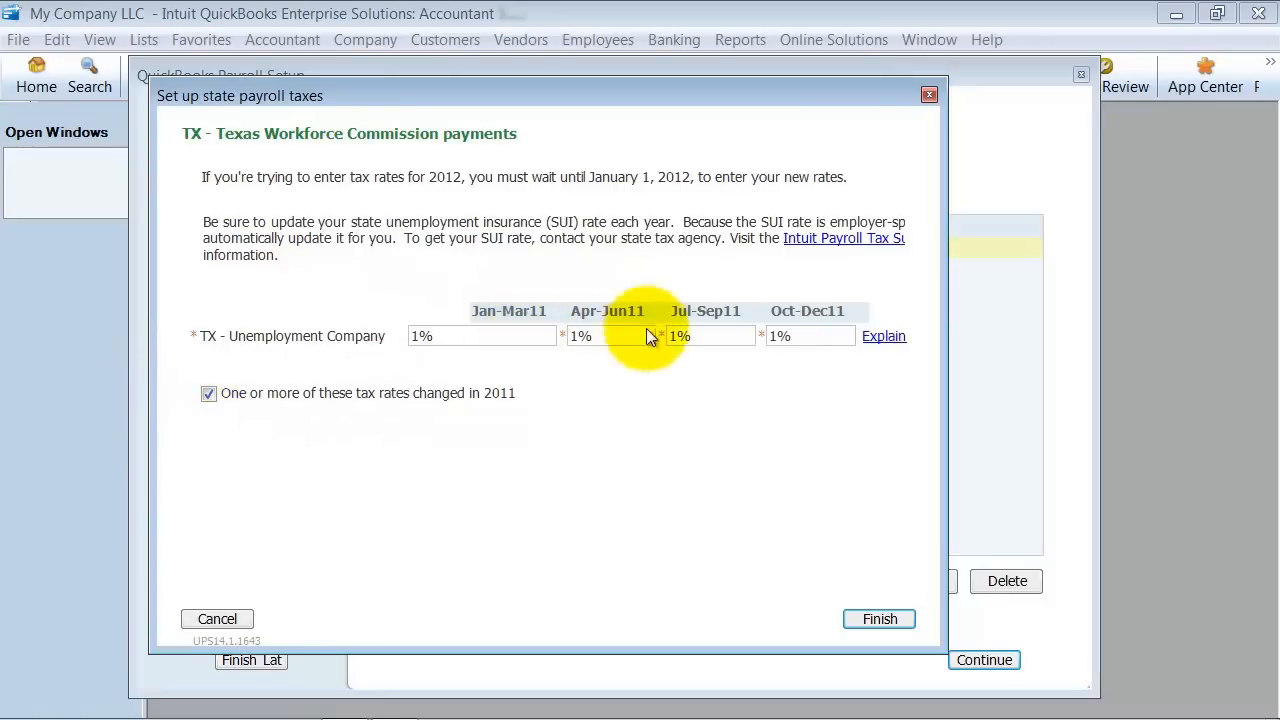
left_click(704, 336)
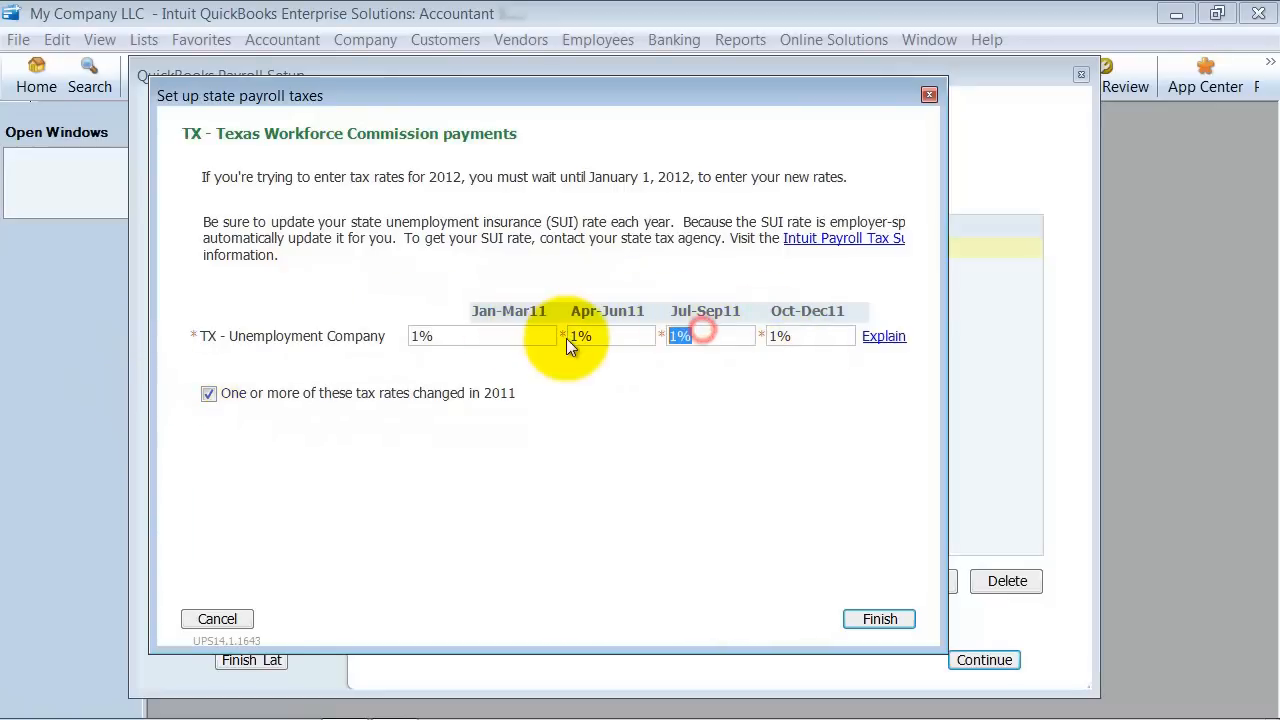
type("0.67%")
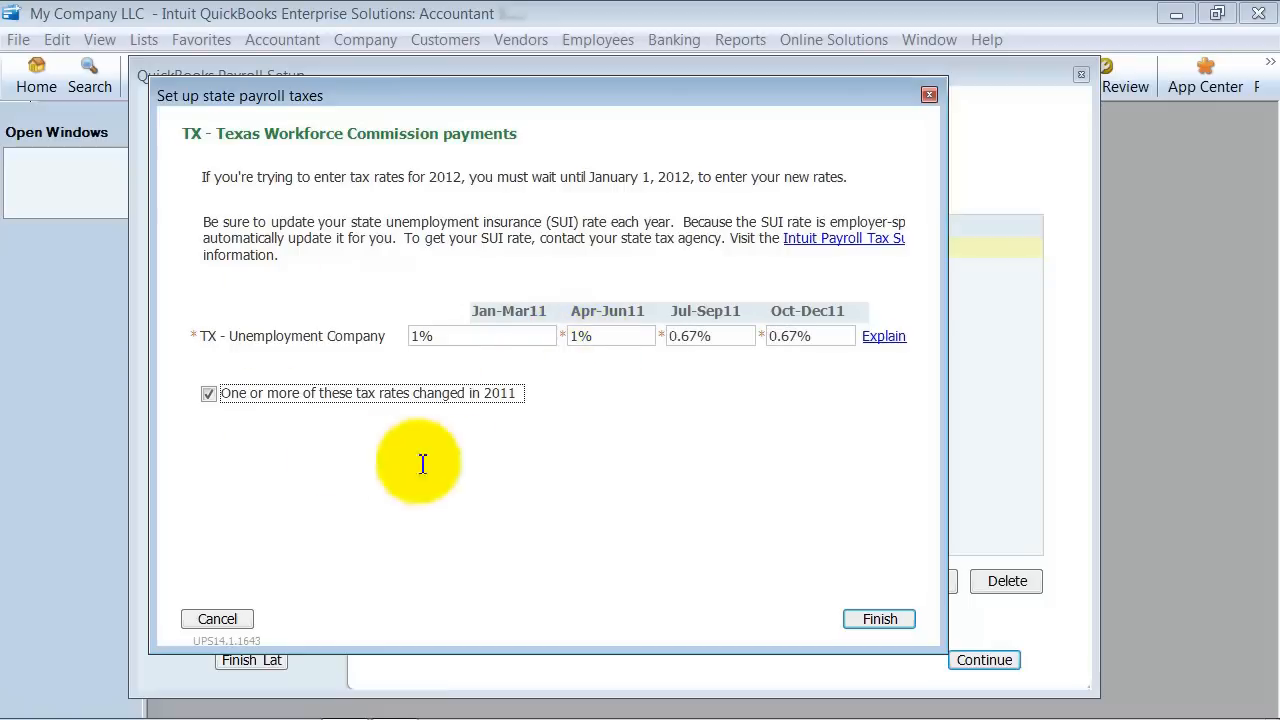
left_click(878, 618)
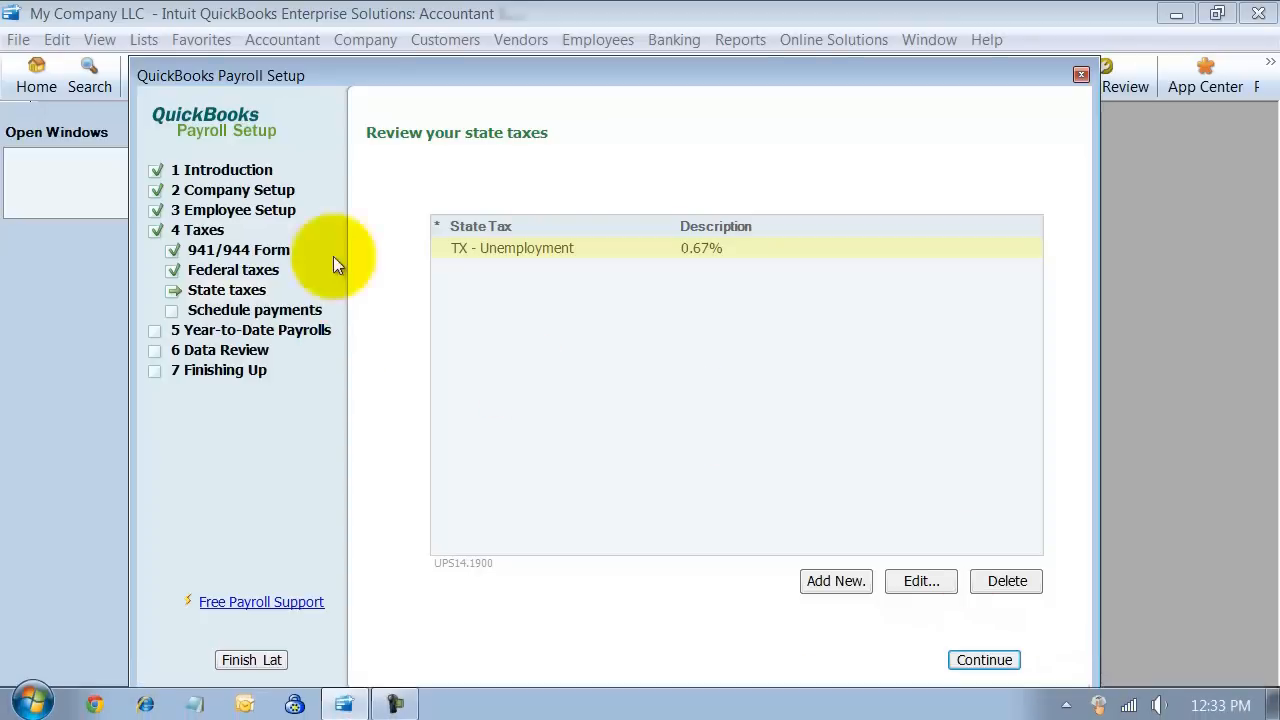
Step: Accept the Federal 940 payment schedule and set Federal 941/944 to quarterly deposits
left_click(984, 660)
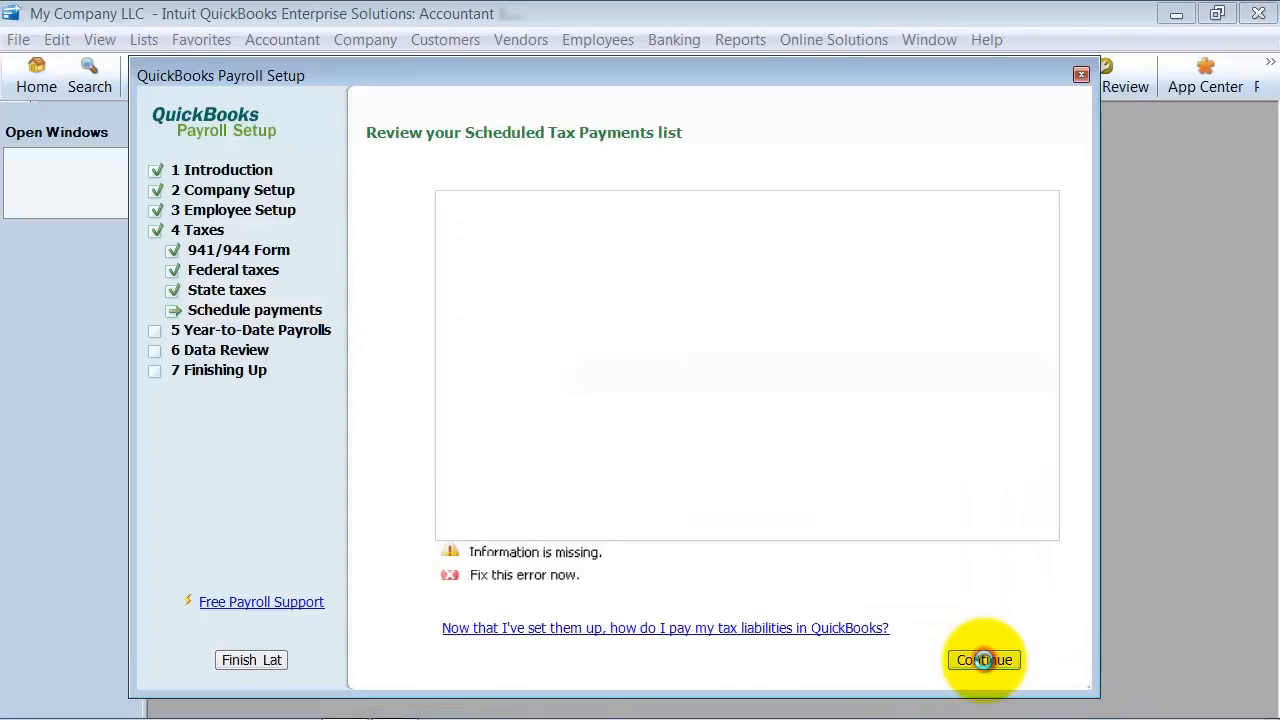
left_click(984, 660)
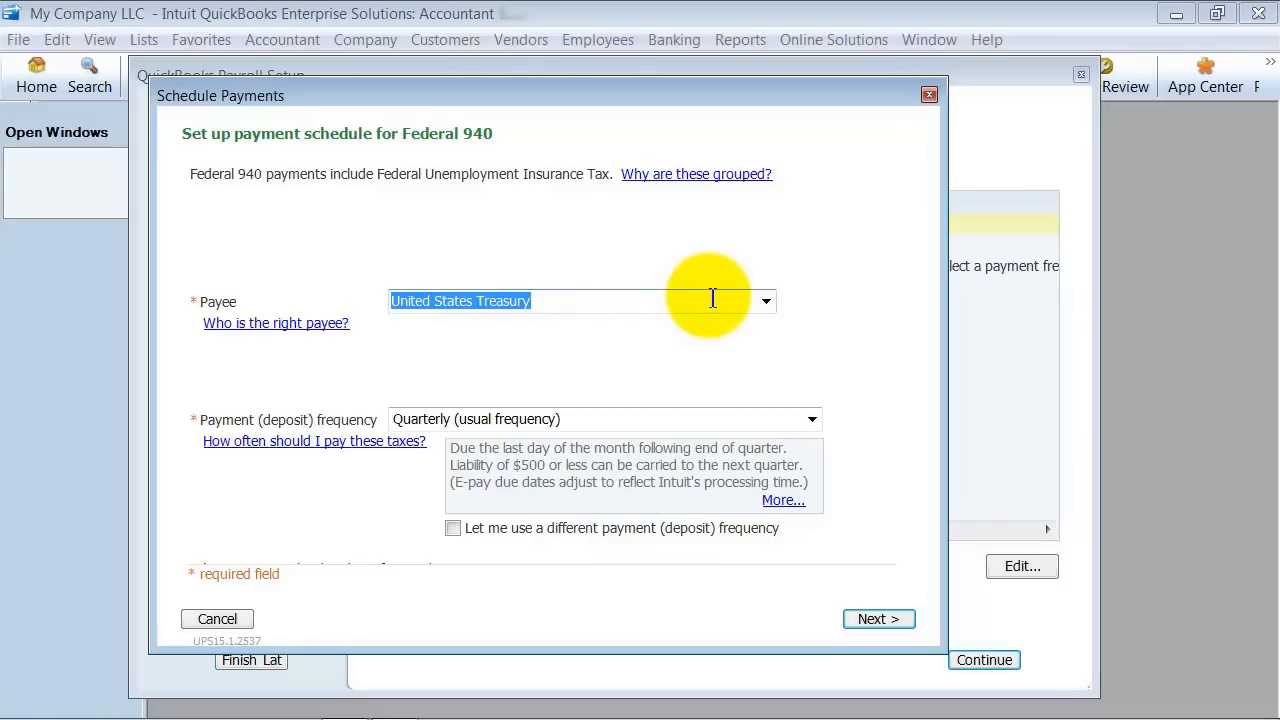
mouse_move(780, 410)
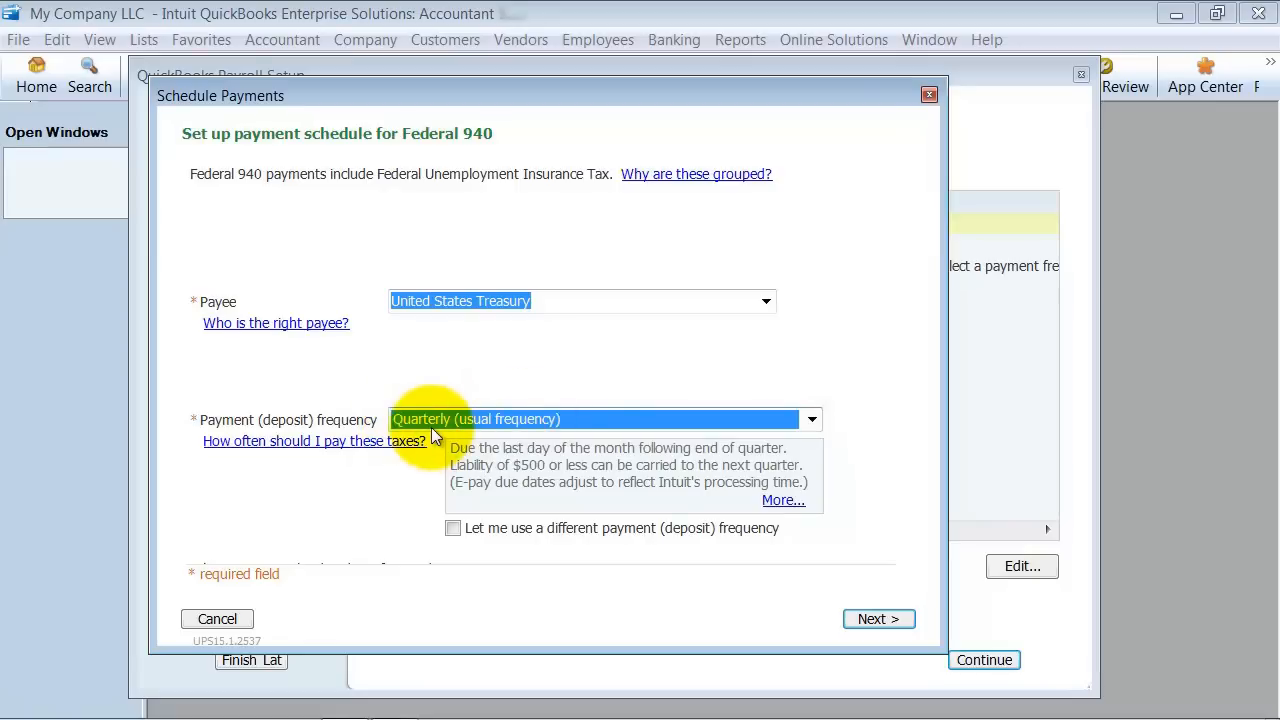
mouse_move(878, 620)
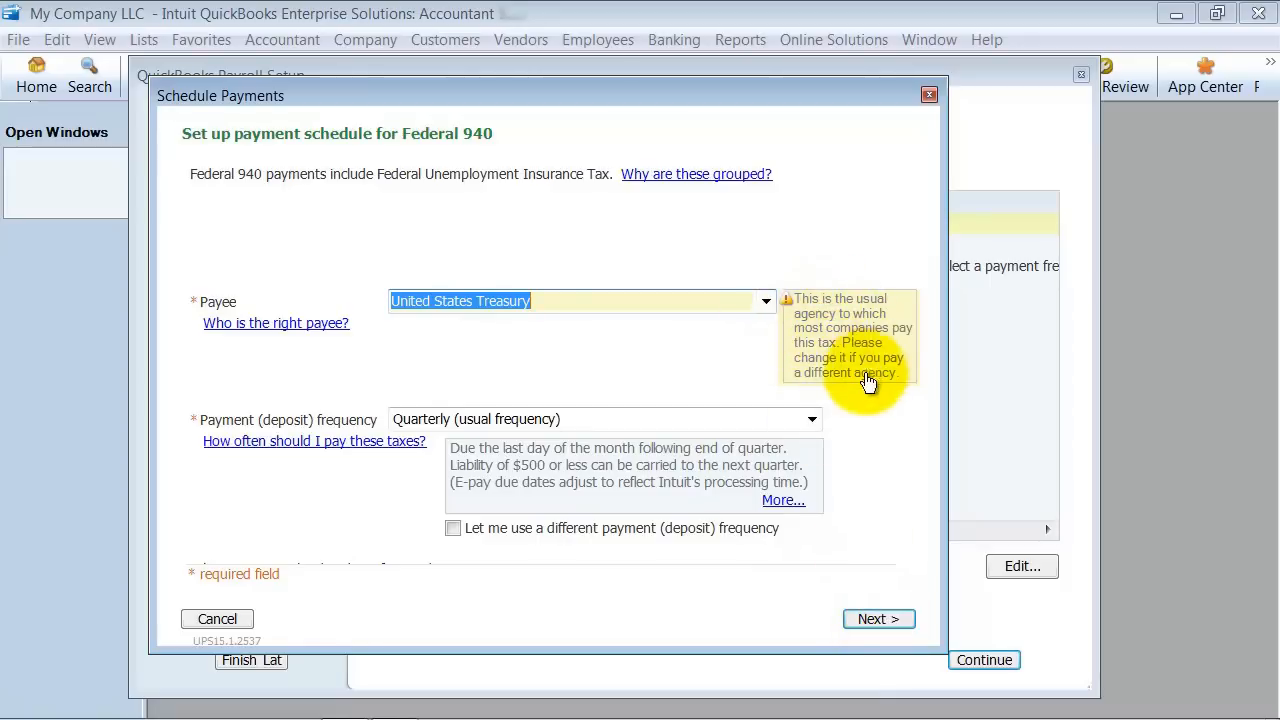
left_click(878, 618)
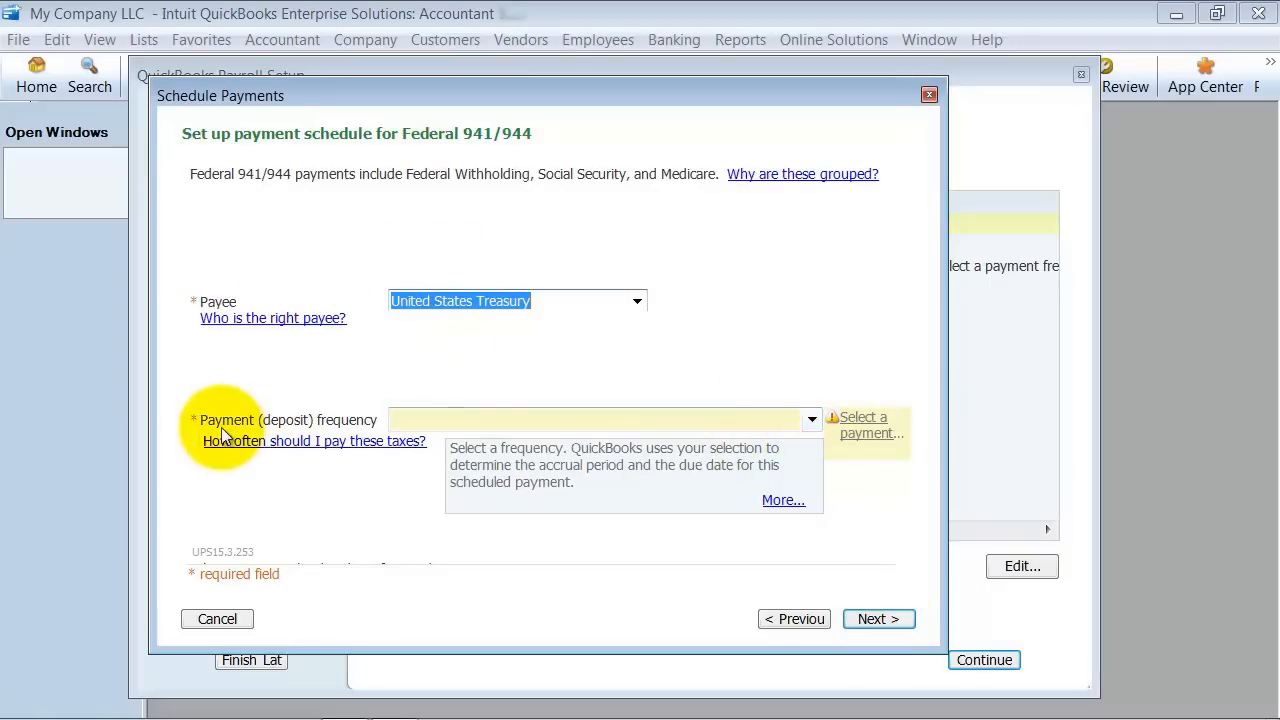
mouse_move(812, 420)
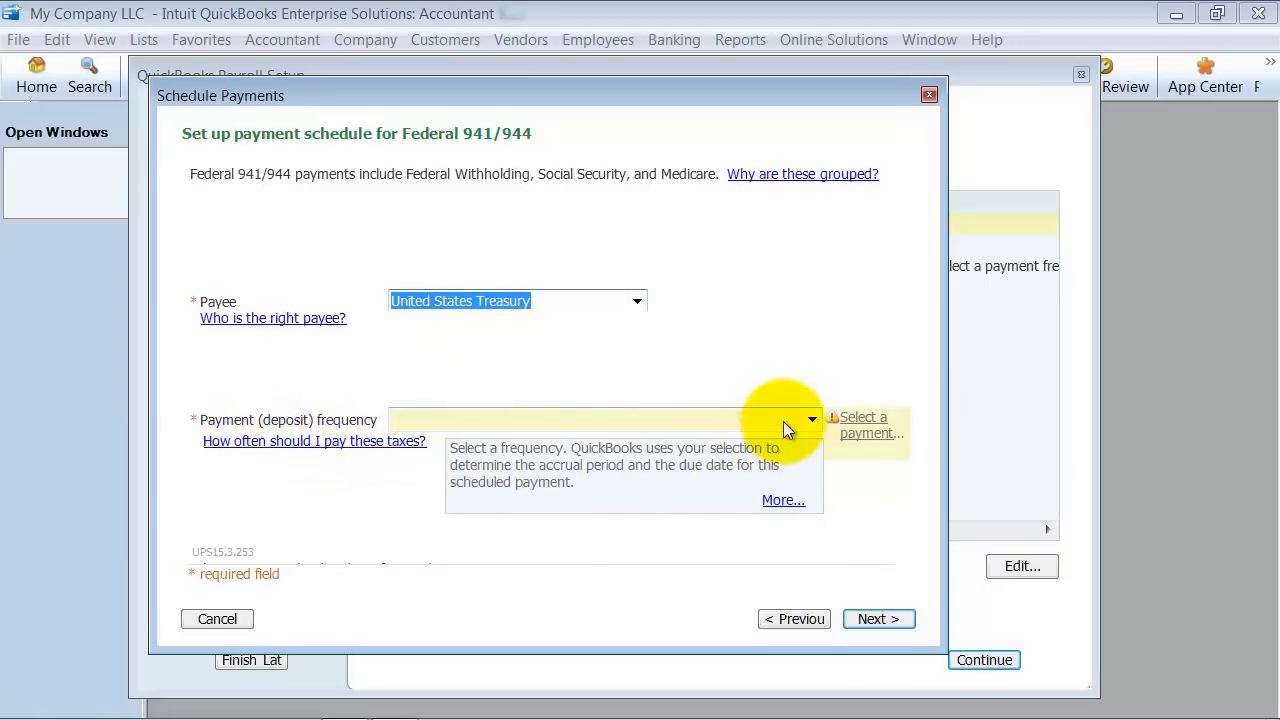
left_click(812, 420)
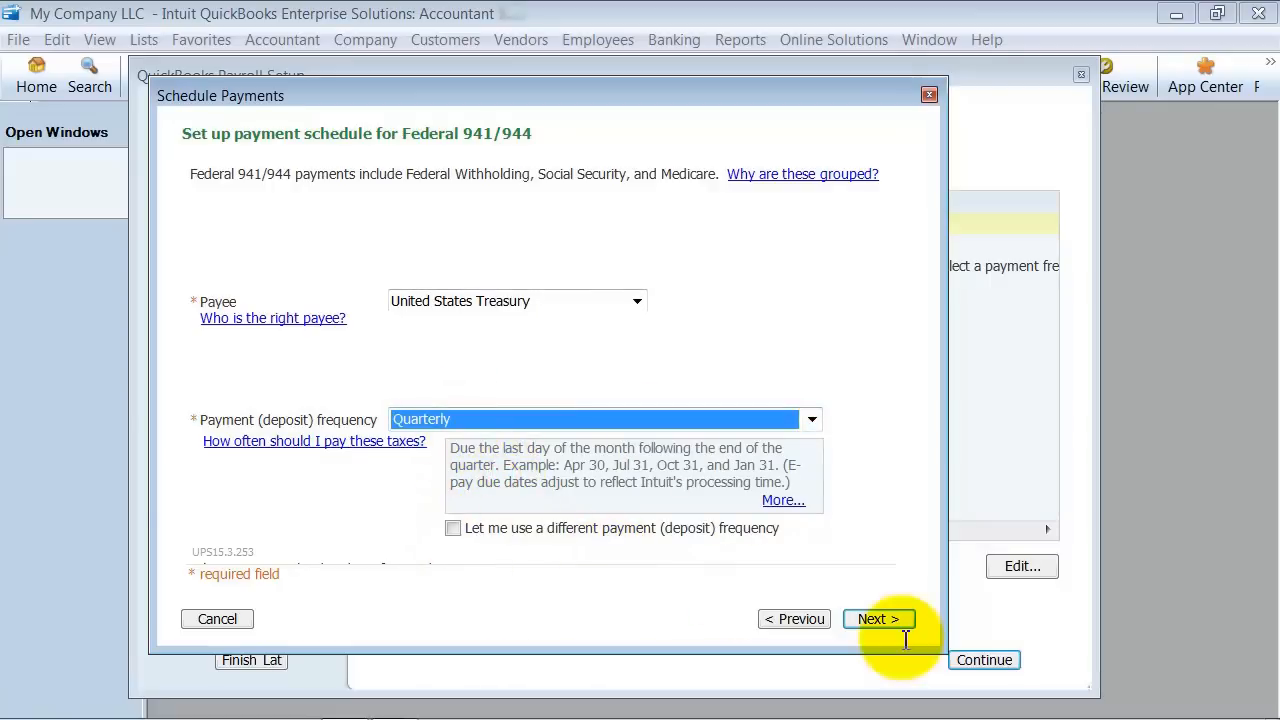
left_click(878, 618)
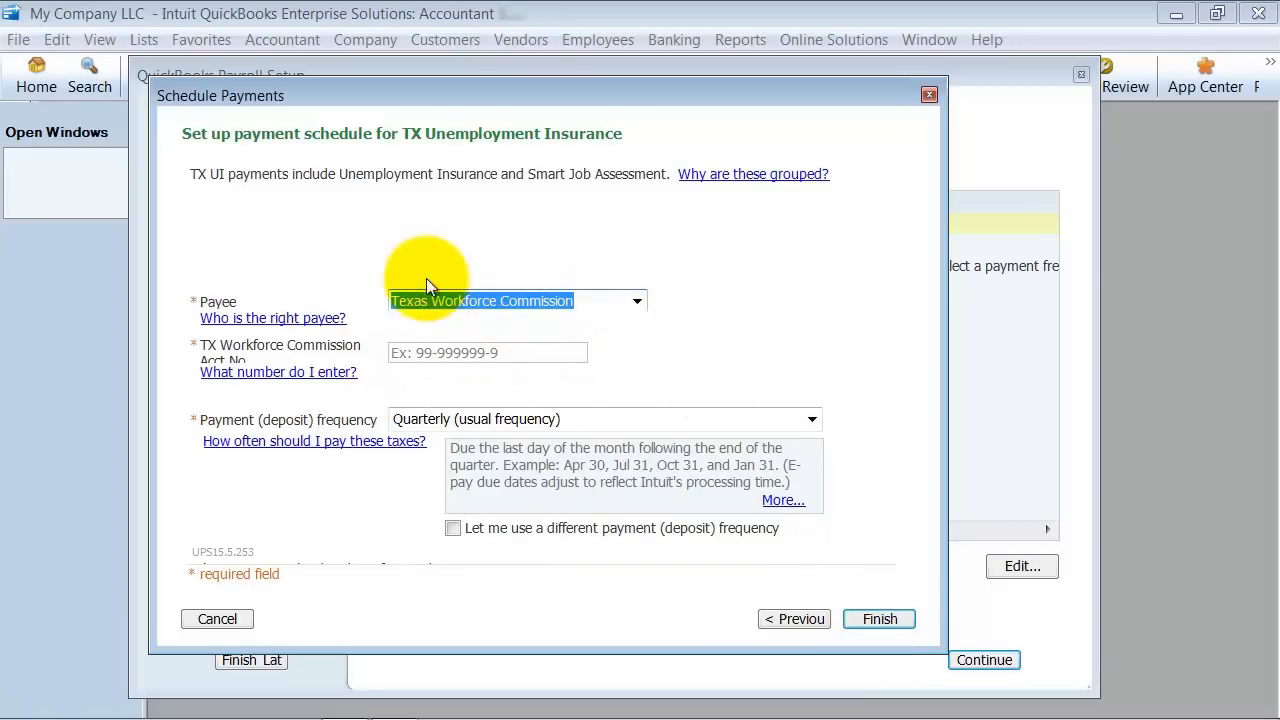
mouse_move(596, 198)
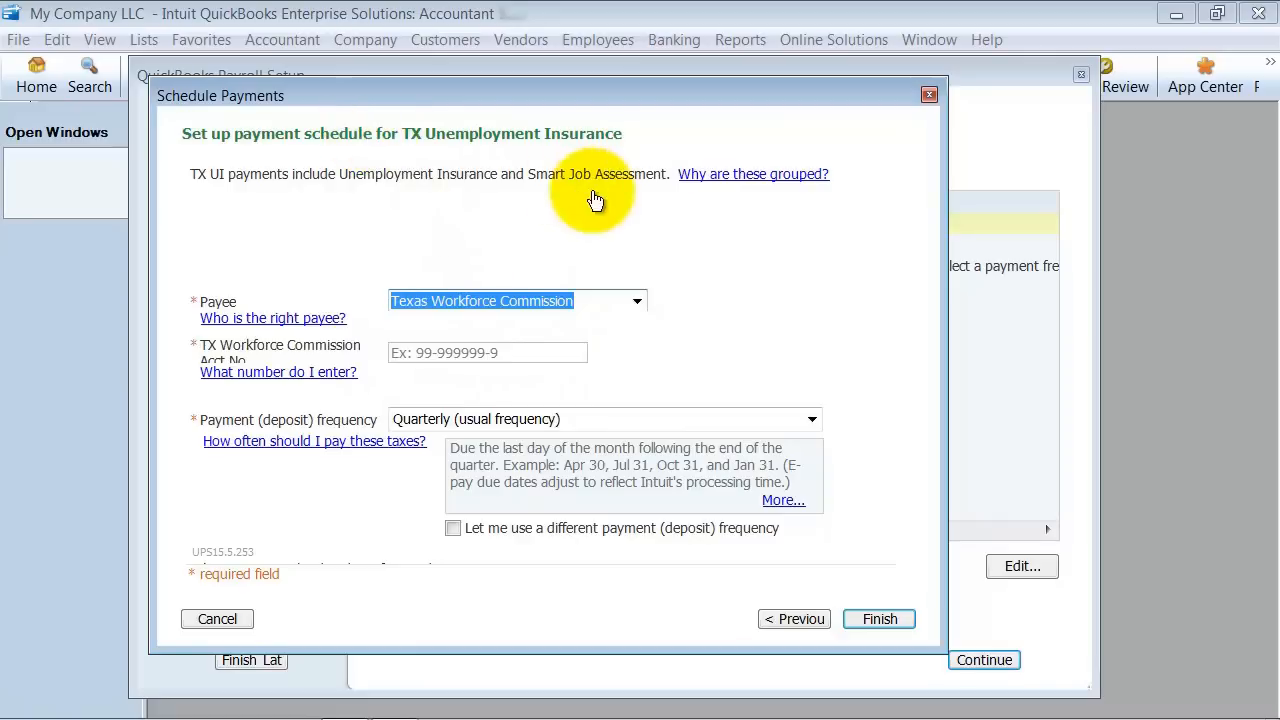
mouse_move(672, 402)
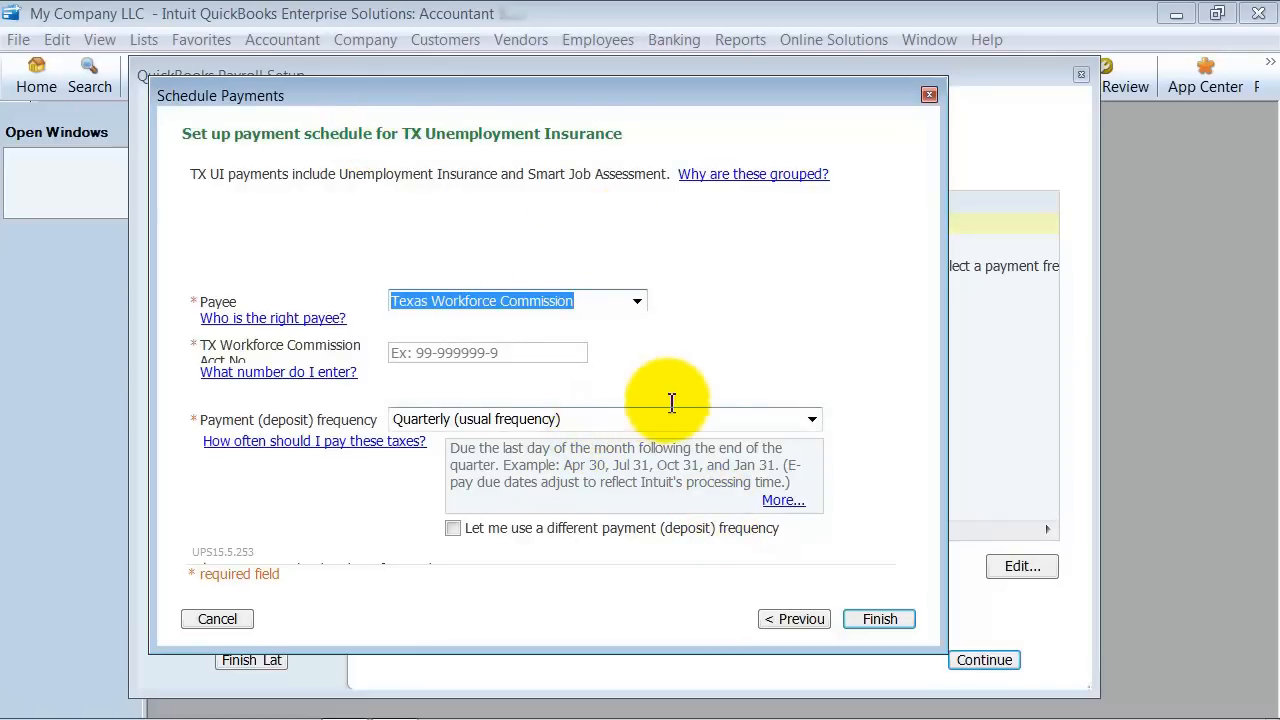
mouse_move(630, 304)
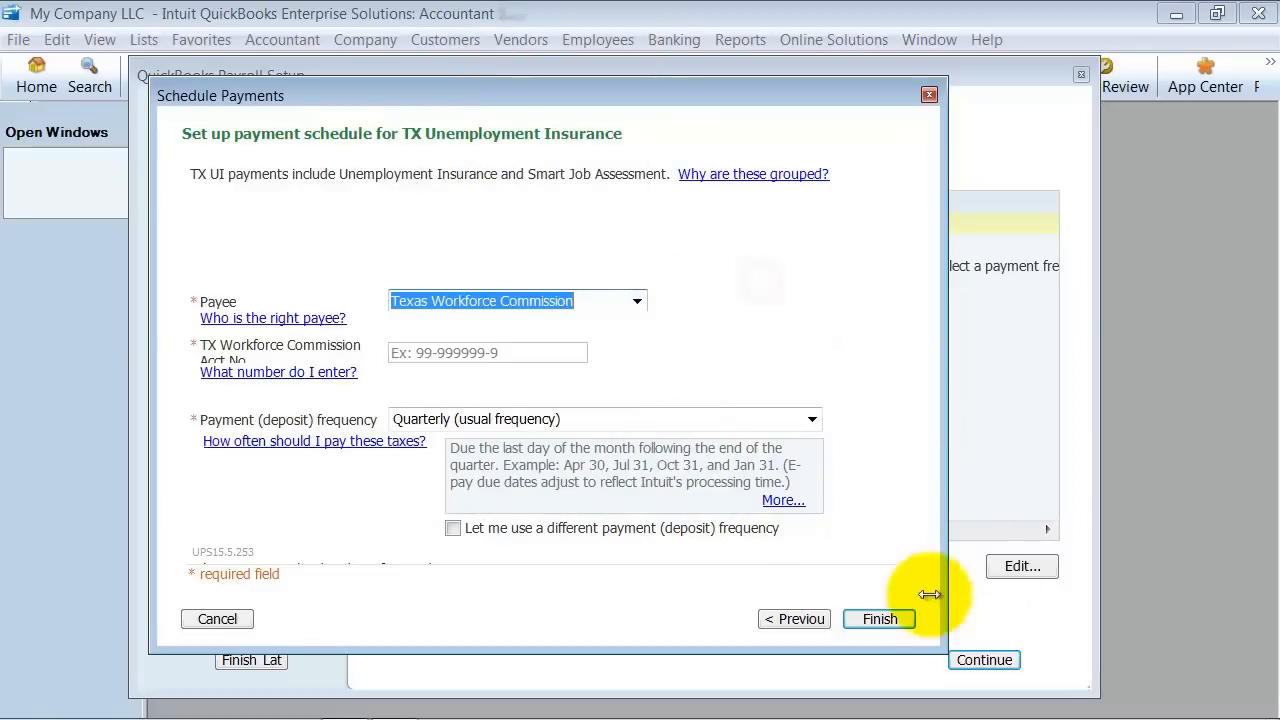
Step: Complete the TX Unemployment Insurance payment schedule with 122 entered
left_click(878, 618)
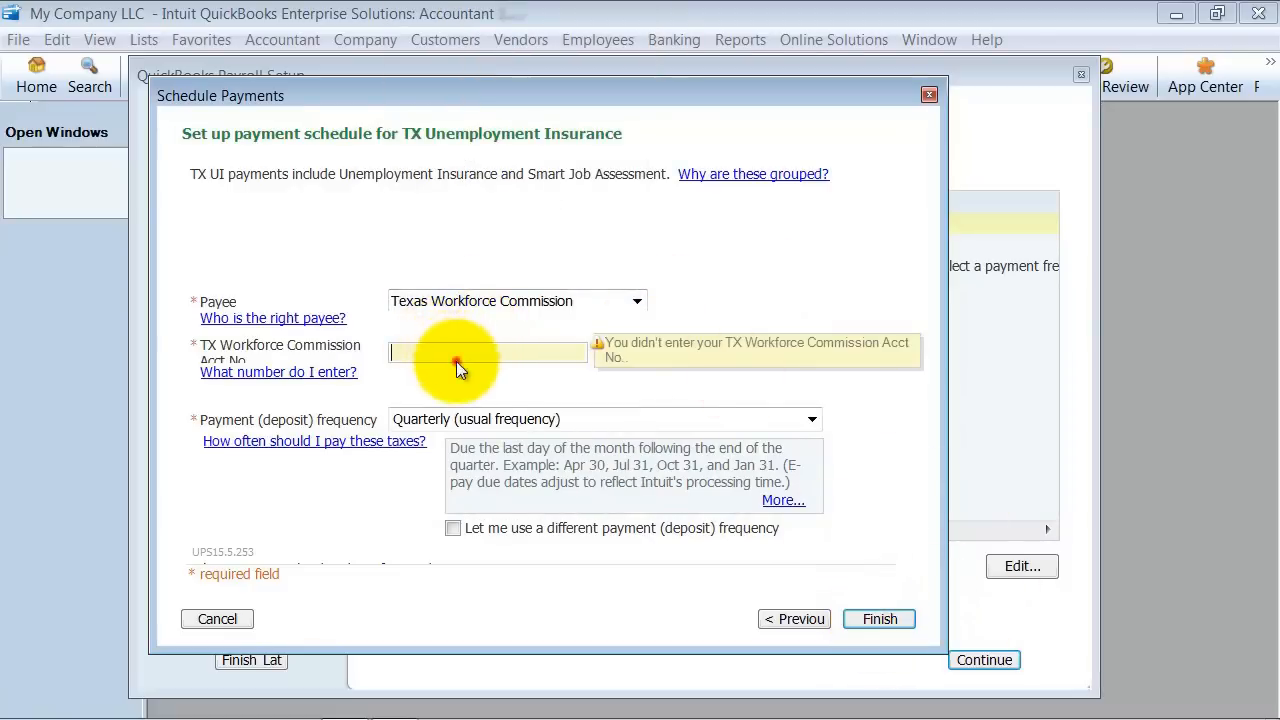
type("122211221")
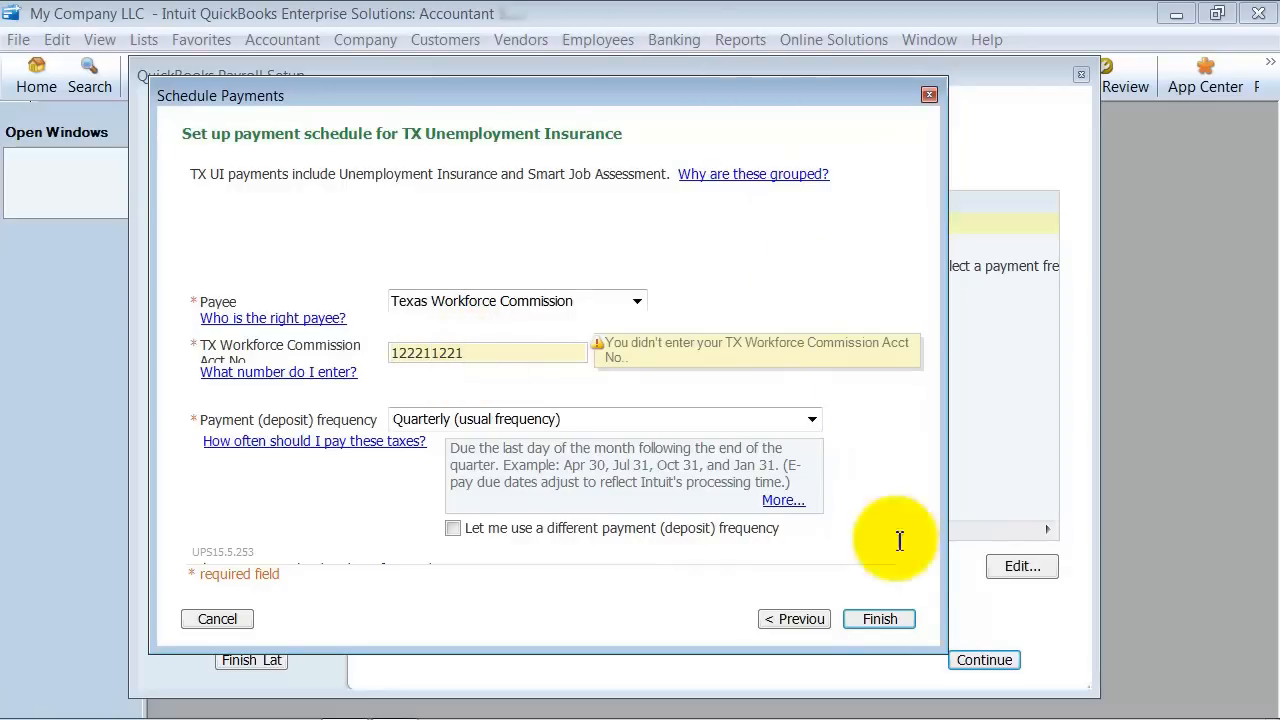
left_click(878, 618)
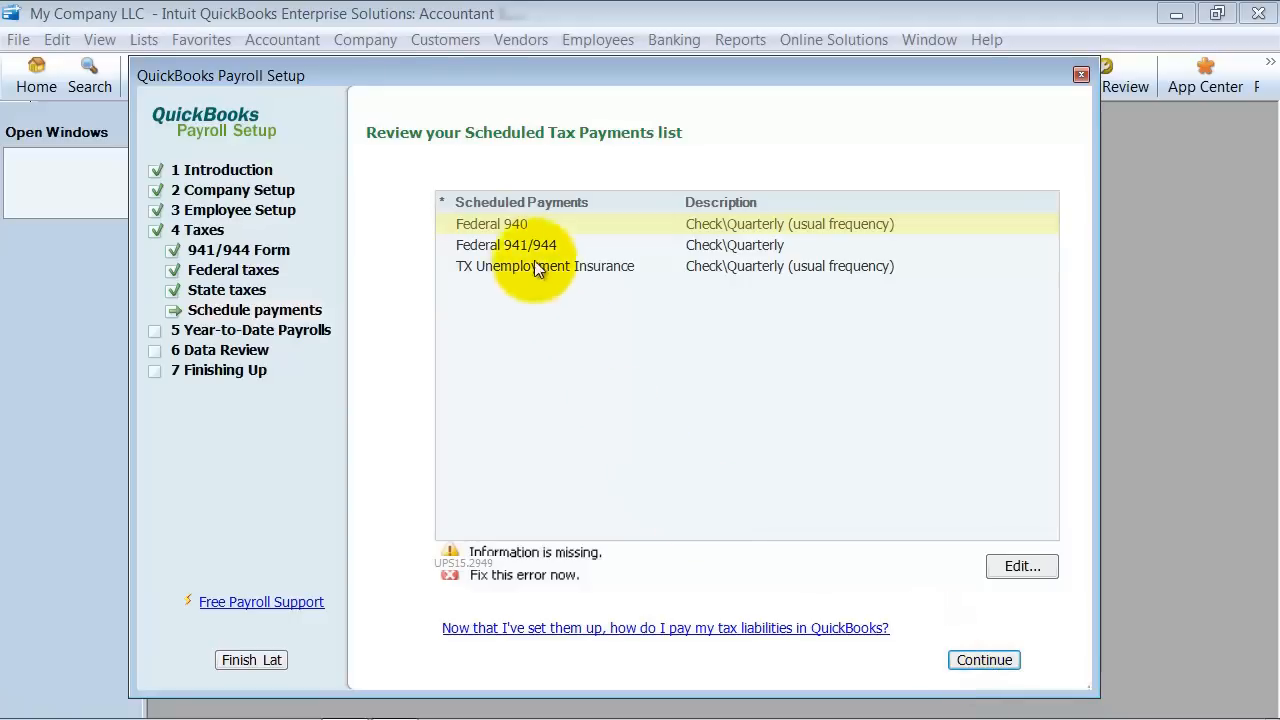
mouse_move(844, 276)
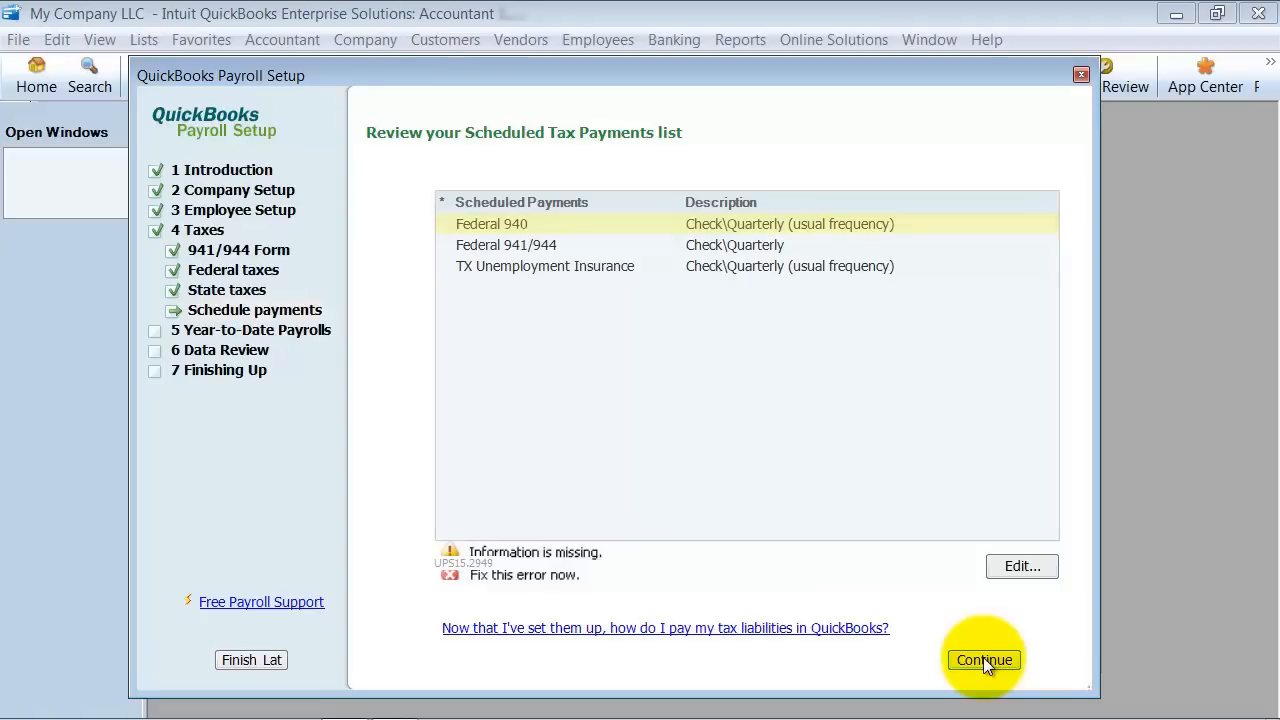
Step: Save scheduled payments and answer Yes to paychecks issued this year, reaching the 2011 year-to-date summary
left_click(984, 660)
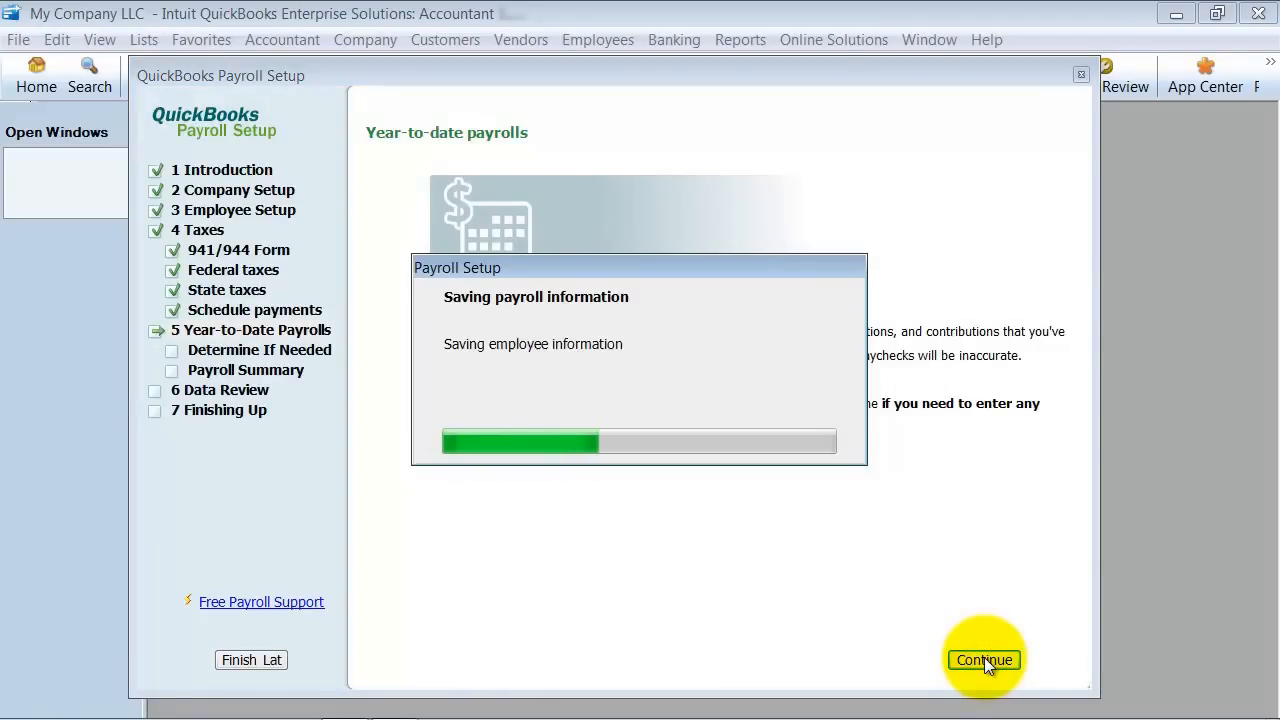
left_click(984, 660)
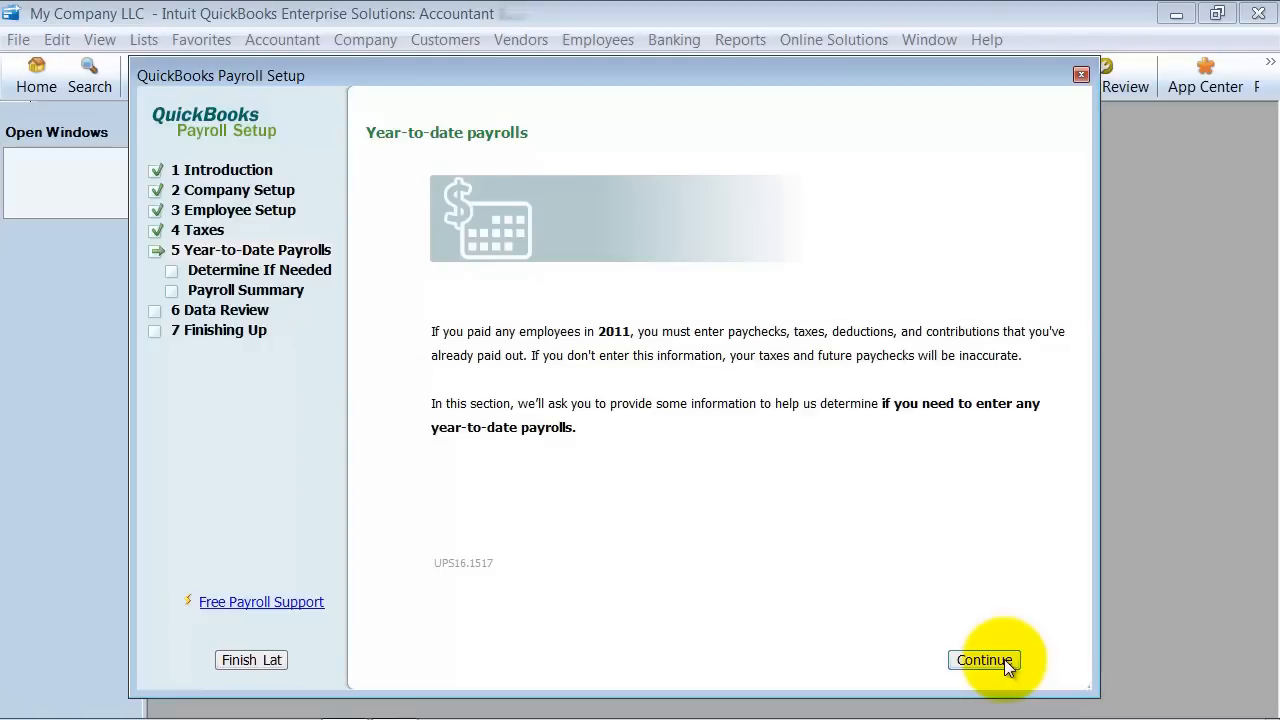
left_click(984, 660)
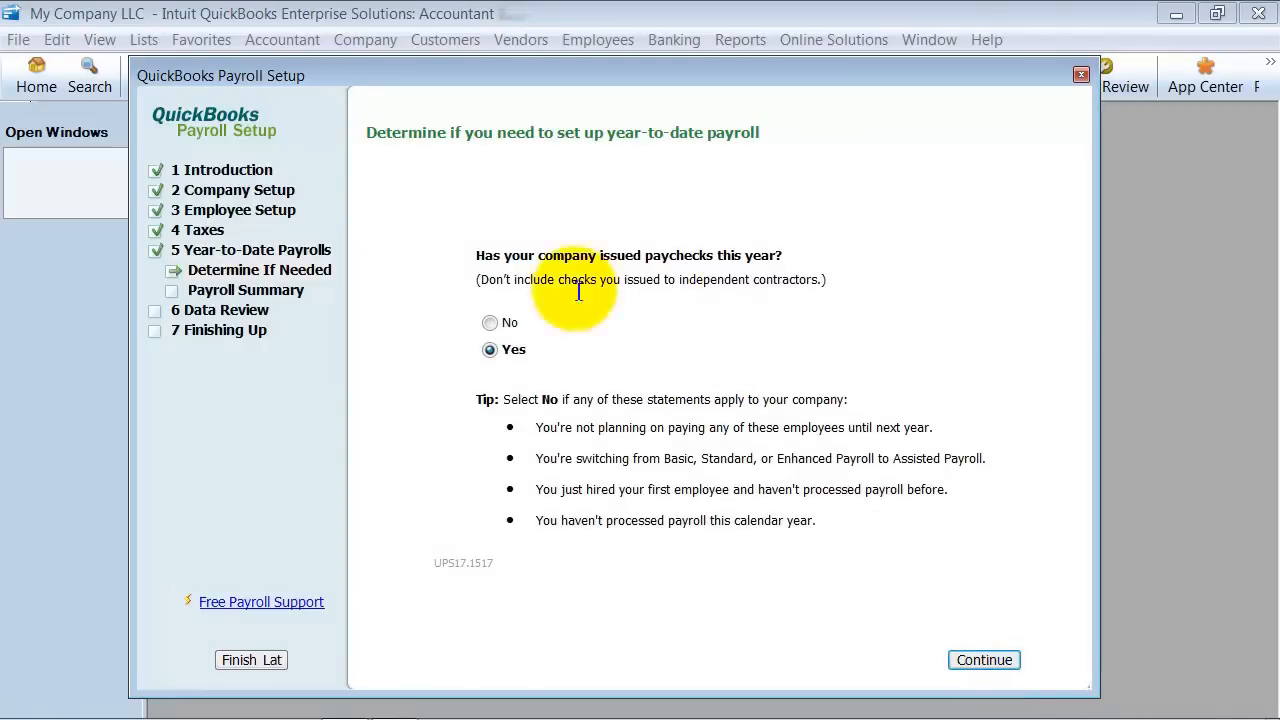
mouse_move(736, 460)
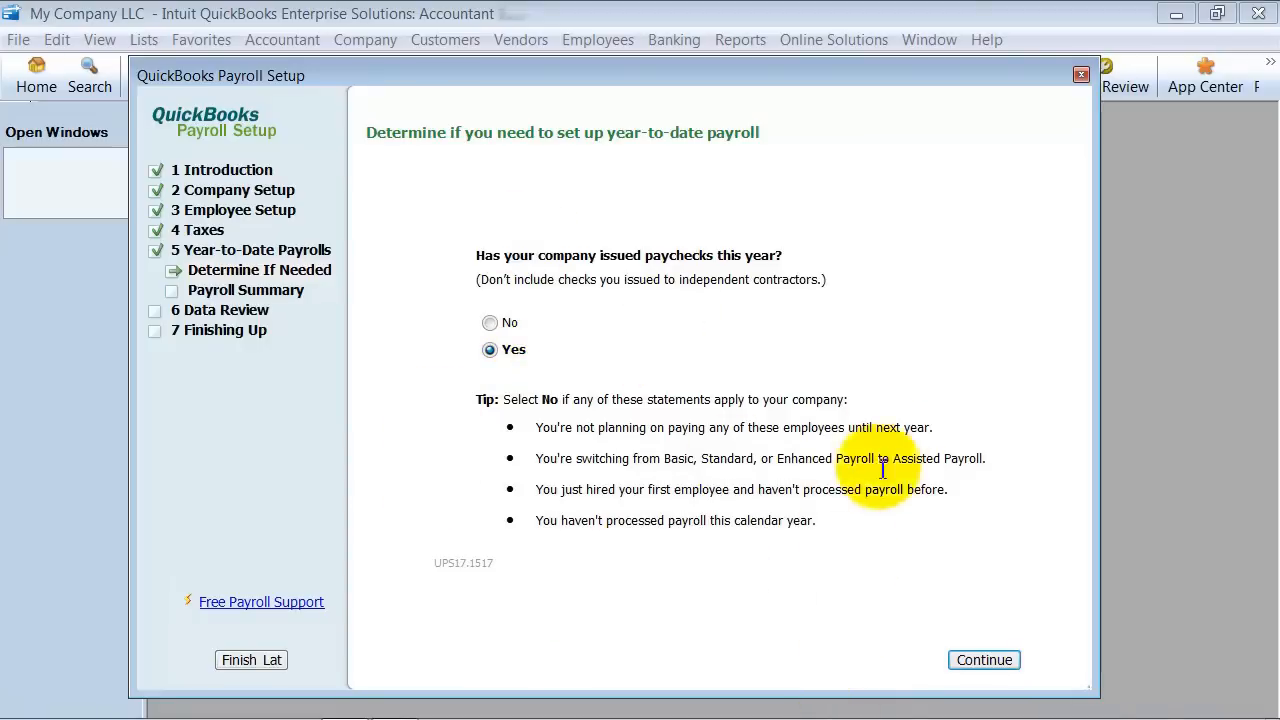
mouse_move(968, 644)
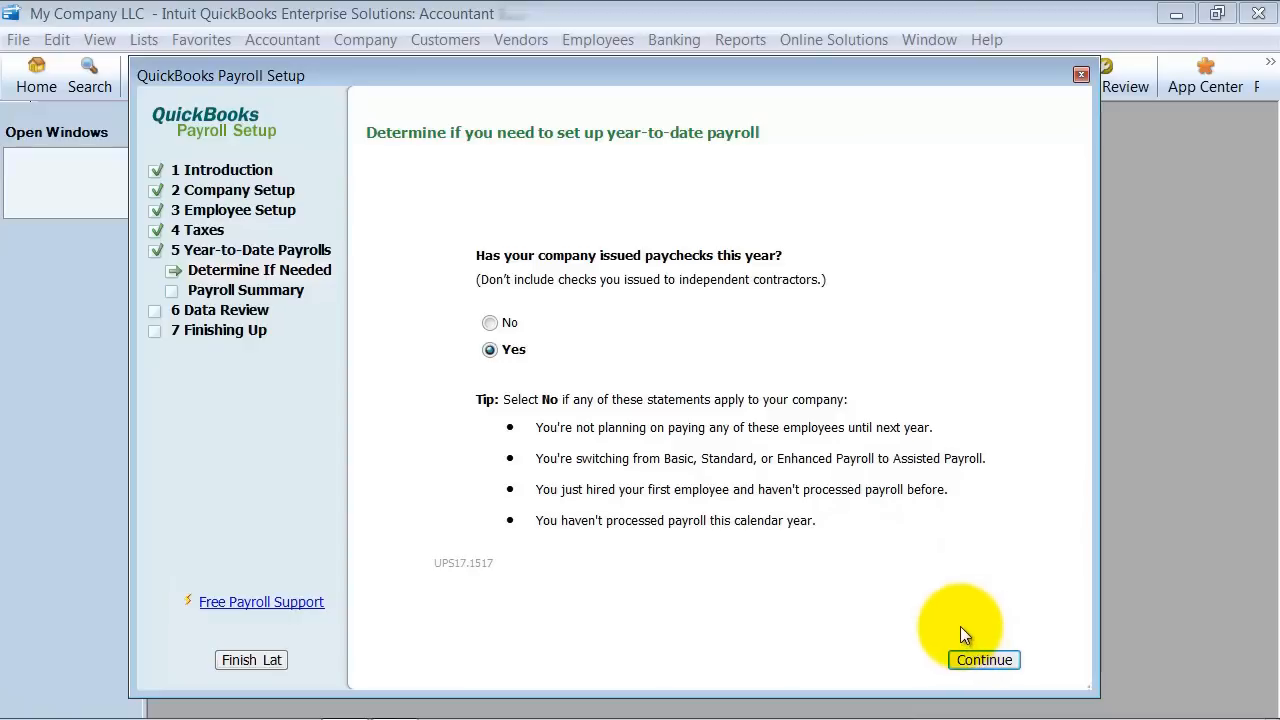
mouse_move(952, 464)
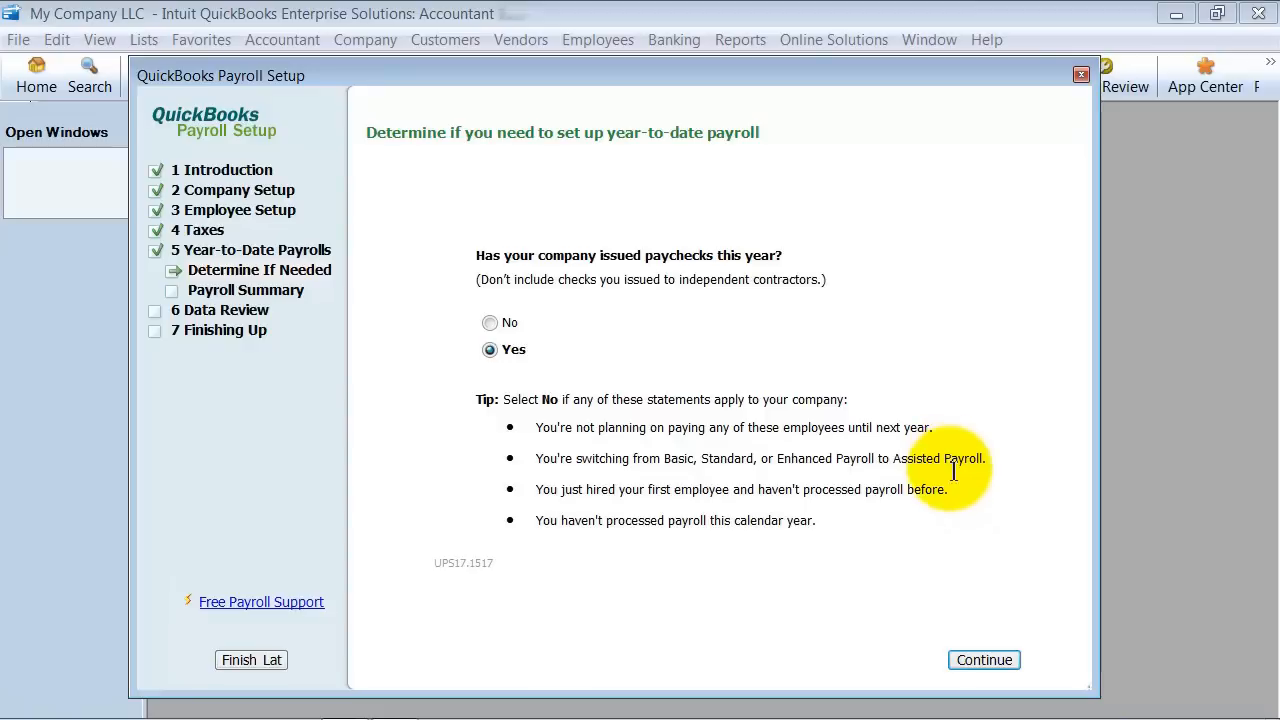
mouse_move(752, 442)
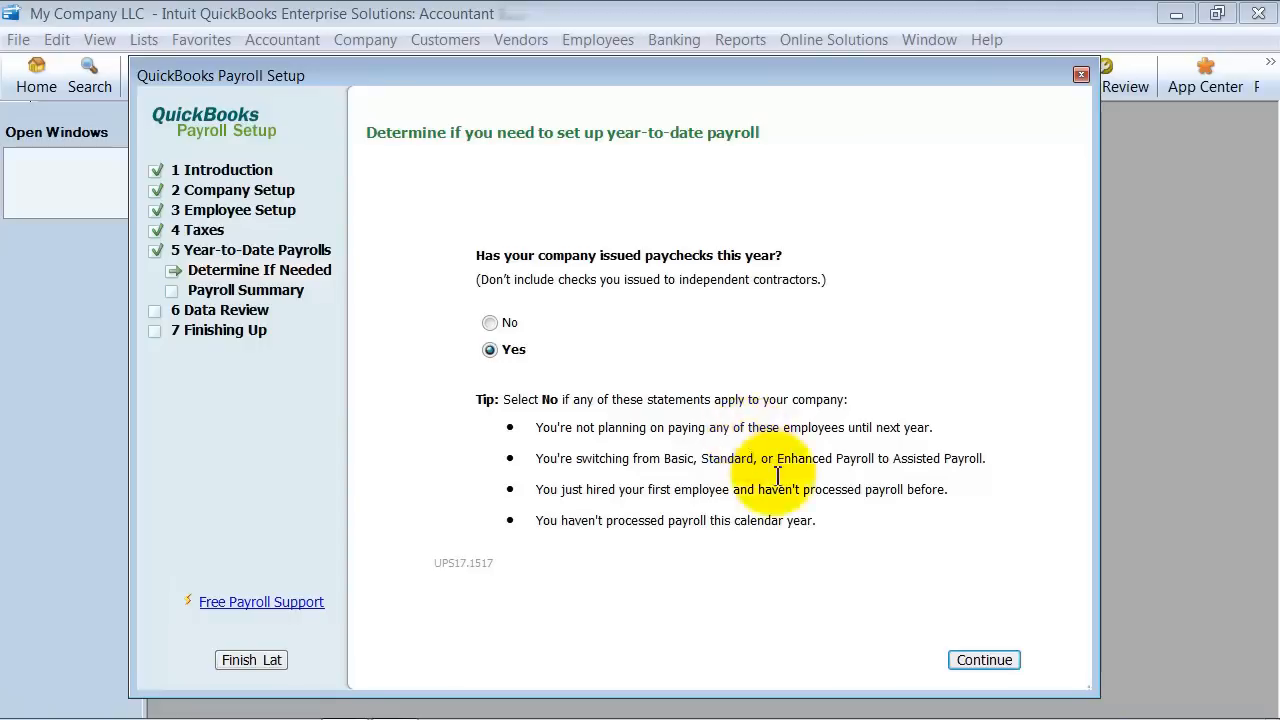
left_click_drag(476, 256, 816, 280)
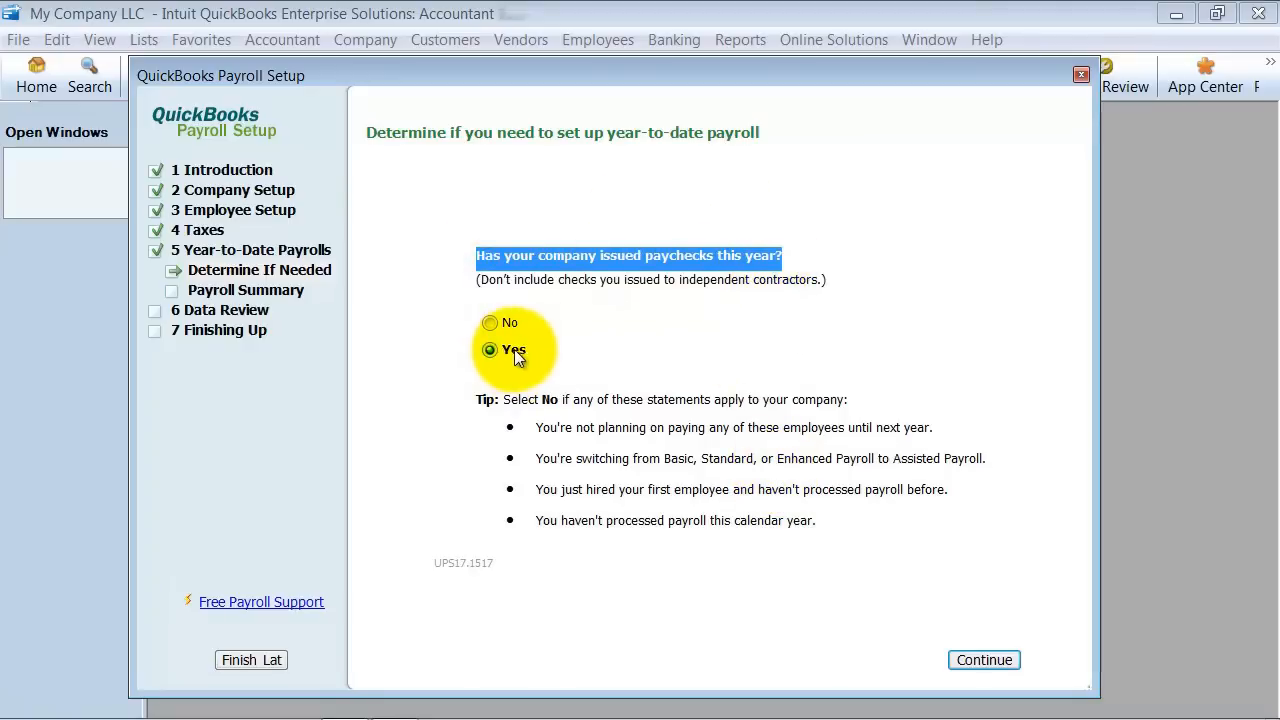
left_click(982, 660)
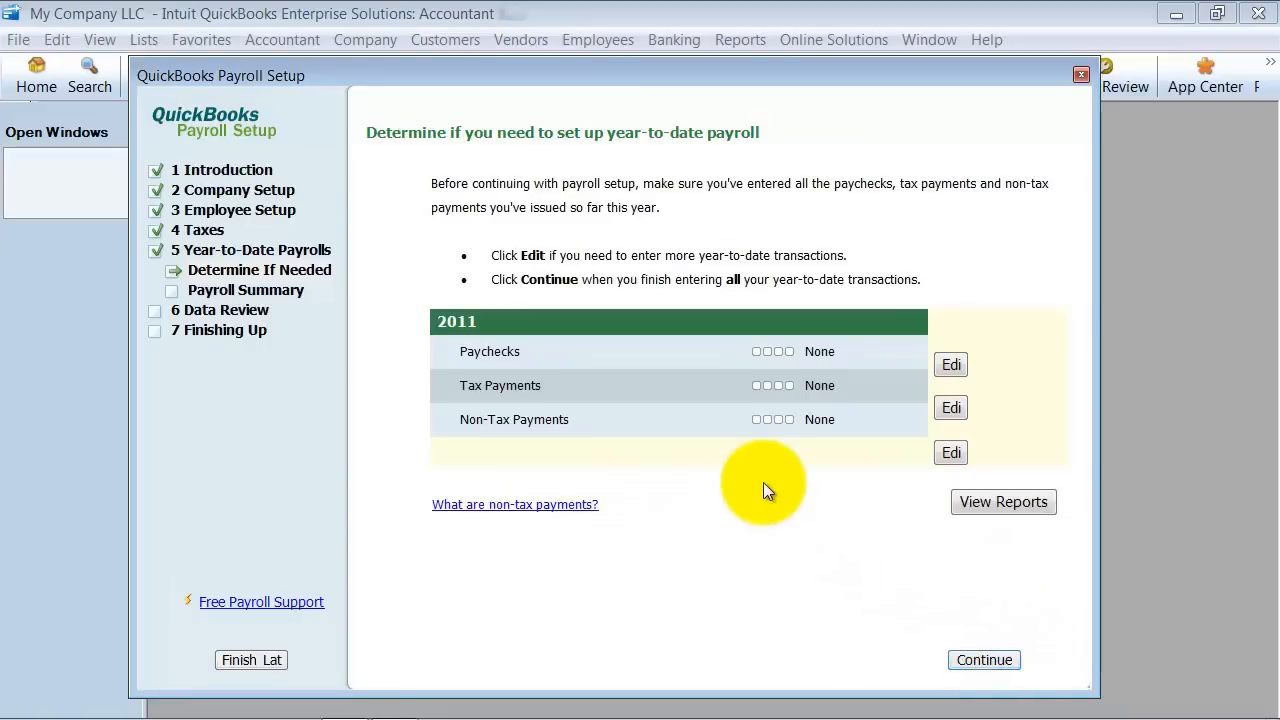
left_click(950, 364)
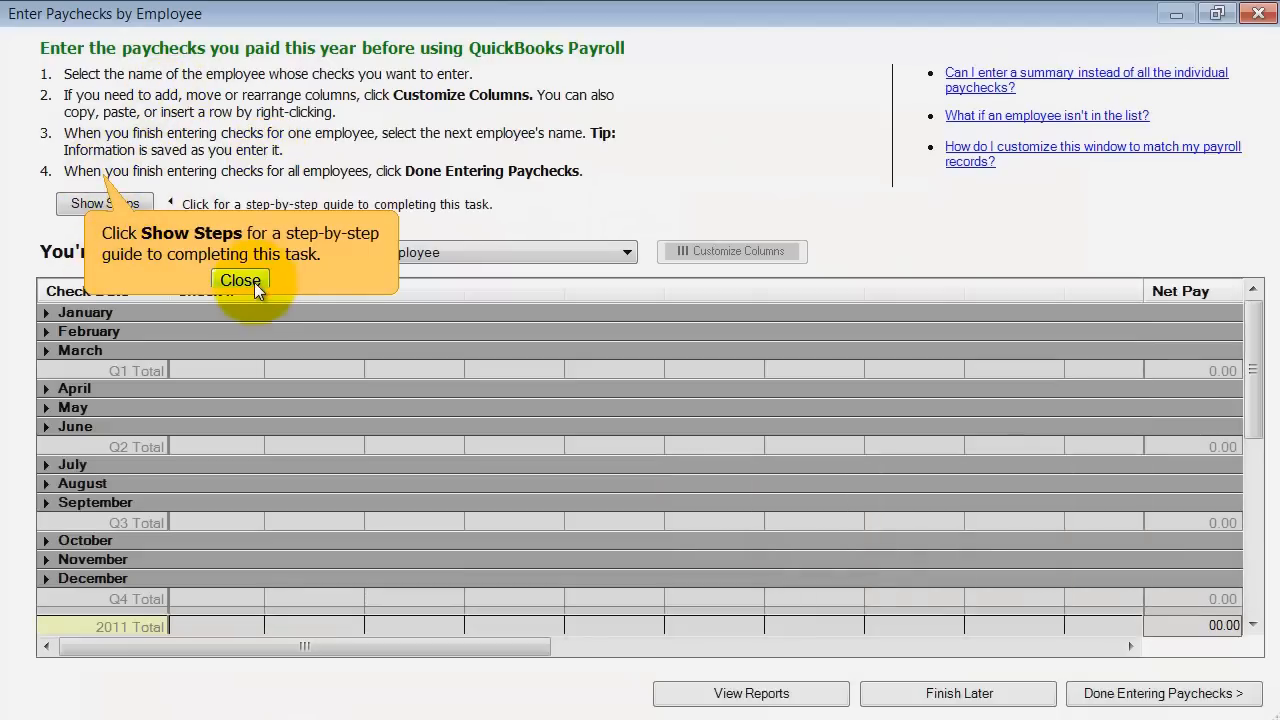
left_click(240, 280)
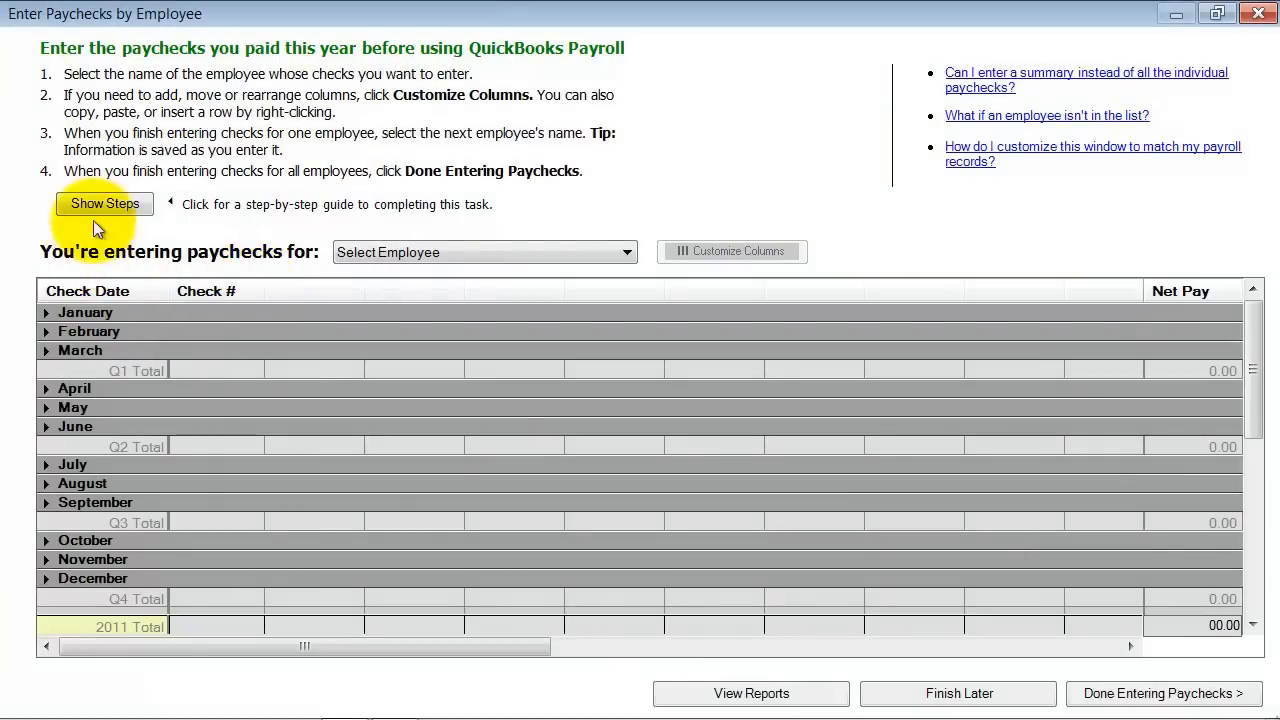
left_click(484, 252)
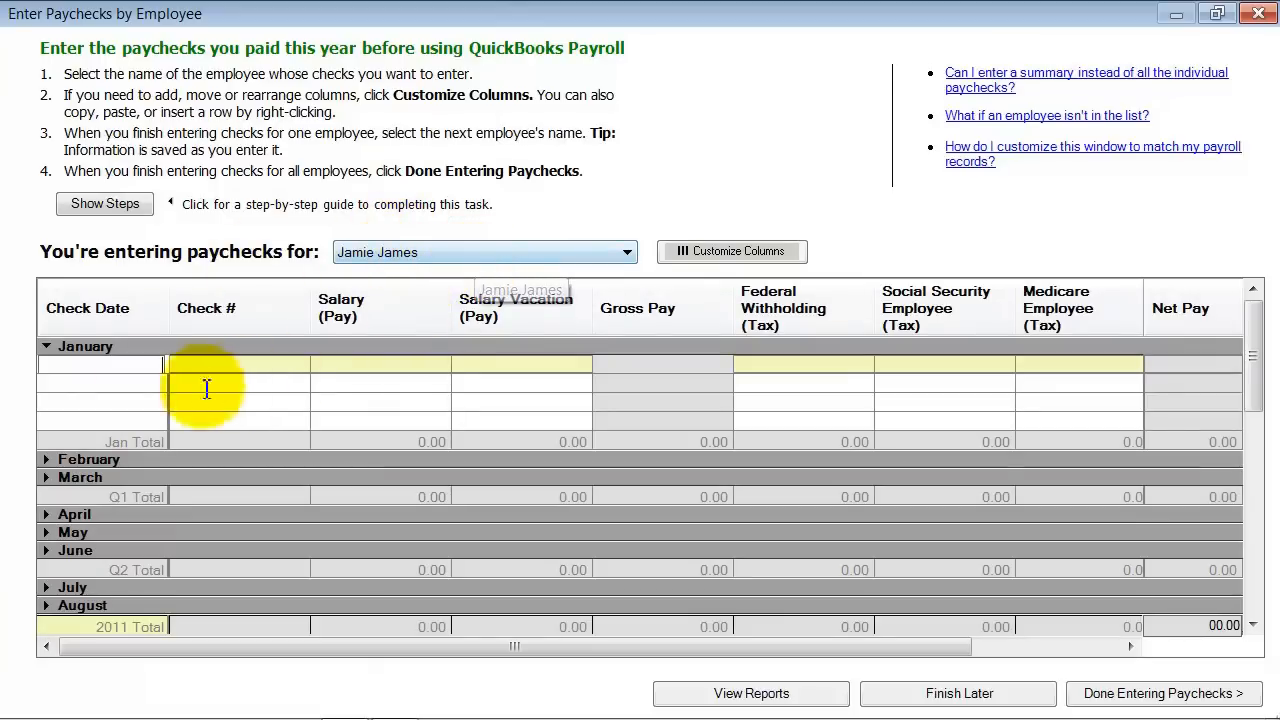
mouse_move(516, 396)
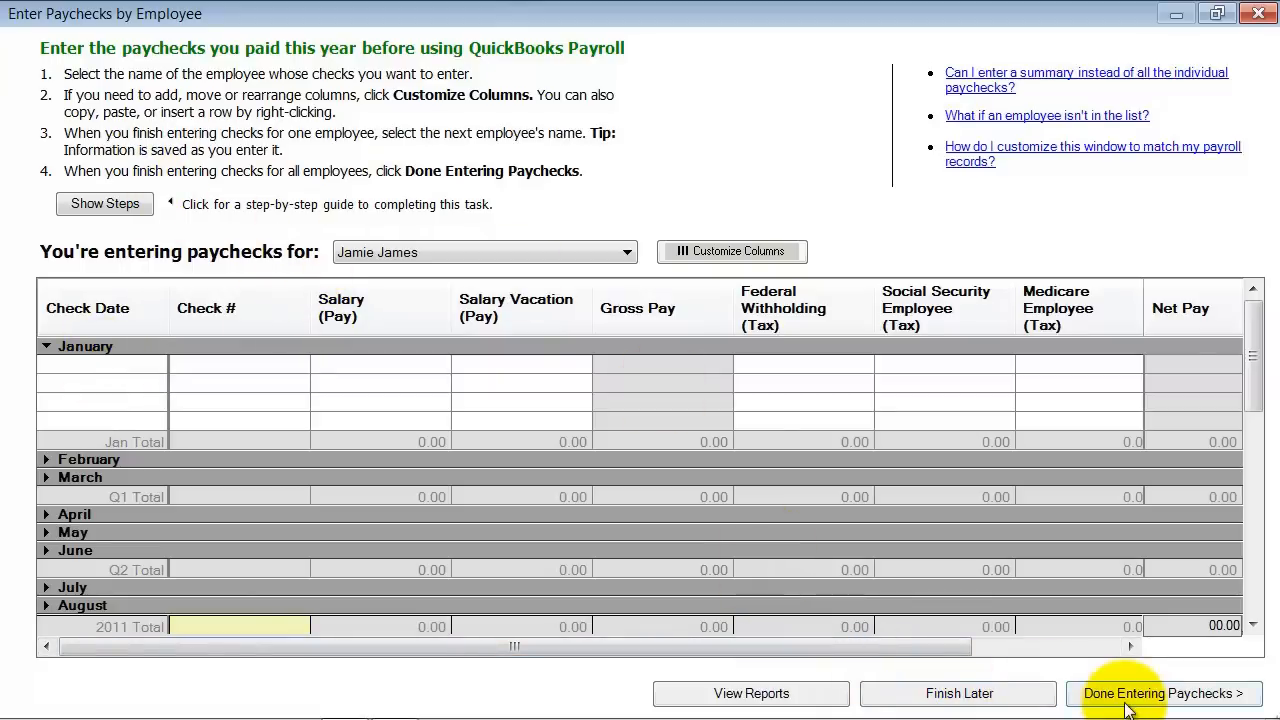
mouse_move(240, 370)
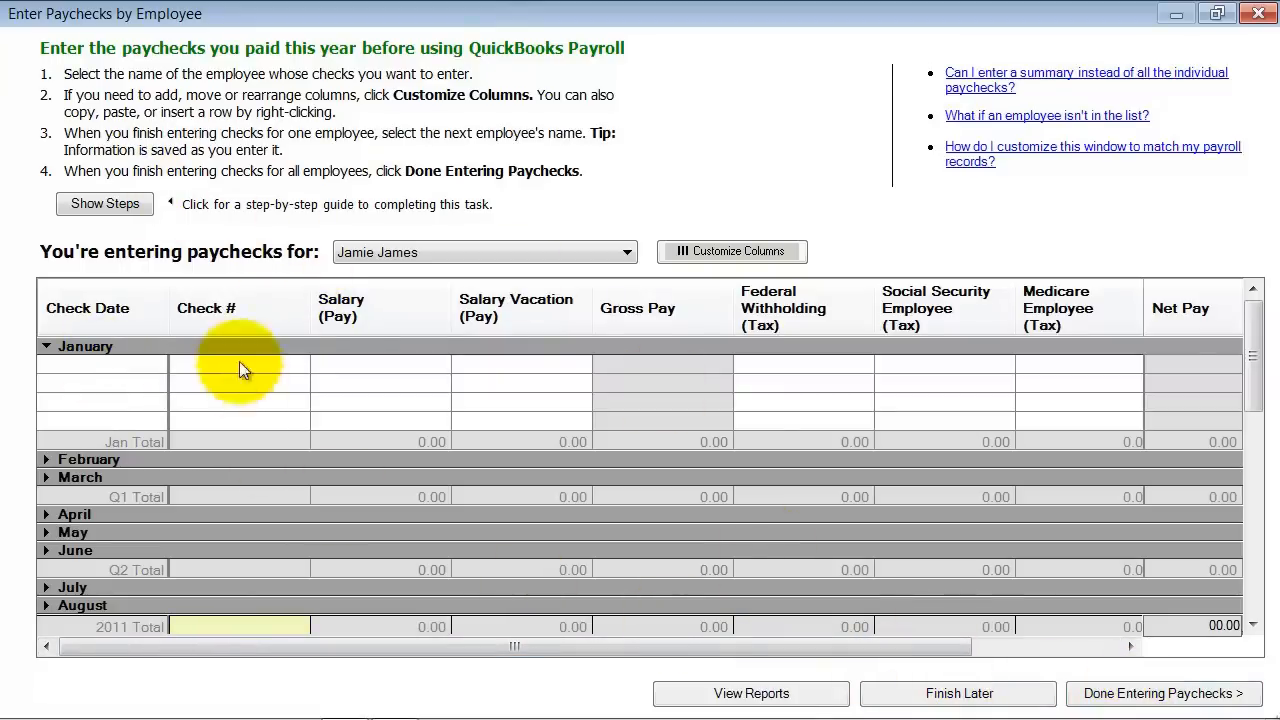
Step: Record February check 1000 dated 02/01/ with 5000 salary, -500.00 and -25.00 deductions, and finish paychecks
left_click(240, 364)
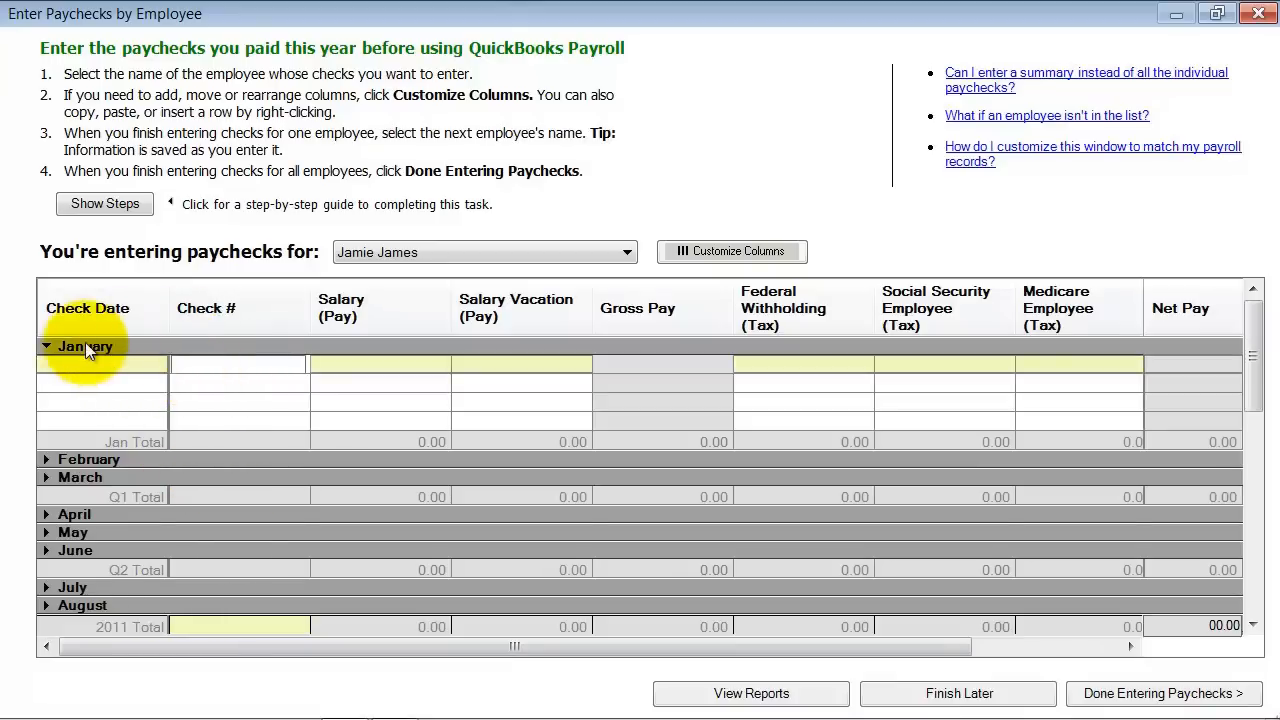
left_click(46, 346)
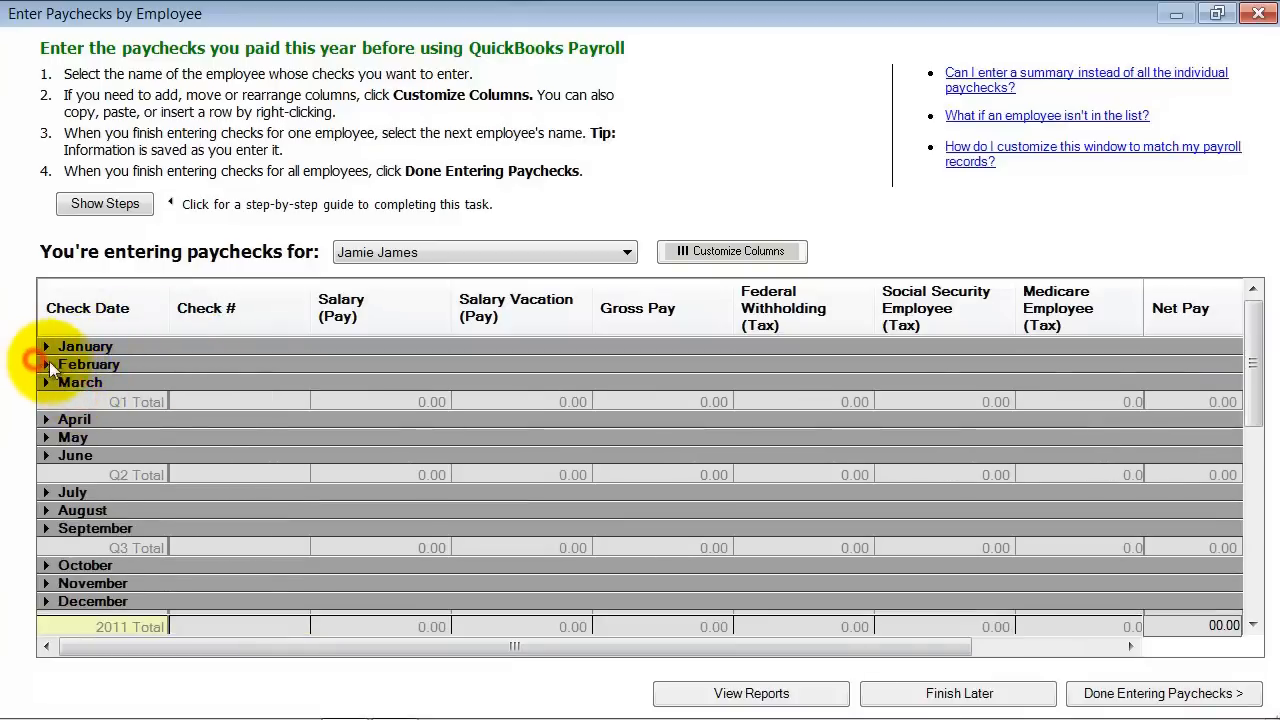
left_click(46, 364)
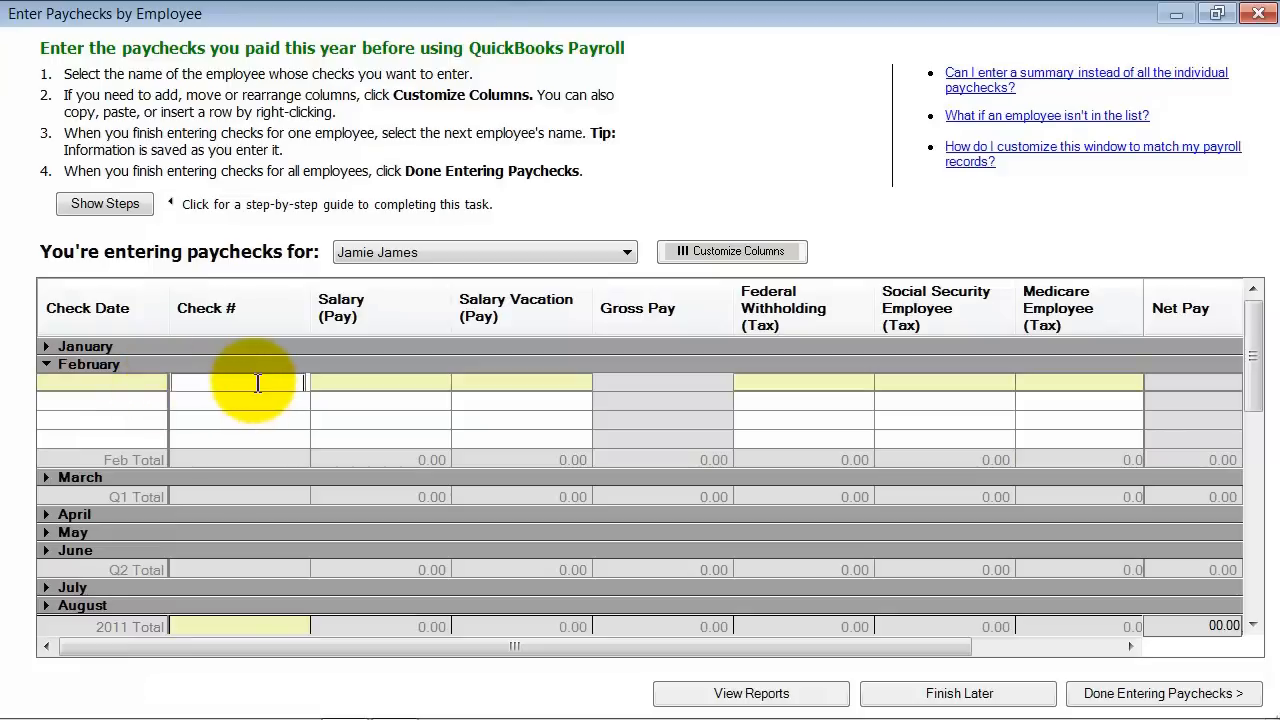
type("1000")
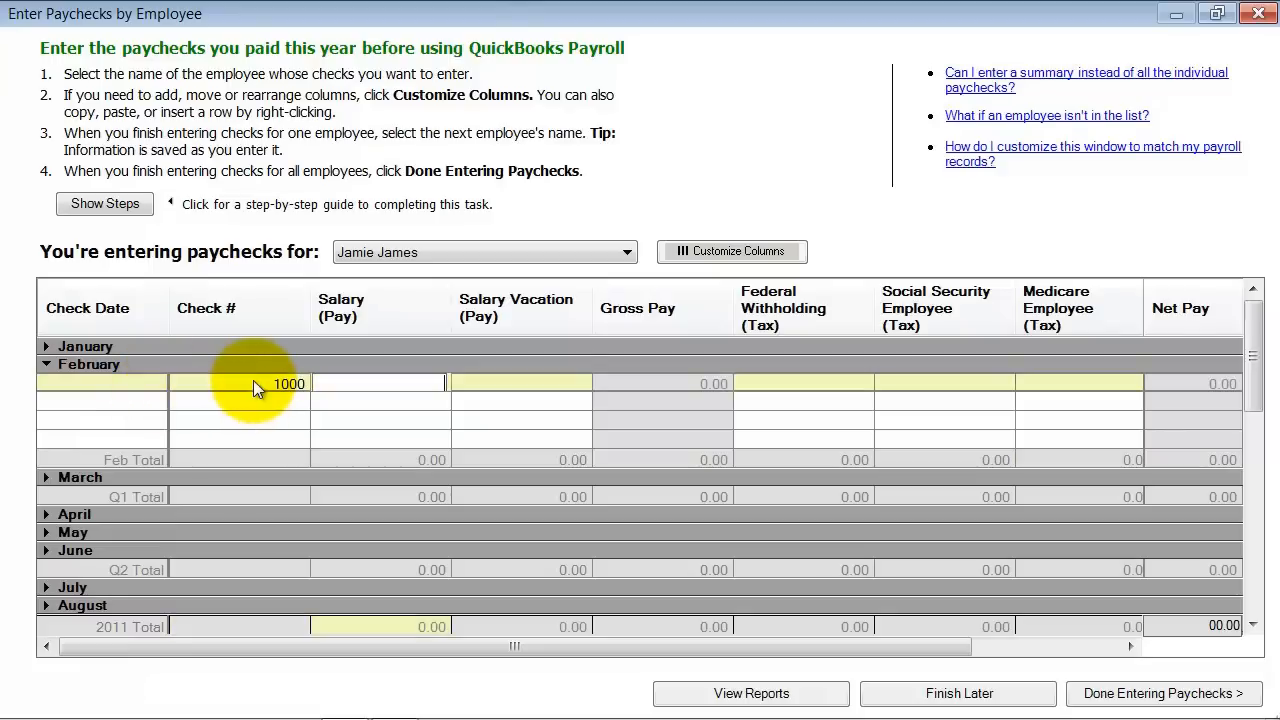
type("5000")
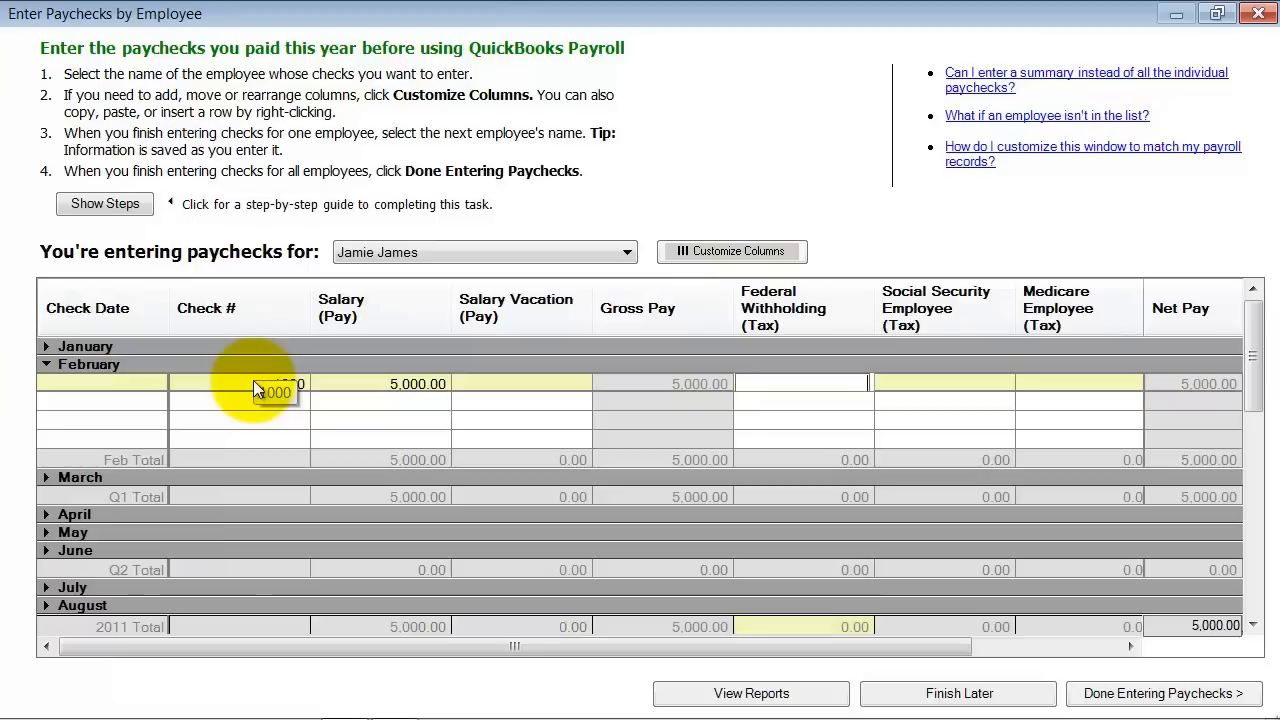
type("-500.00")
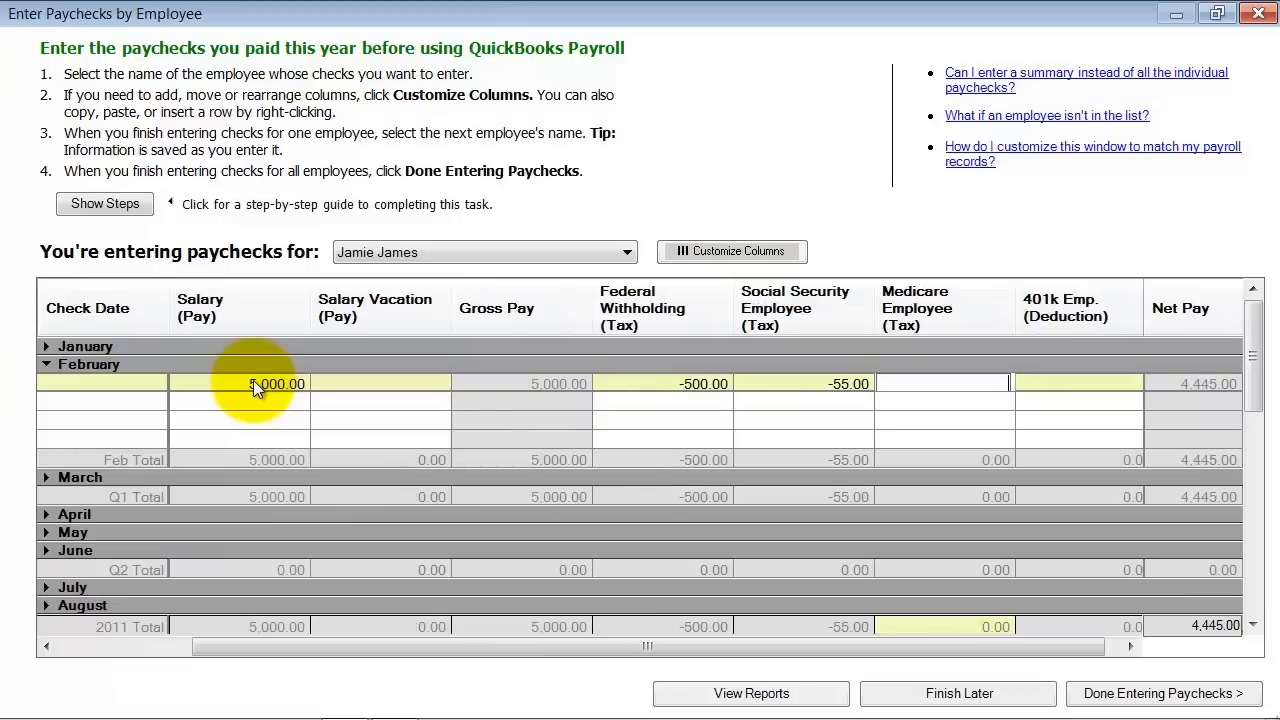
type("-25.00")
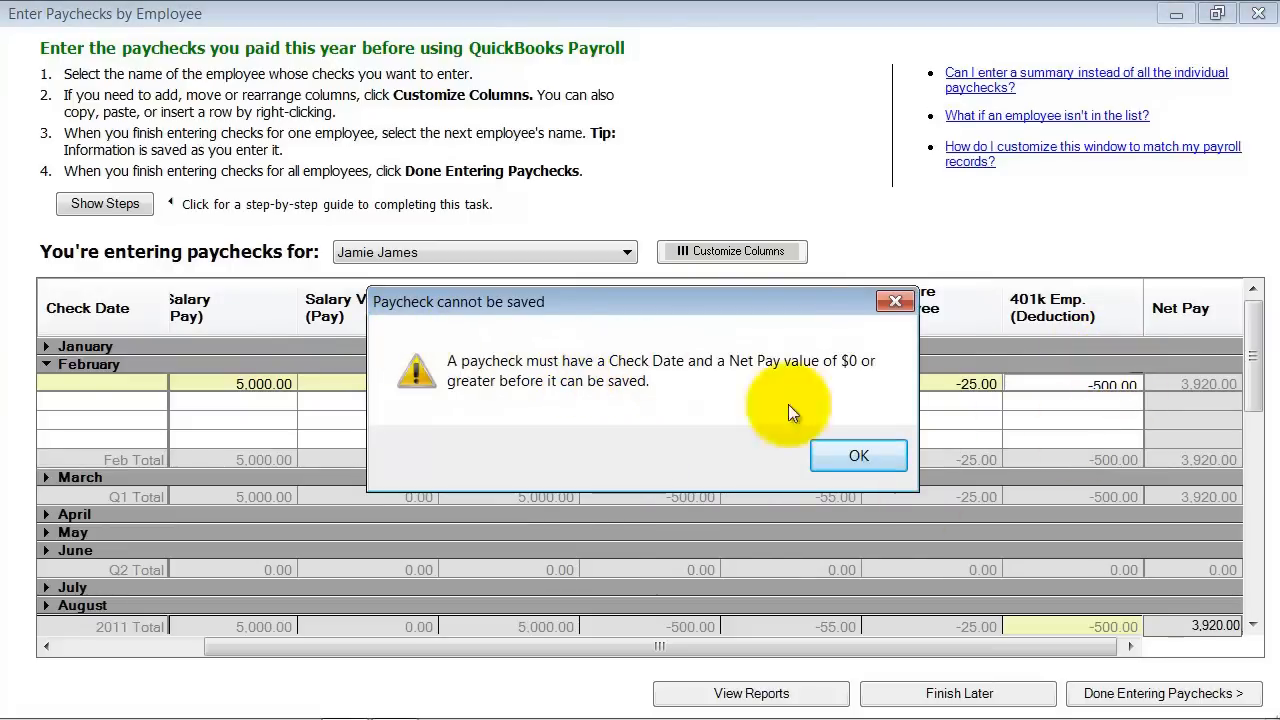
left_click(856, 456)
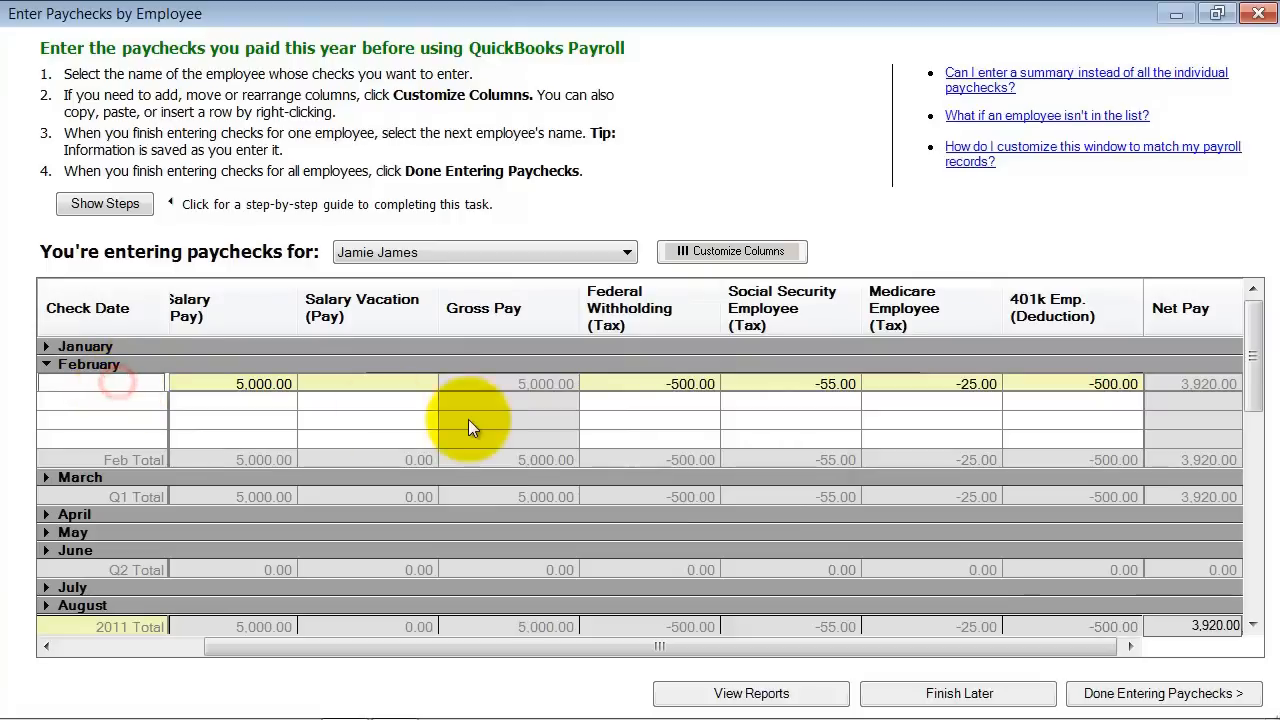
type("02/01/11")
type("1000")
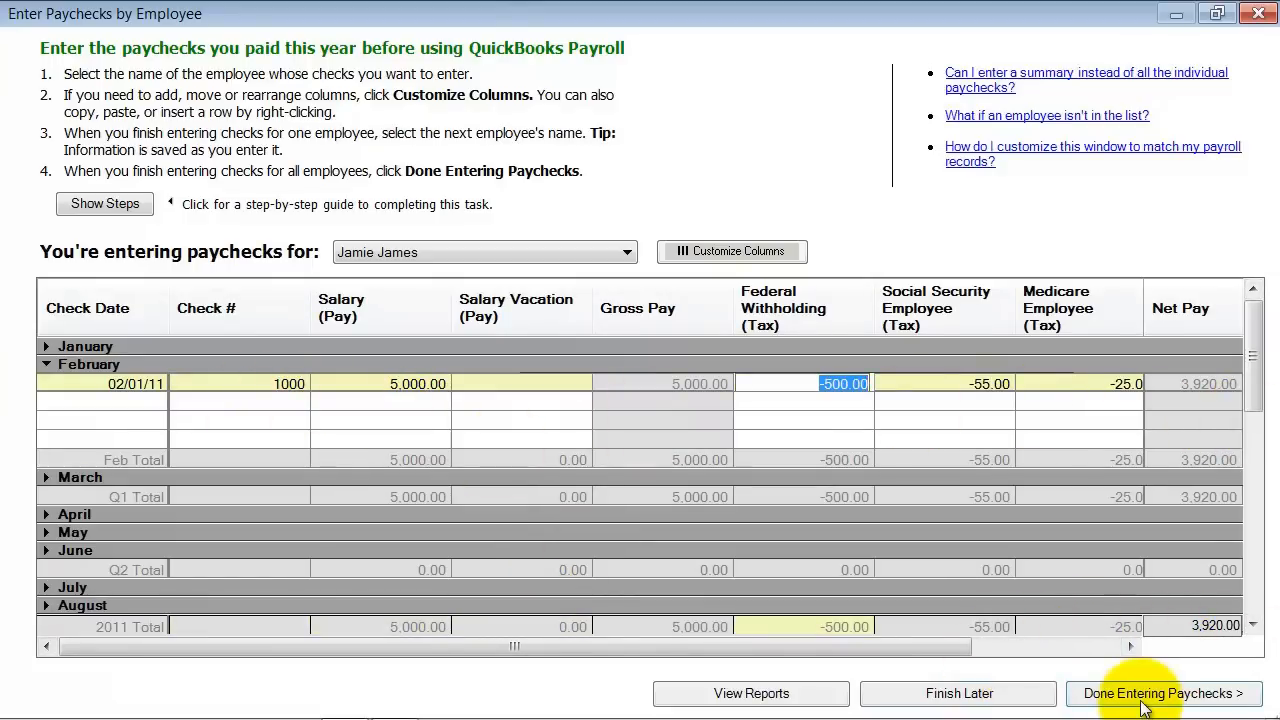
mouse_move(530, 374)
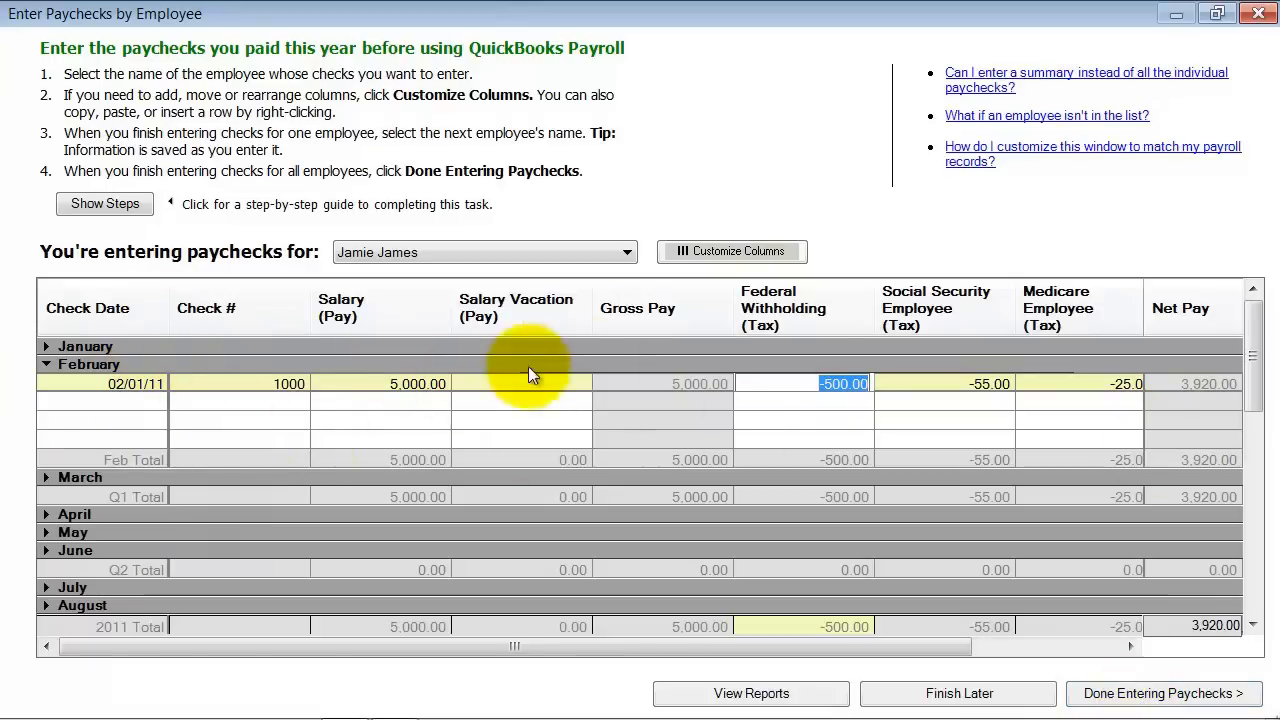
mouse_move(390, 392)
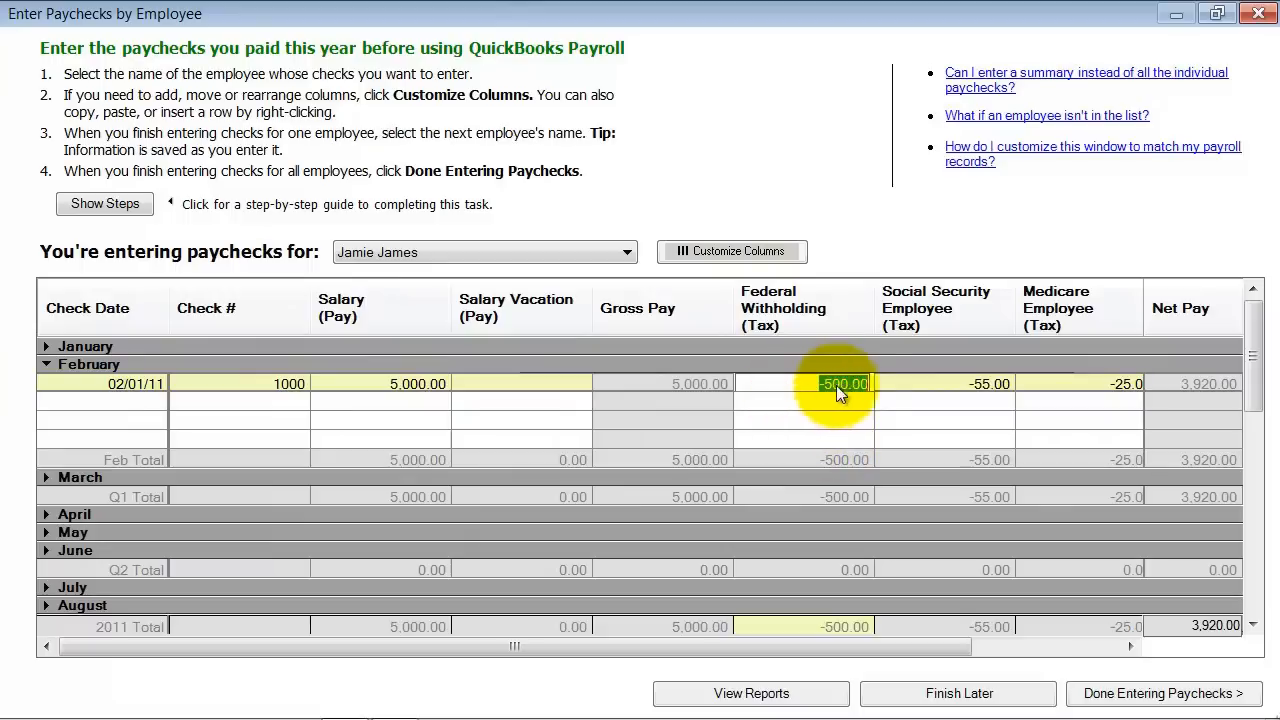
mouse_move(1170, 324)
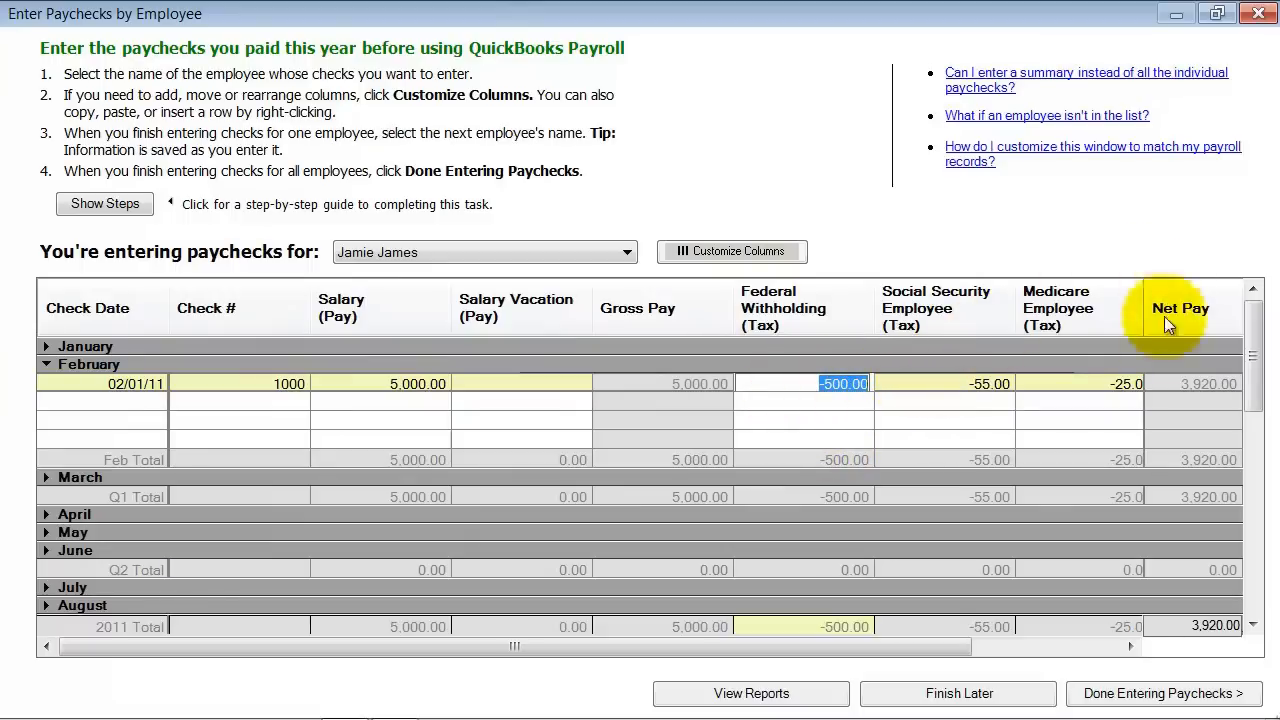
mouse_move(1162, 692)
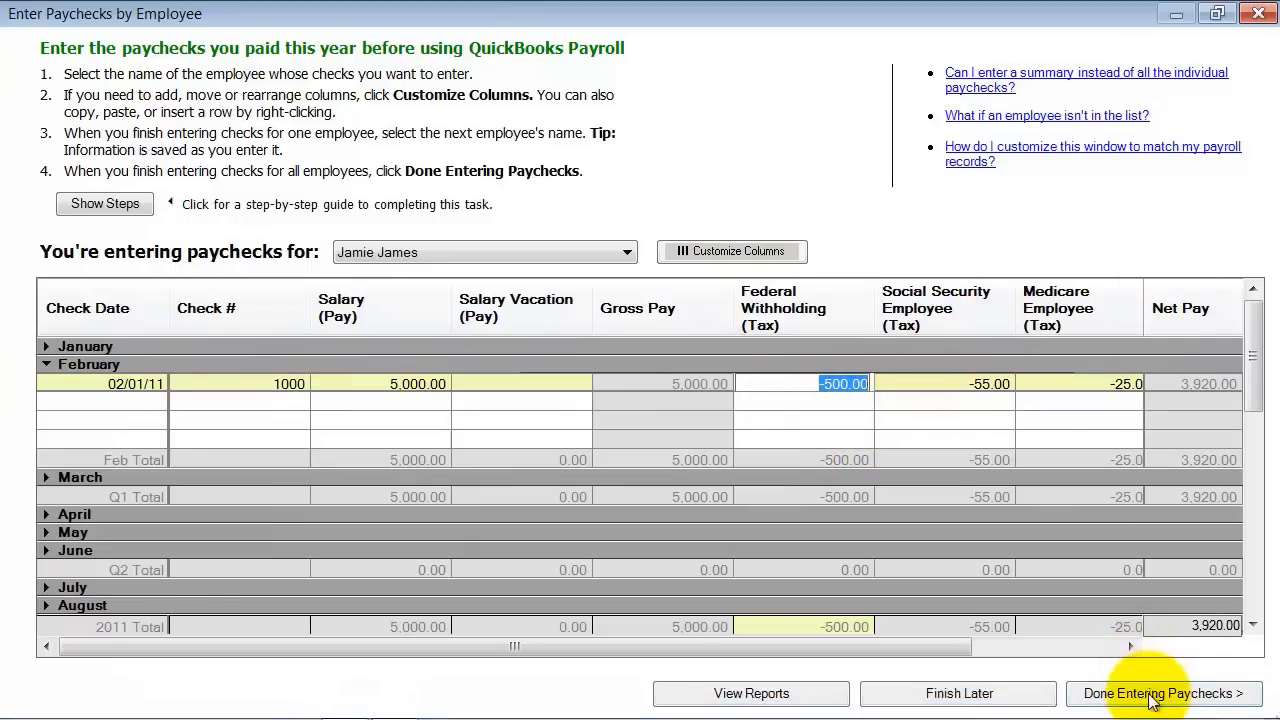
left_click(1160, 692)
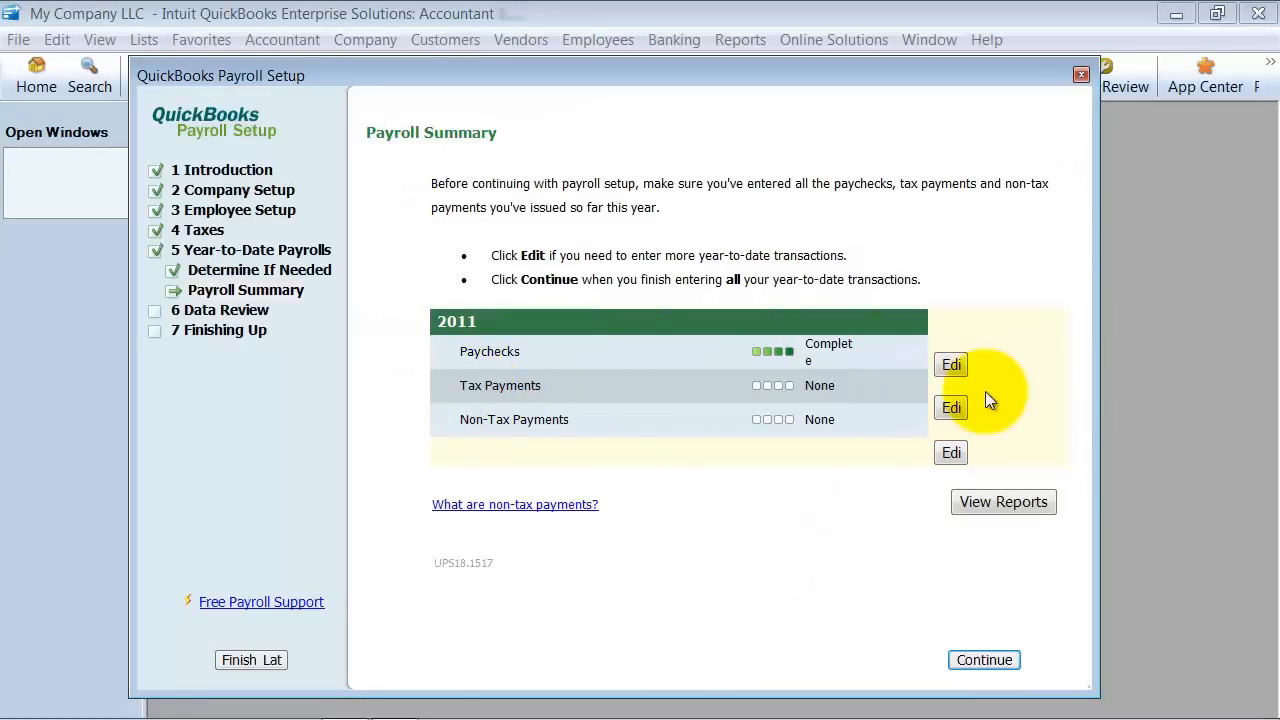
Step: Record Federal Withholding payments already made of 250 and 200.00, cancelling the tax recalculation
left_click(952, 408)
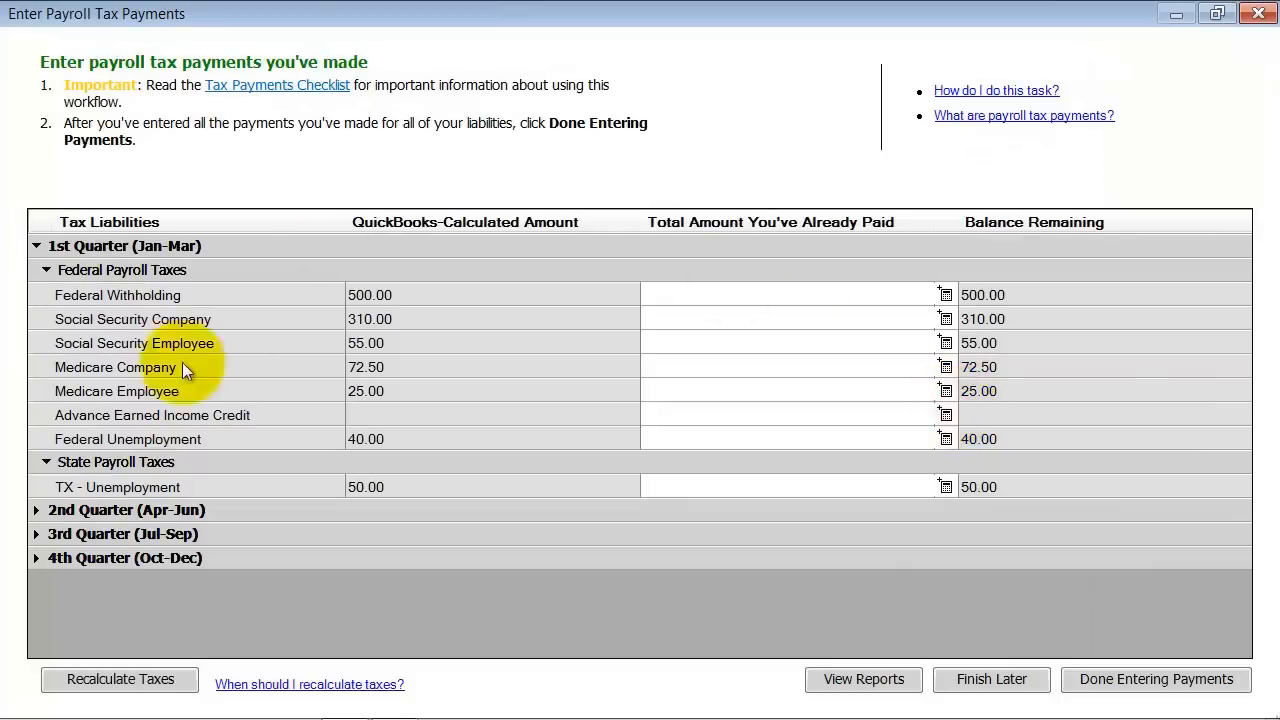
mouse_move(928, 550)
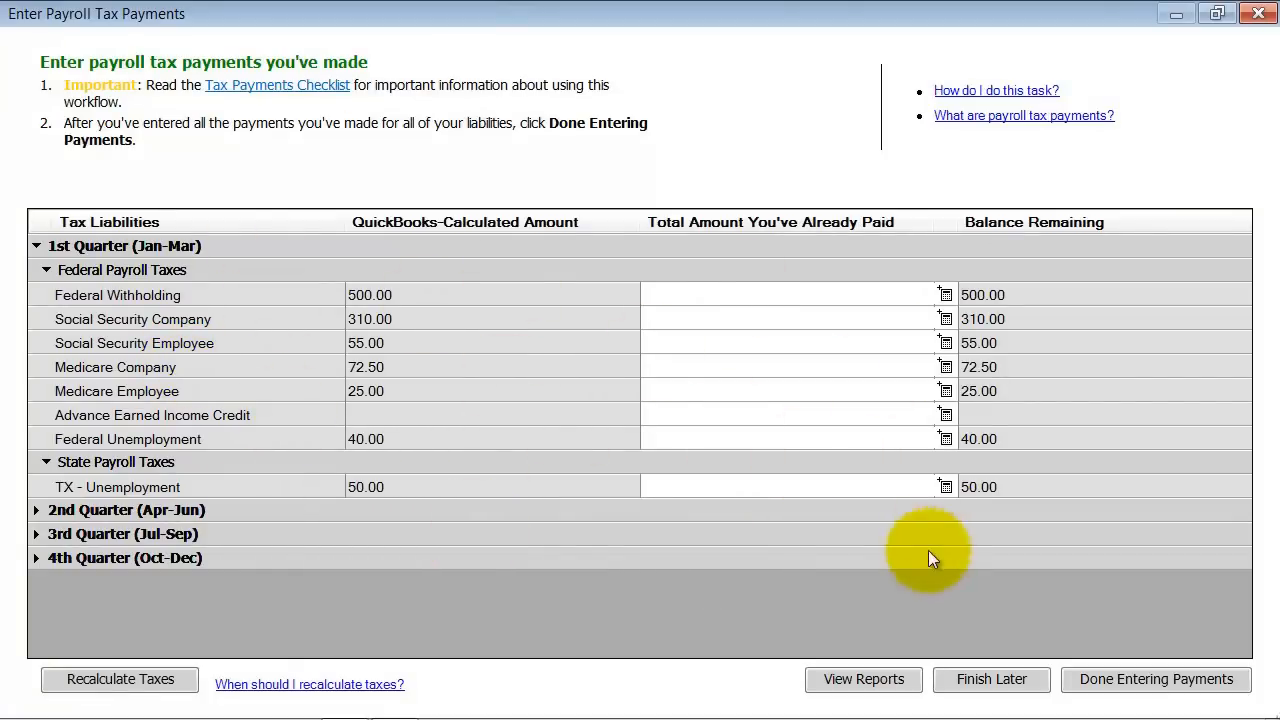
mouse_move(664, 216)
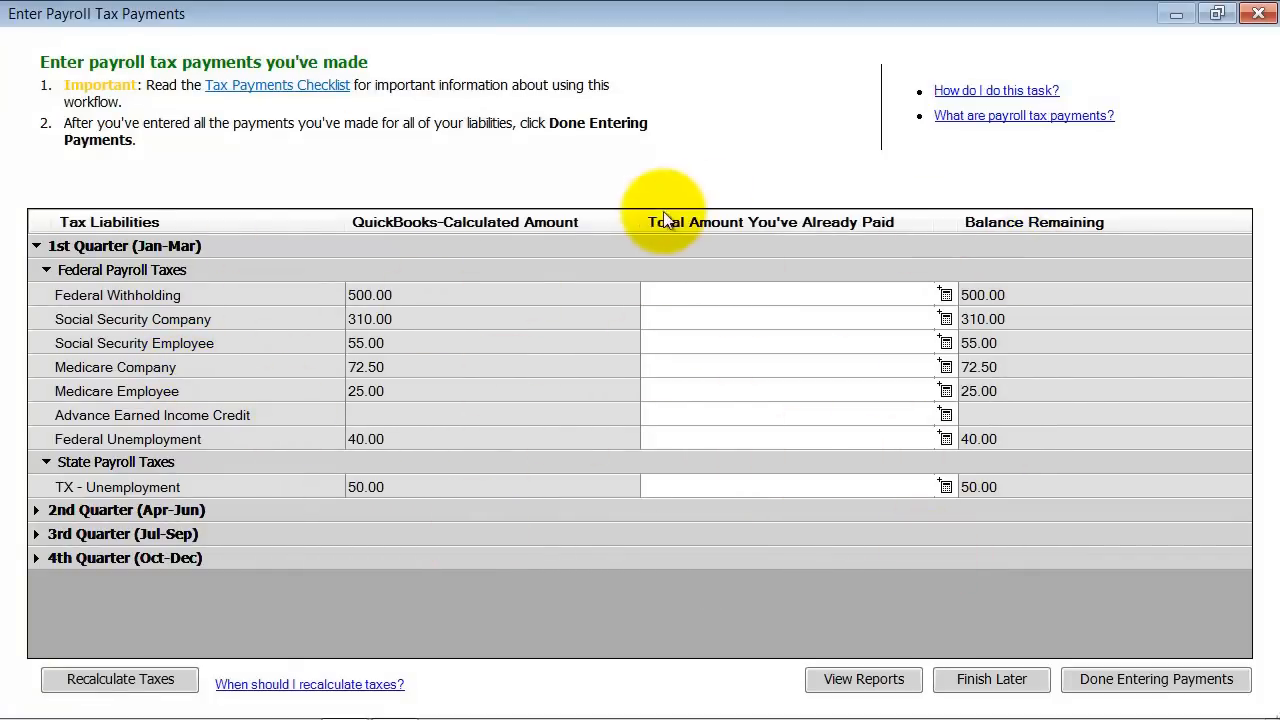
left_click(790, 294)
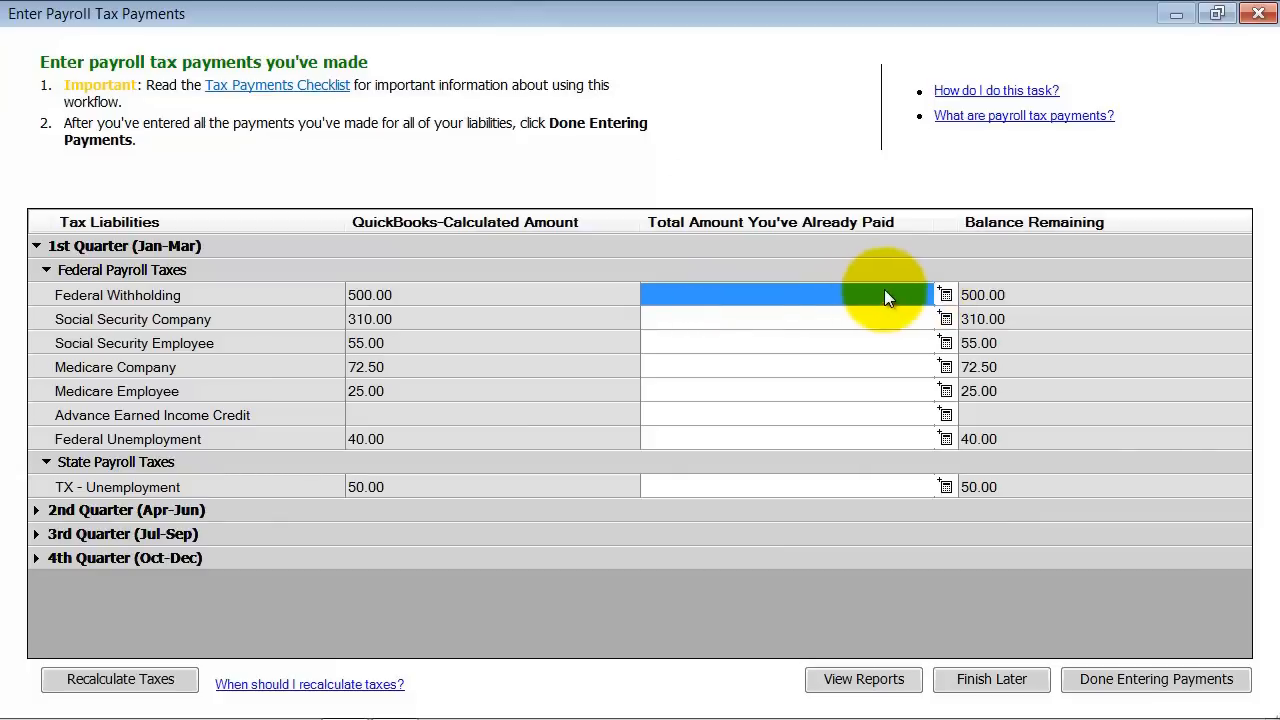
mouse_move(160, 680)
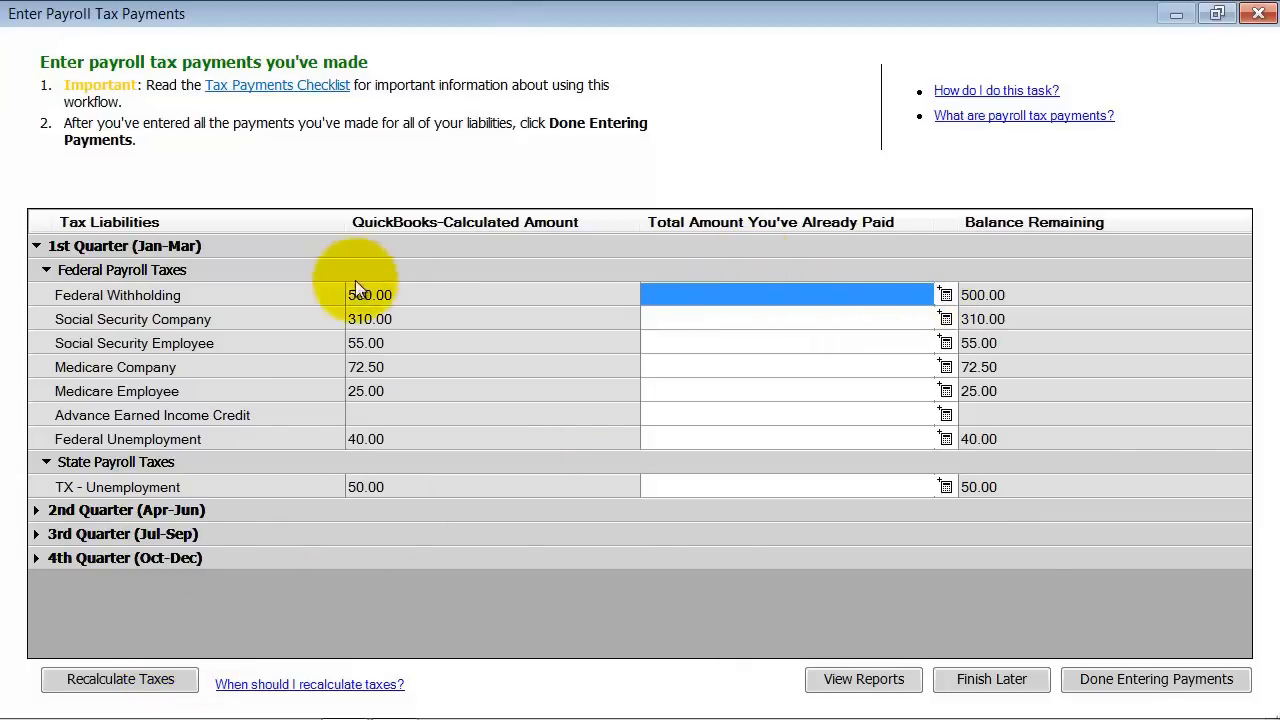
mouse_move(370, 530)
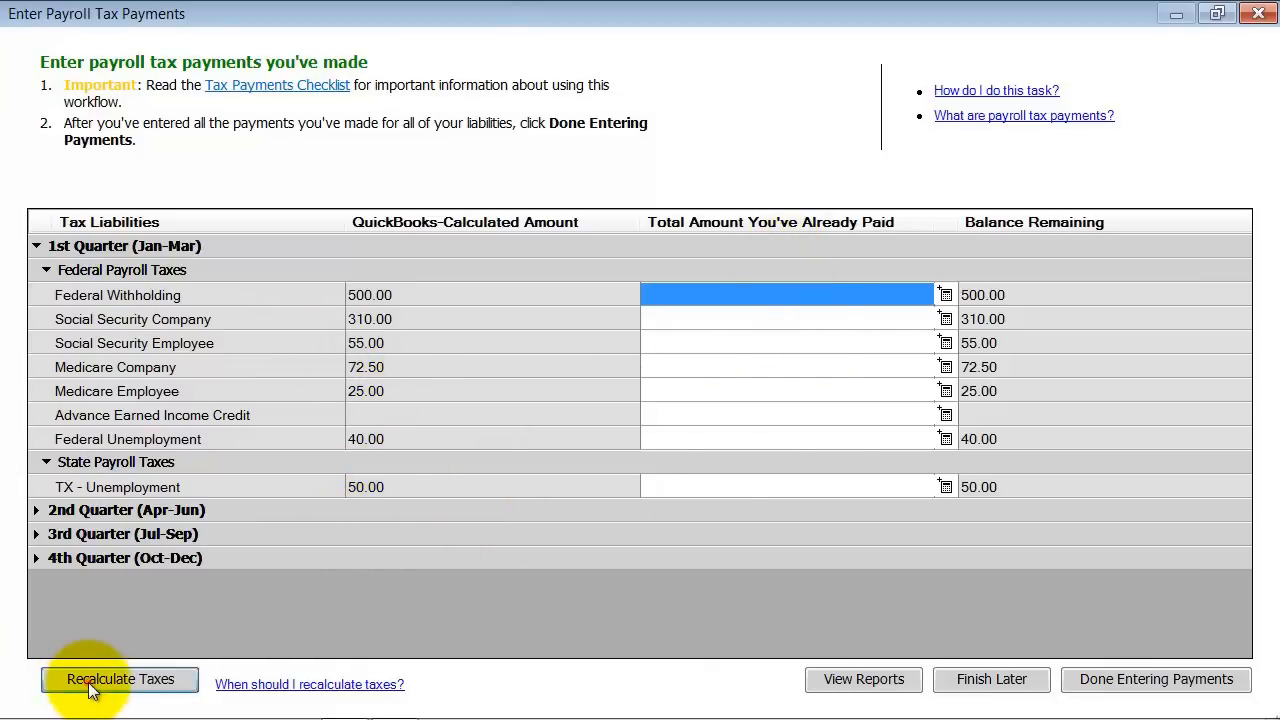
left_click(120, 680)
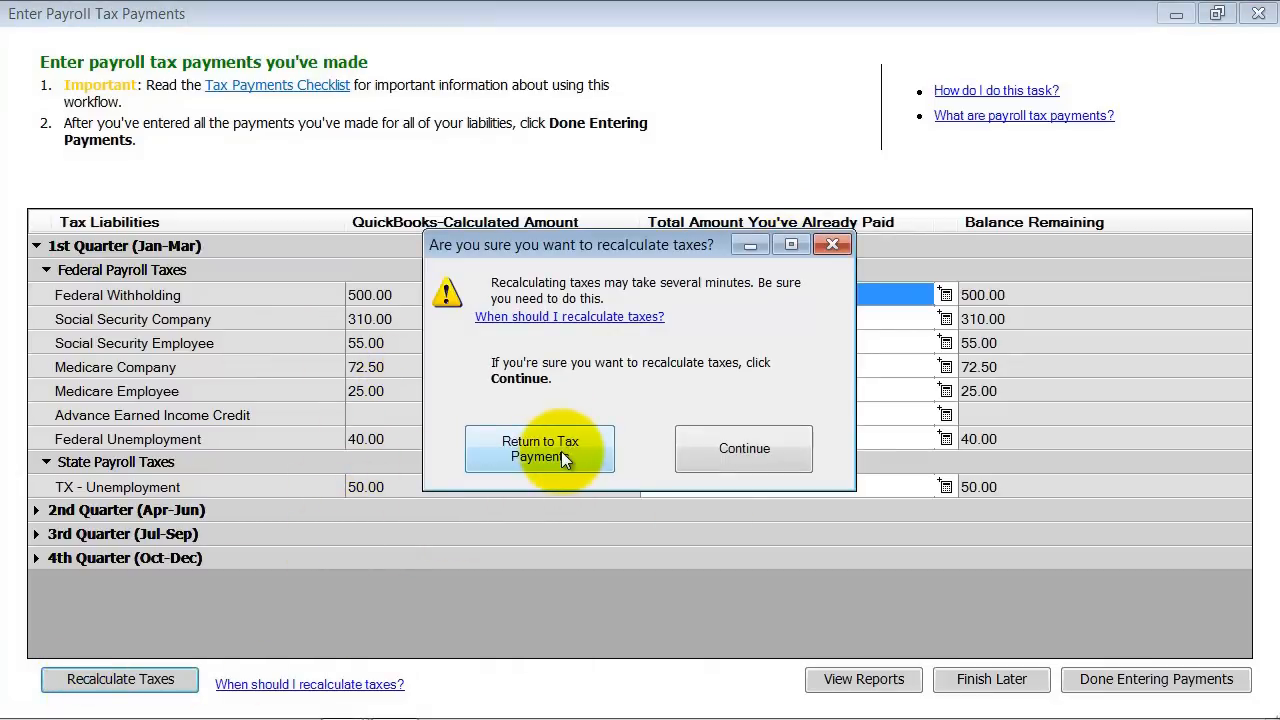
left_click(540, 448)
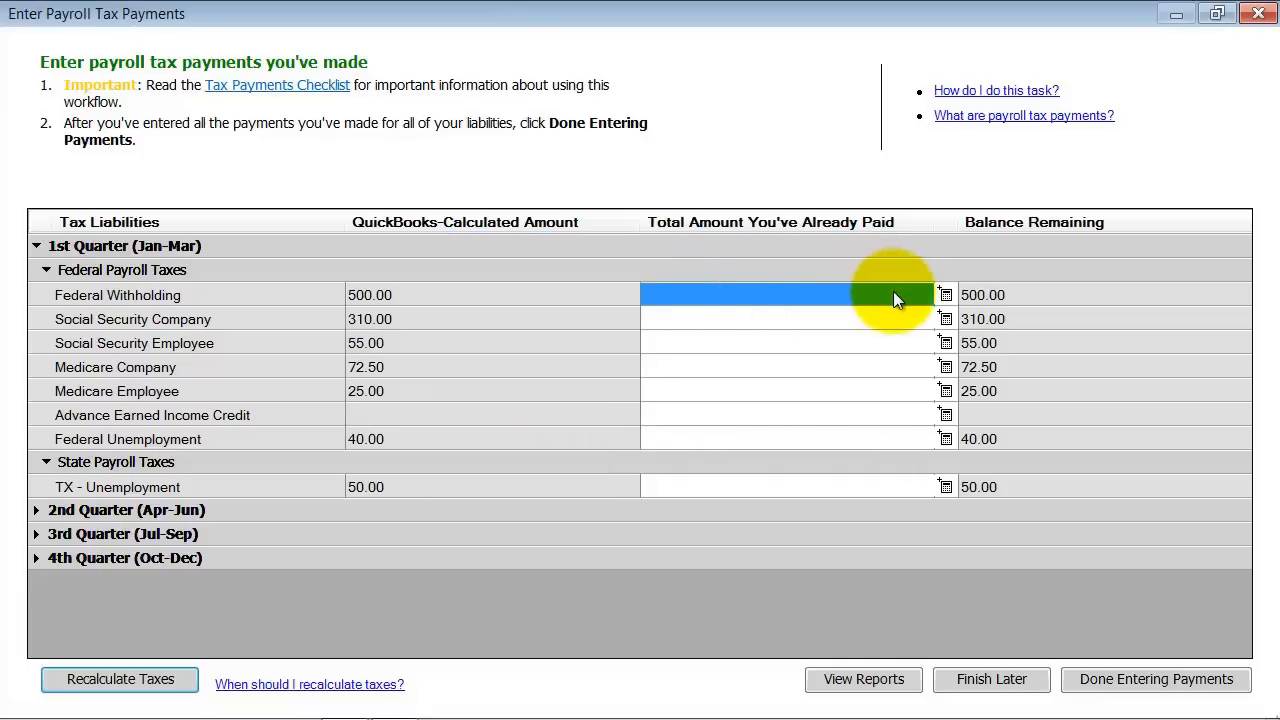
left_click(944, 292)
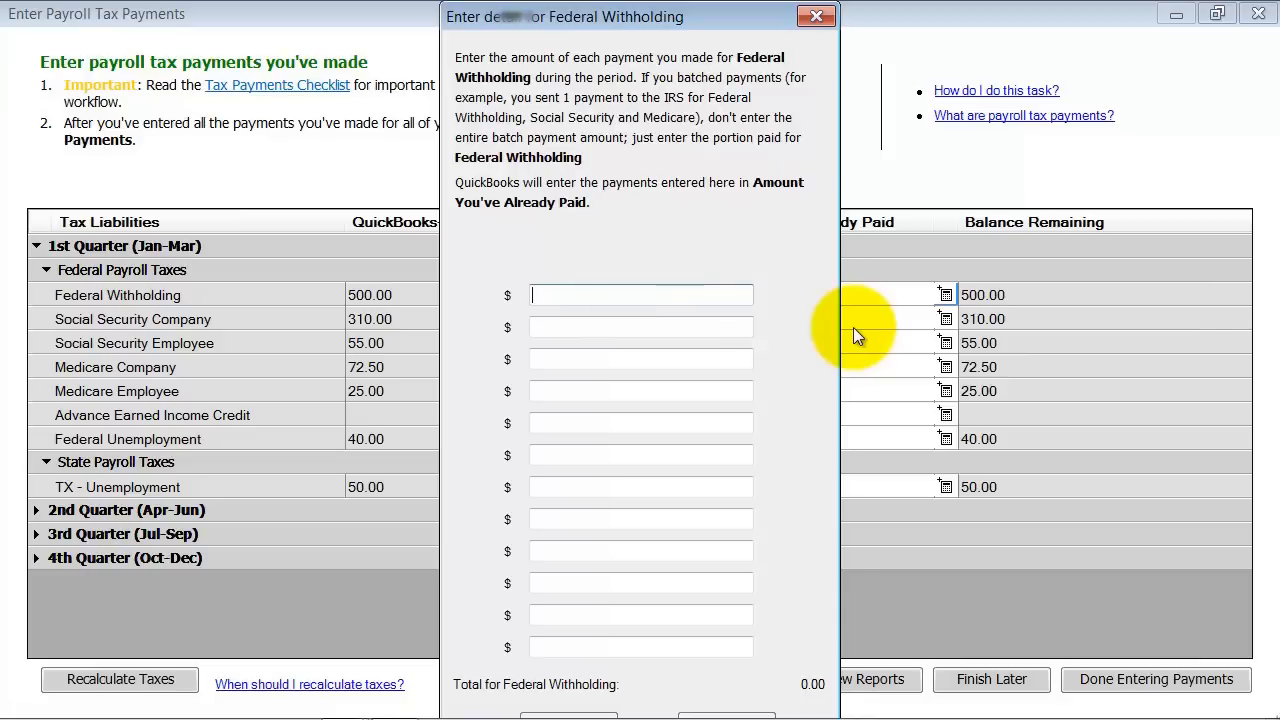
type("250")
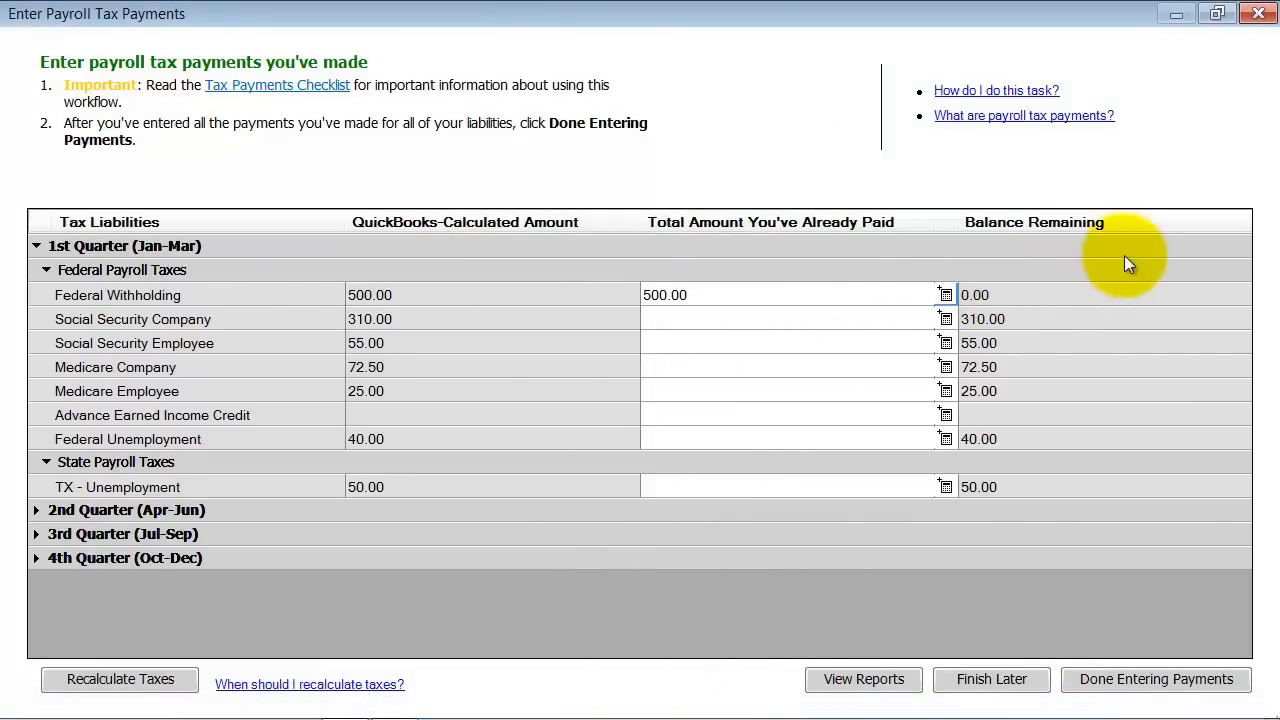
mouse_move(370, 330)
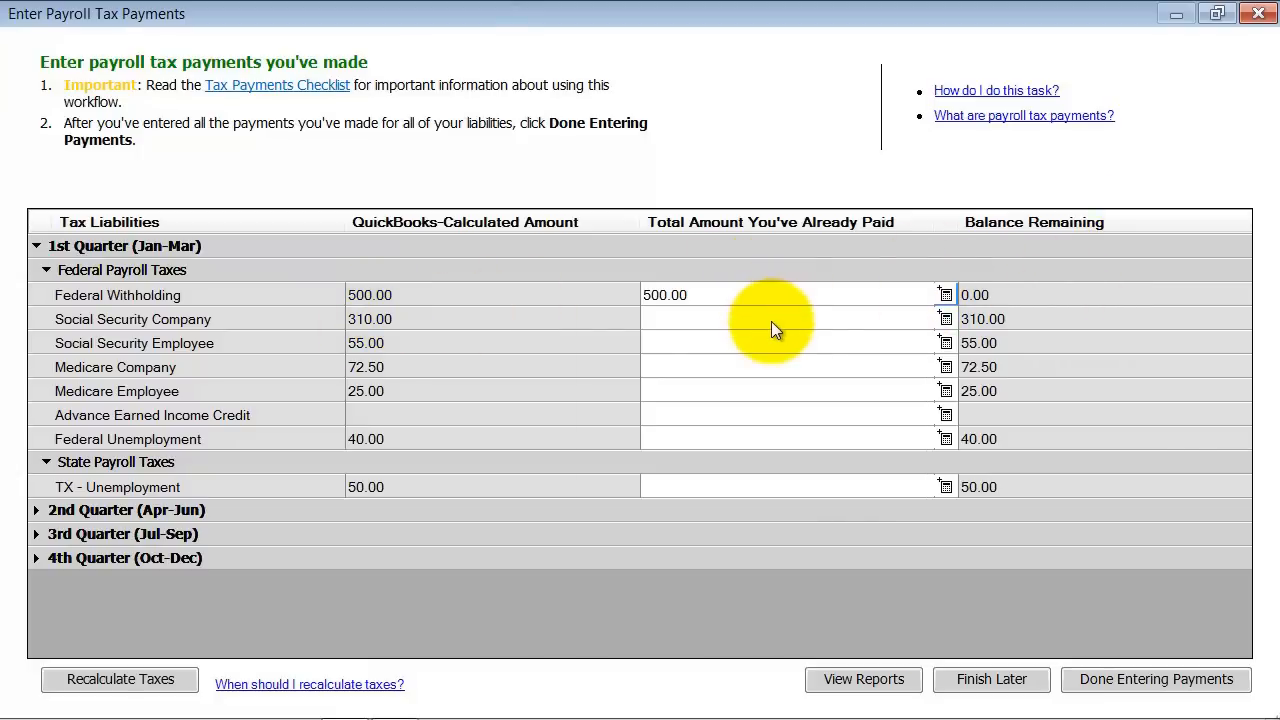
type("200.00")
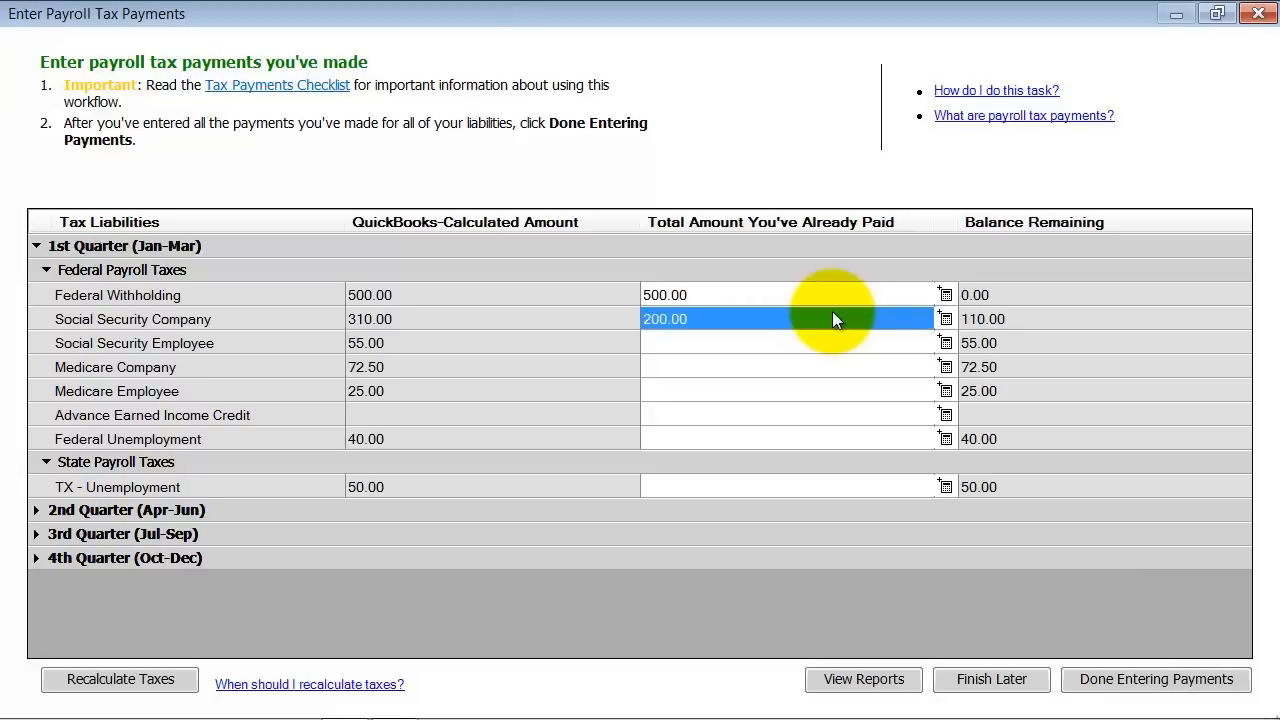
mouse_move(1024, 320)
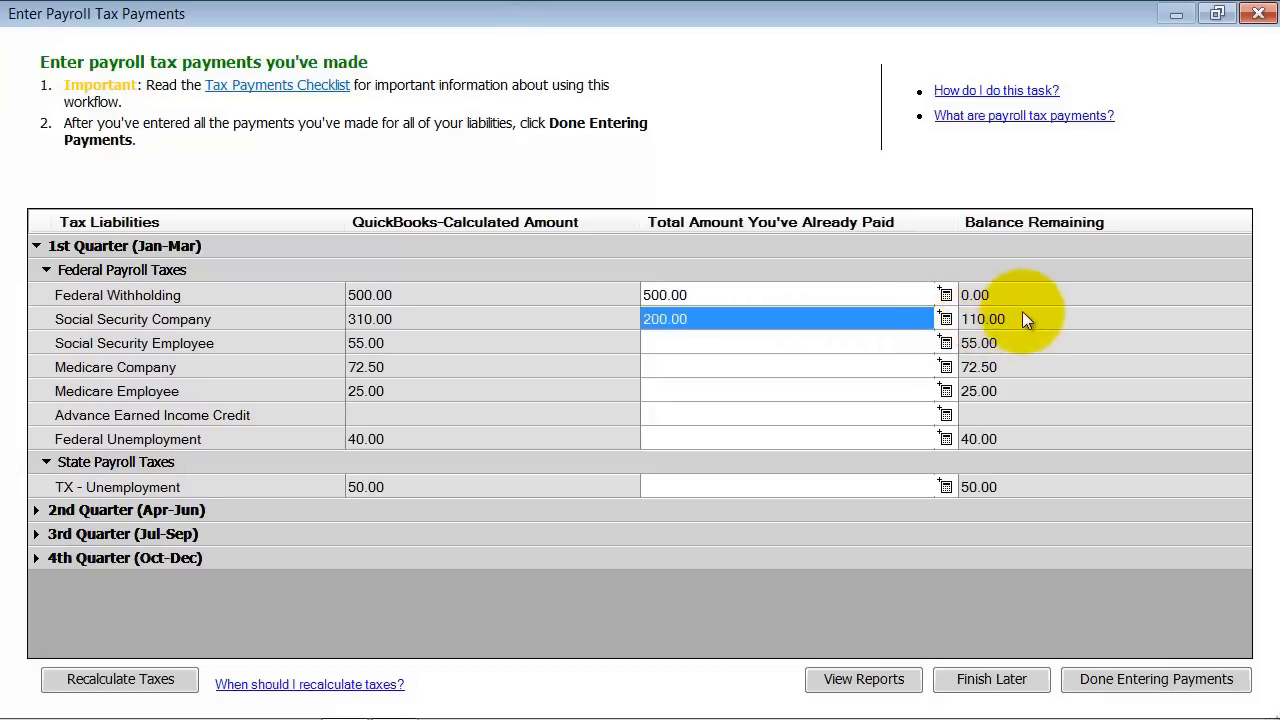
Step: Record Social Security Employee payments of 55 and 50.00, confirm the FUTA payment, and finish tax payments
left_click(784, 344)
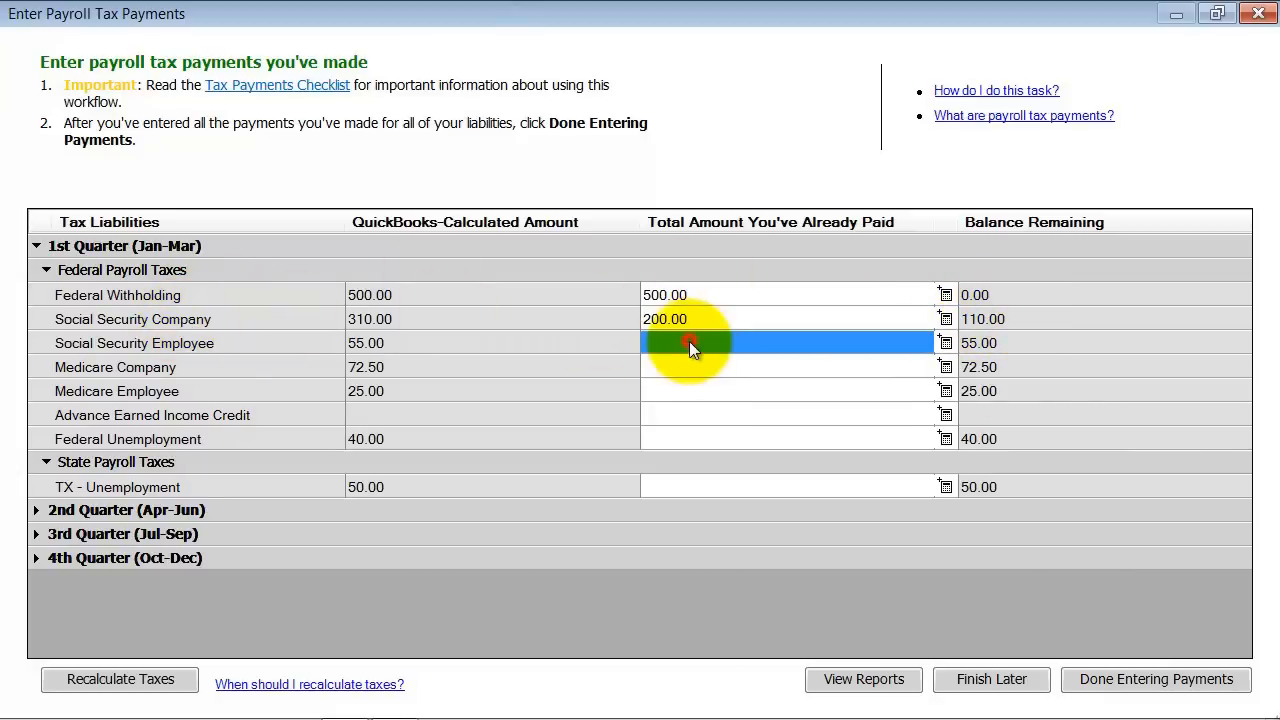
type("55.00")
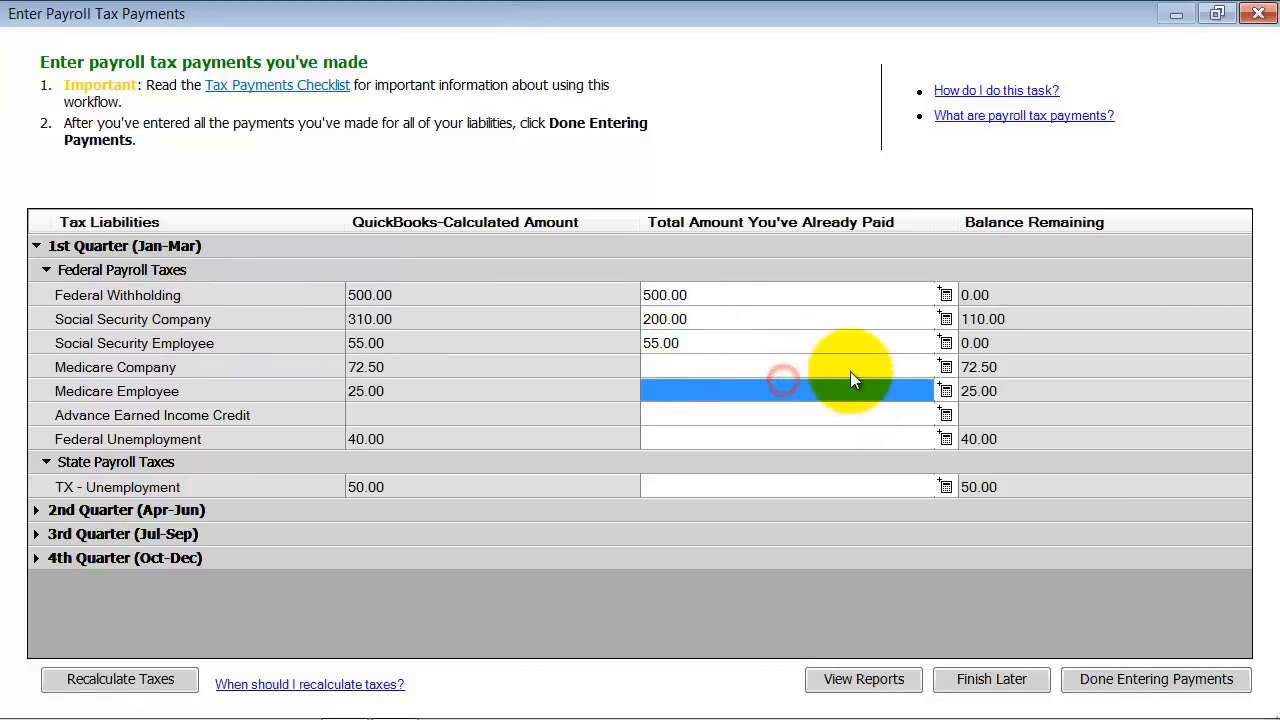
type("50.00")
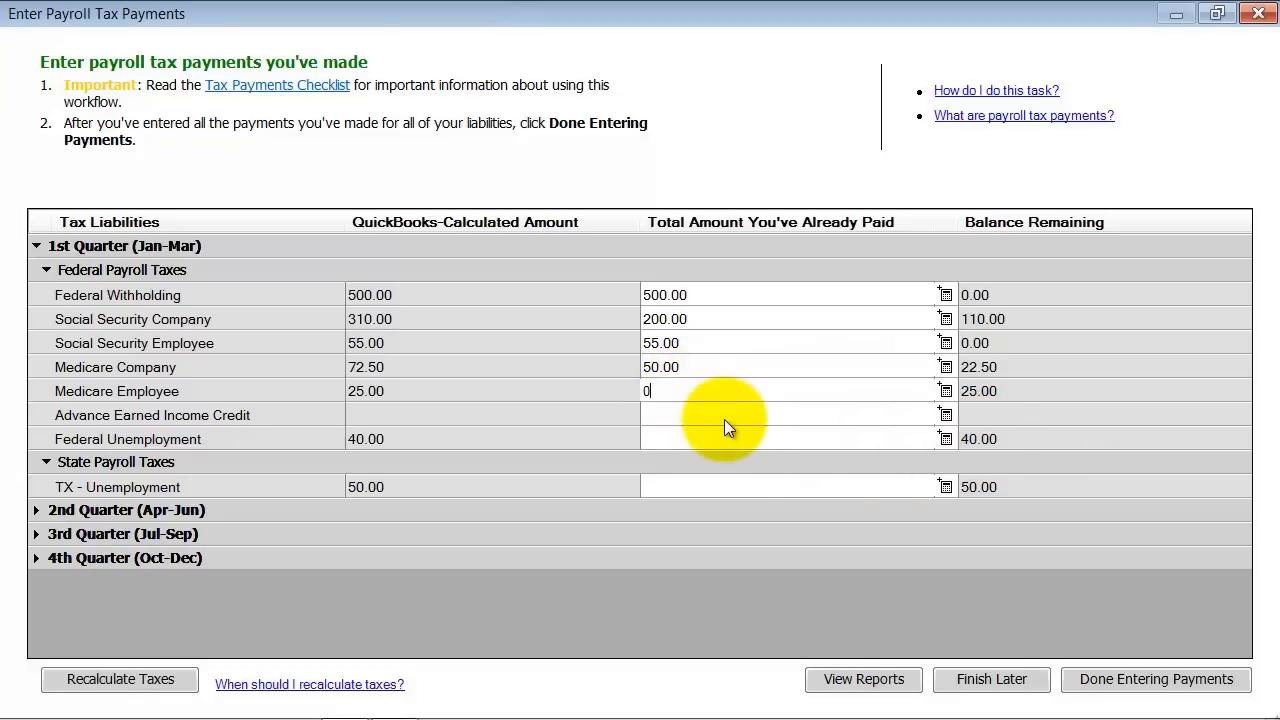
left_click(784, 438)
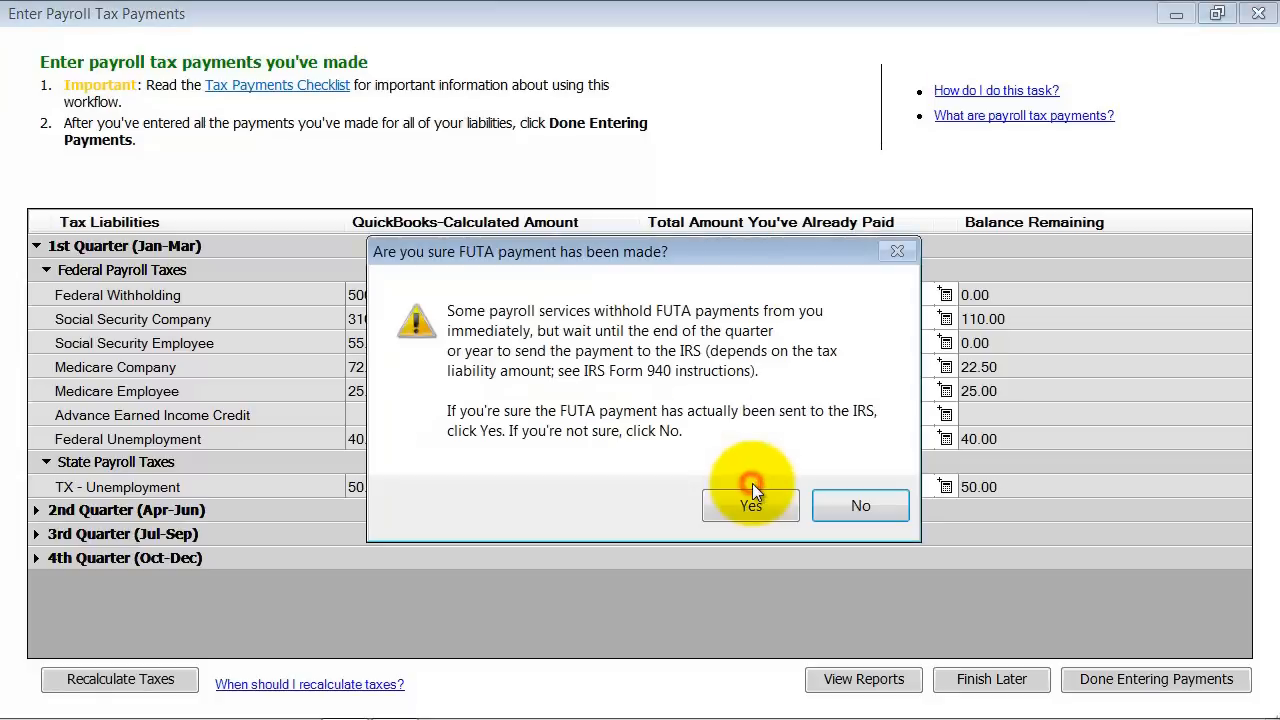
left_click(752, 504)
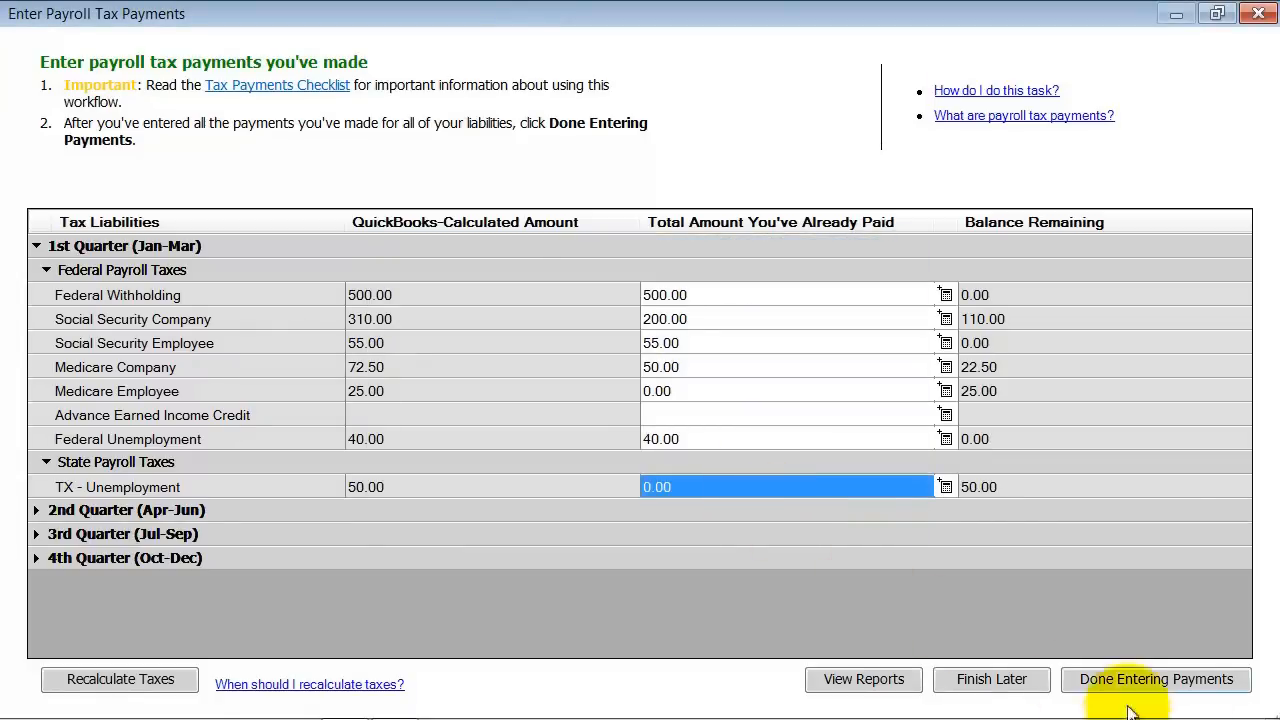
left_click(1156, 680)
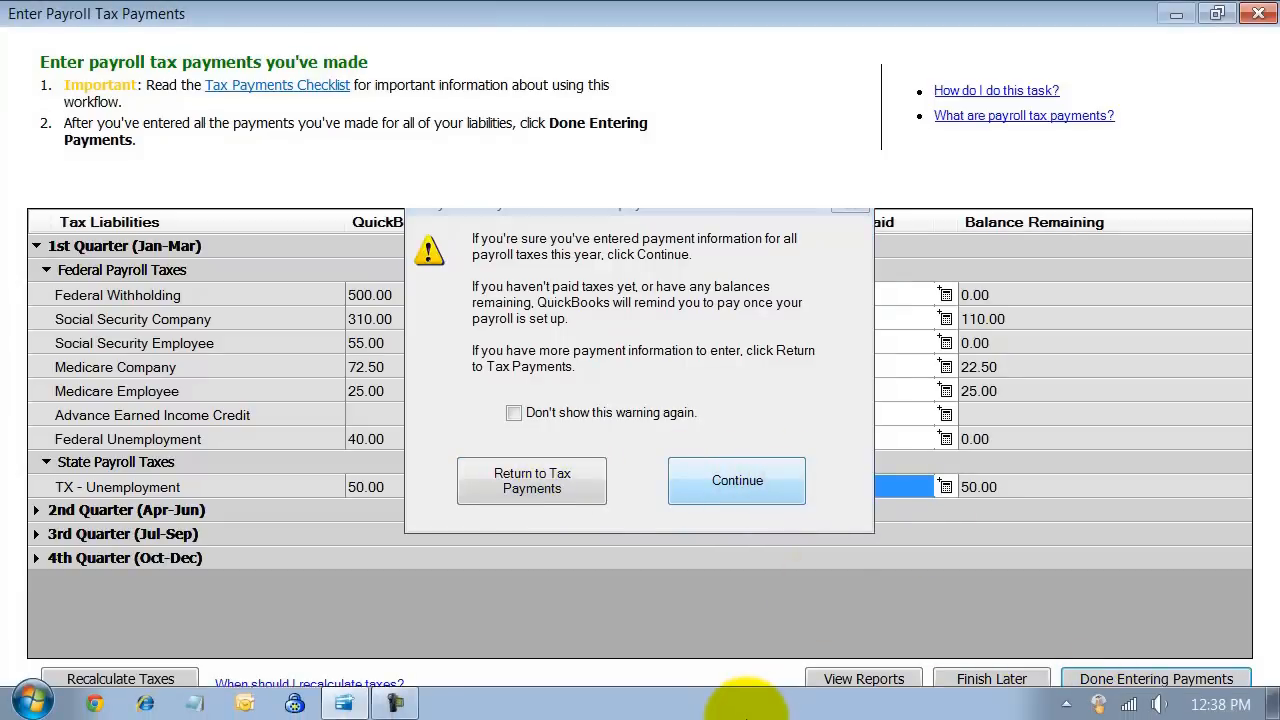
left_click(736, 480)
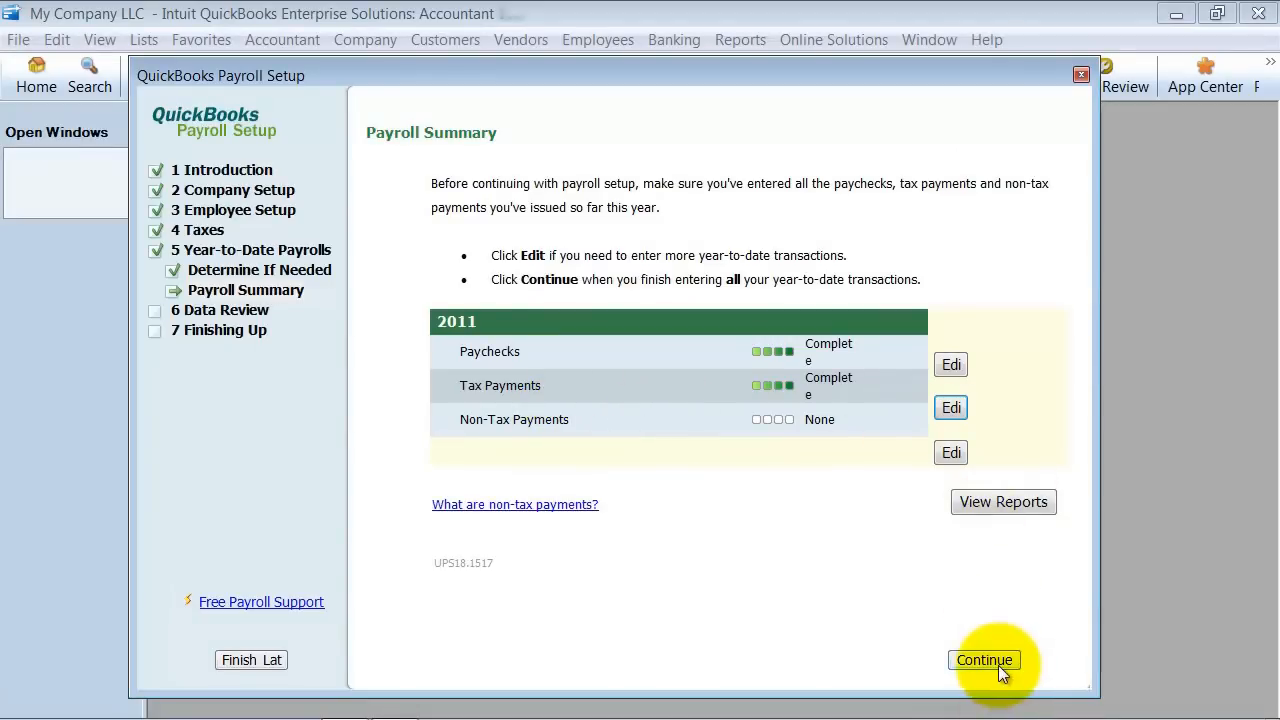
left_click(1004, 500)
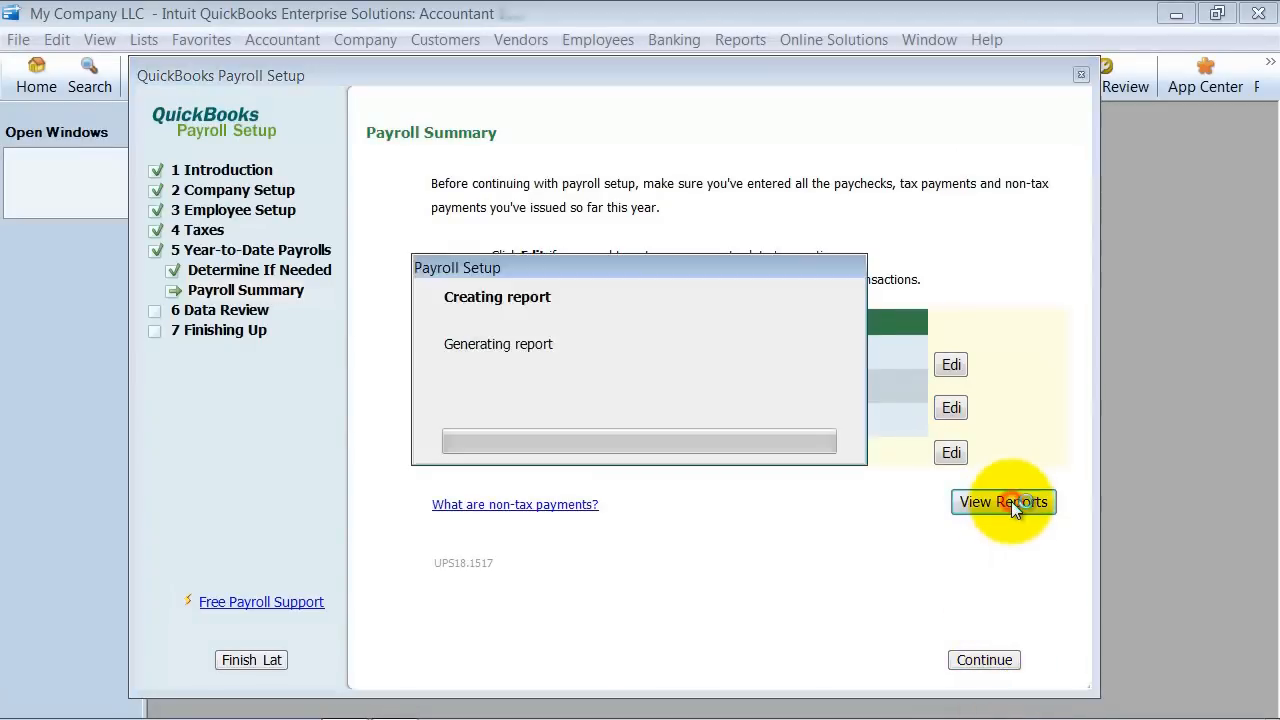
left_click(1004, 502)
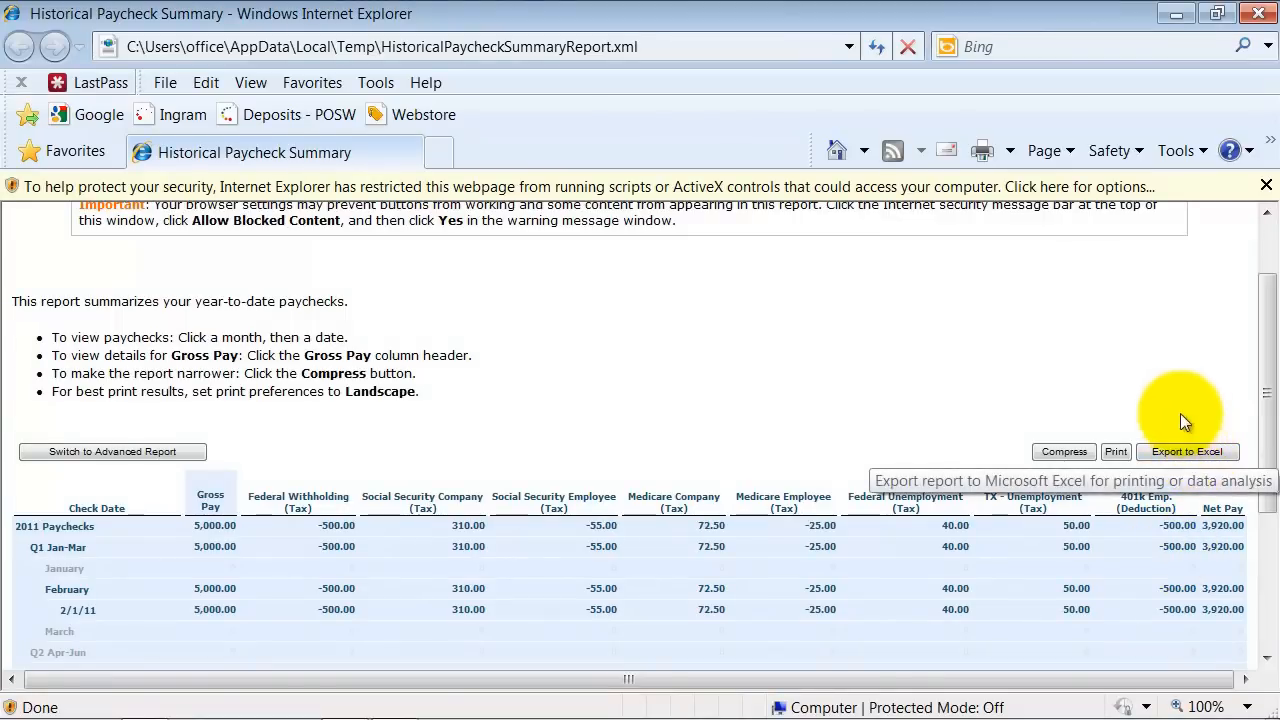
mouse_move(1144, 558)
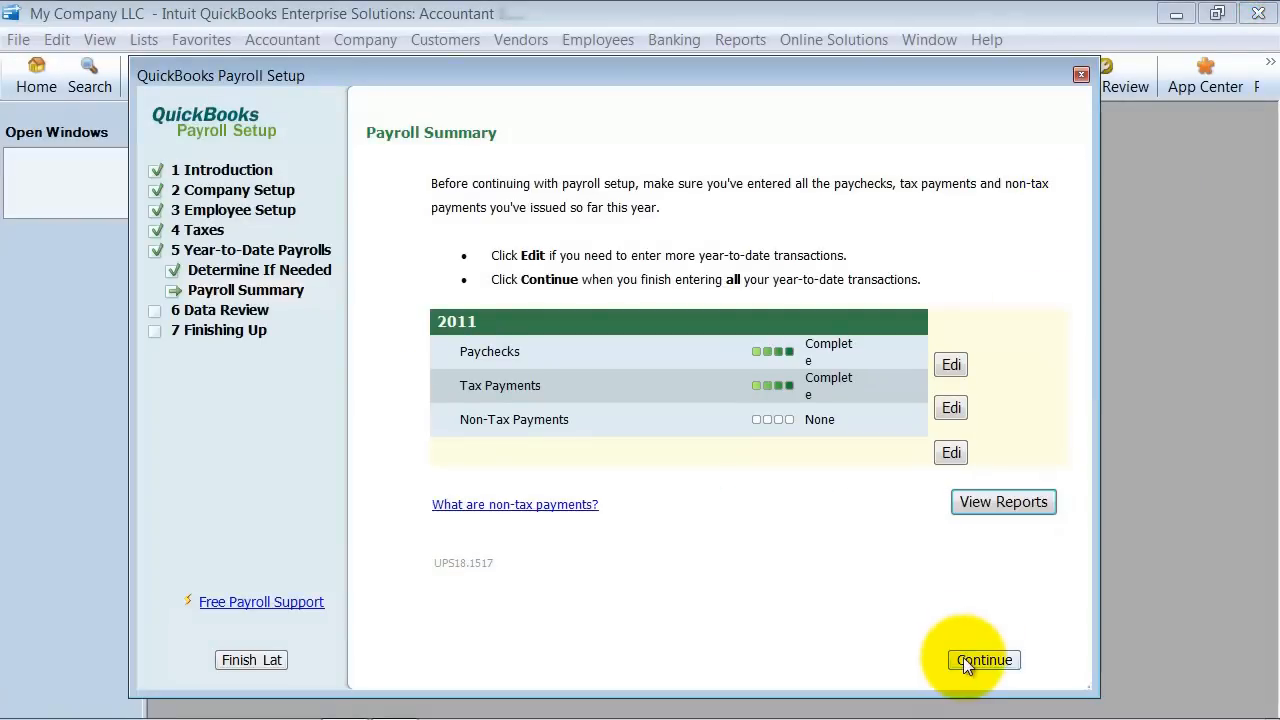
Step: Choose Yes to have payroll data checked and begin the past-quarter wages and taxes review
left_click(984, 660)
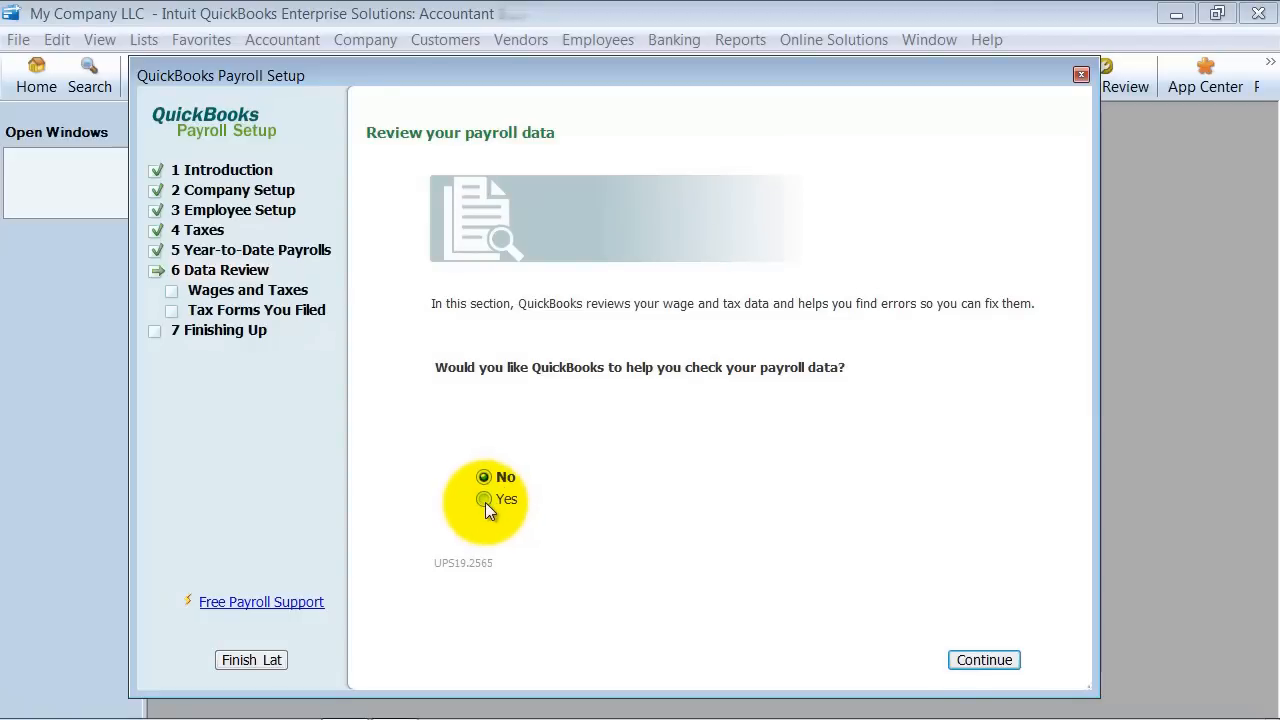
left_click(484, 500)
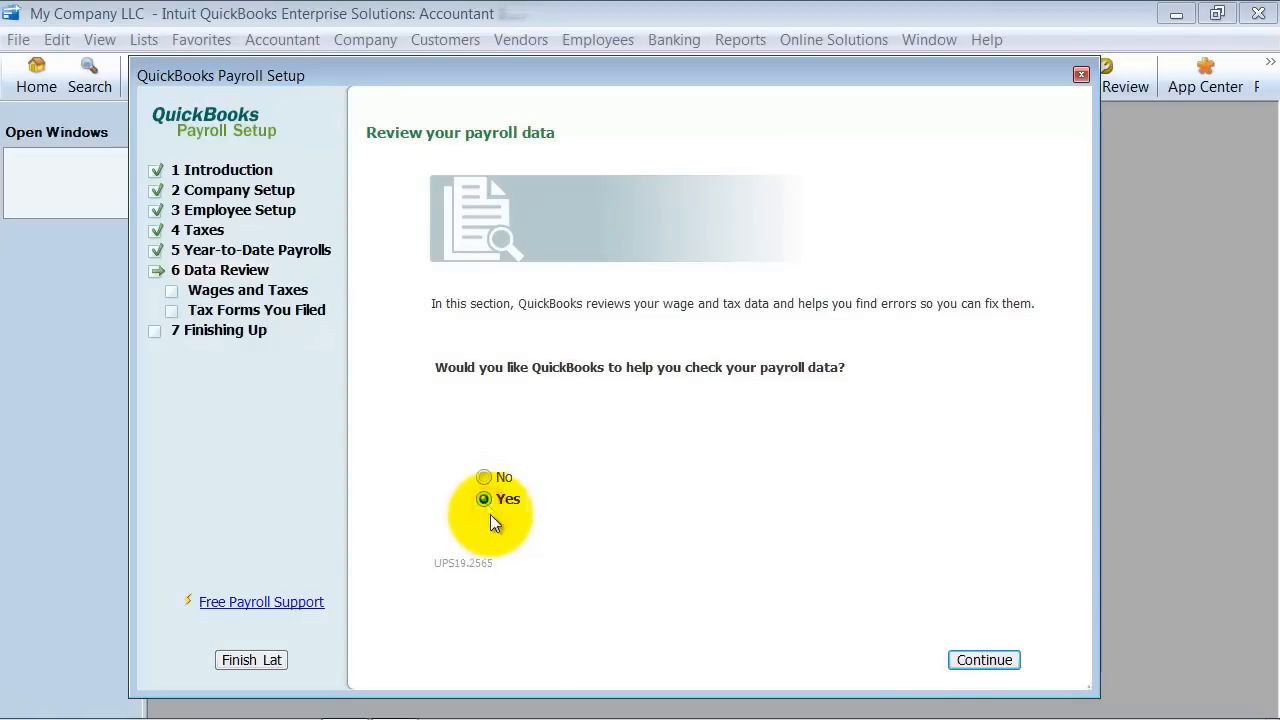
left_click(984, 660)
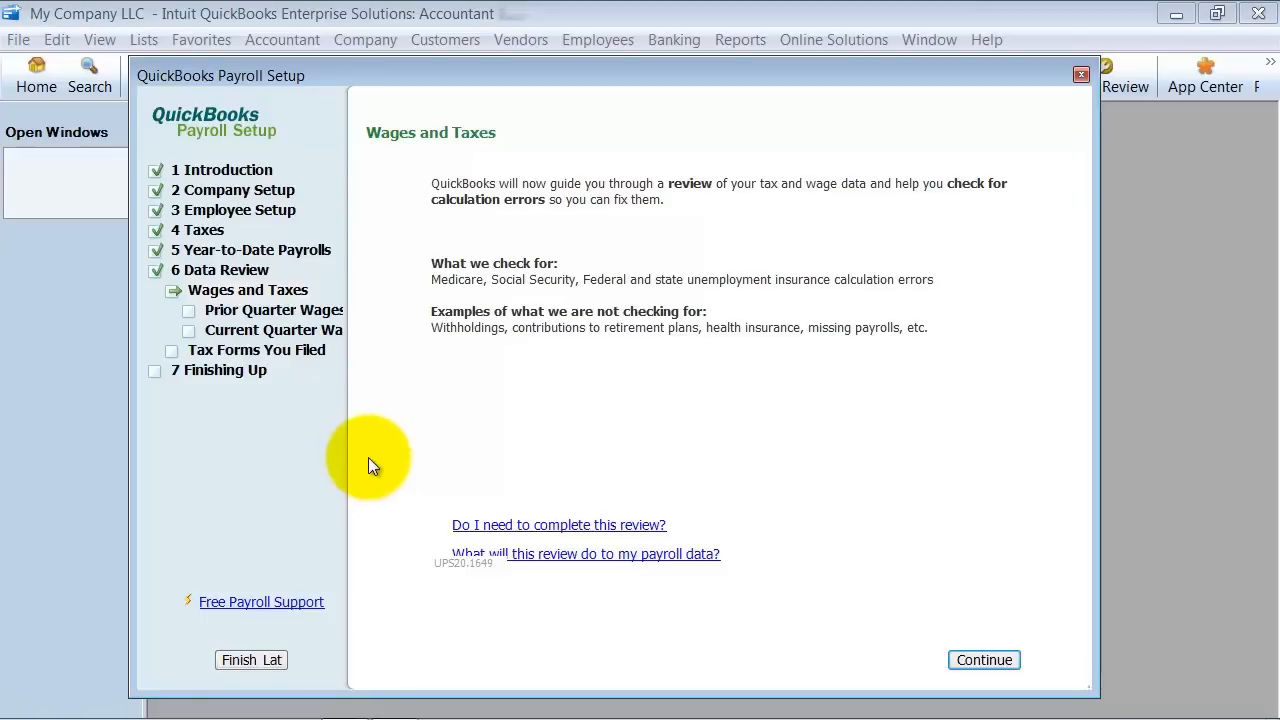
mouse_move(980, 592)
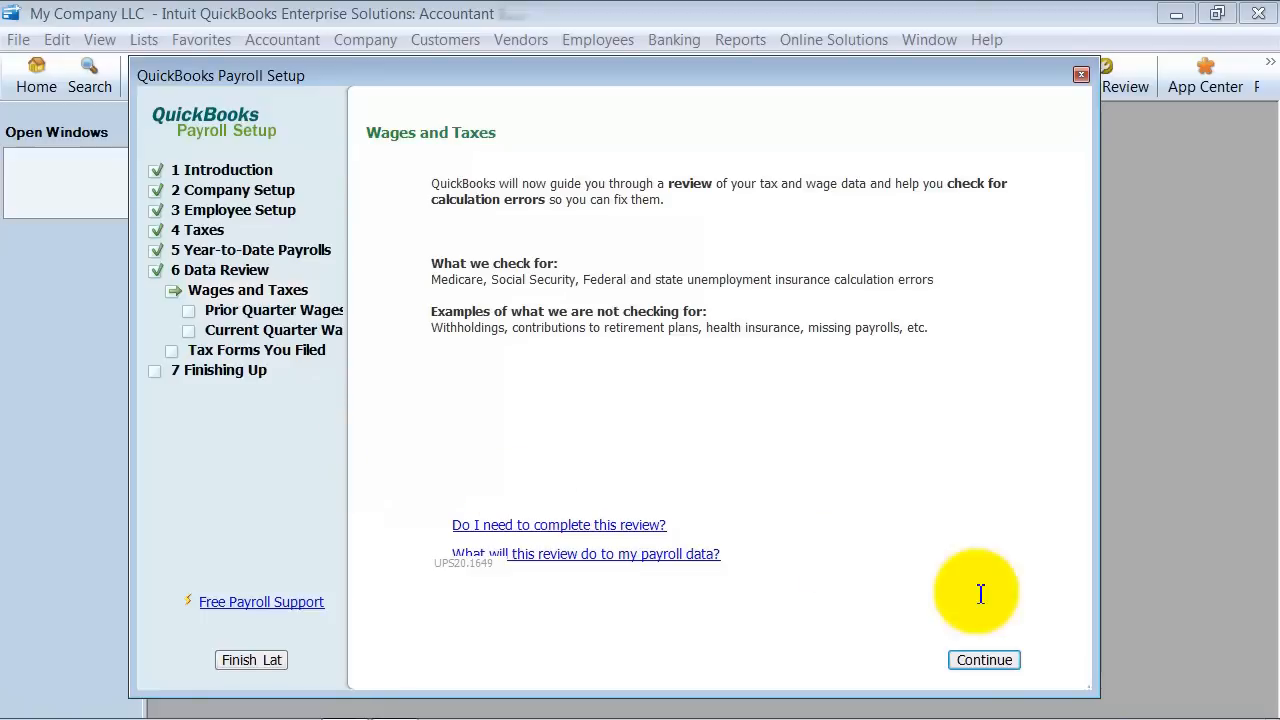
left_click(984, 660)
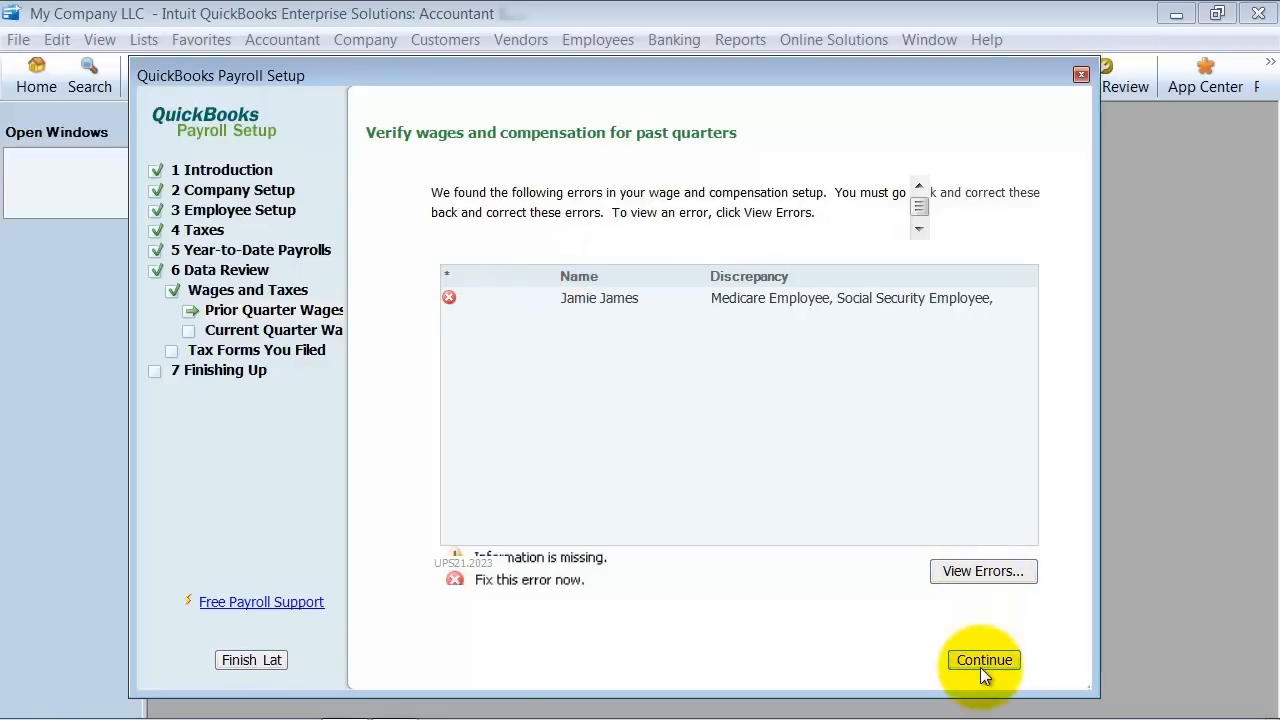
Step: Ignore the past-quarter setup warnings and continue through current-quarter verification to Tax Forms You Filed
left_click(982, 660)
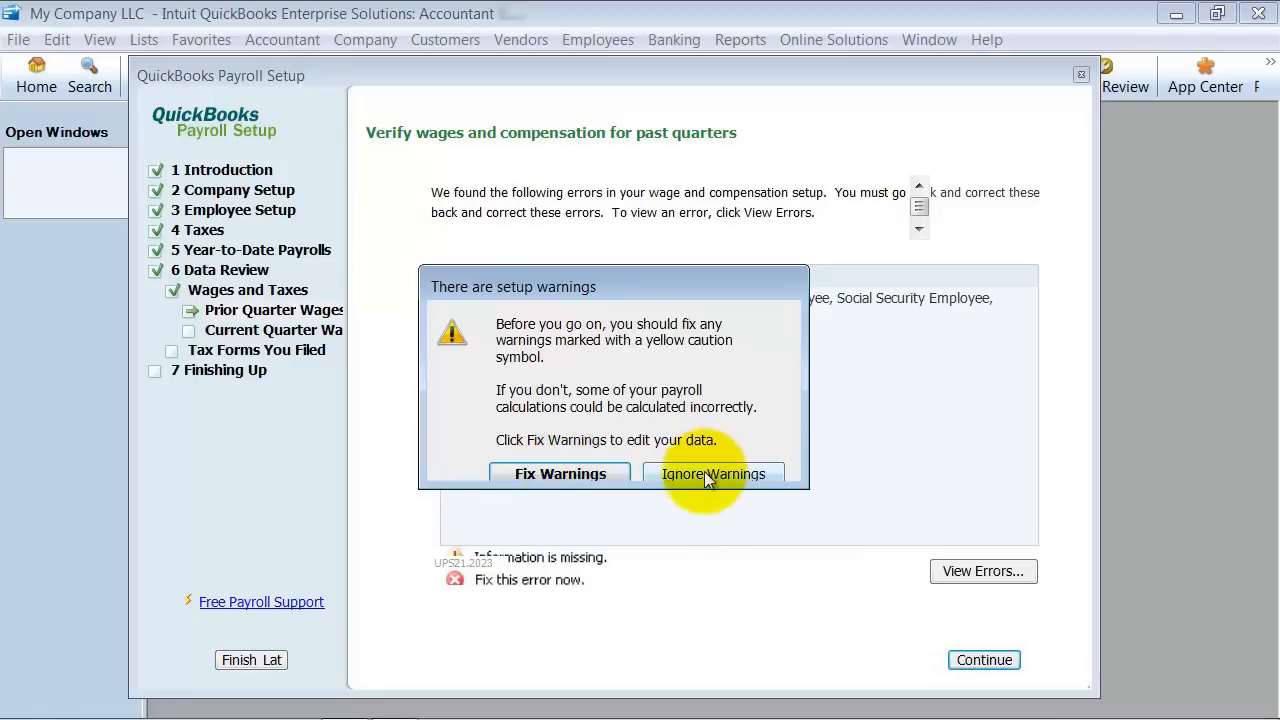
left_click(712, 472)
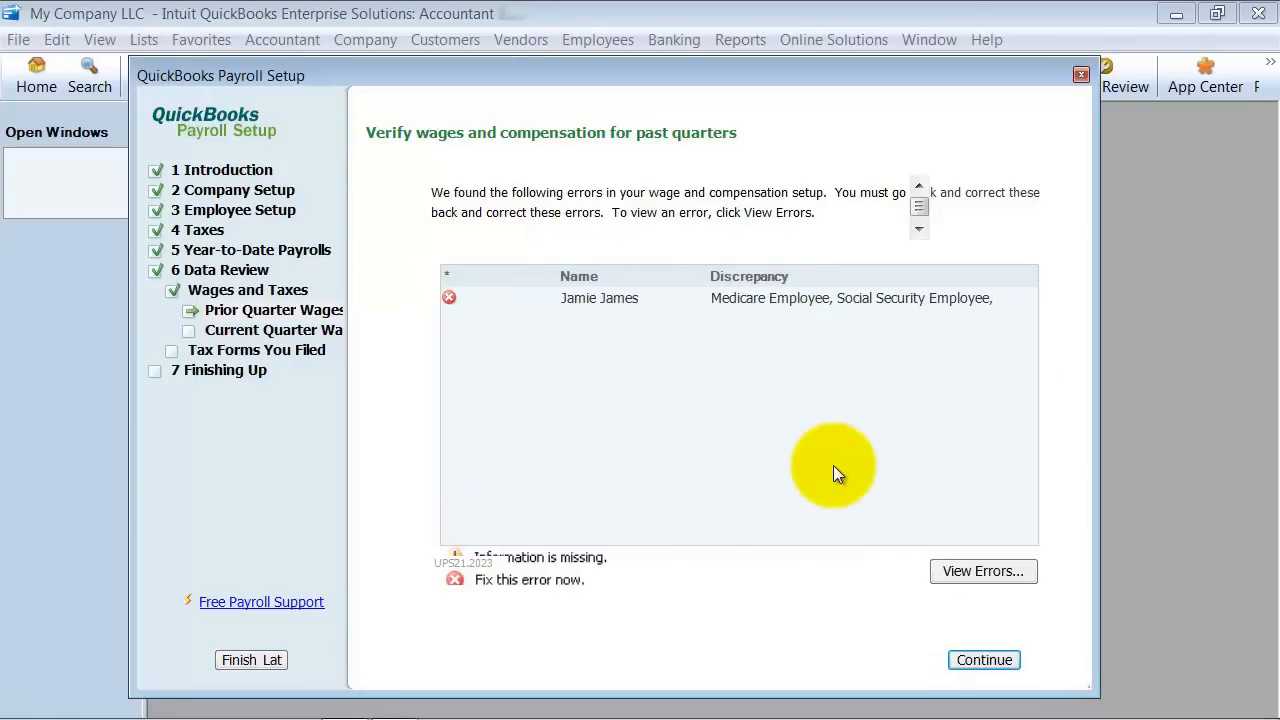
left_click(984, 660)
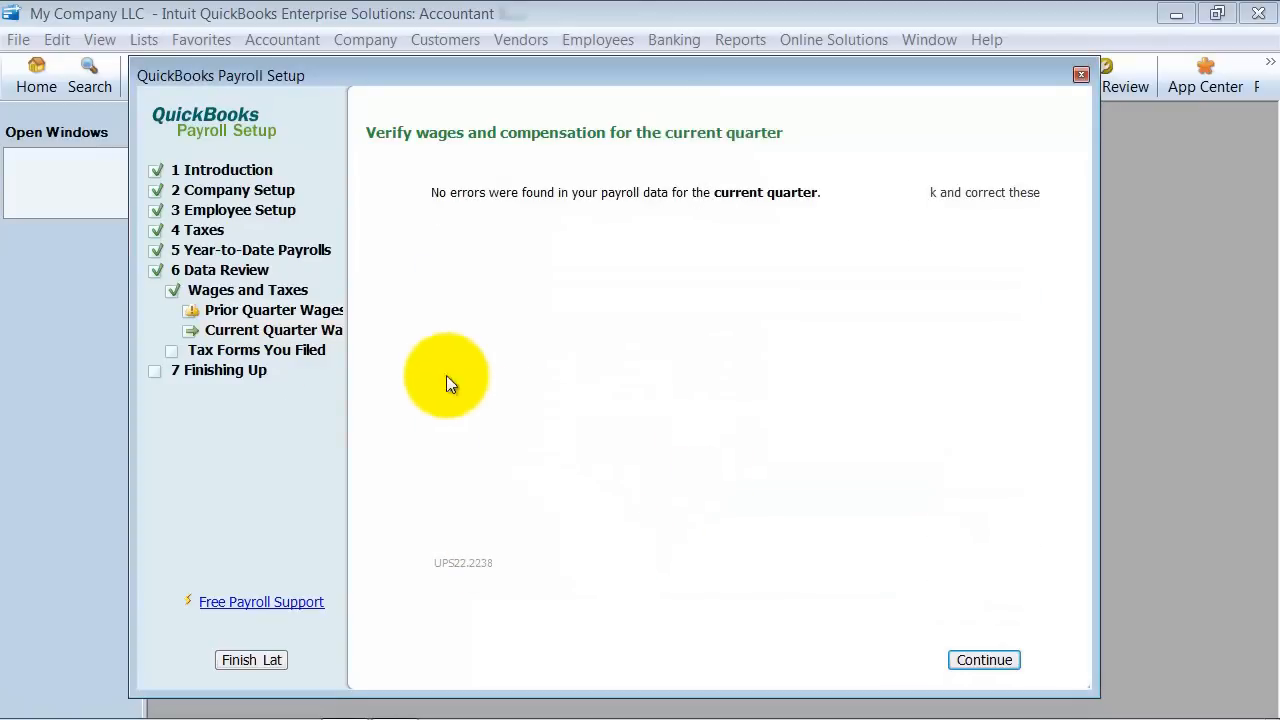
left_click(984, 660)
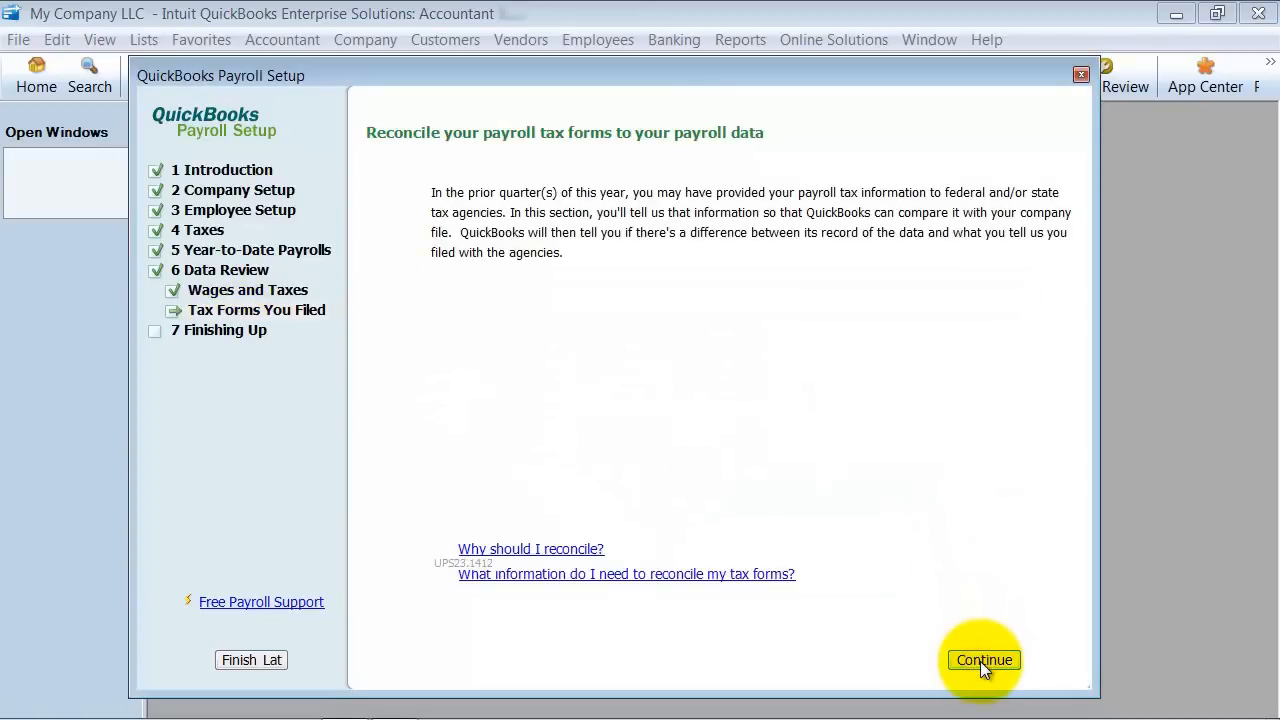
Step: Begin reconciliation, keep 'No, because' for prior-quarter forms, and review the Q1 Line 3 income tax amount
left_click(984, 660)
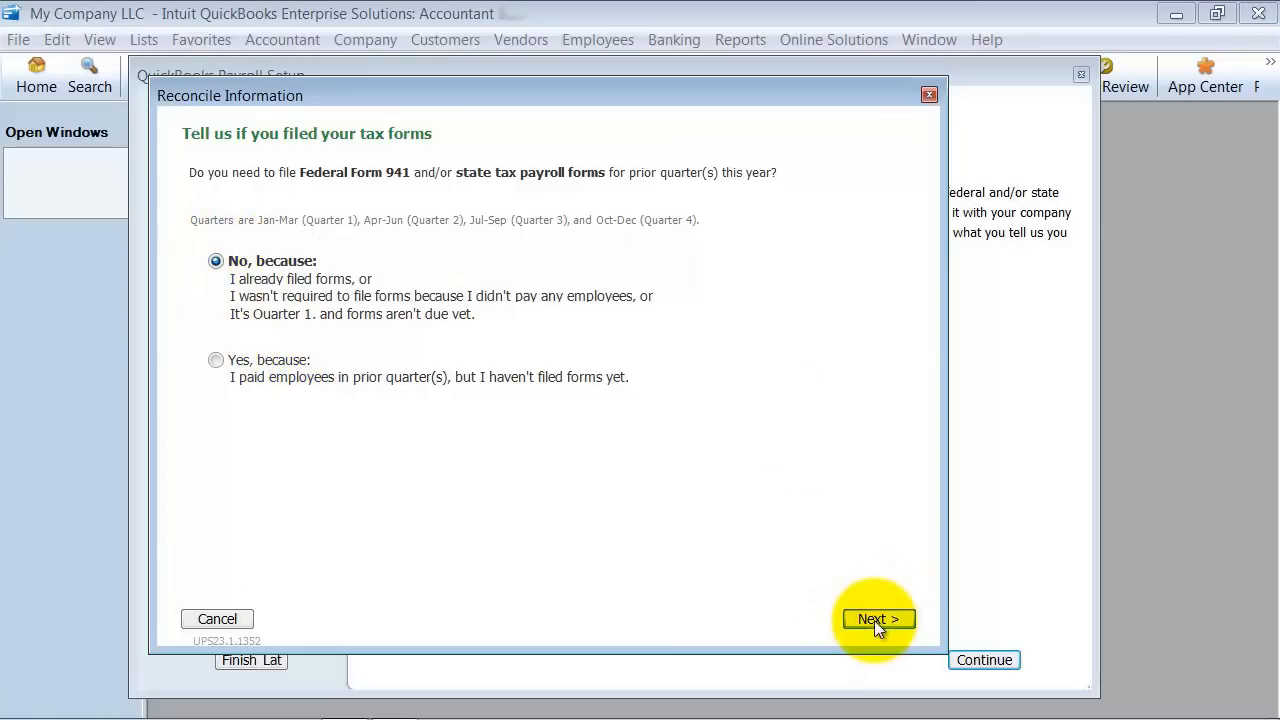
left_click(878, 618)
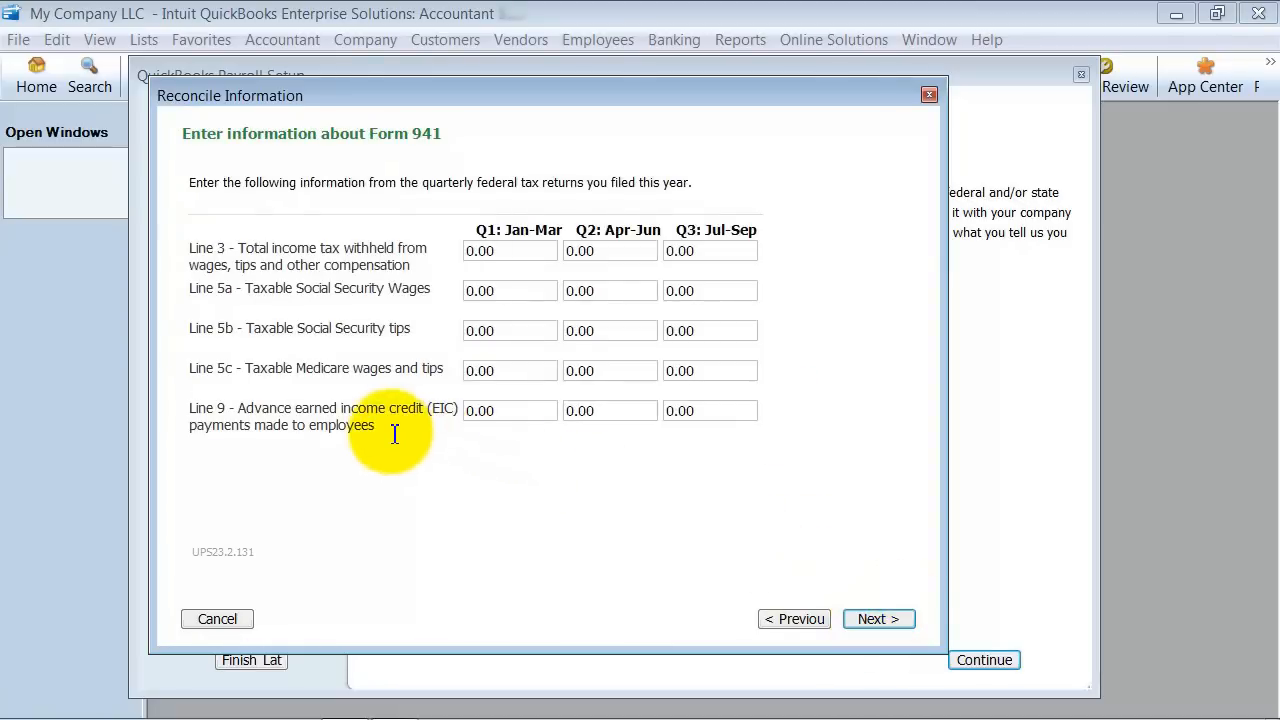
mouse_move(318, 248)
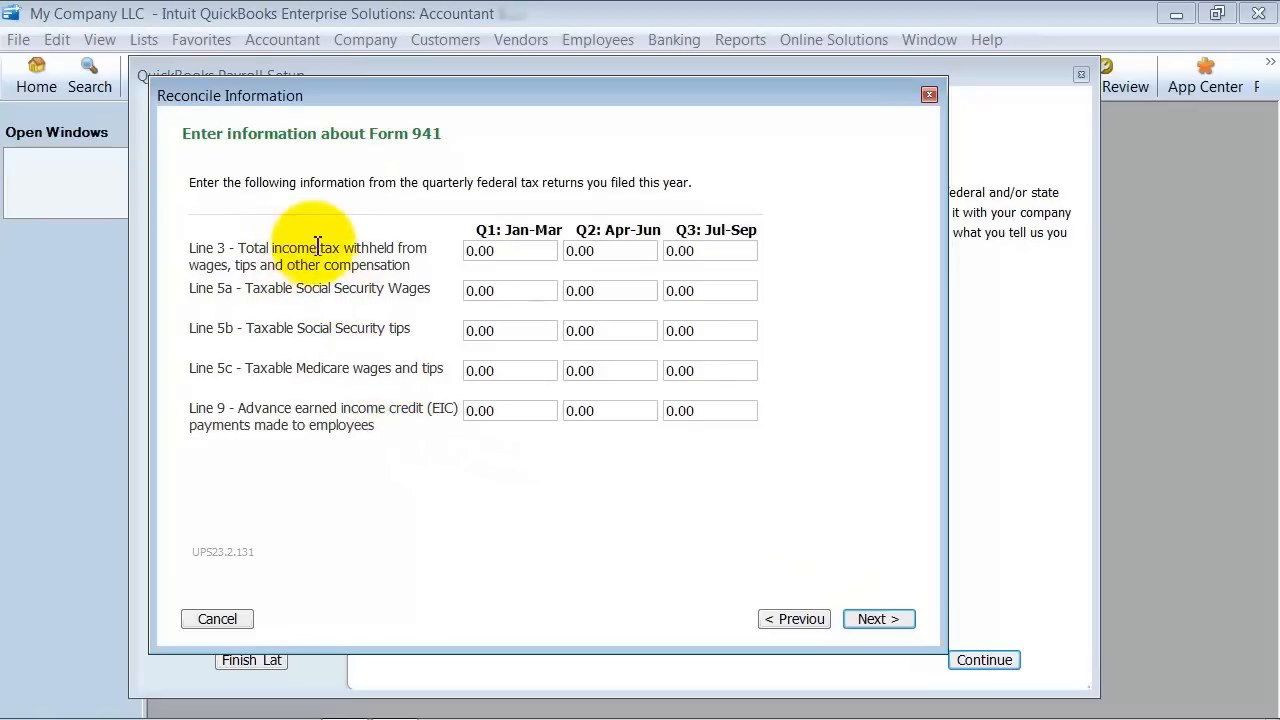
left_click(508, 252)
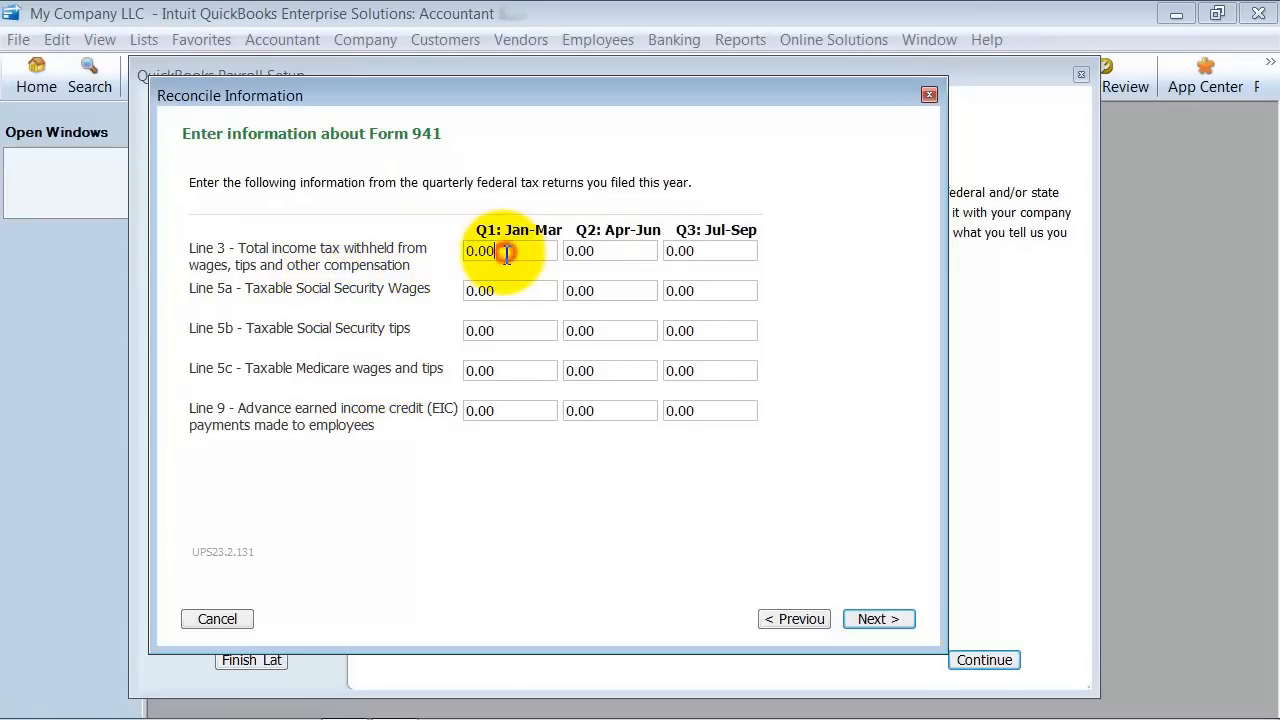
left_click(508, 252)
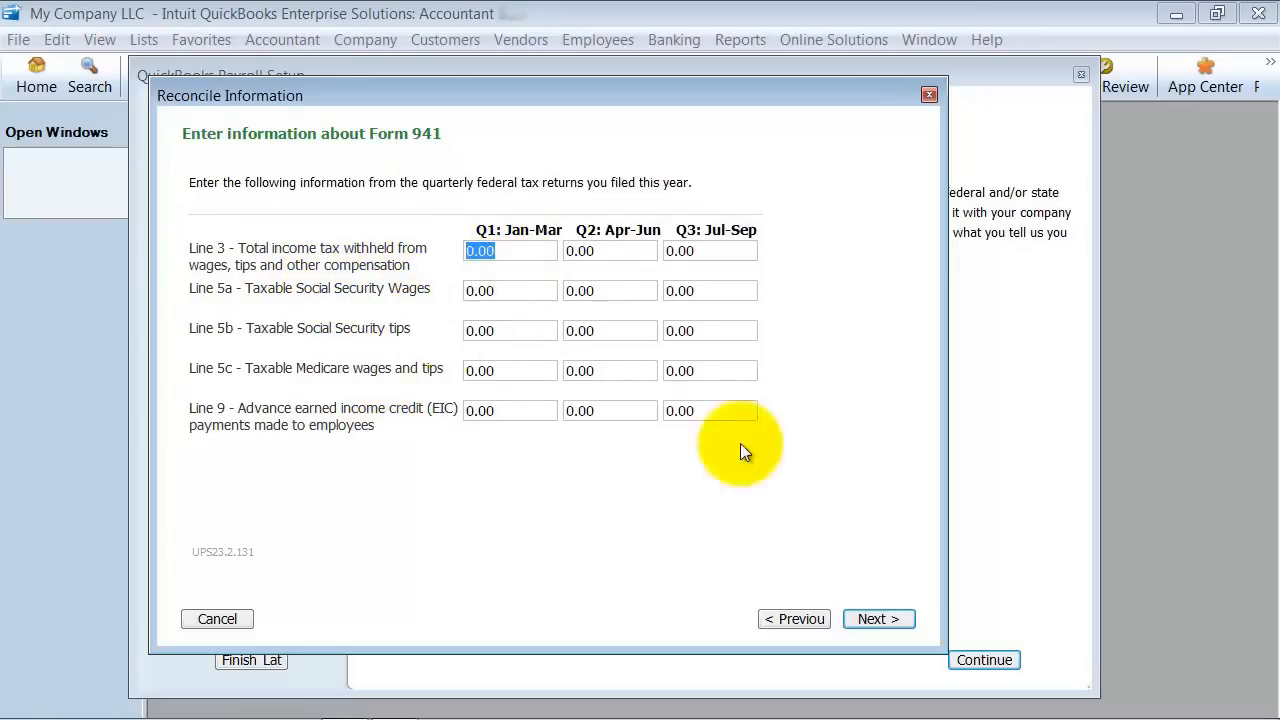
mouse_move(620, 488)
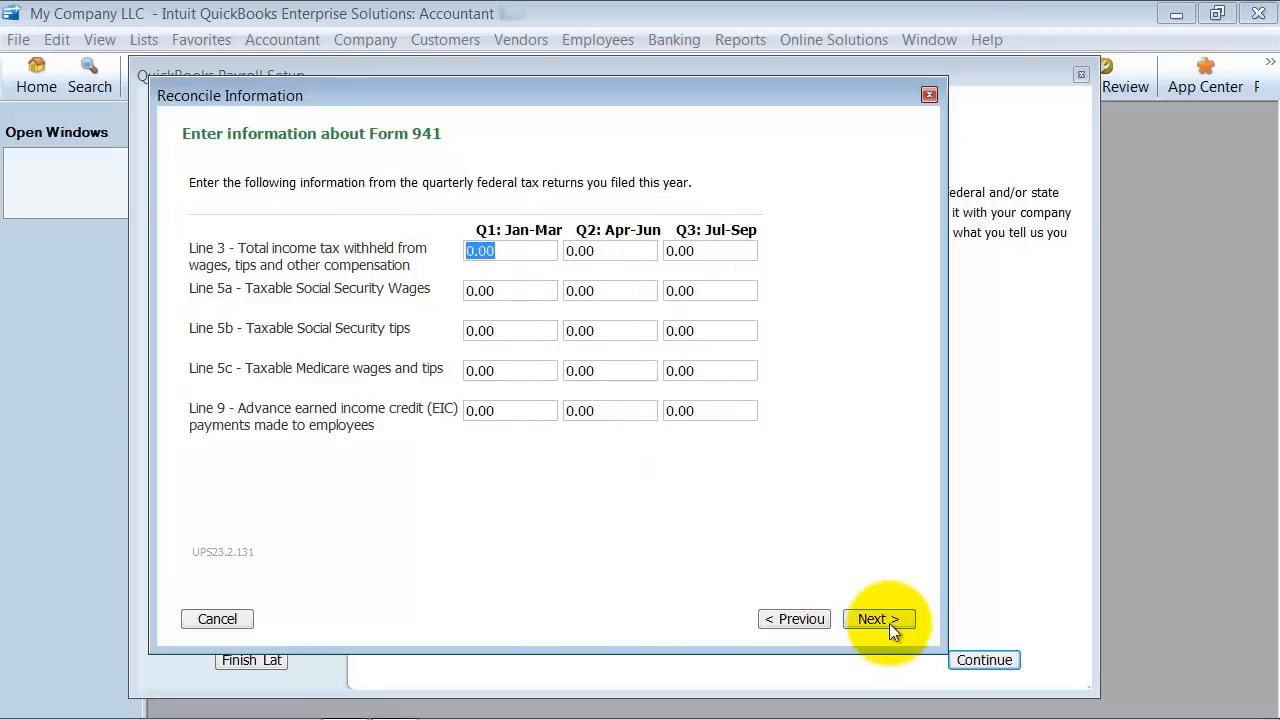
Step: Move through Texas wages, Form 941 and Texas liability differences, then finish and return to Payroll Setup
left_click(878, 618)
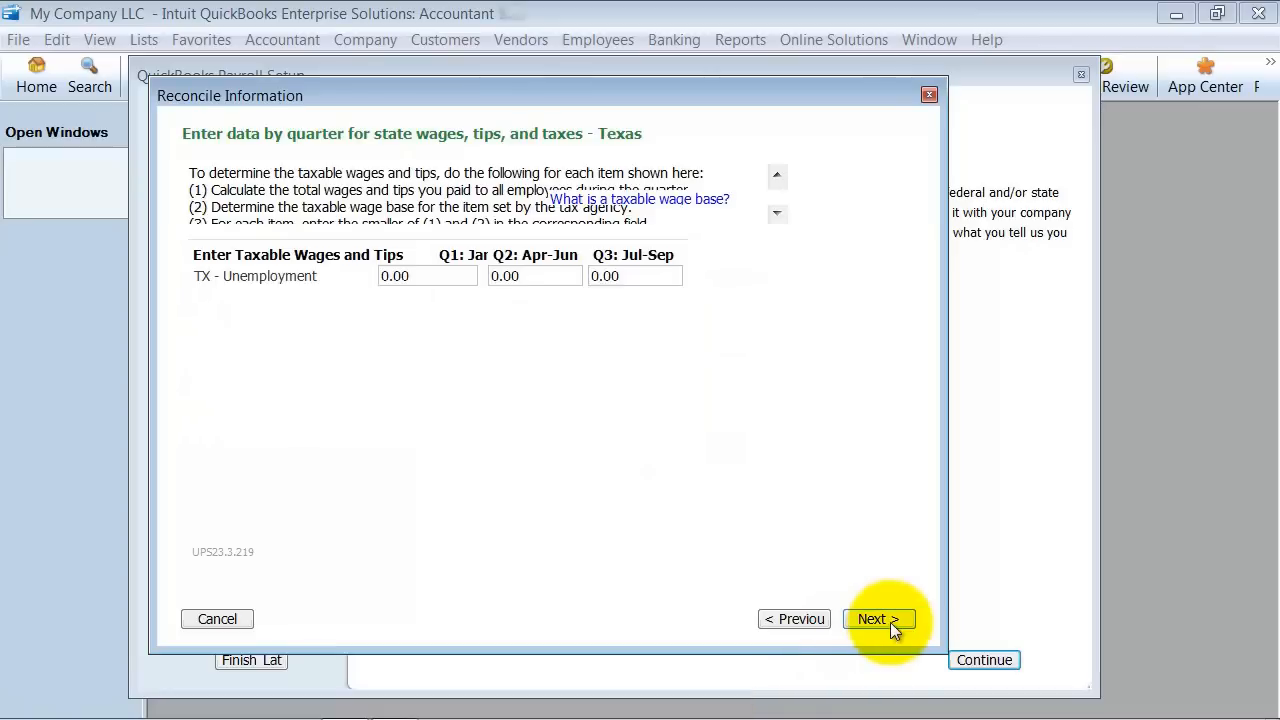
left_click(872, 618)
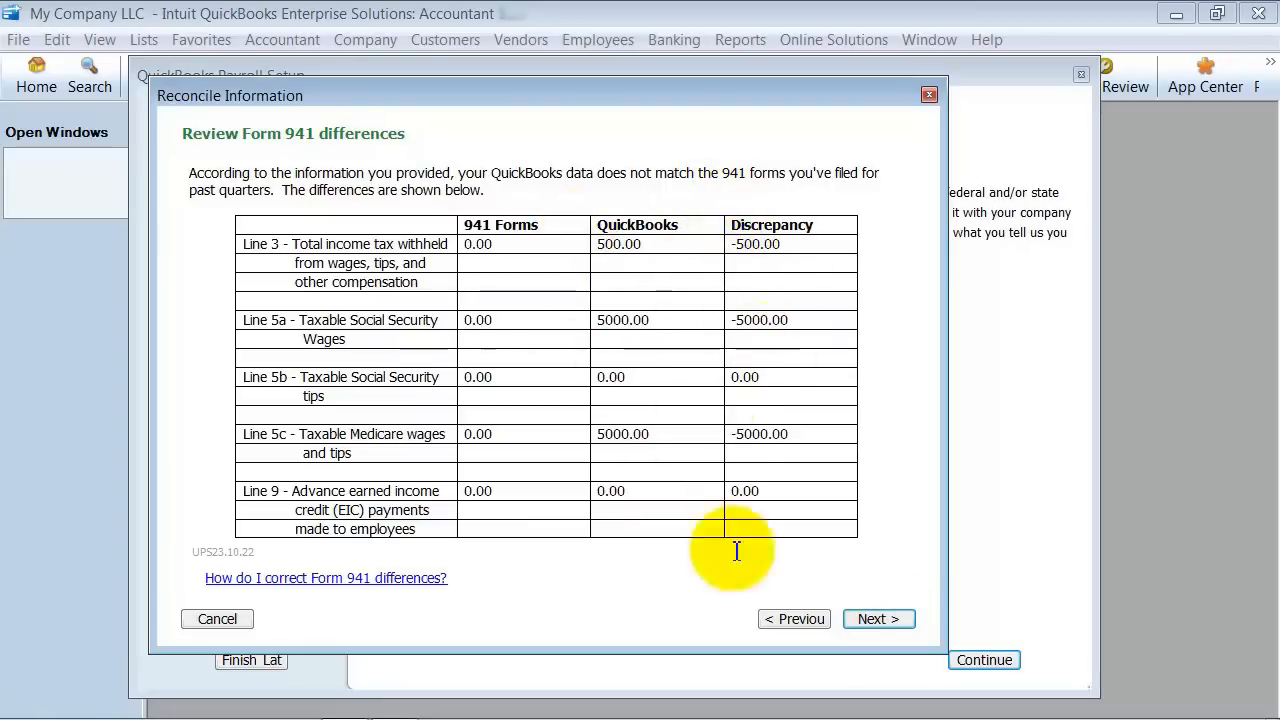
mouse_move(624, 570)
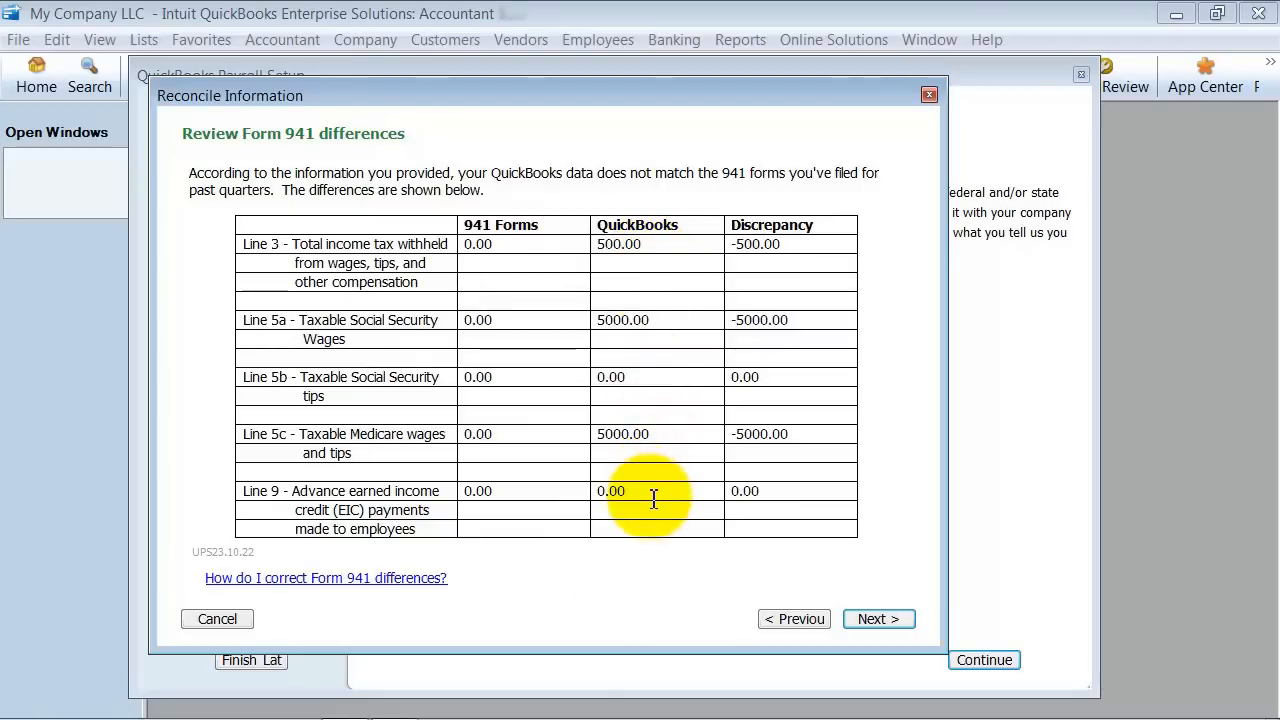
left_click(876, 618)
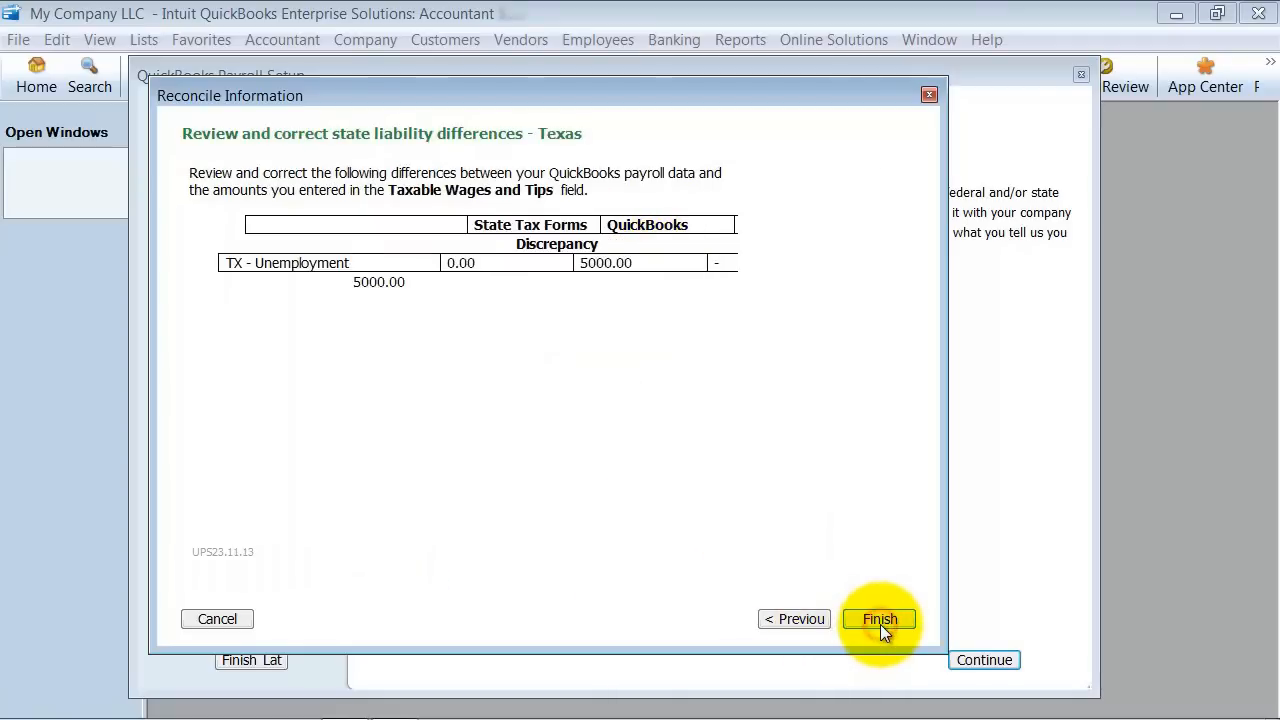
left_click(880, 618)
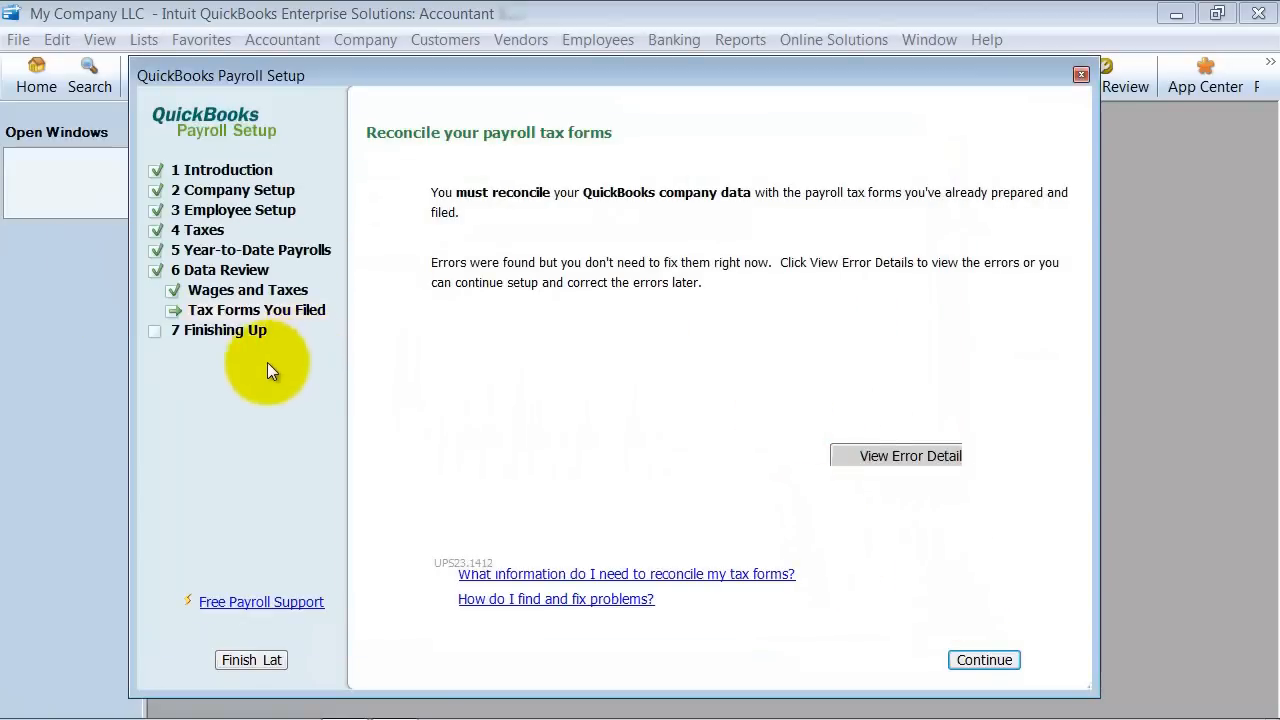
mouse_move(284, 332)
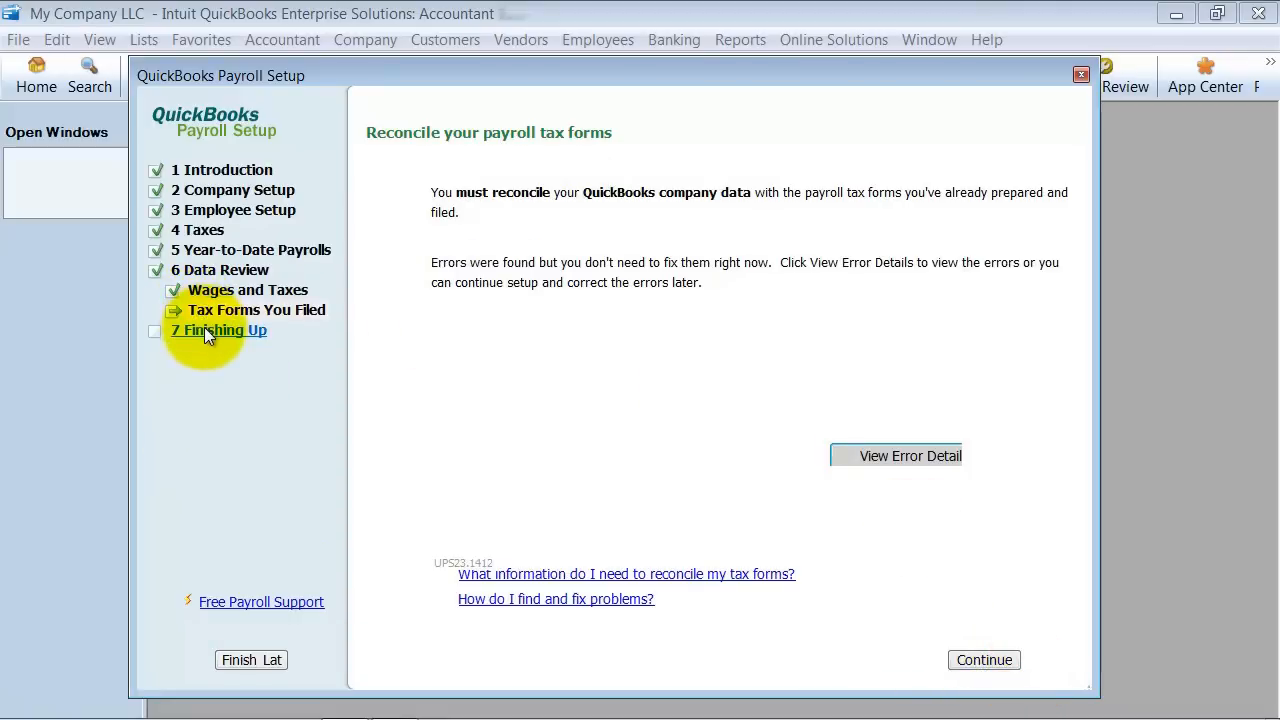
mouse_move(204, 364)
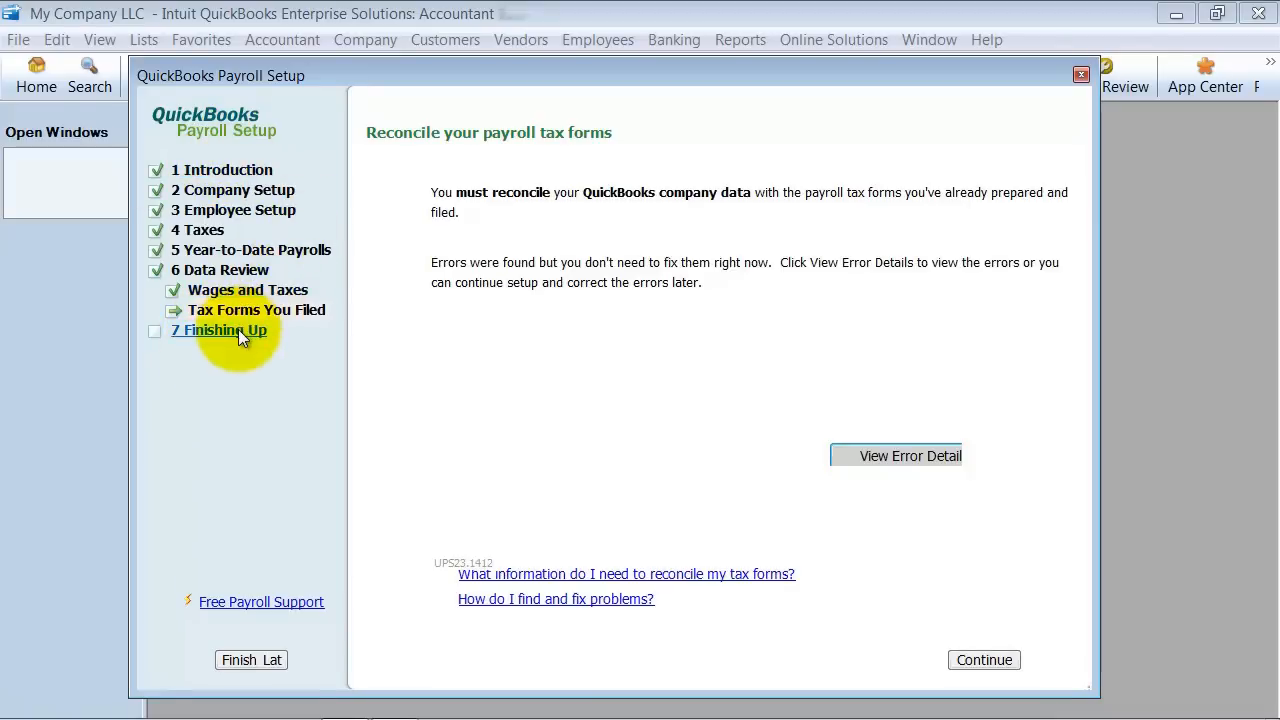
Step: Reopen Tax Forms You Filed, back out of the Form 941 page and discard the reconciliation changes
left_click(218, 330)
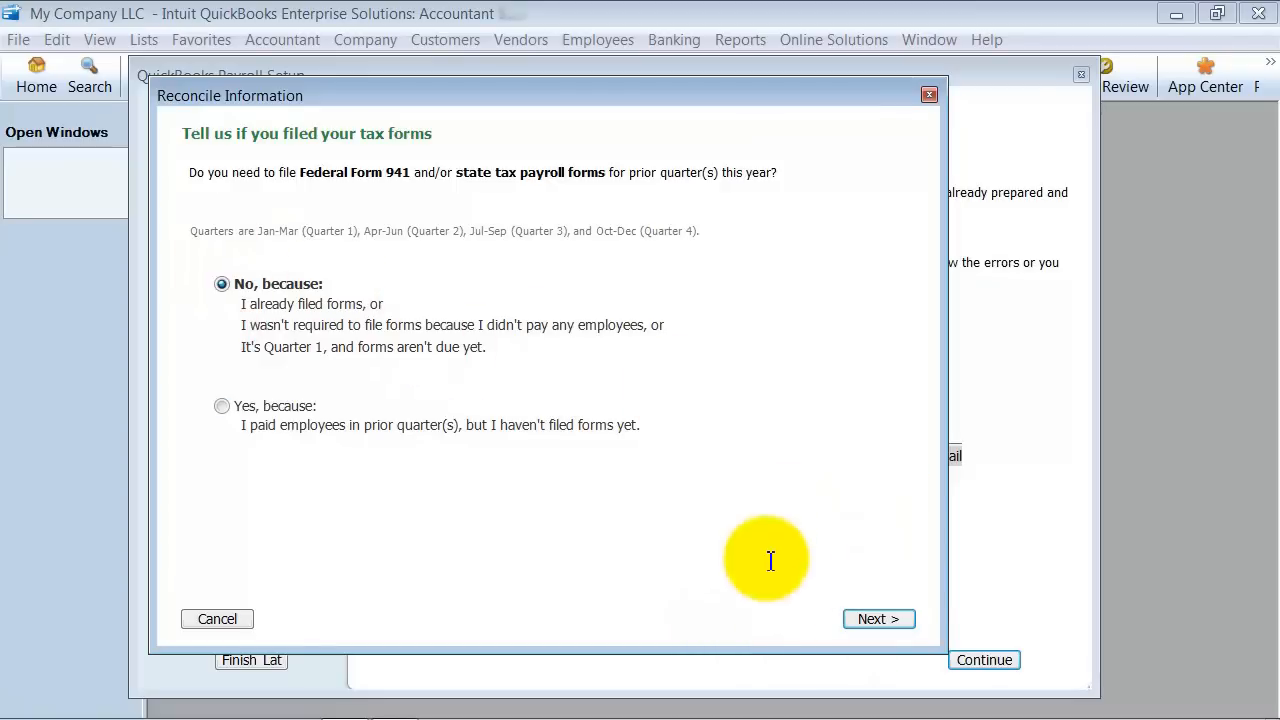
left_click(876, 618)
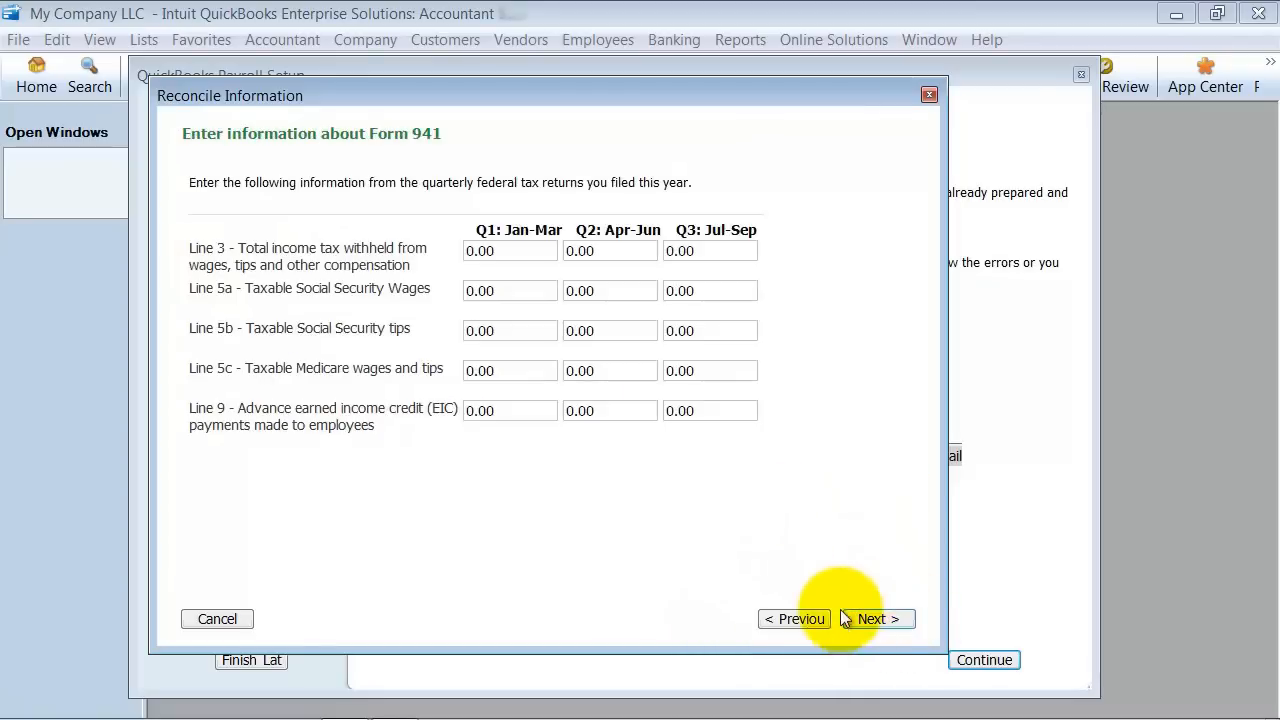
left_click(216, 618)
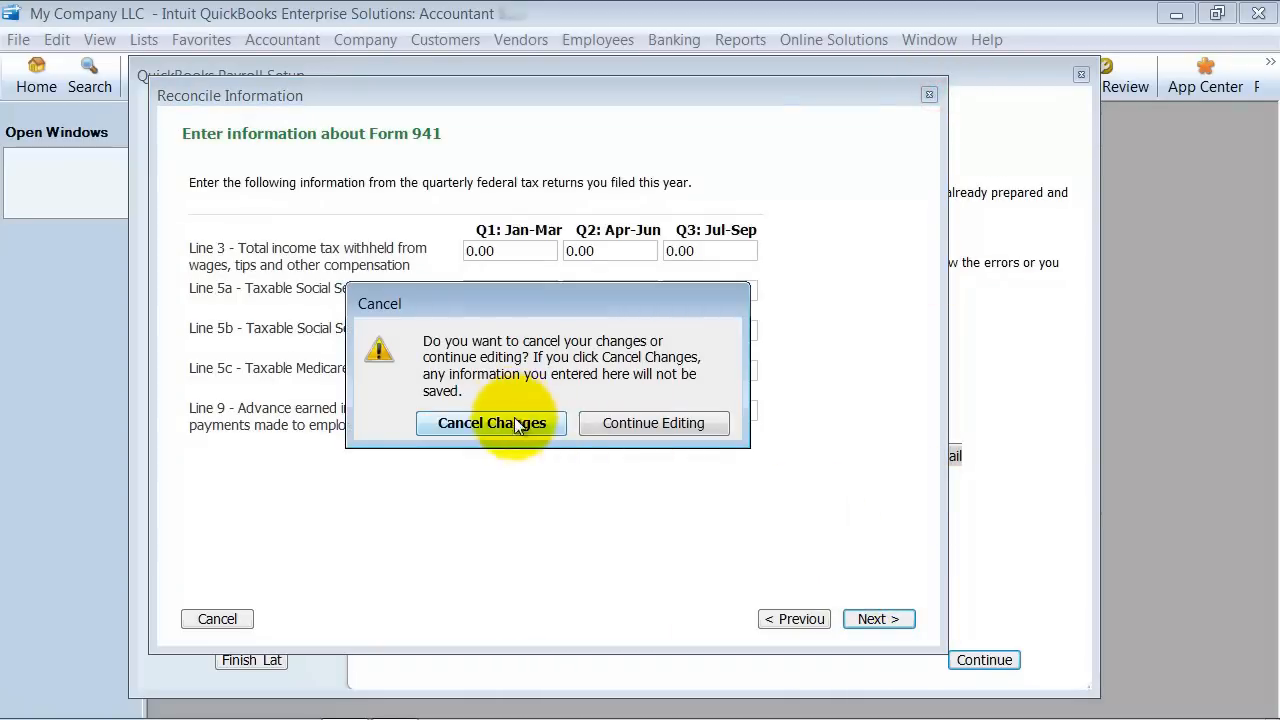
left_click(490, 424)
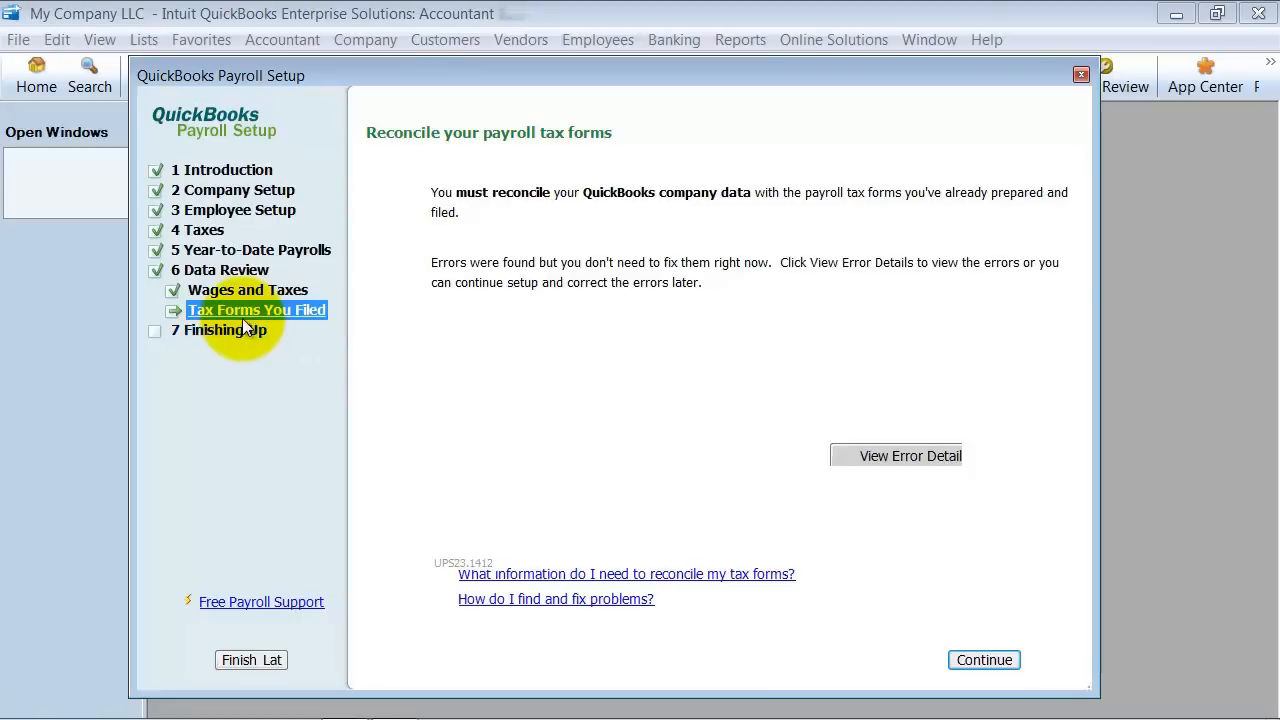
mouse_move(278, 312)
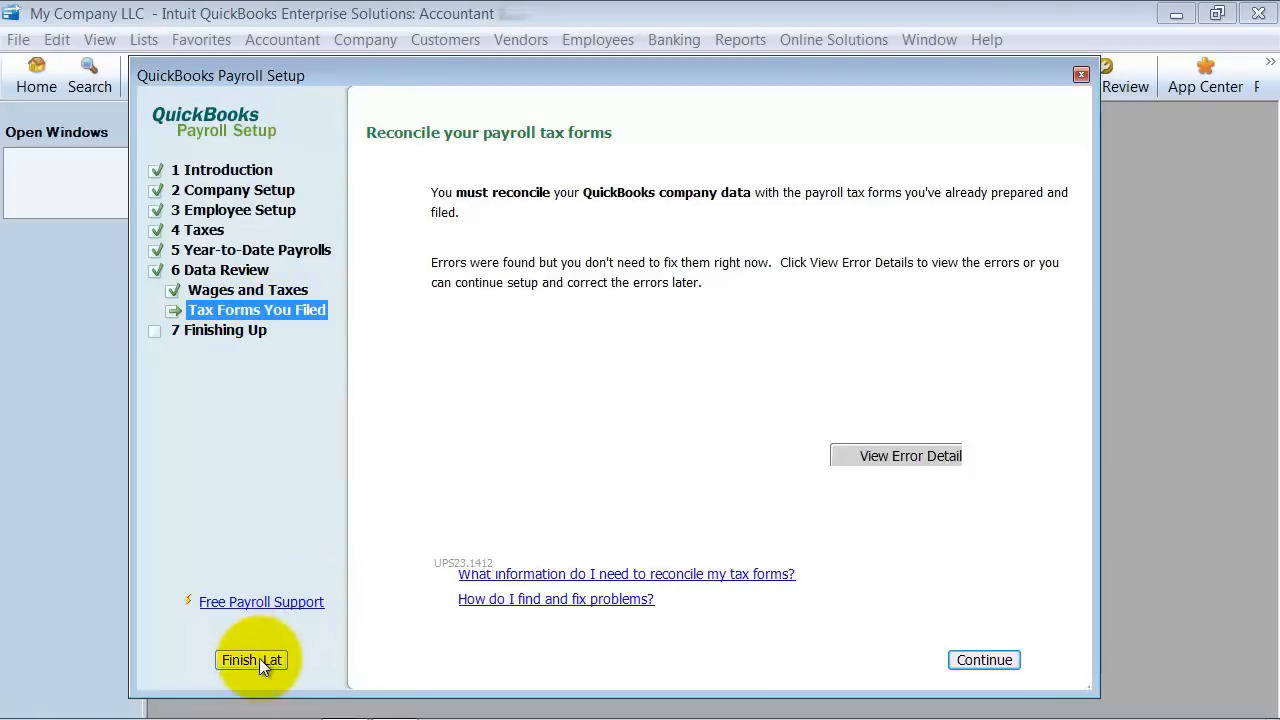
Step: Postpone Payroll Setup with Finish Later and acknowledge the reminder
left_click(252, 660)
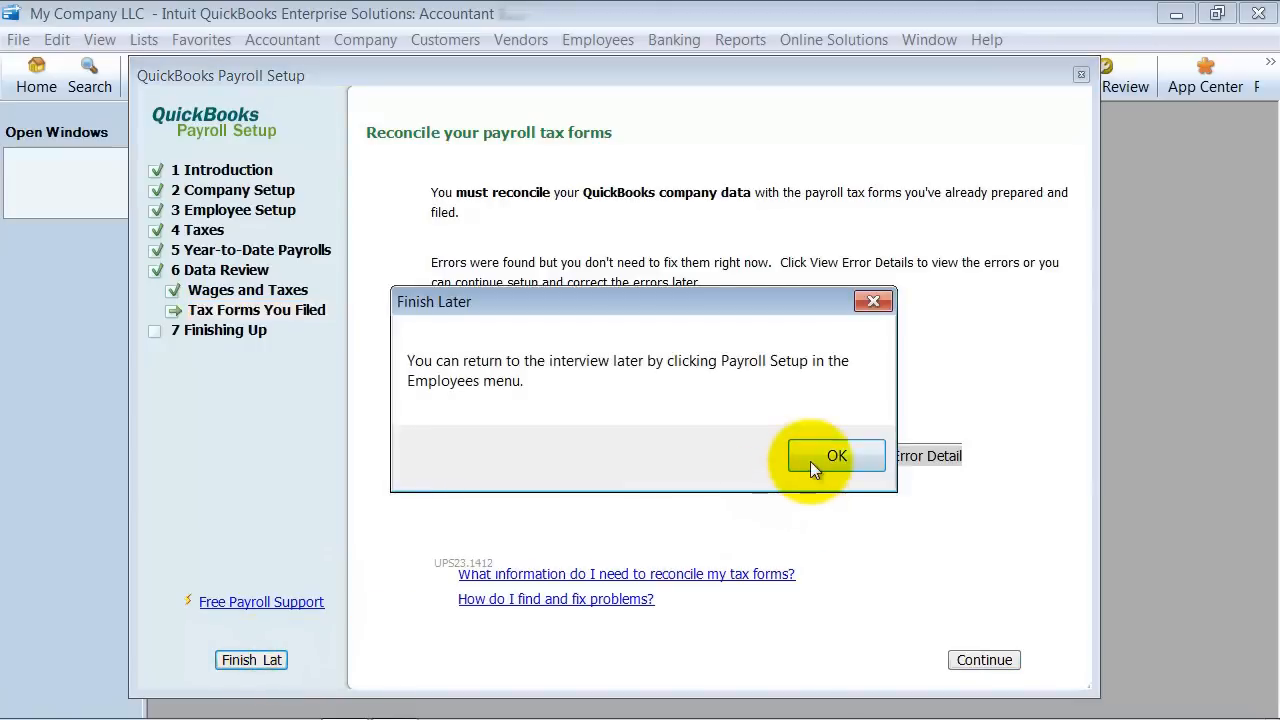
left_click(836, 456)
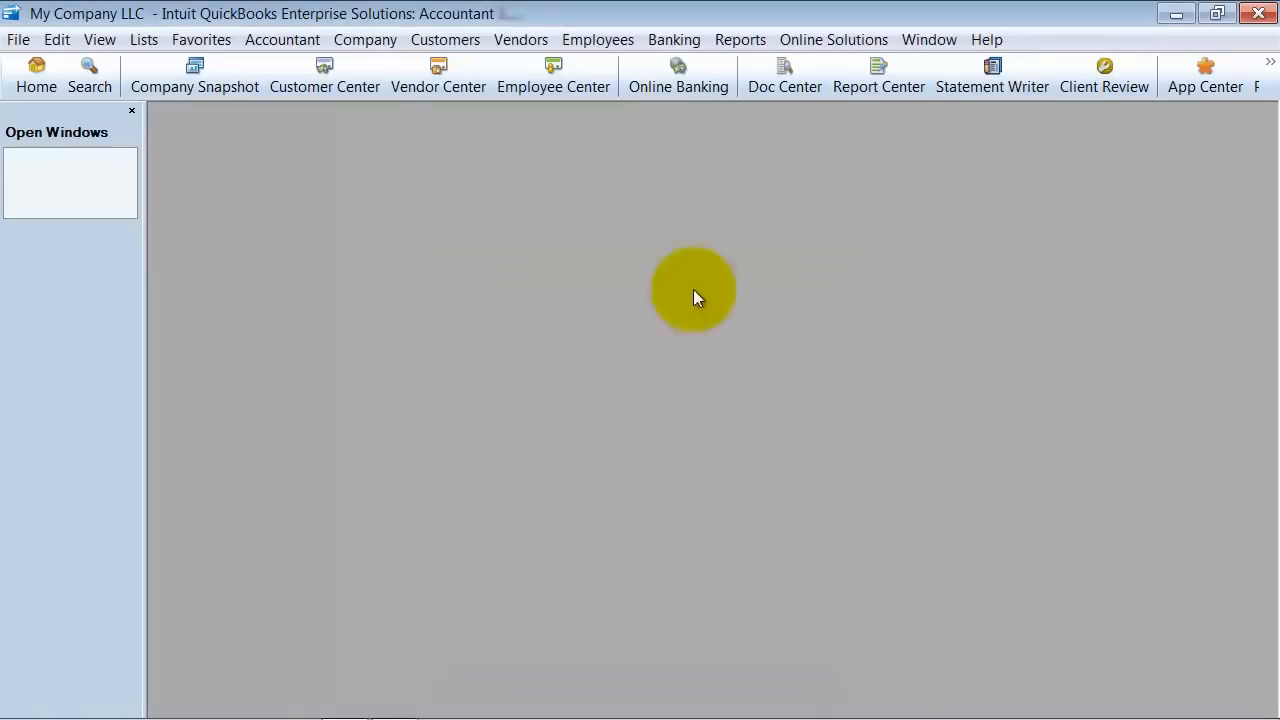
Step: Bring up the Payroll Item List from Lists and edit the Salary item
left_click(144, 40)
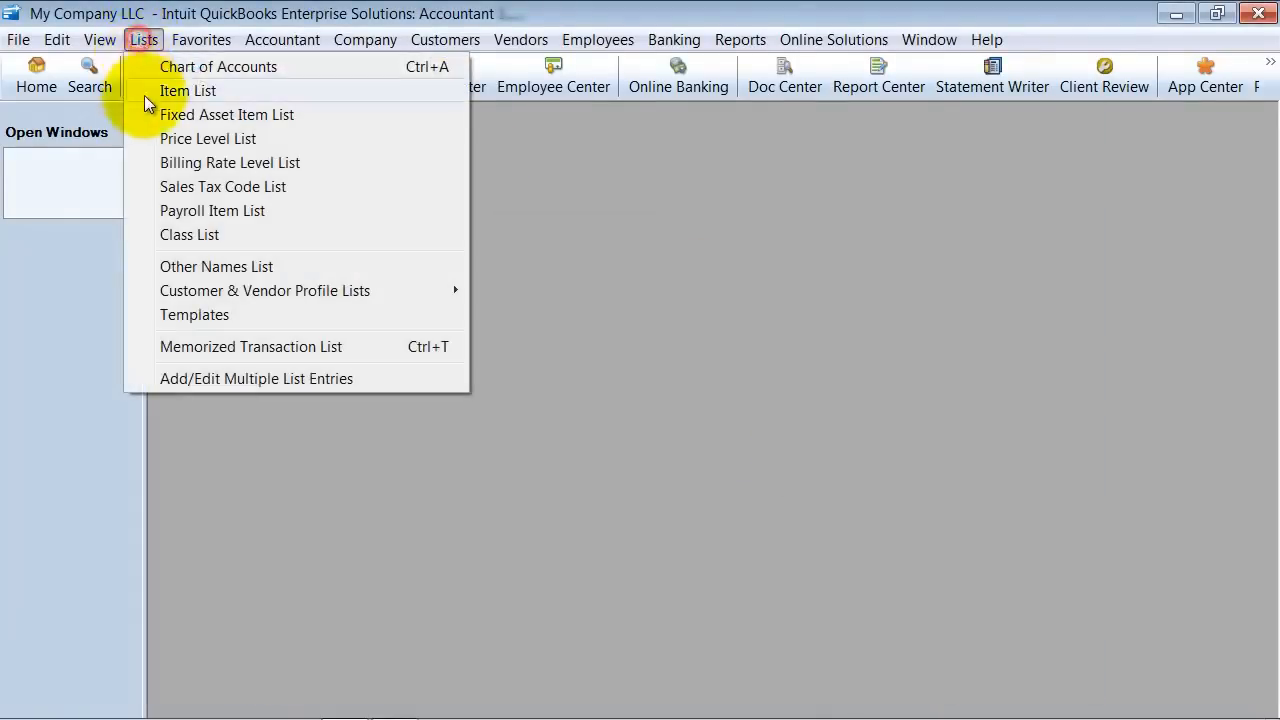
mouse_move(188, 234)
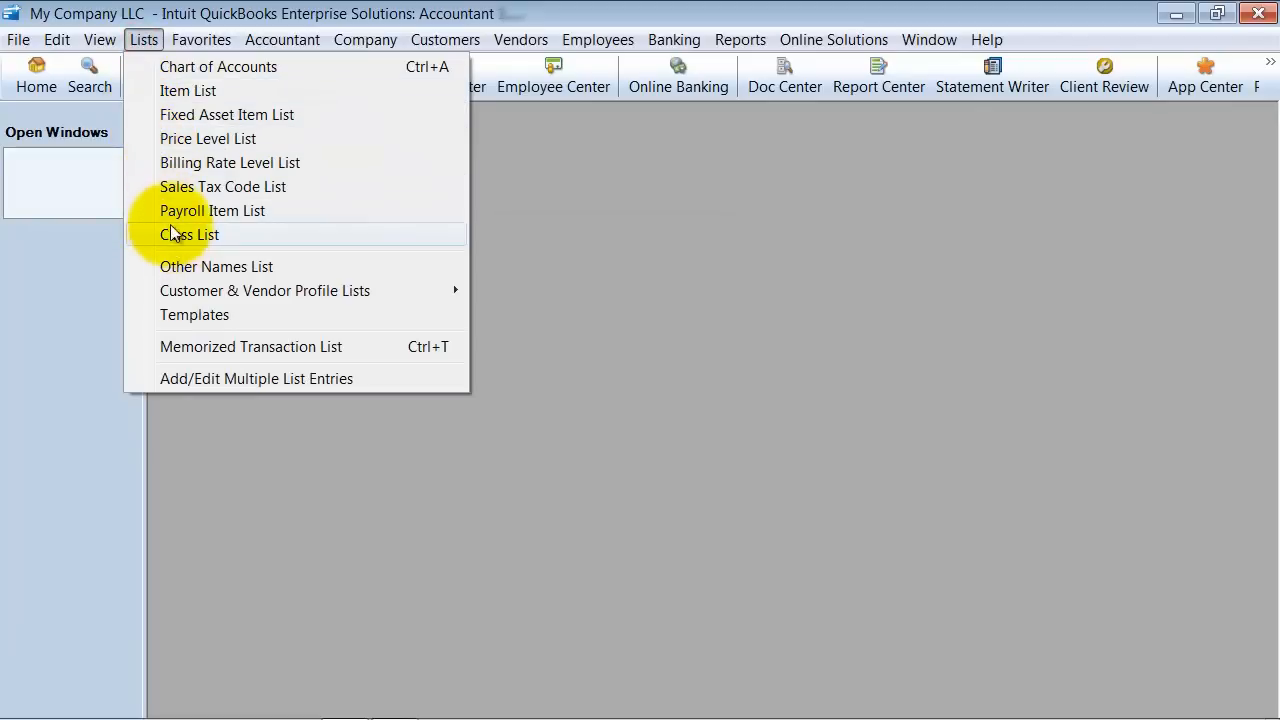
left_click(212, 210)
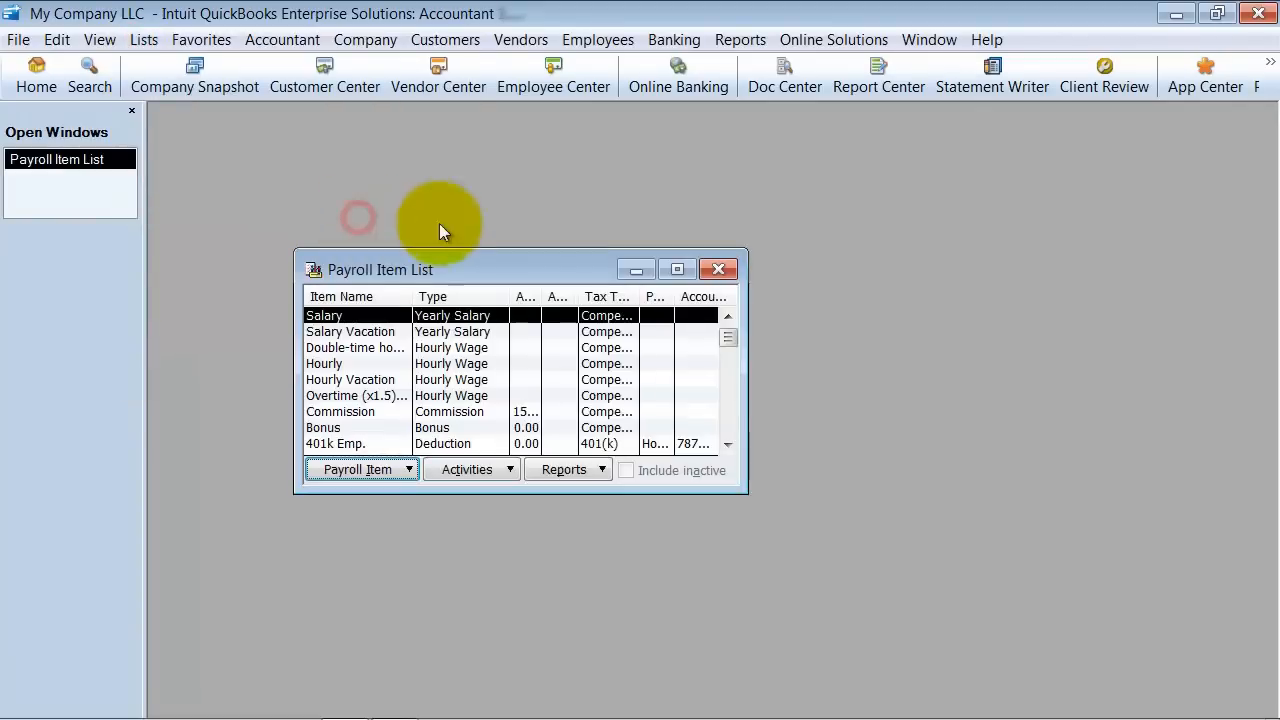
left_click(676, 268)
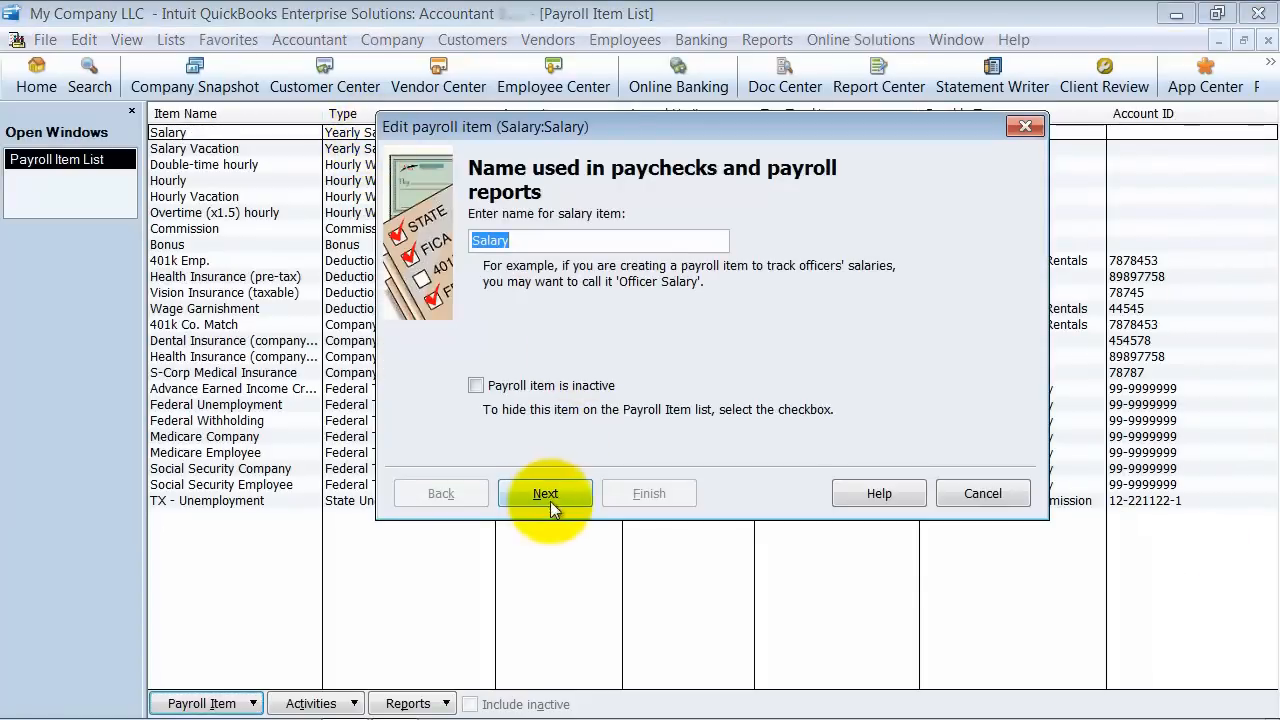
Step: Confirm Salary uses the Payroll Expenses account, finish the edit, and reach the Employees menu
left_click(544, 492)
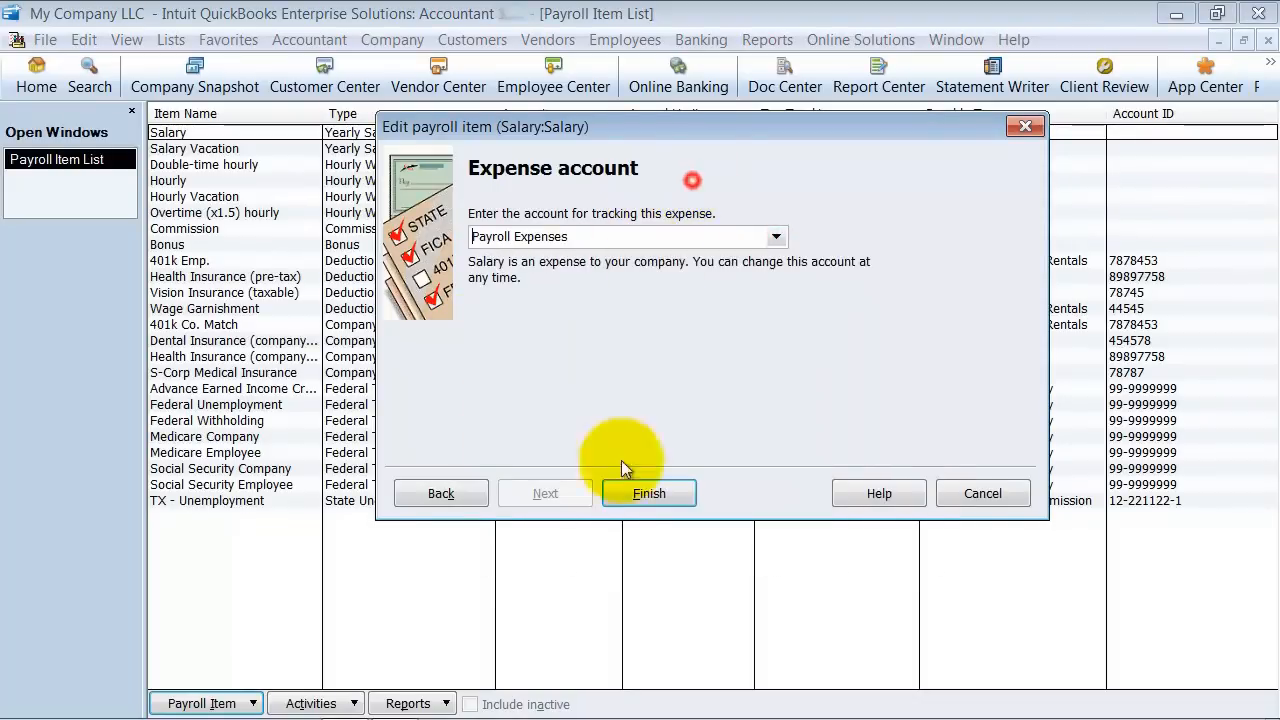
left_click(648, 492)
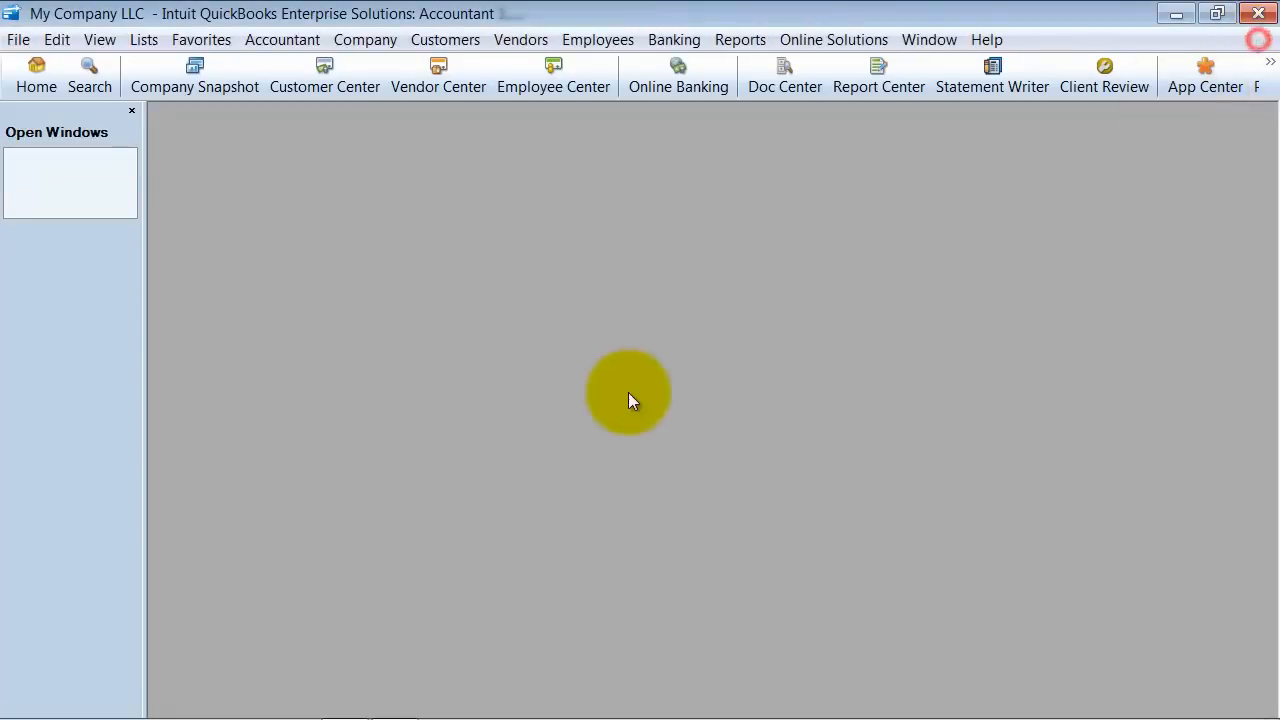
left_click(596, 40)
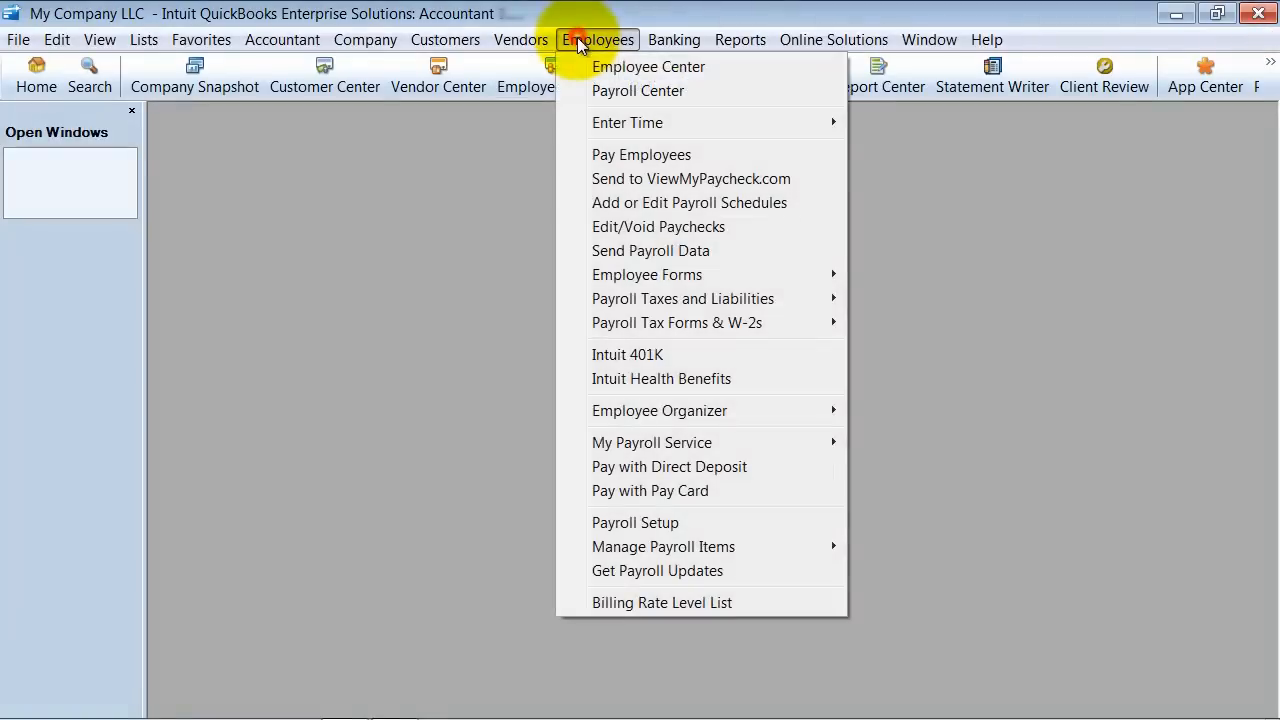